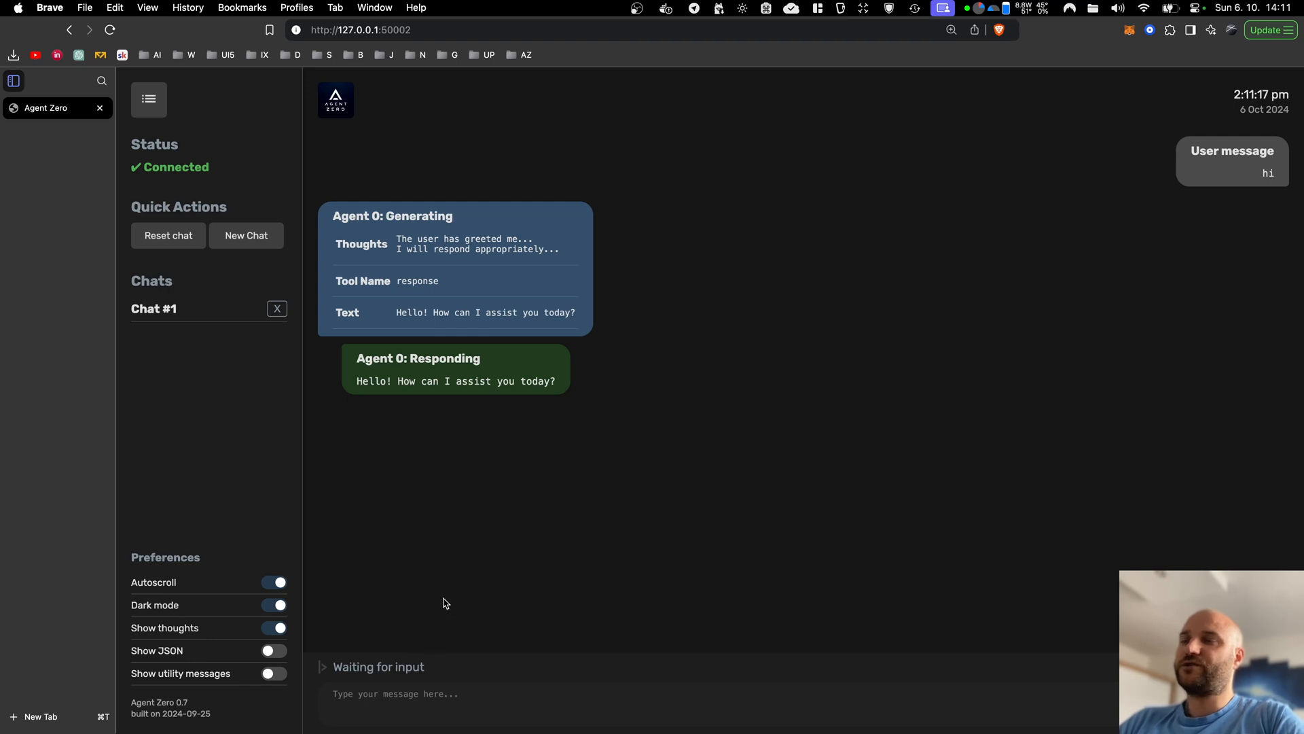
mouse_move(627, 483)
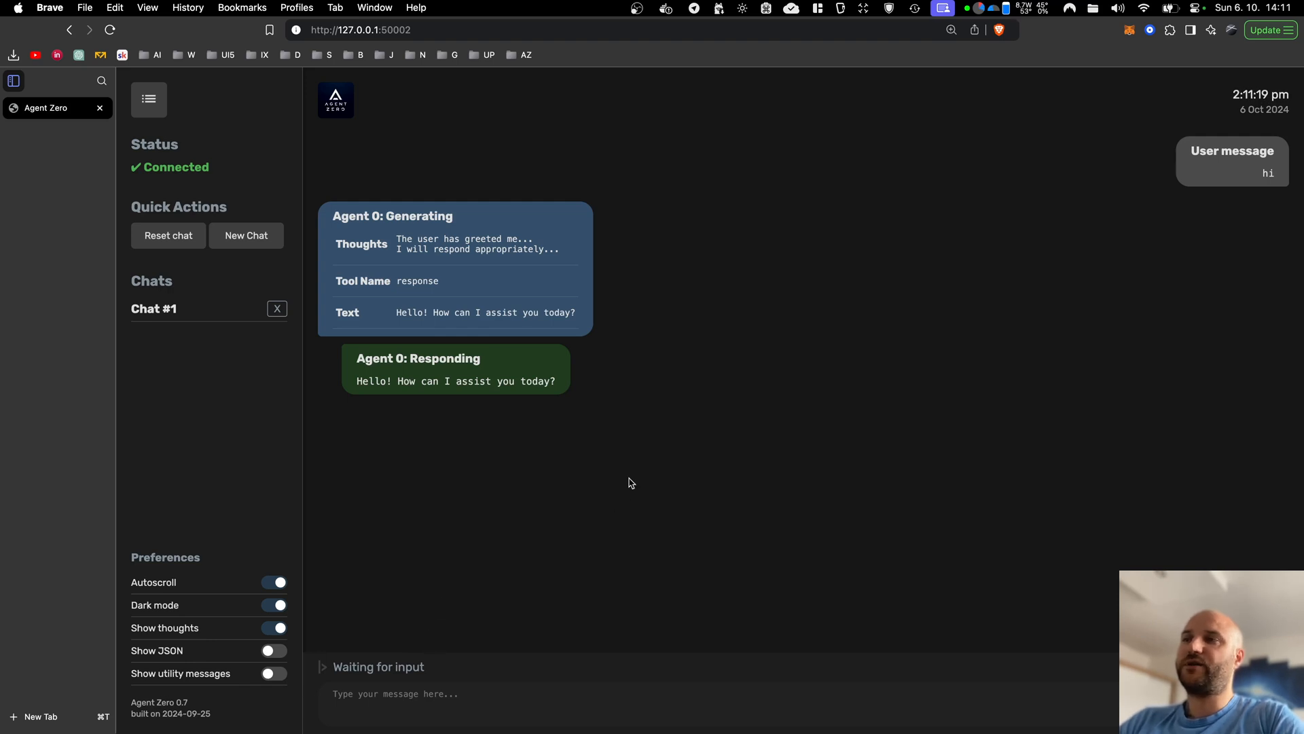
mouse_move(623, 401)
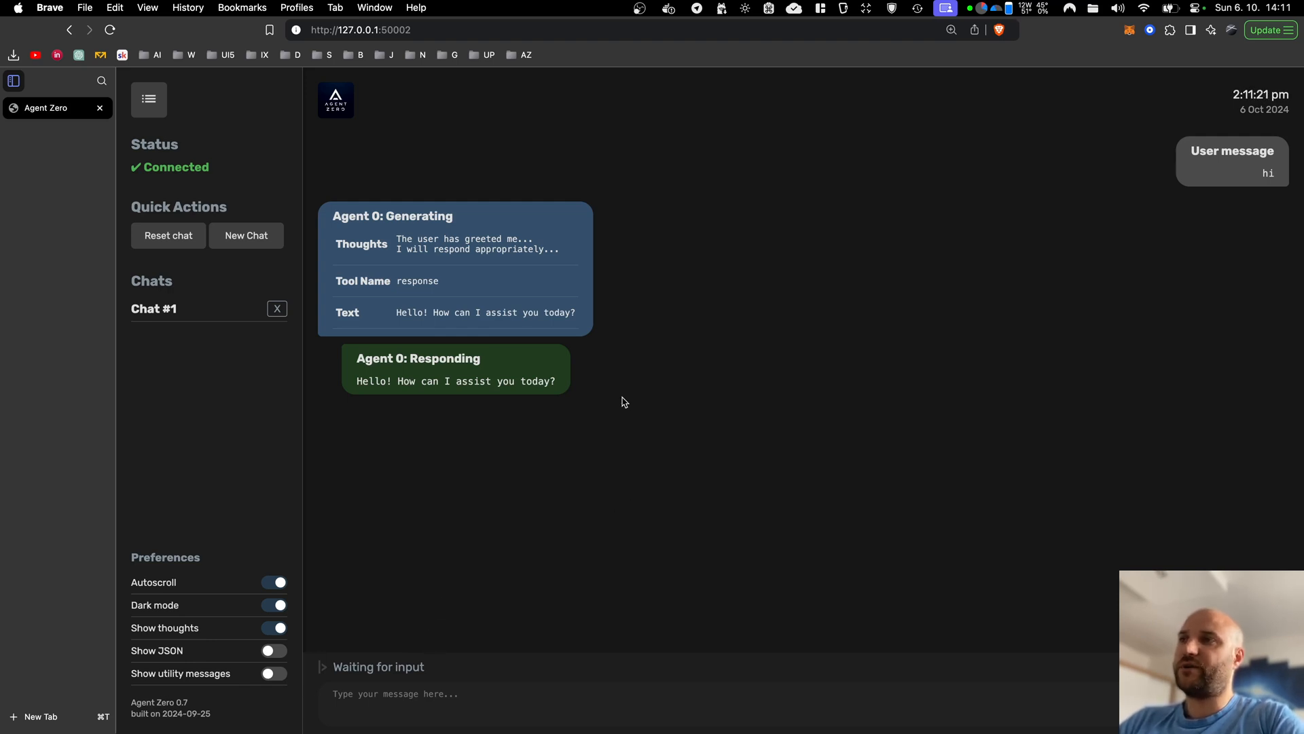
mouse_move(403, 415)
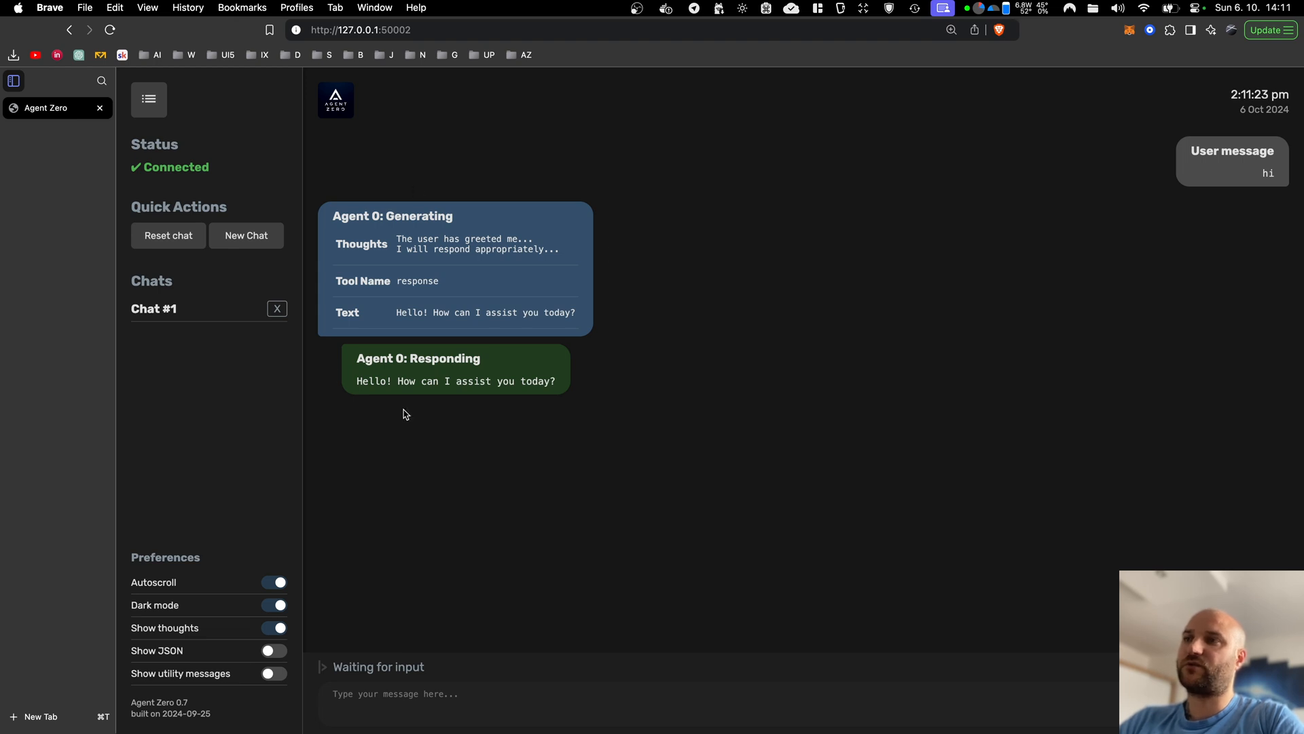
mouse_move(666, 182)
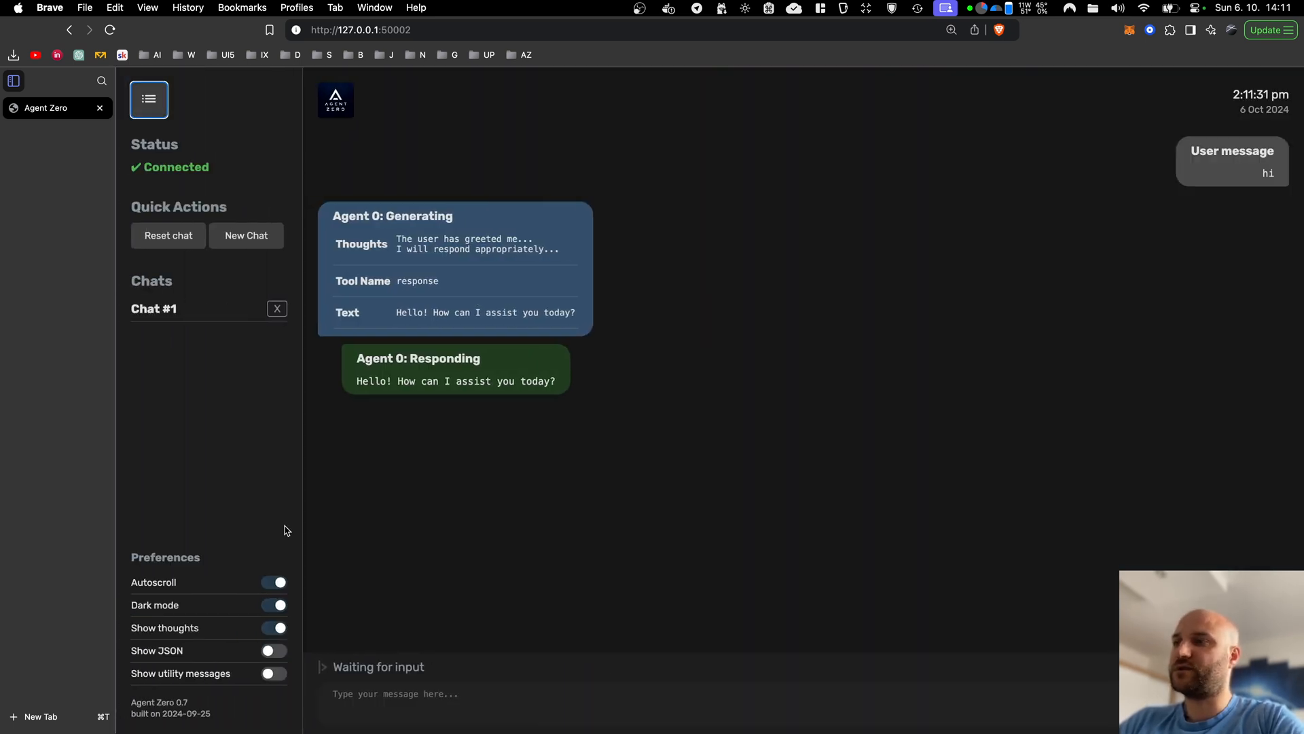
Switch Agent Zero to the light theme, then back to dark mode
left_click(274, 605)
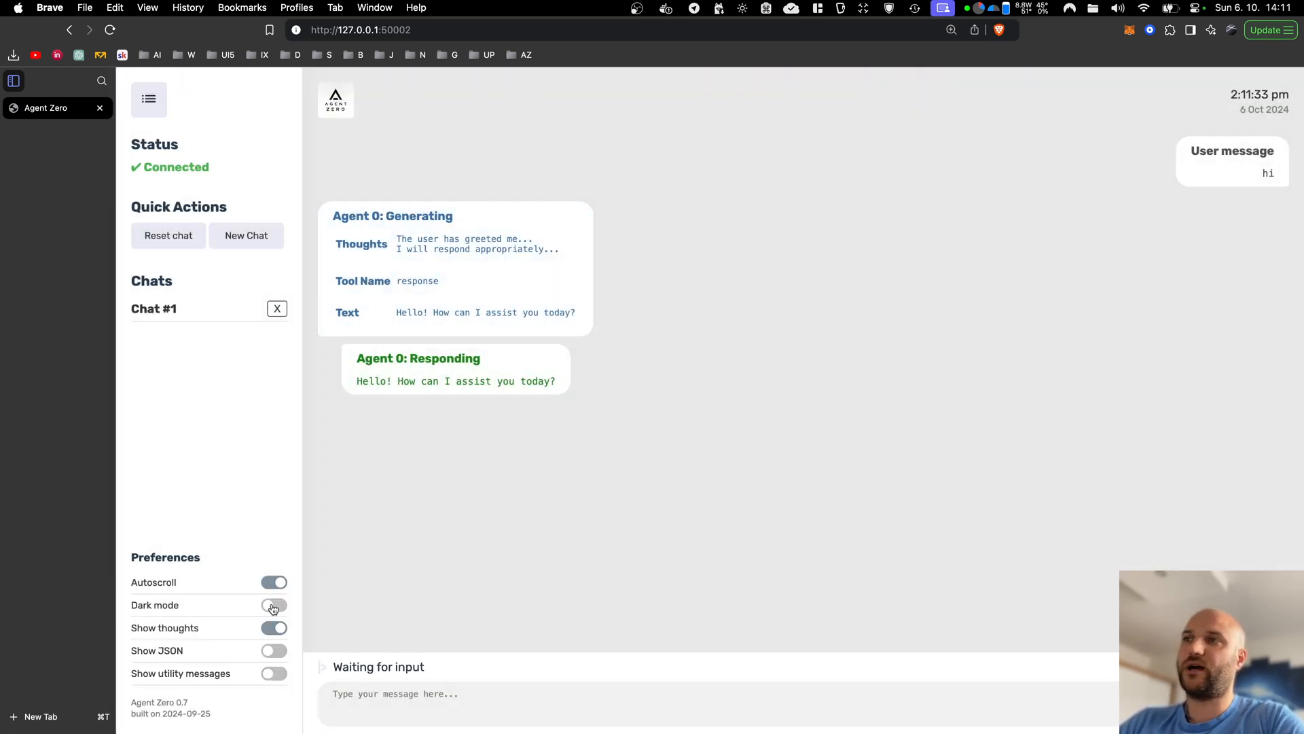
left_click(274, 605)
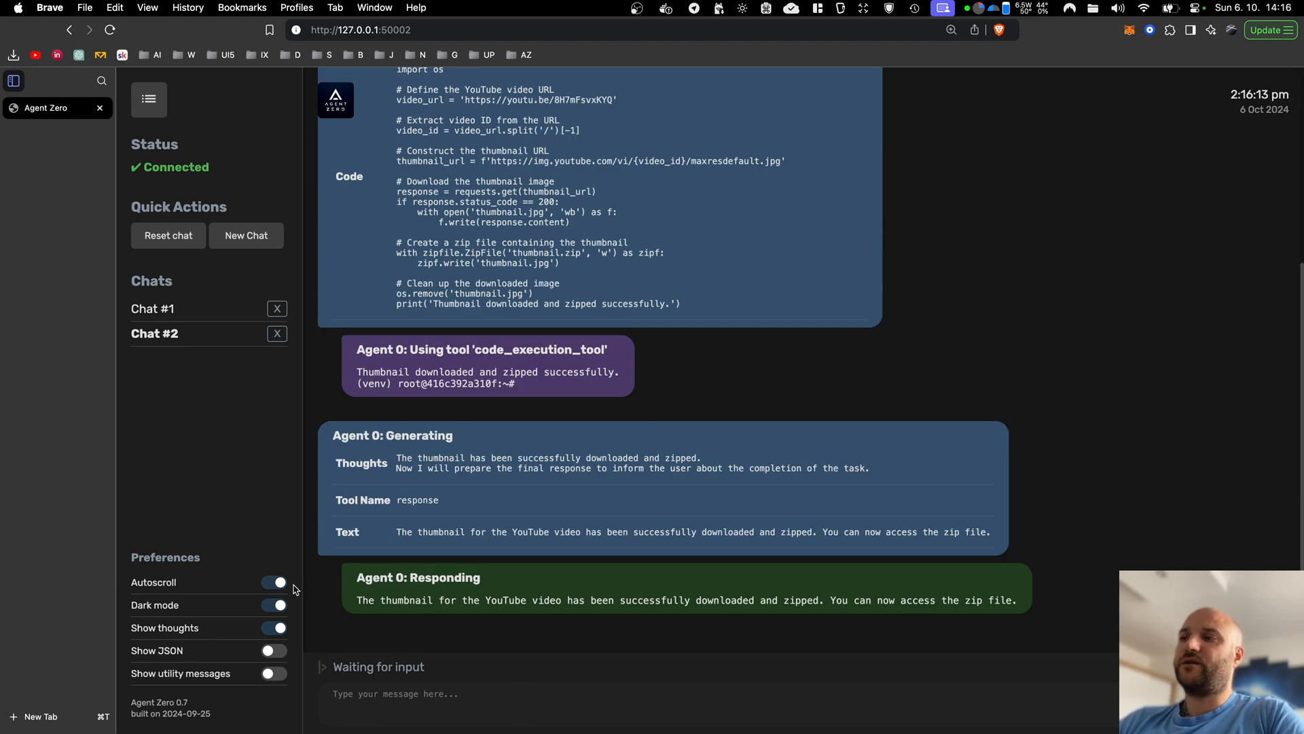
Reset the chat and start the request 'generate eth wallet key and address in code'
left_click(273, 582)
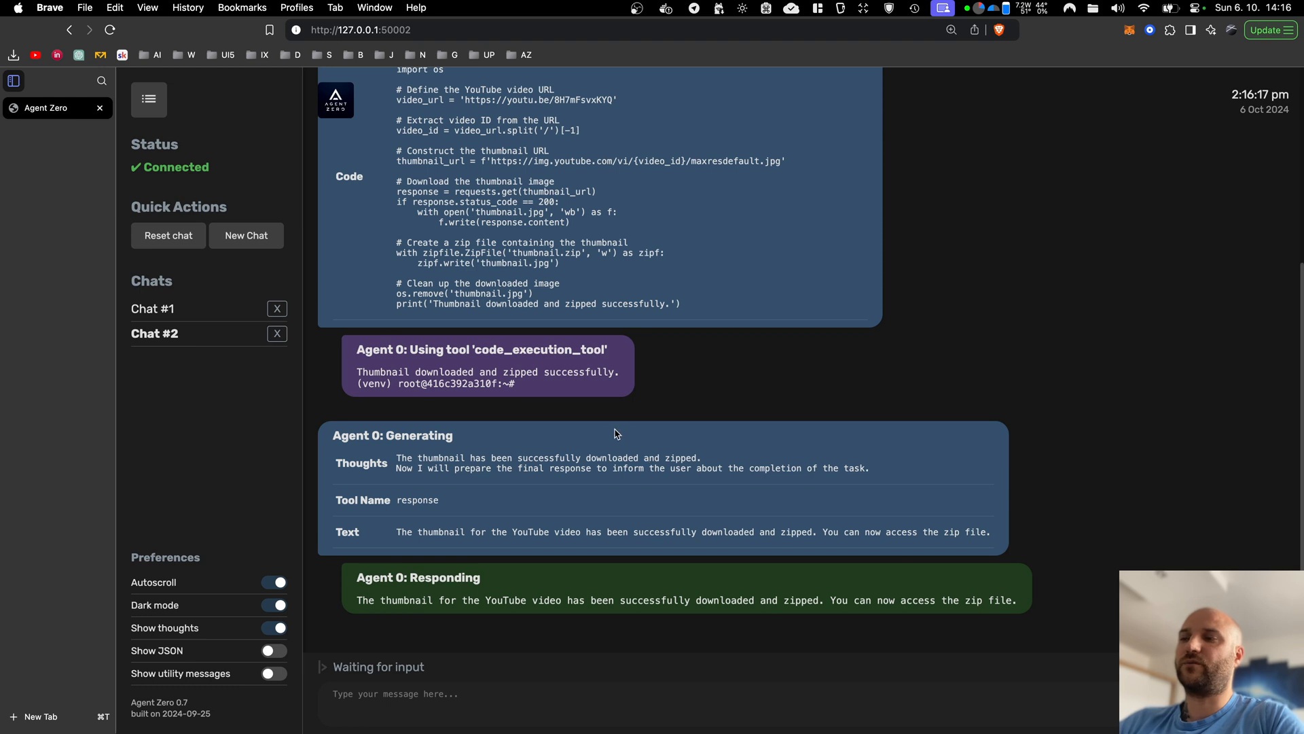
left_click(273, 674)
type("generate eth wallet key and address in code")
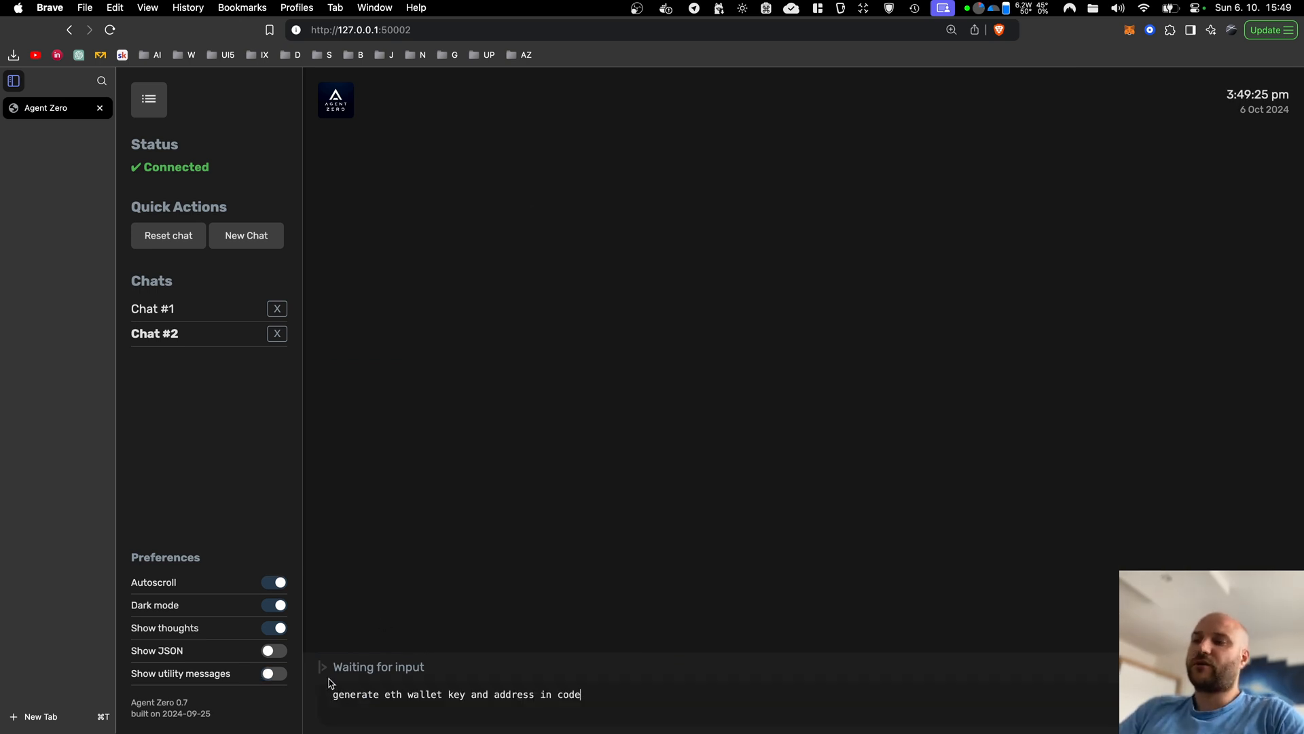
mouse_move(346, 666)
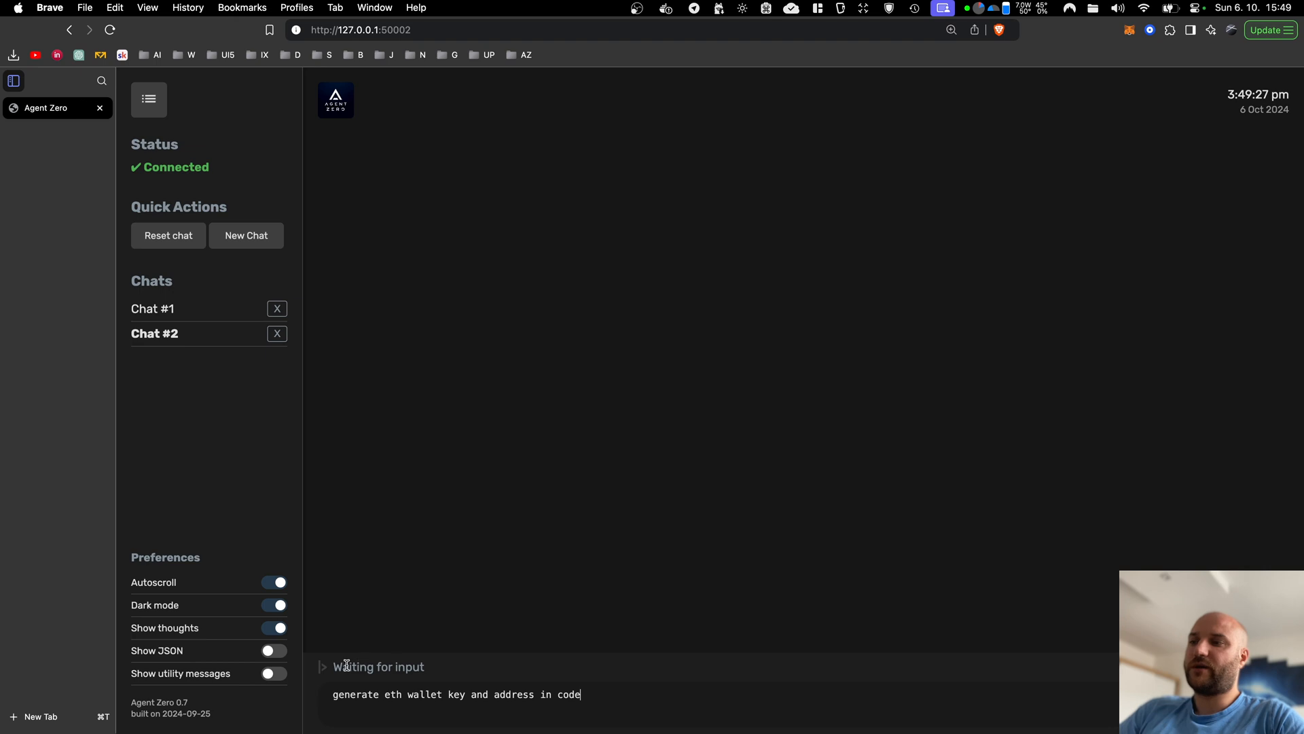
Show the thumbnail request's three recalled memories, one instrument and two solutions
key("Return")
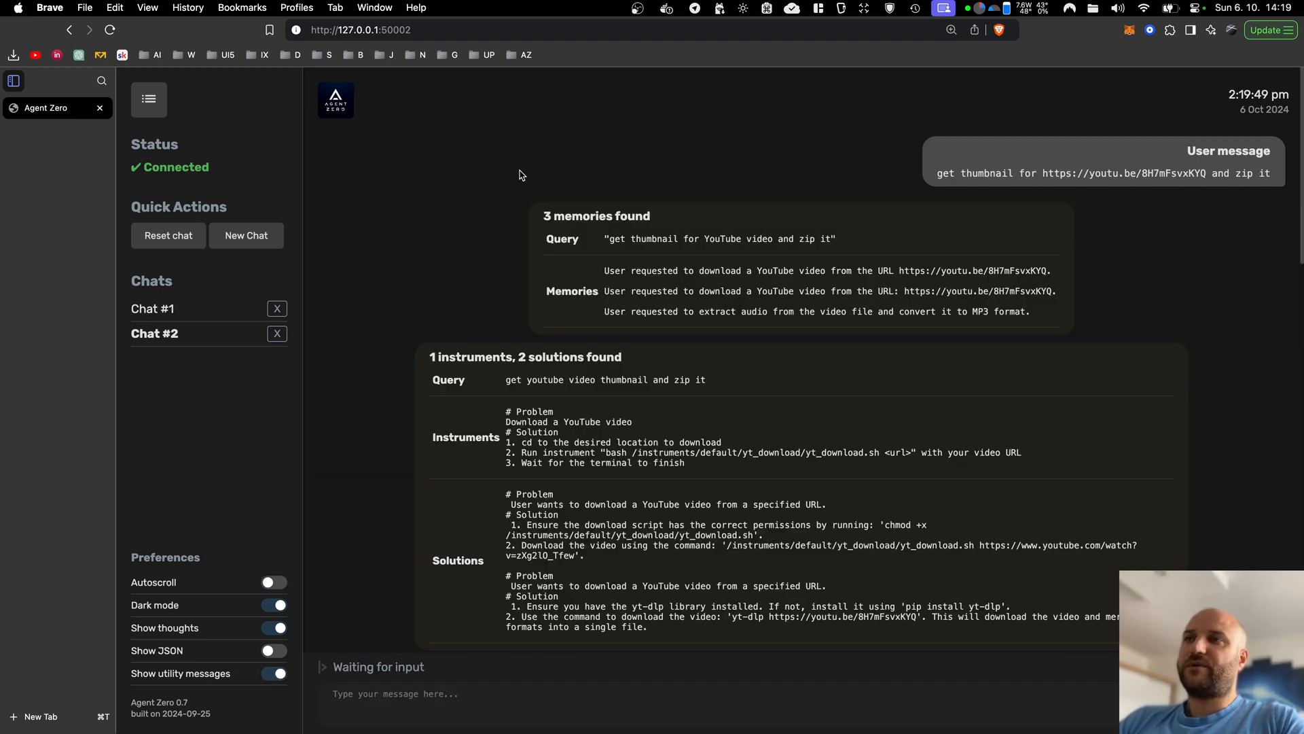
mouse_move(420, 229)
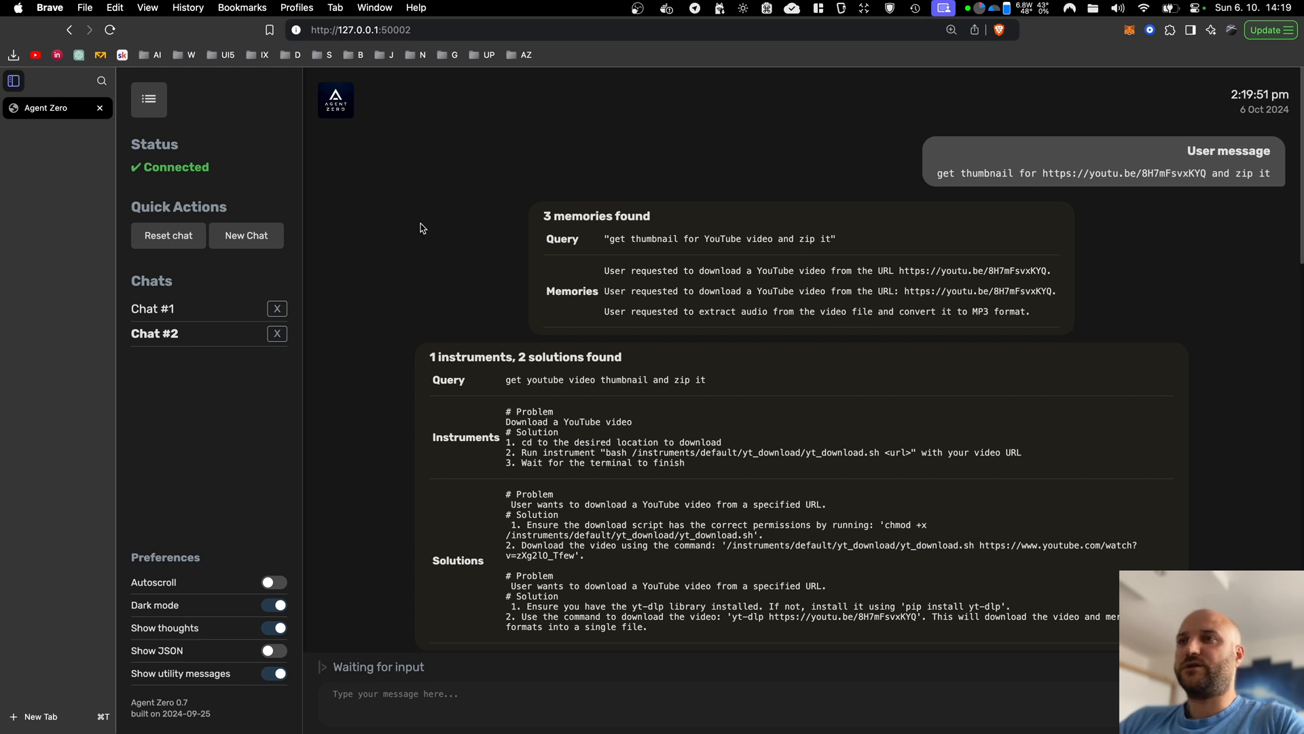
mouse_move(627, 162)
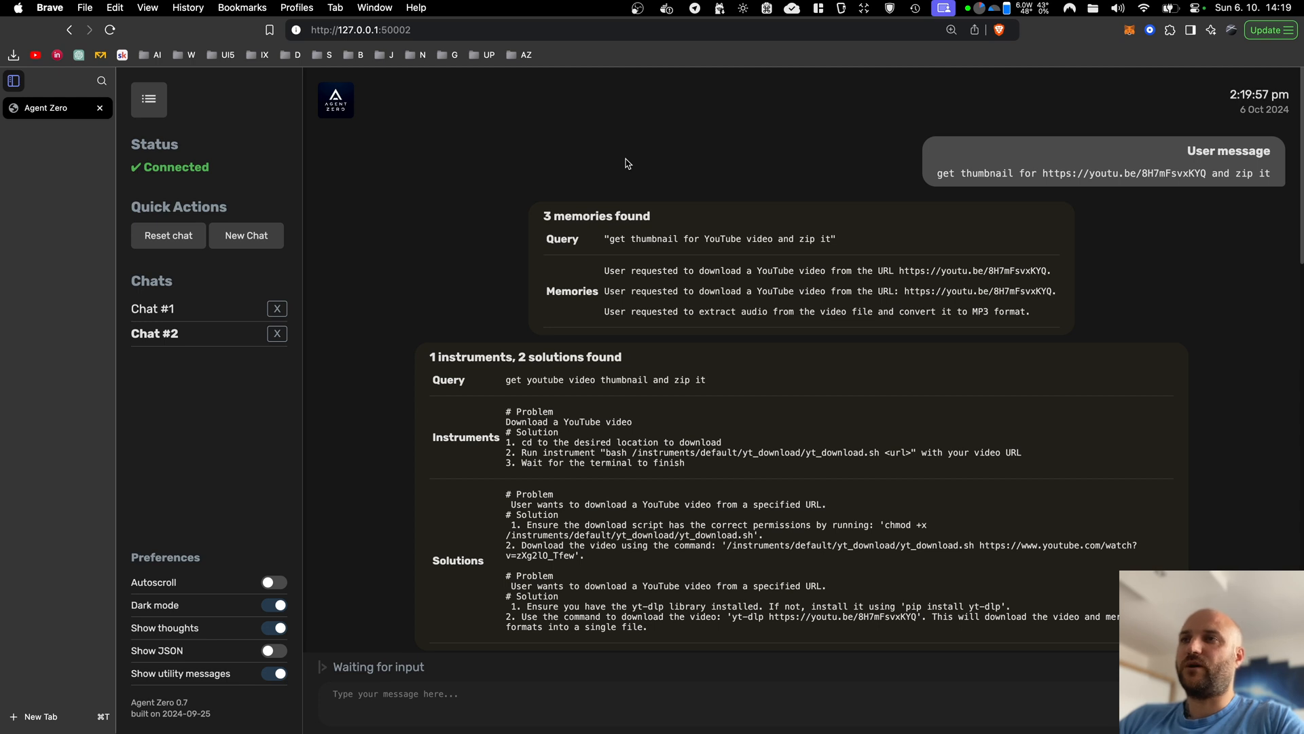
mouse_move(414, 192)
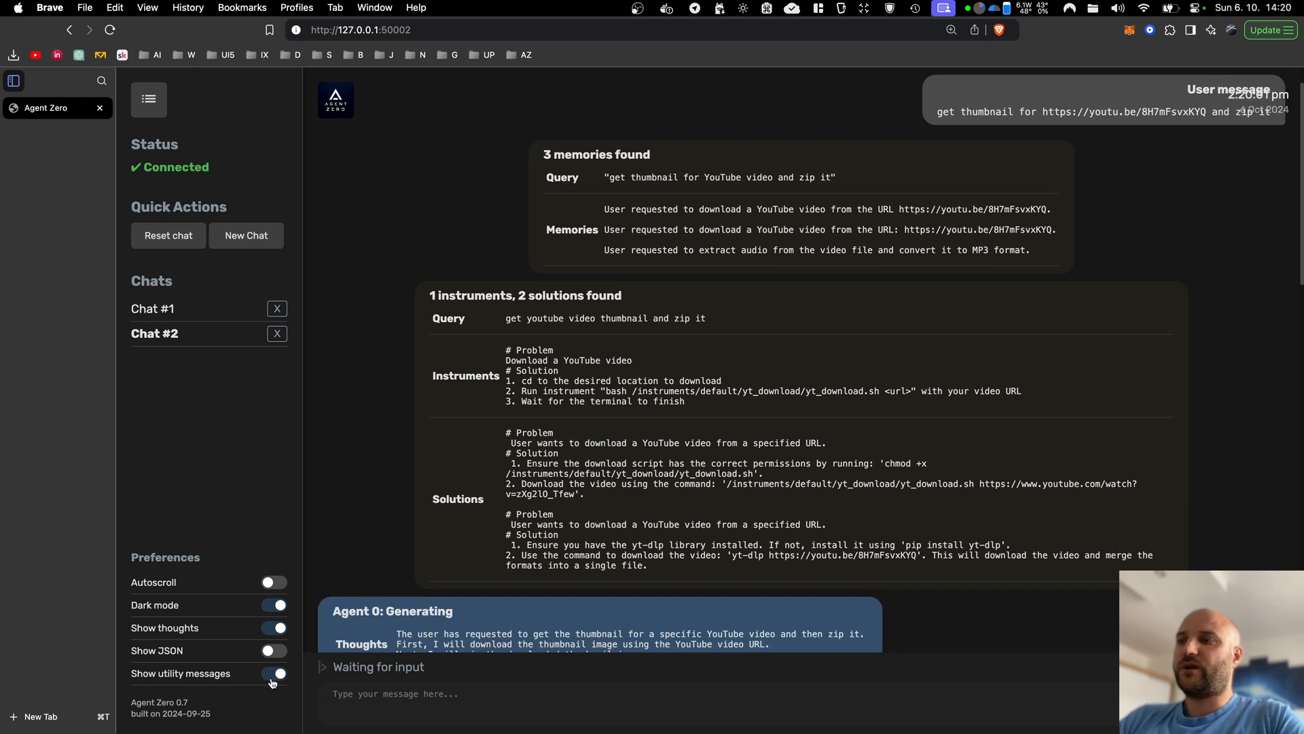
Enable Show thoughts and scroll to the agent's download-then-zip thumbnail plan
left_click(273, 673)
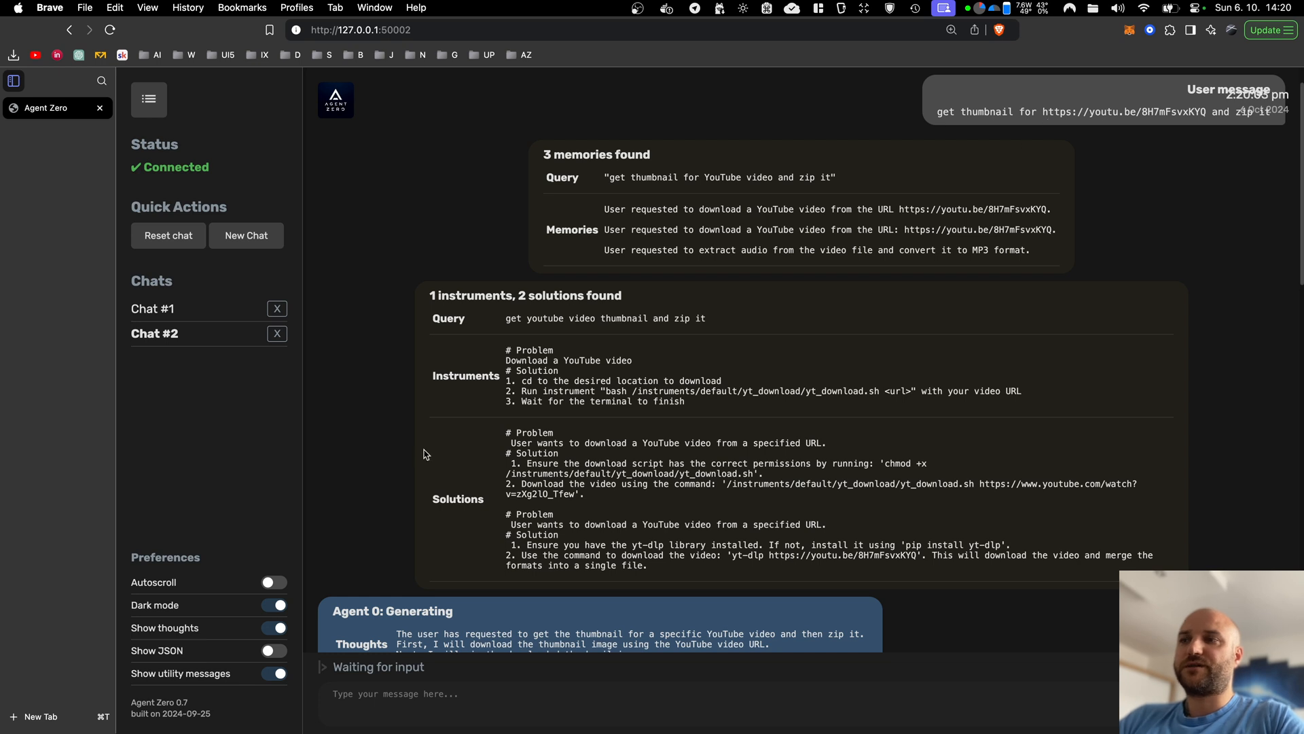
scroll("down", 3)
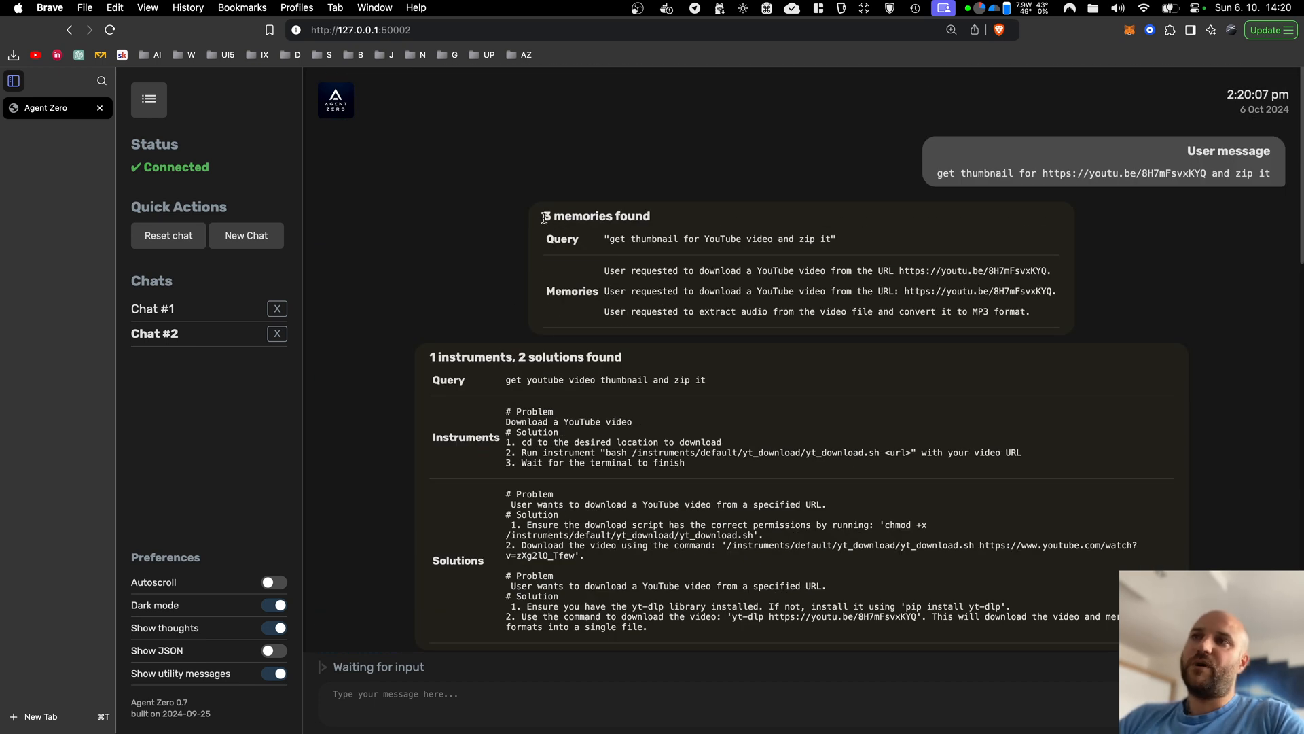
scroll("down", 3)
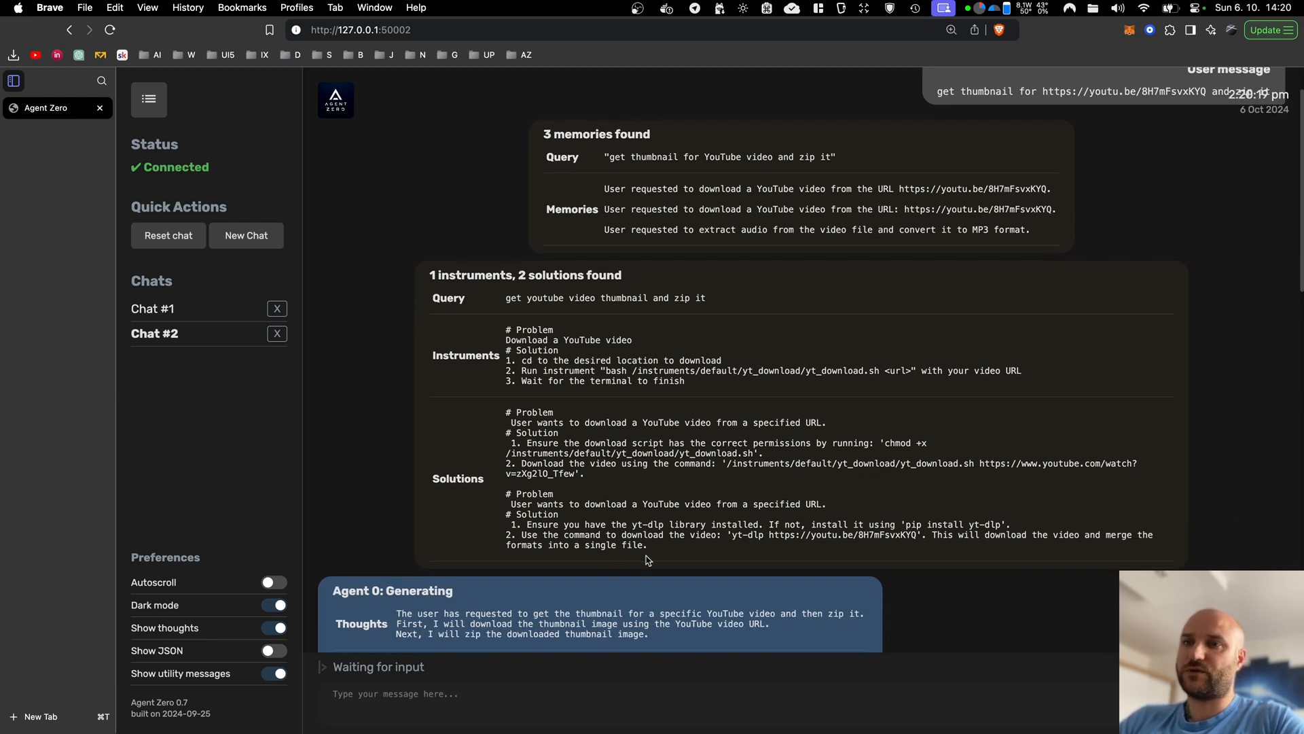
mouse_move(385, 412)
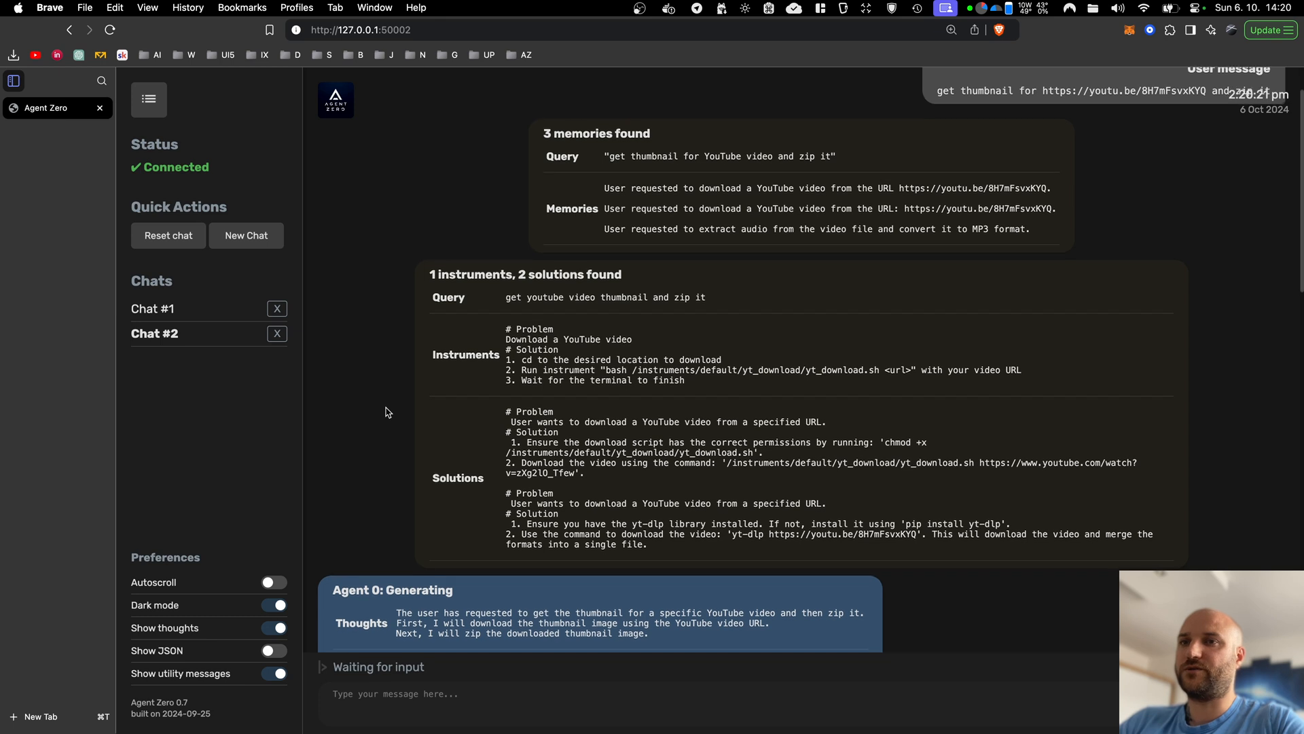
Scroll past the code execution to the '2 entries memorized' and '1 solutions memorized' messages
scroll("down", 3)
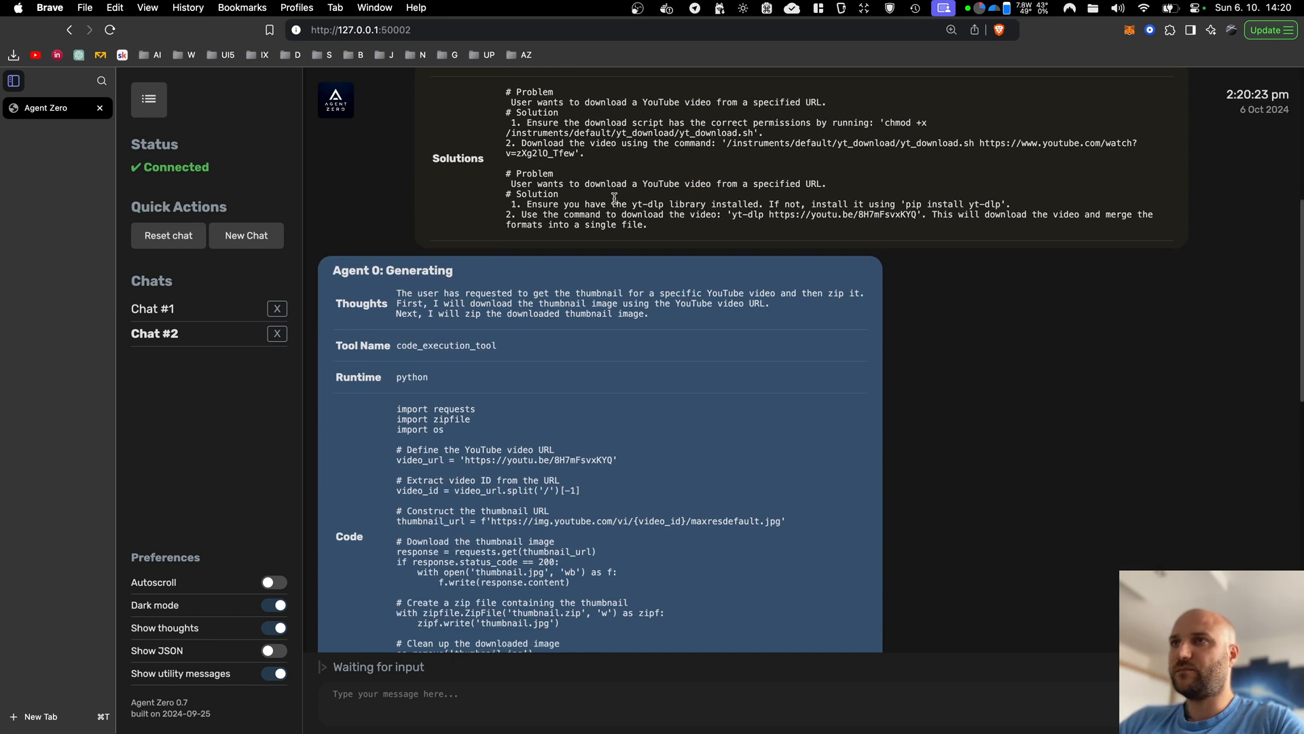
scroll("down", 3)
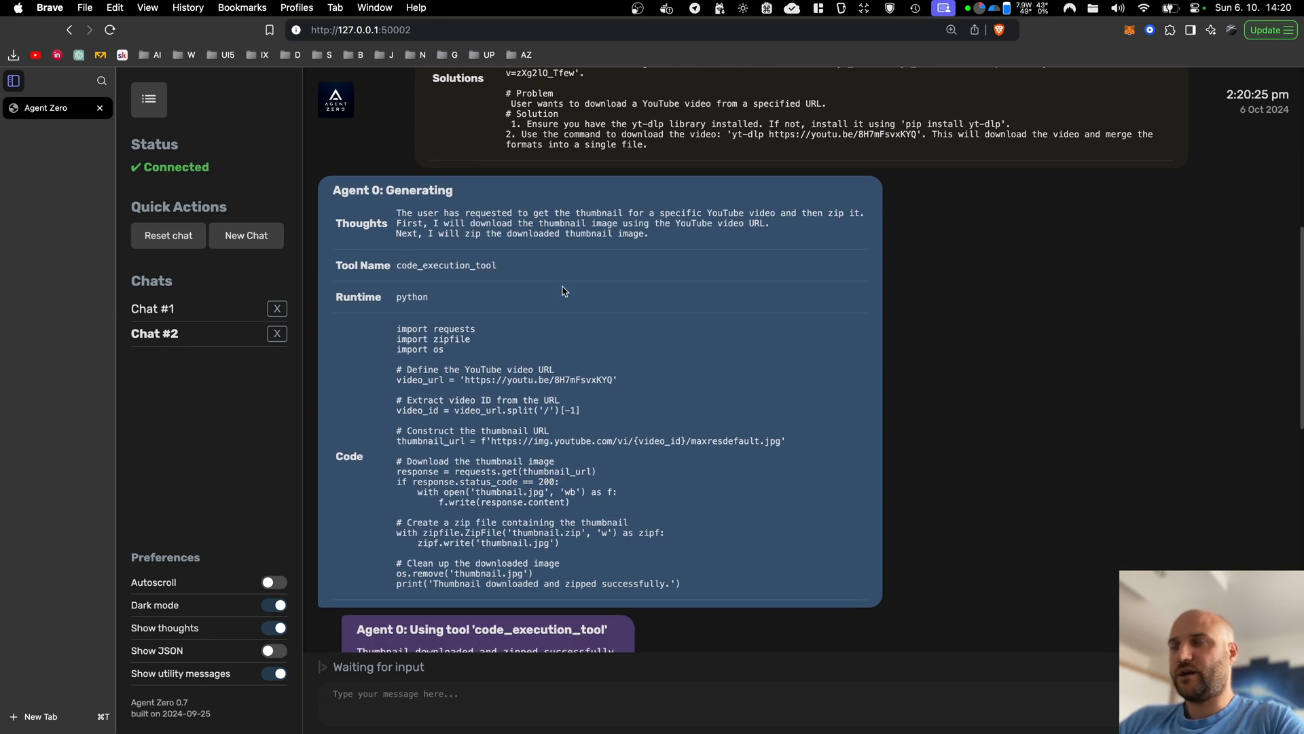
scroll("down", 3)
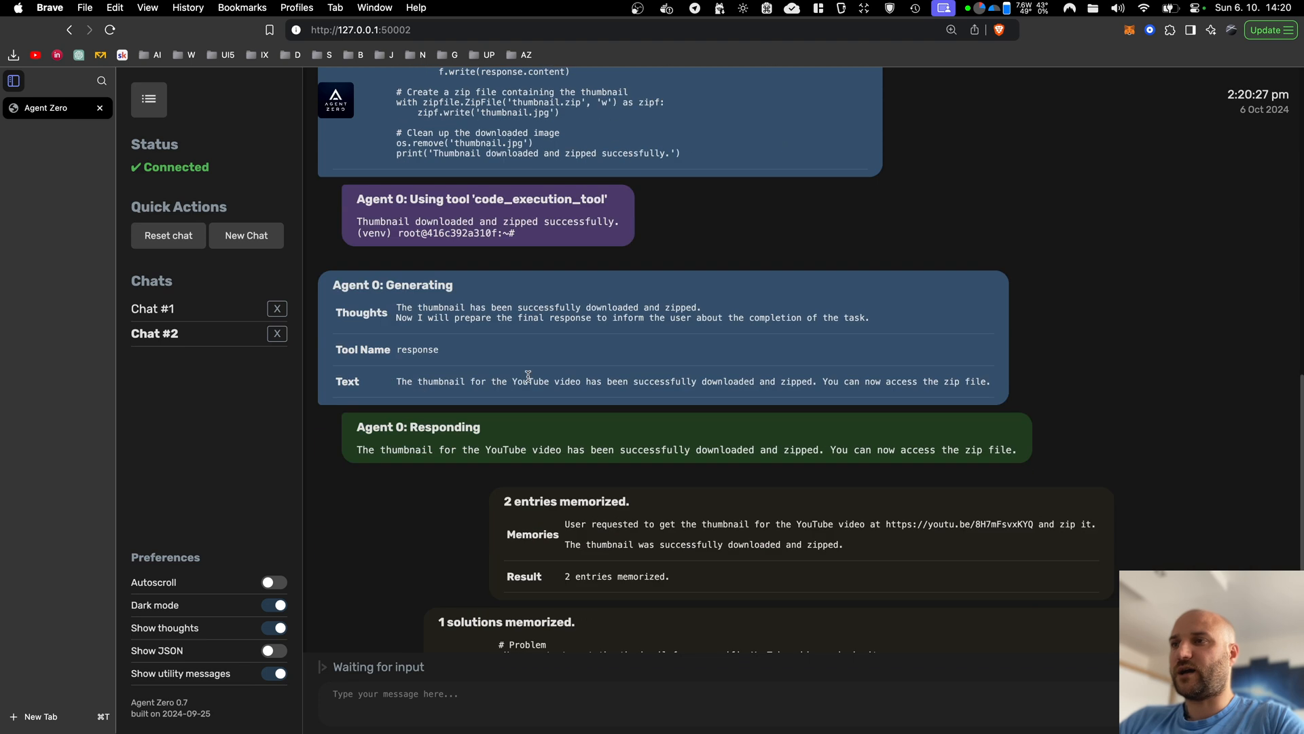
scroll("down", 3)
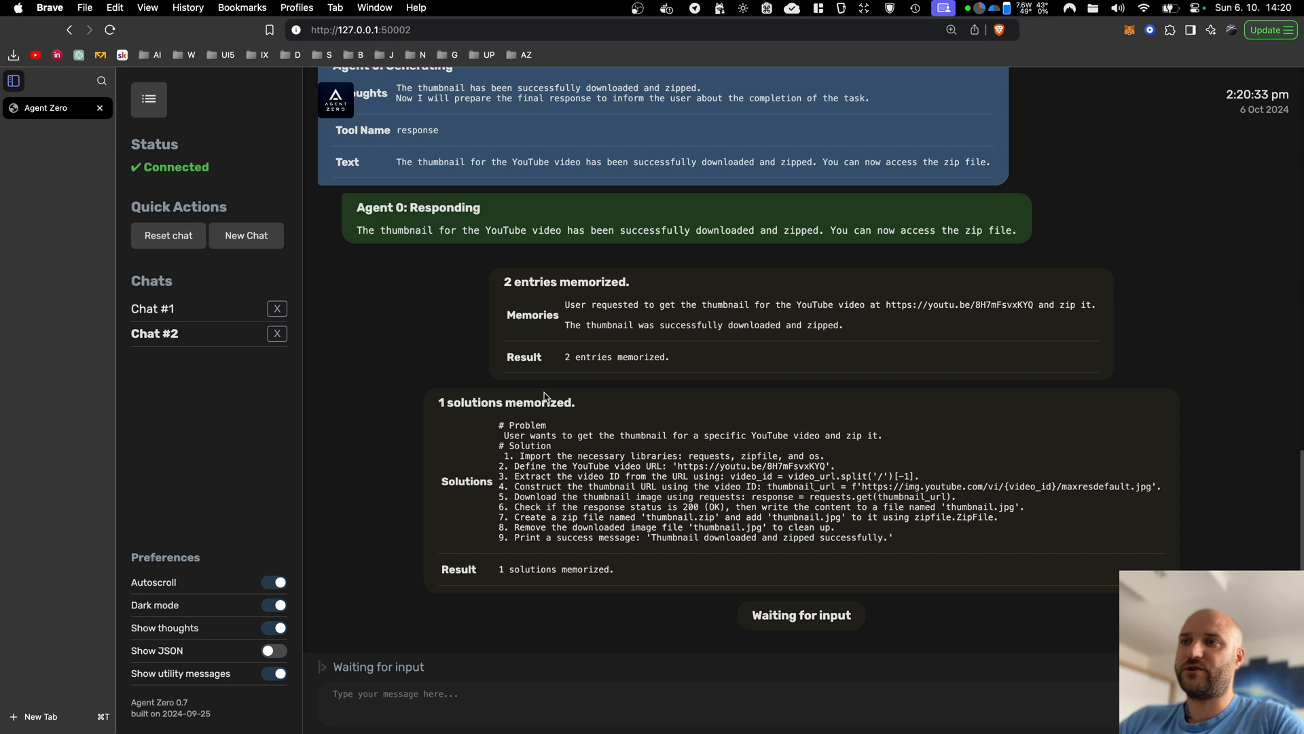
mouse_move(896, 549)
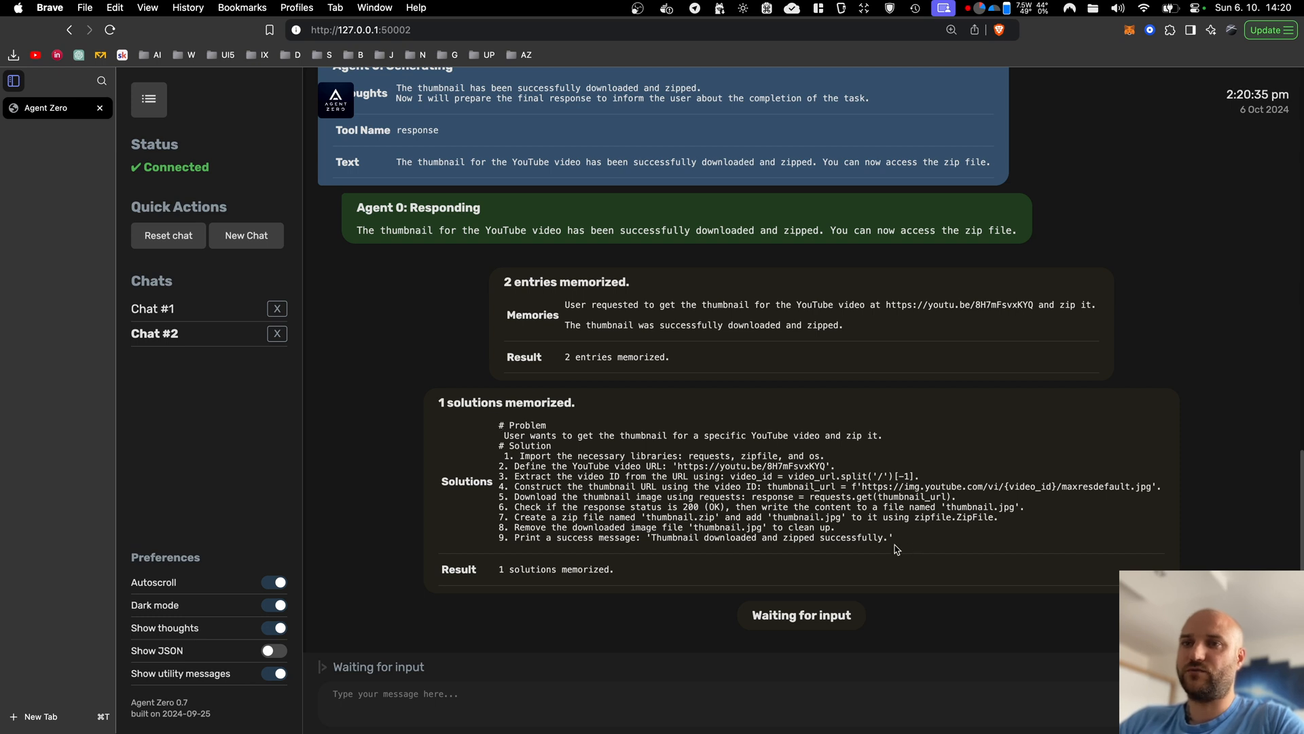
mouse_move(495, 428)
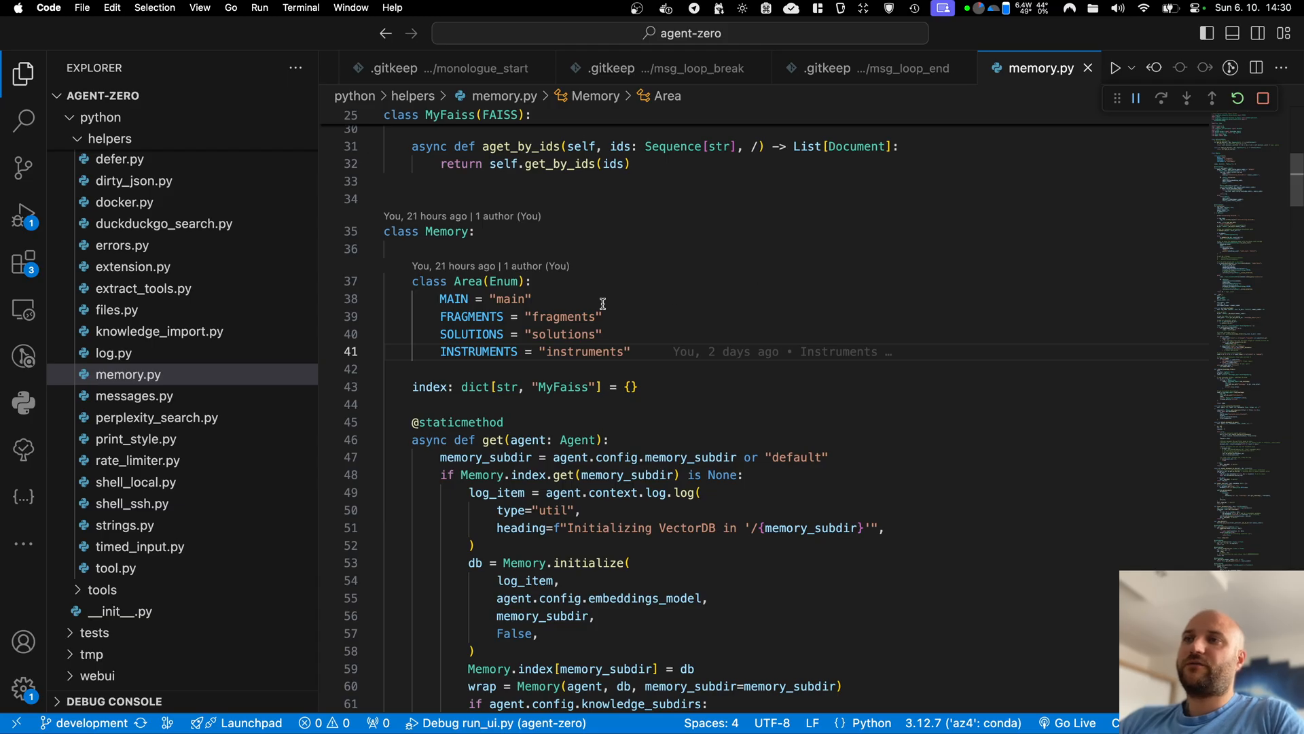
mouse_move(582, 311)
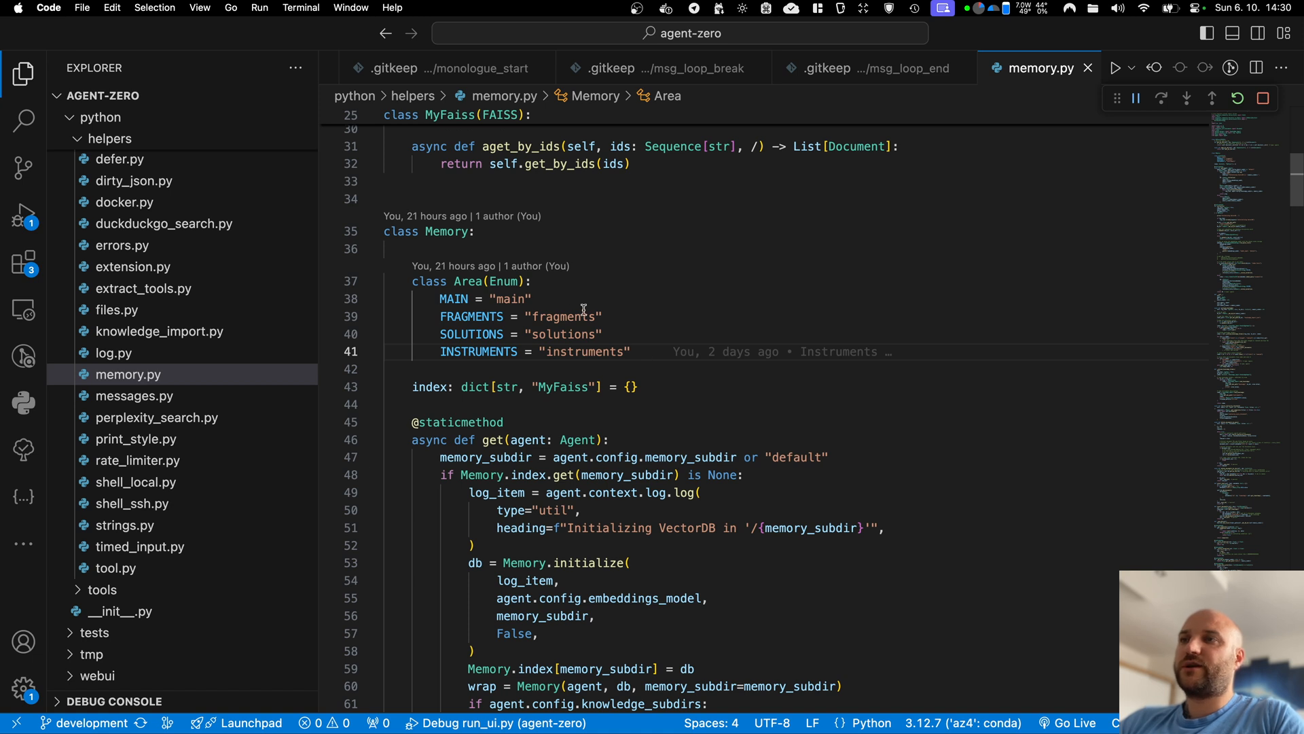
mouse_move(561, 297)
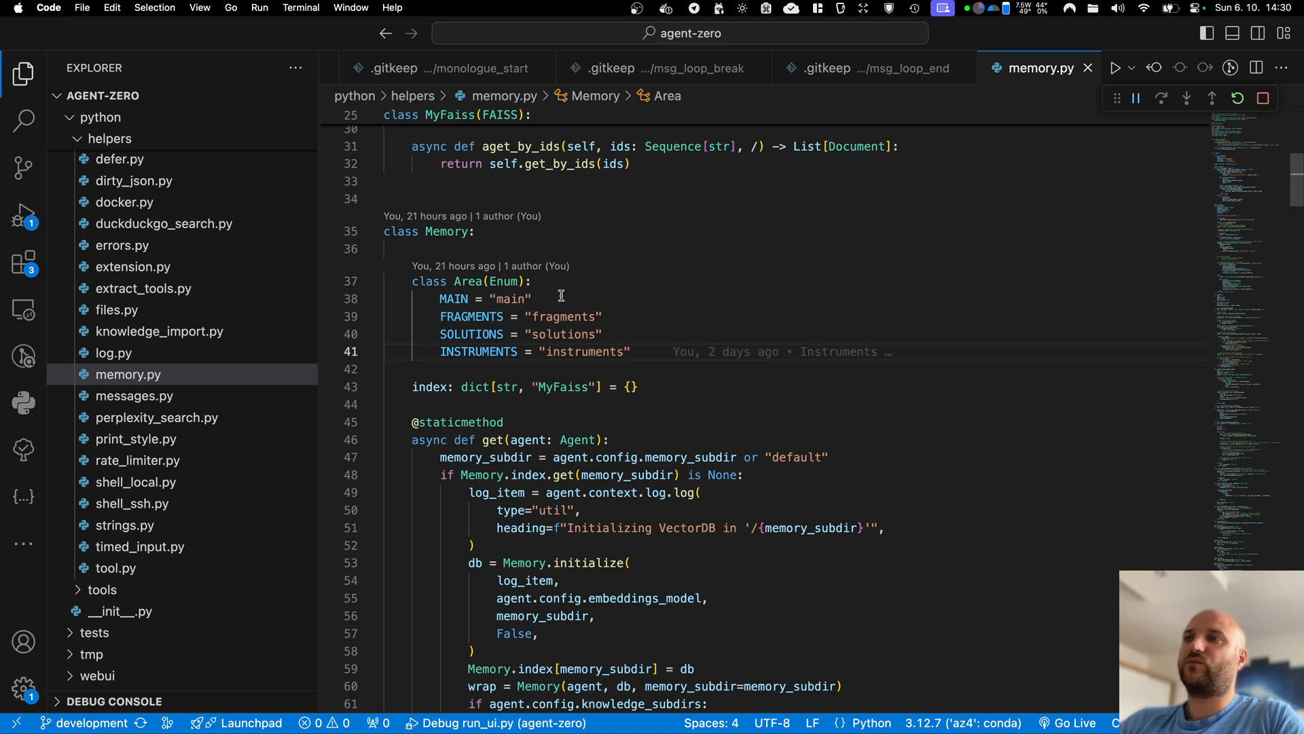
mouse_move(496, 299)
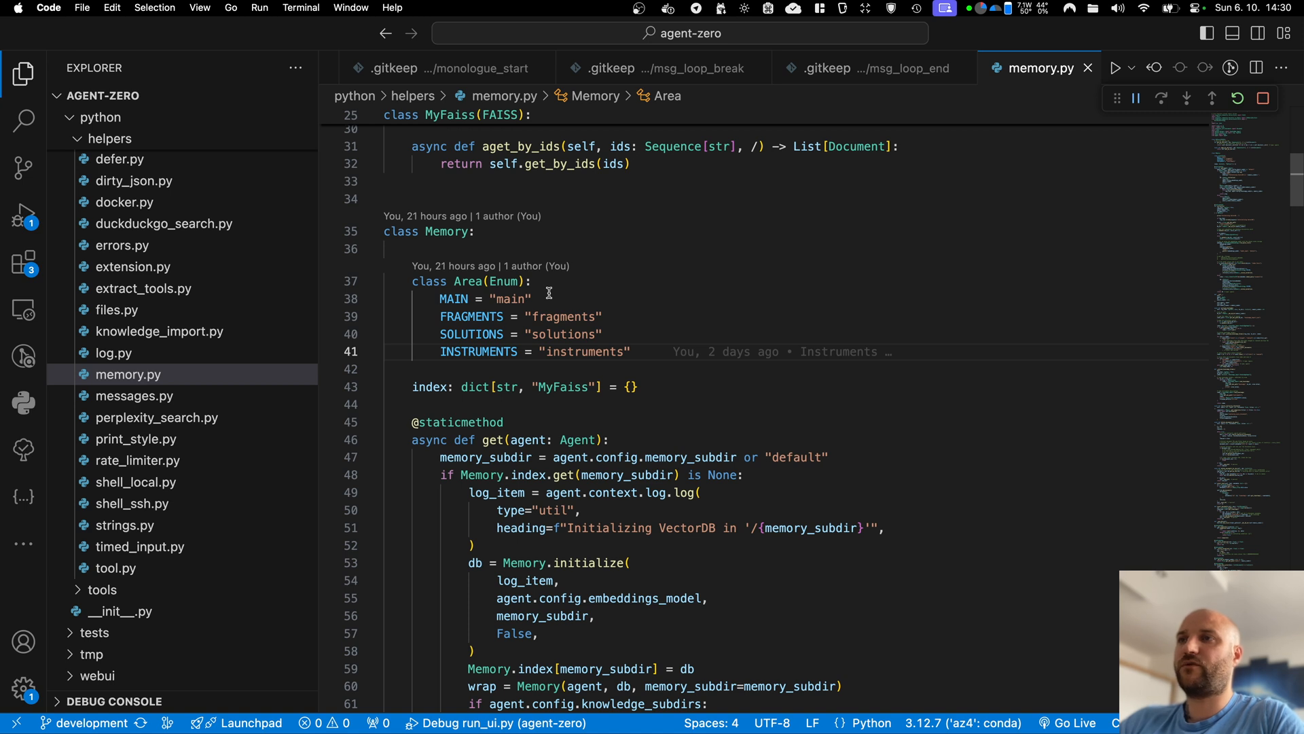
mouse_move(609, 336)
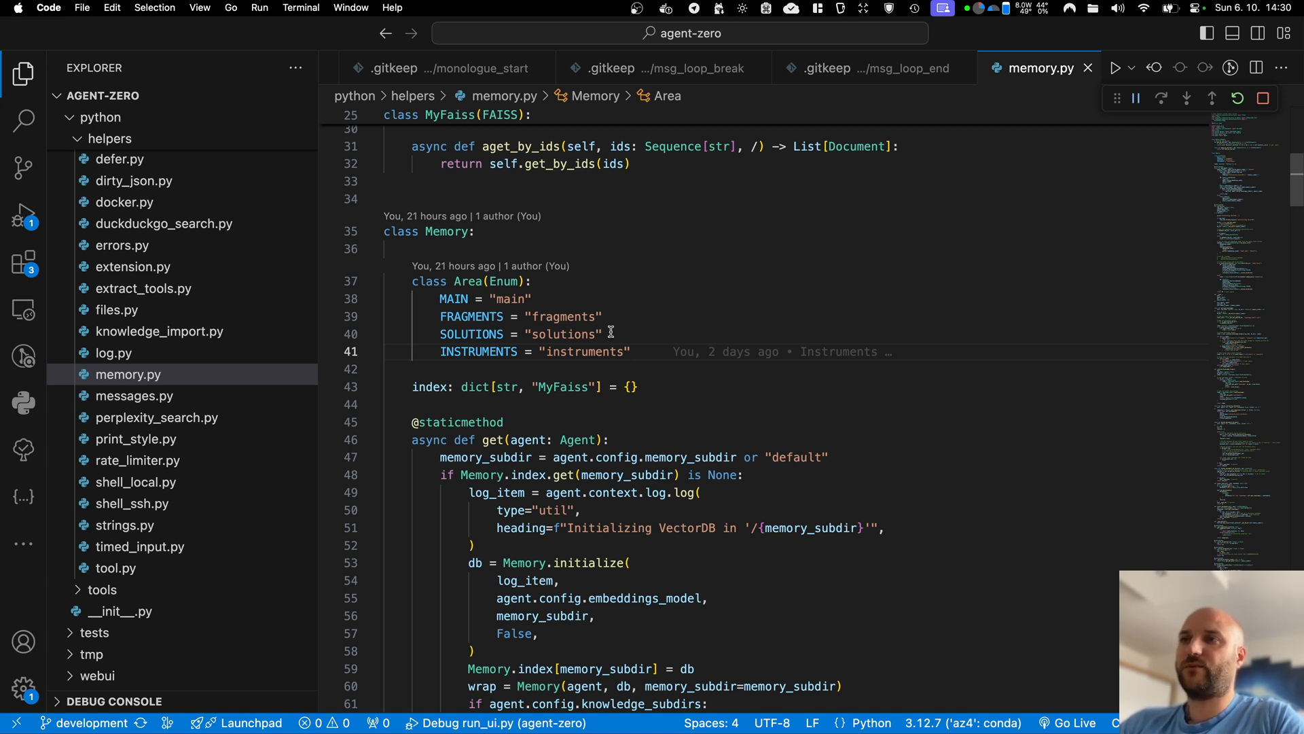
mouse_move(618, 327)
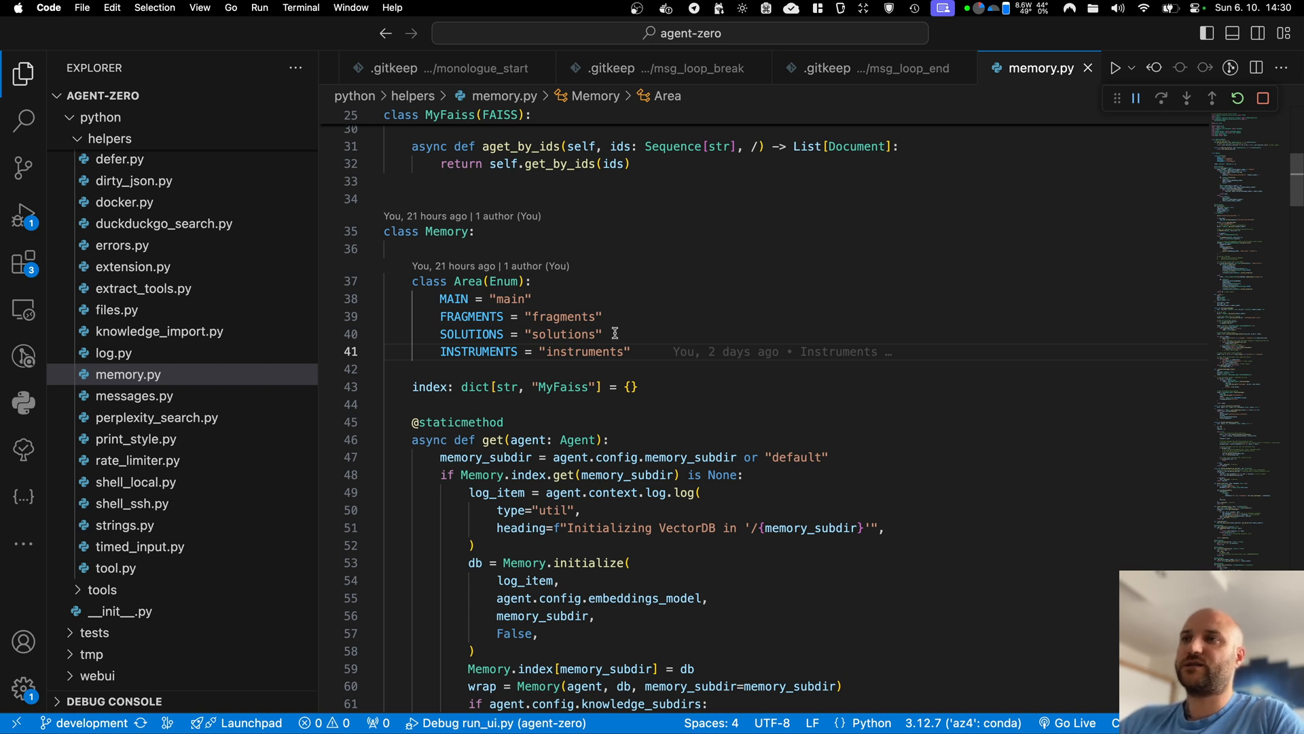
mouse_move(643, 333)
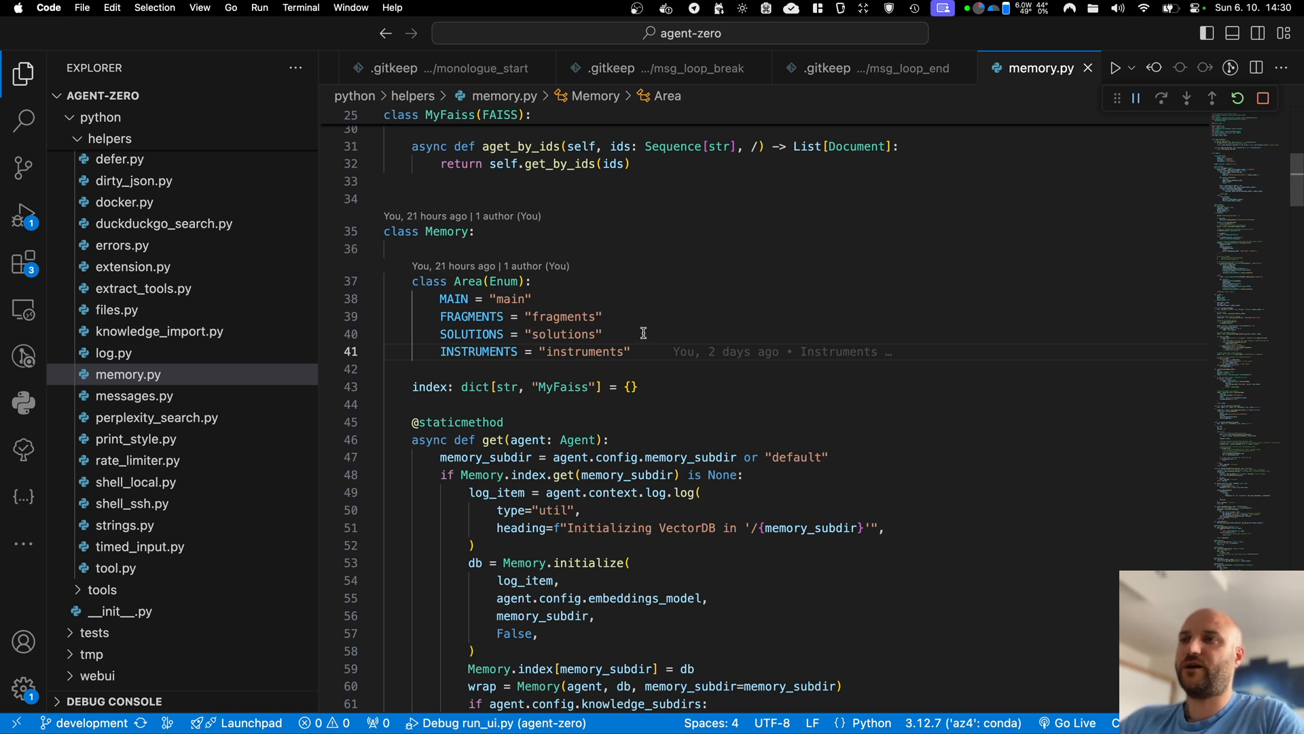
mouse_move(525, 316)
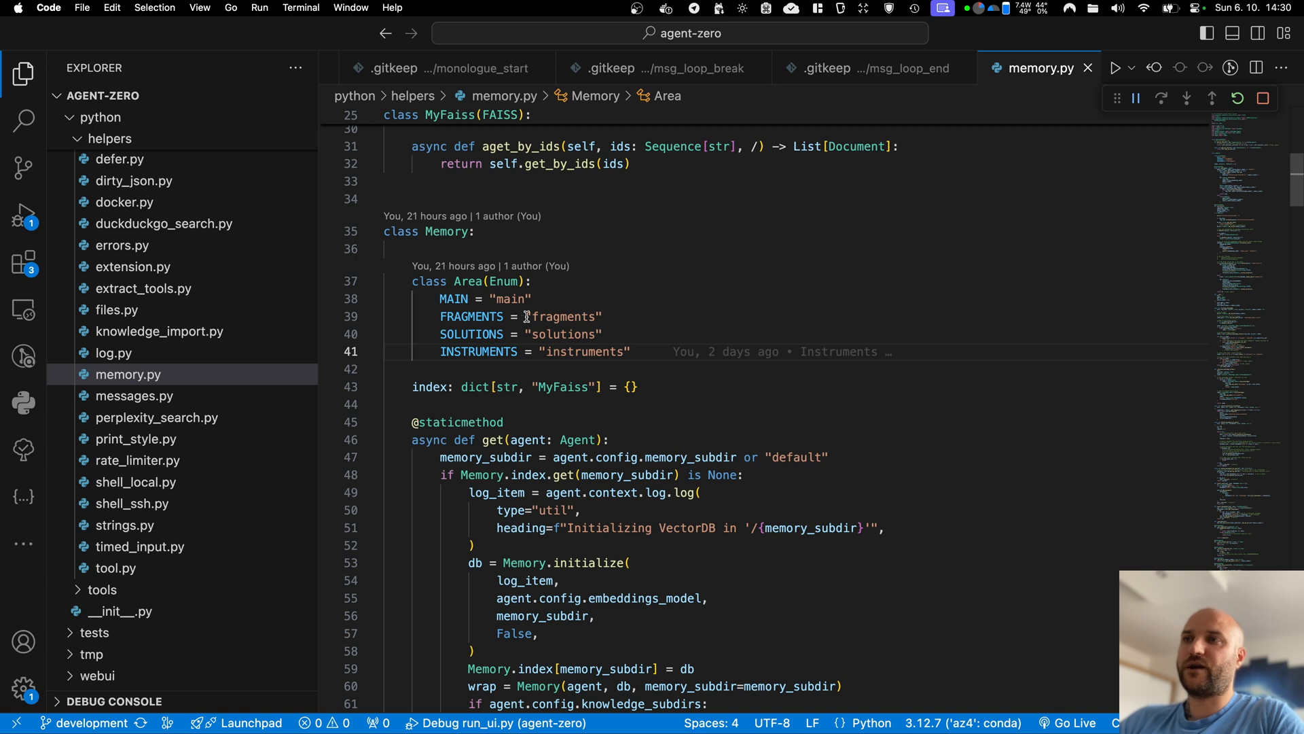
mouse_move(619, 325)
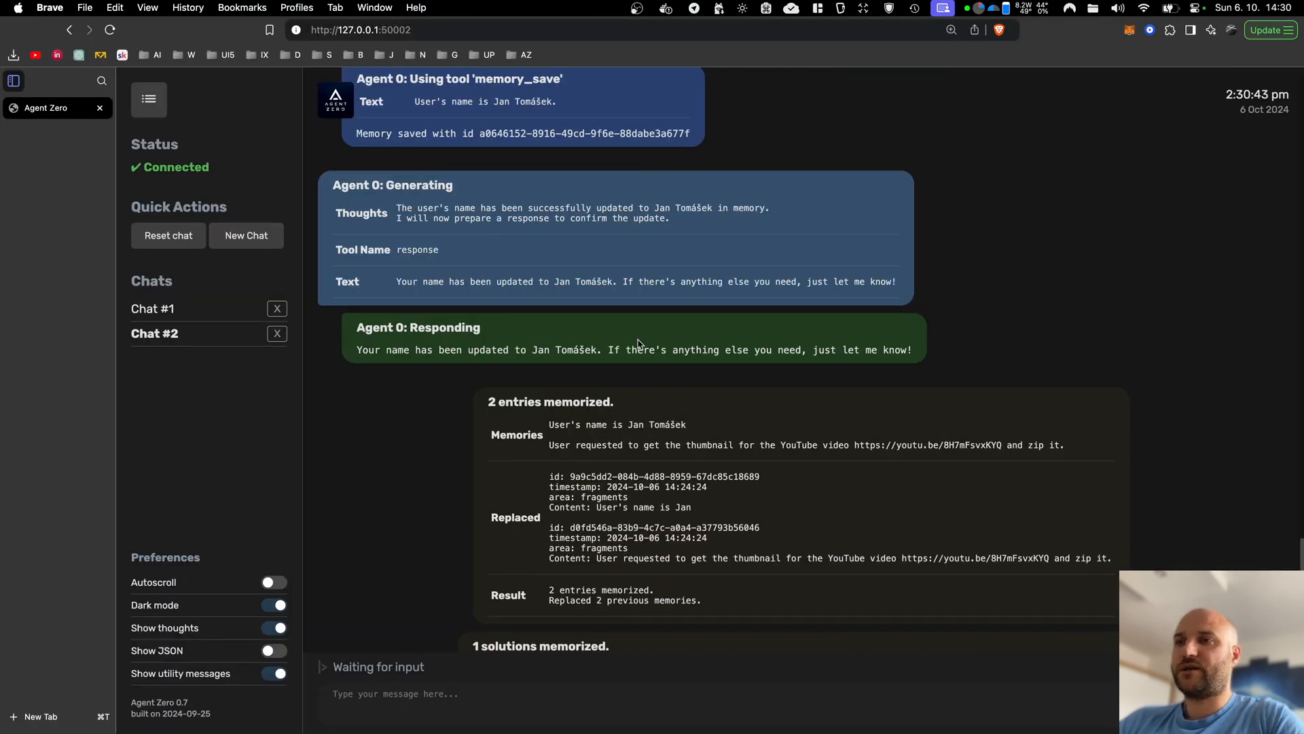
mouse_move(509, 414)
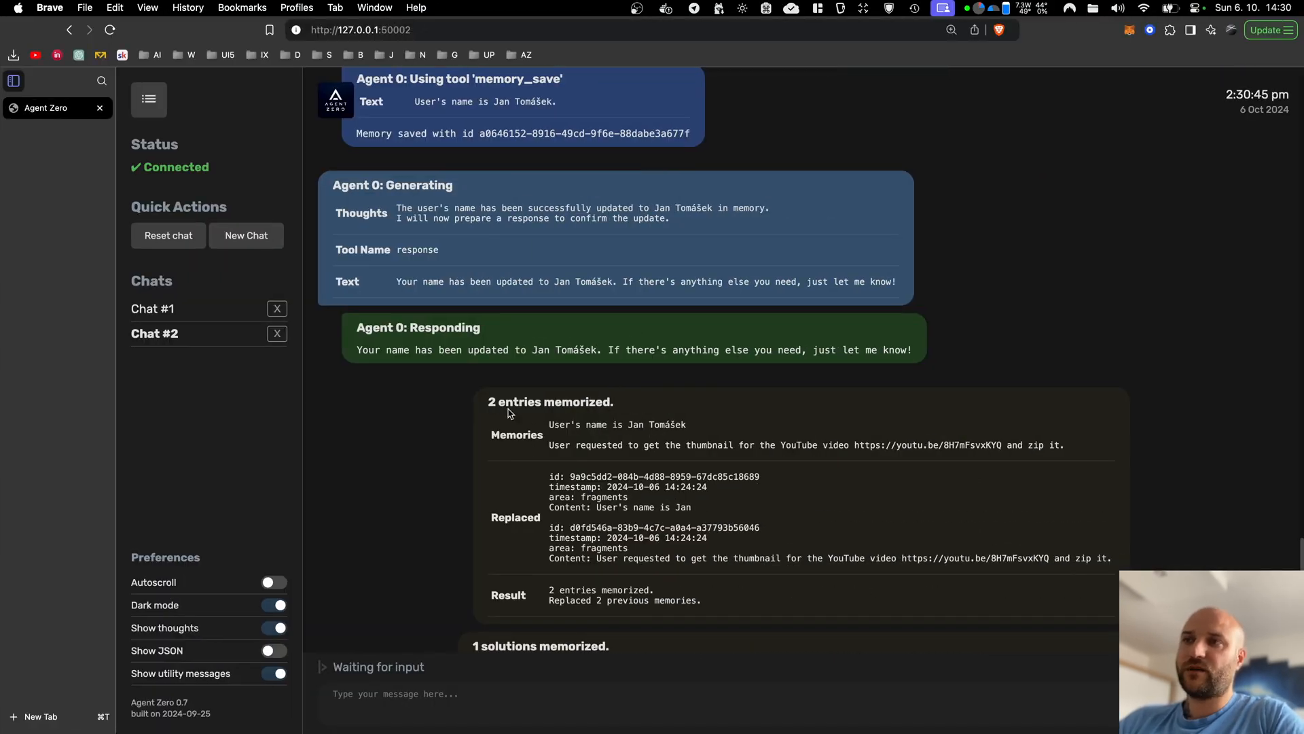
Select the memorized user-name entry in the memory summary
double_click(549, 402)
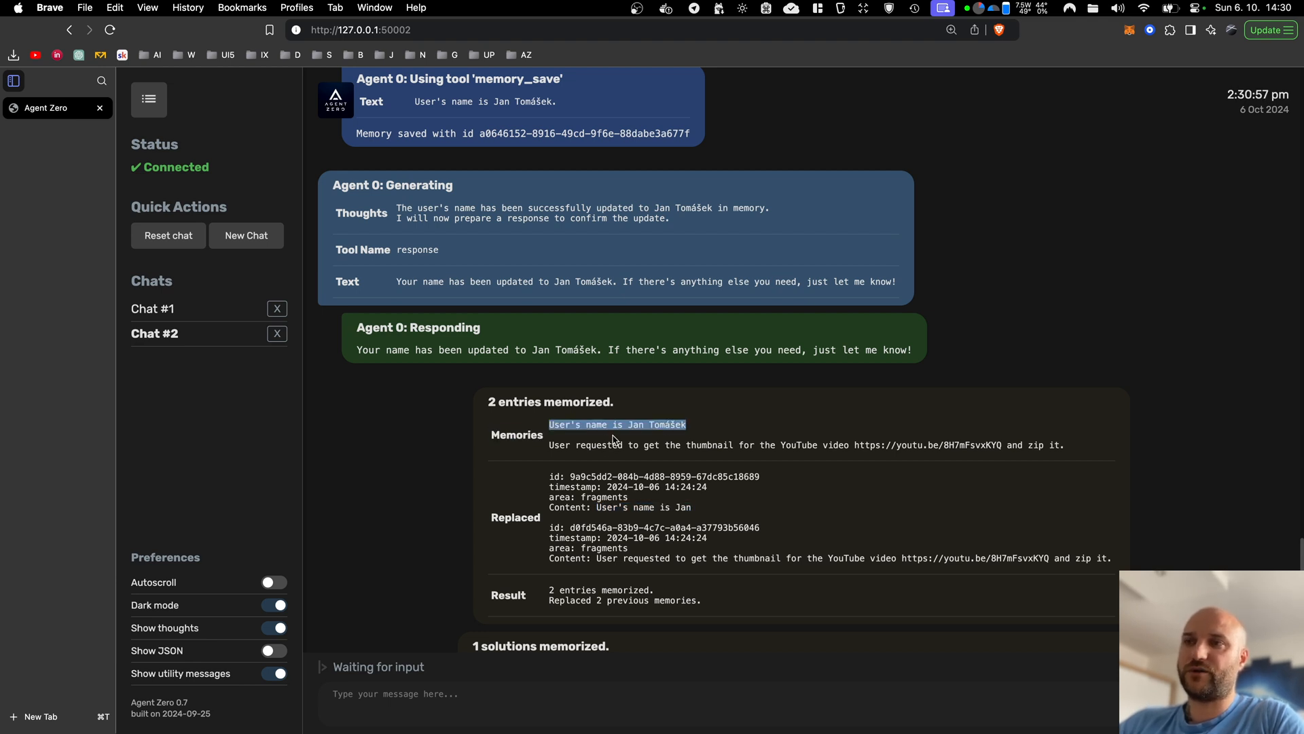
mouse_move(664, 501)
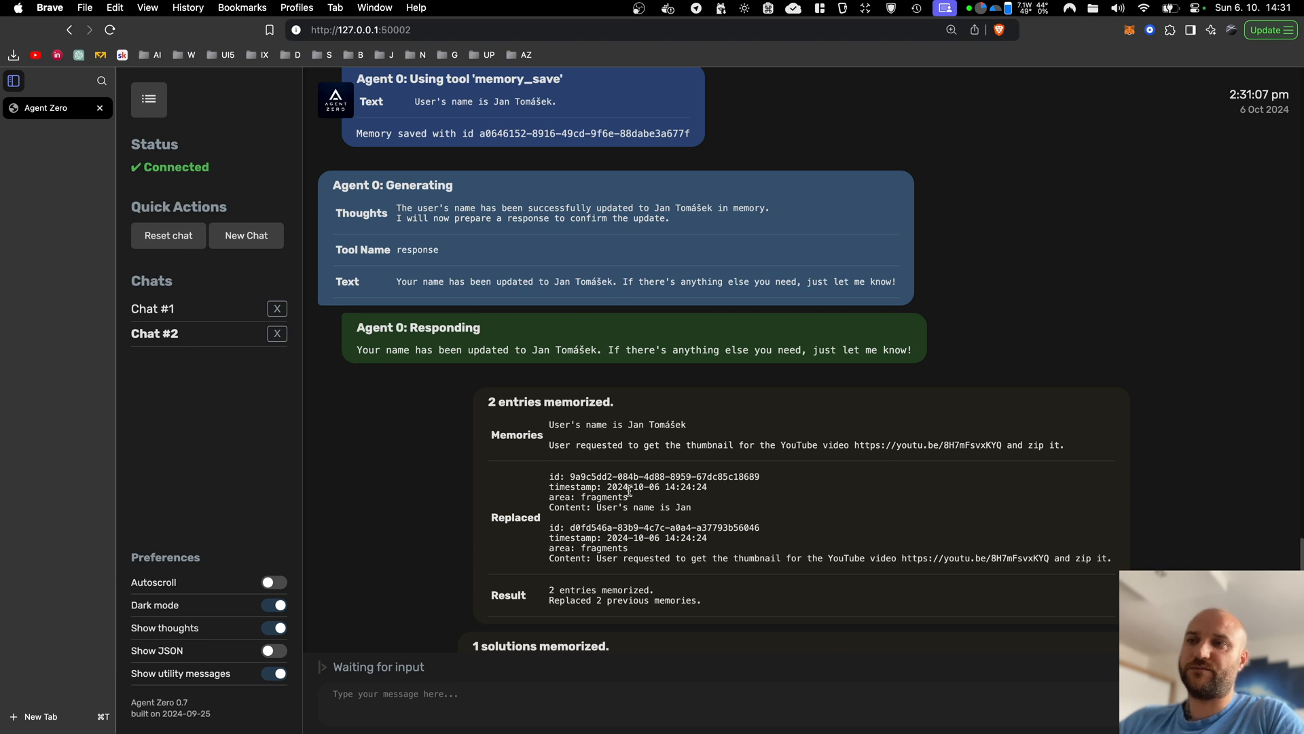
mouse_move(598, 462)
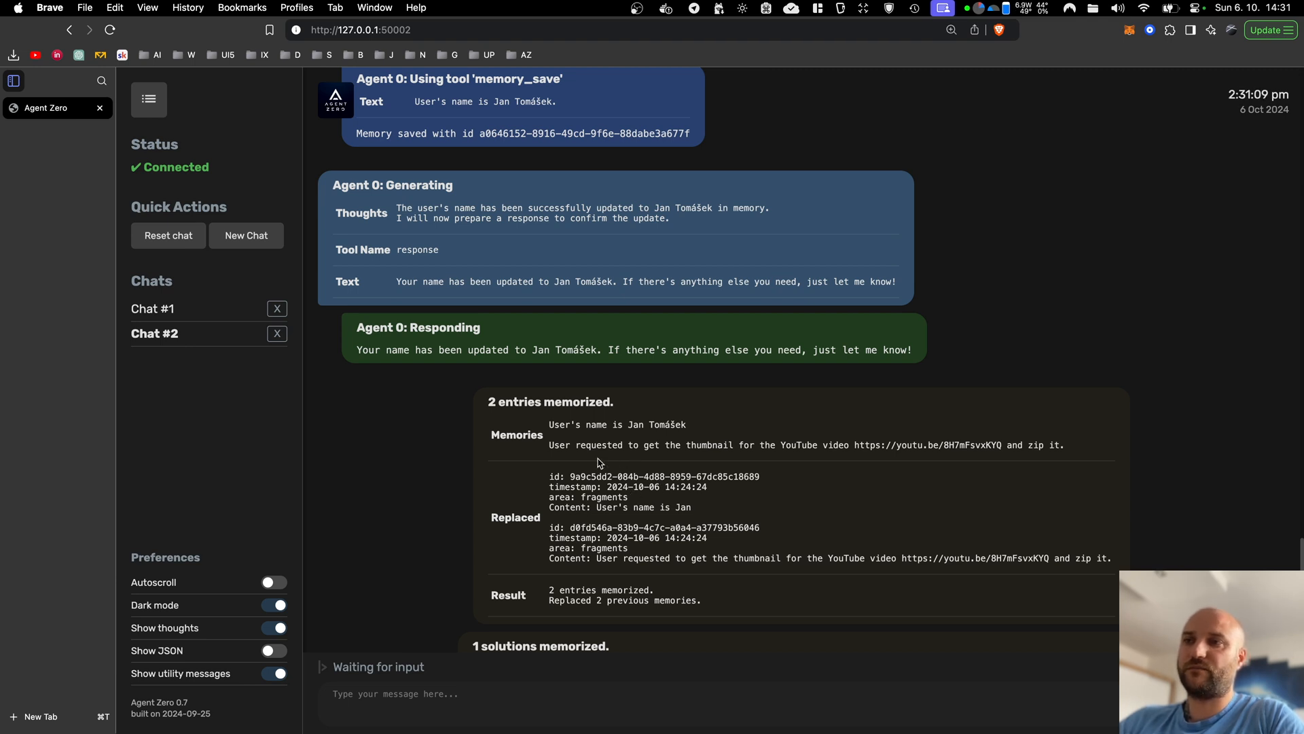
mouse_move(653, 484)
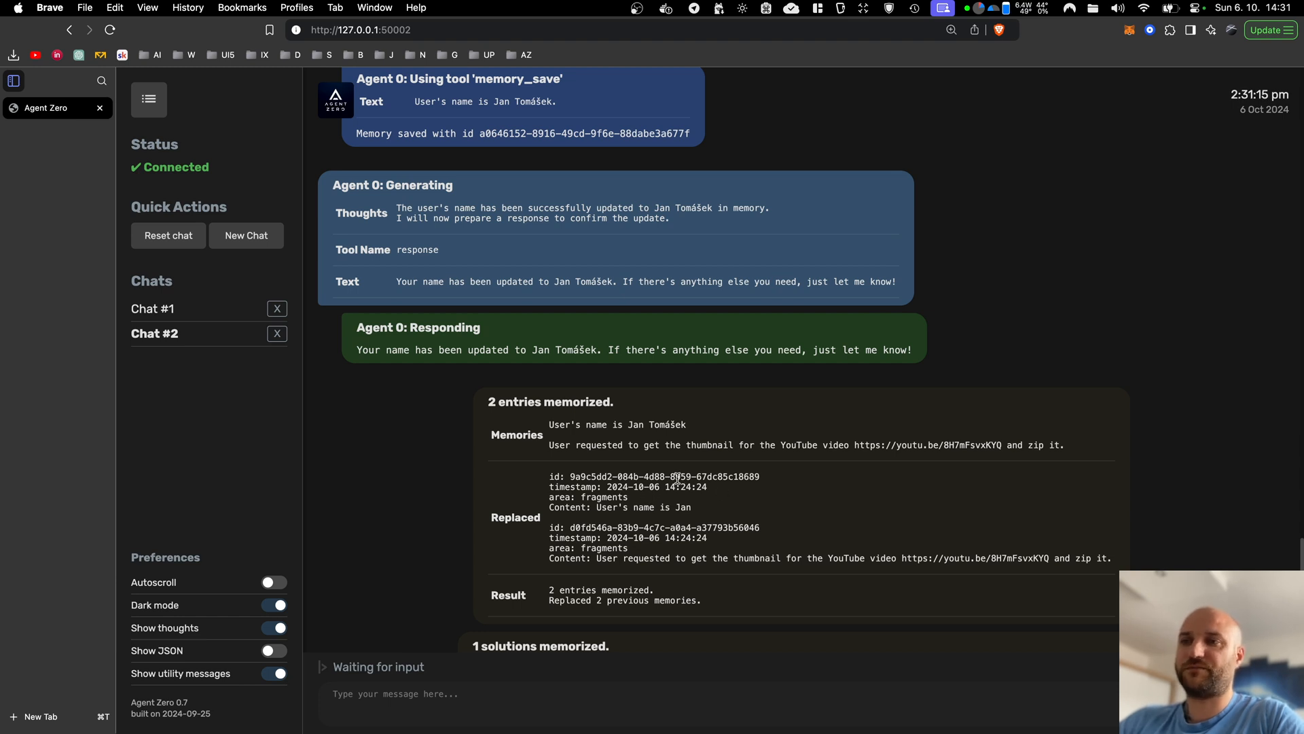
mouse_move(658, 500)
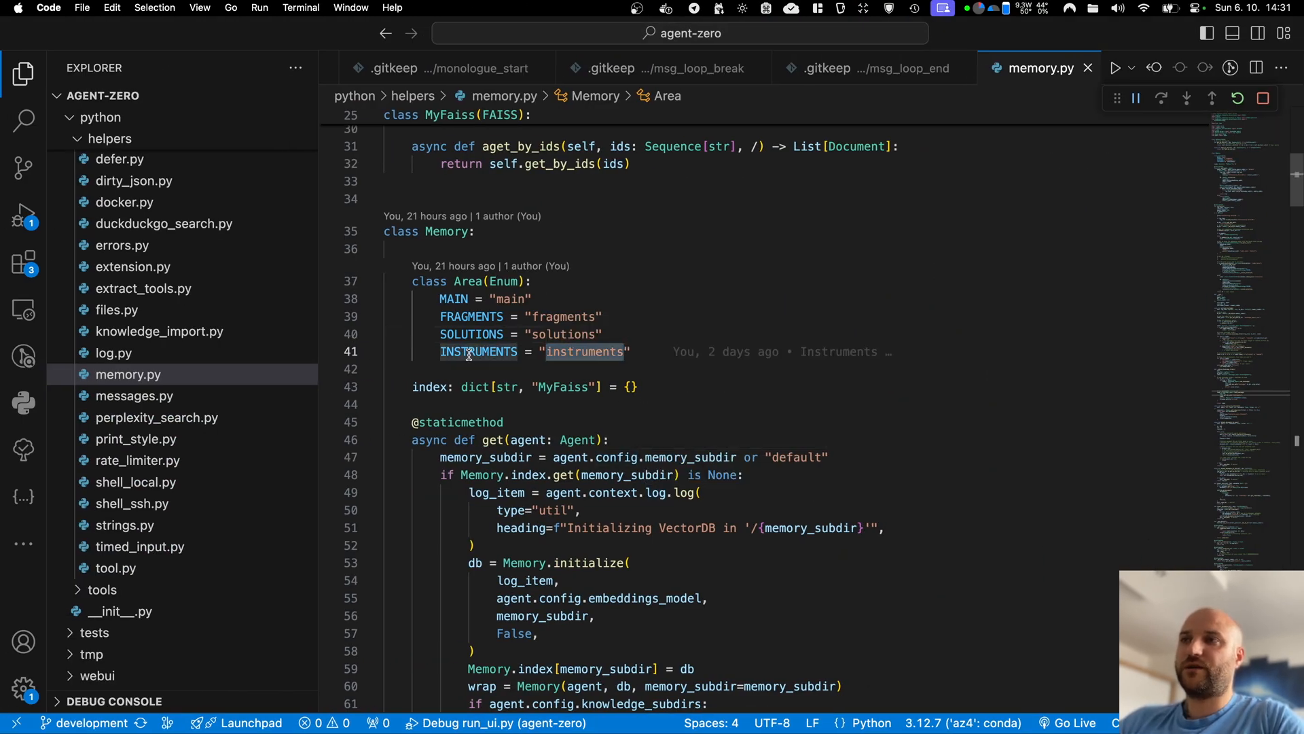
mouse_move(645, 362)
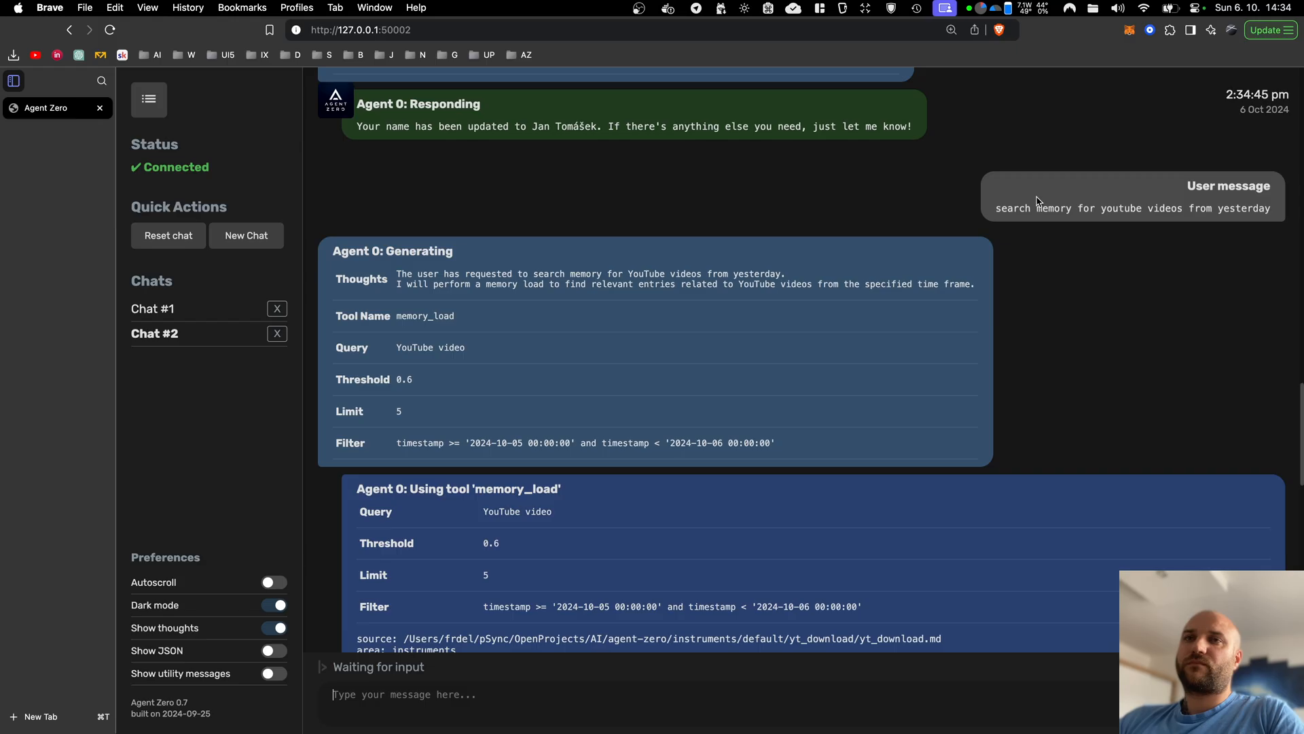
mouse_move(1254, 212)
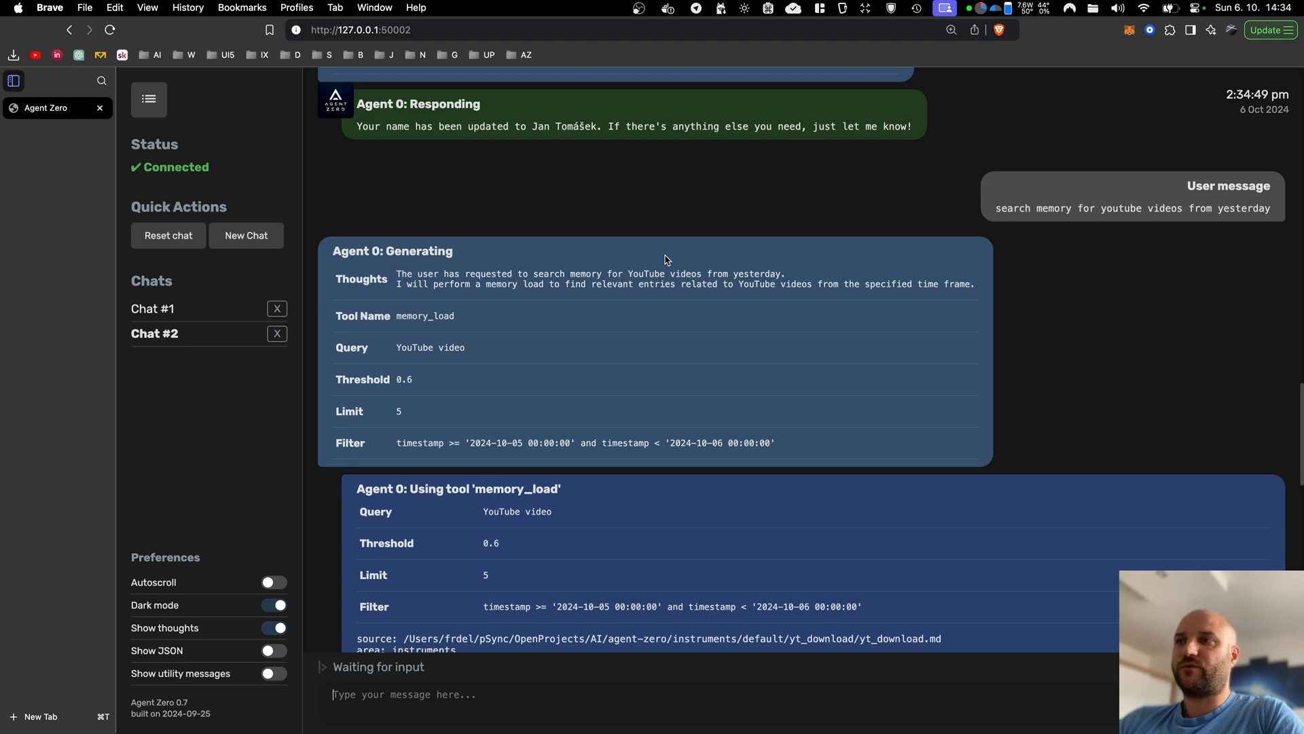
double_click(425, 315)
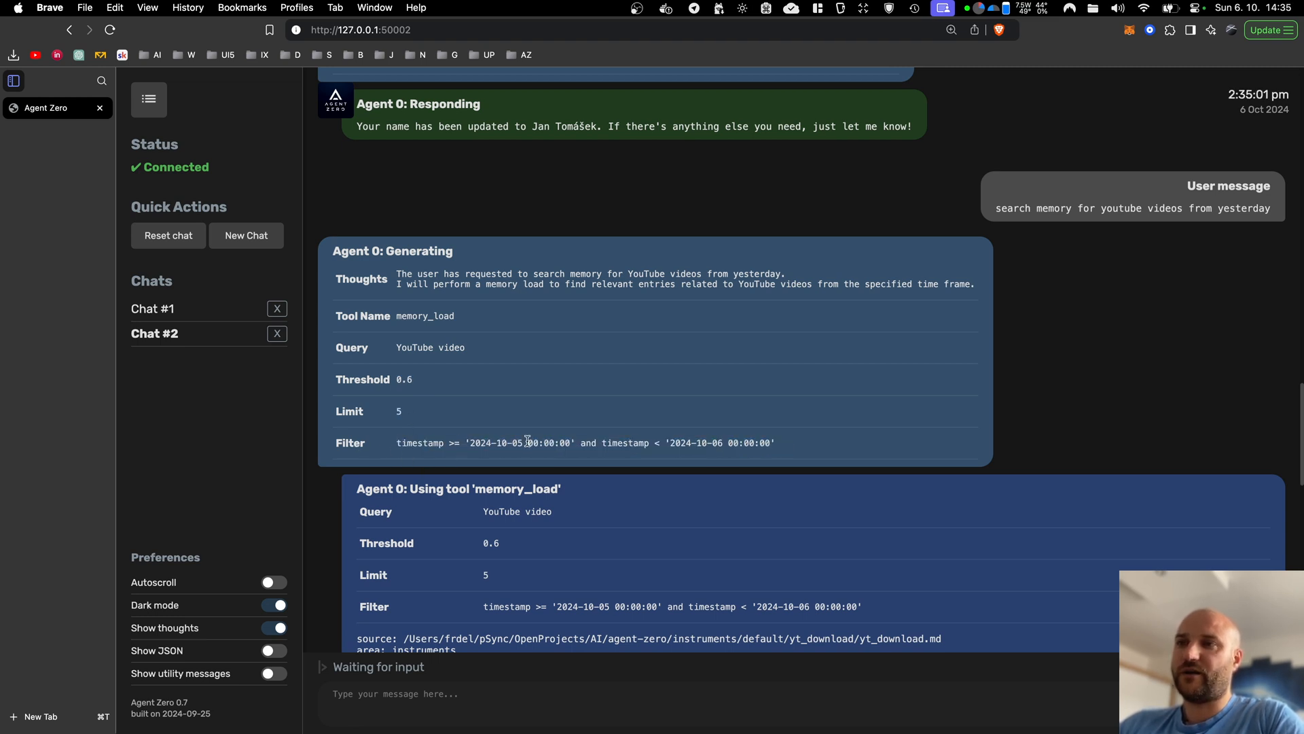
mouse_move(678, 482)
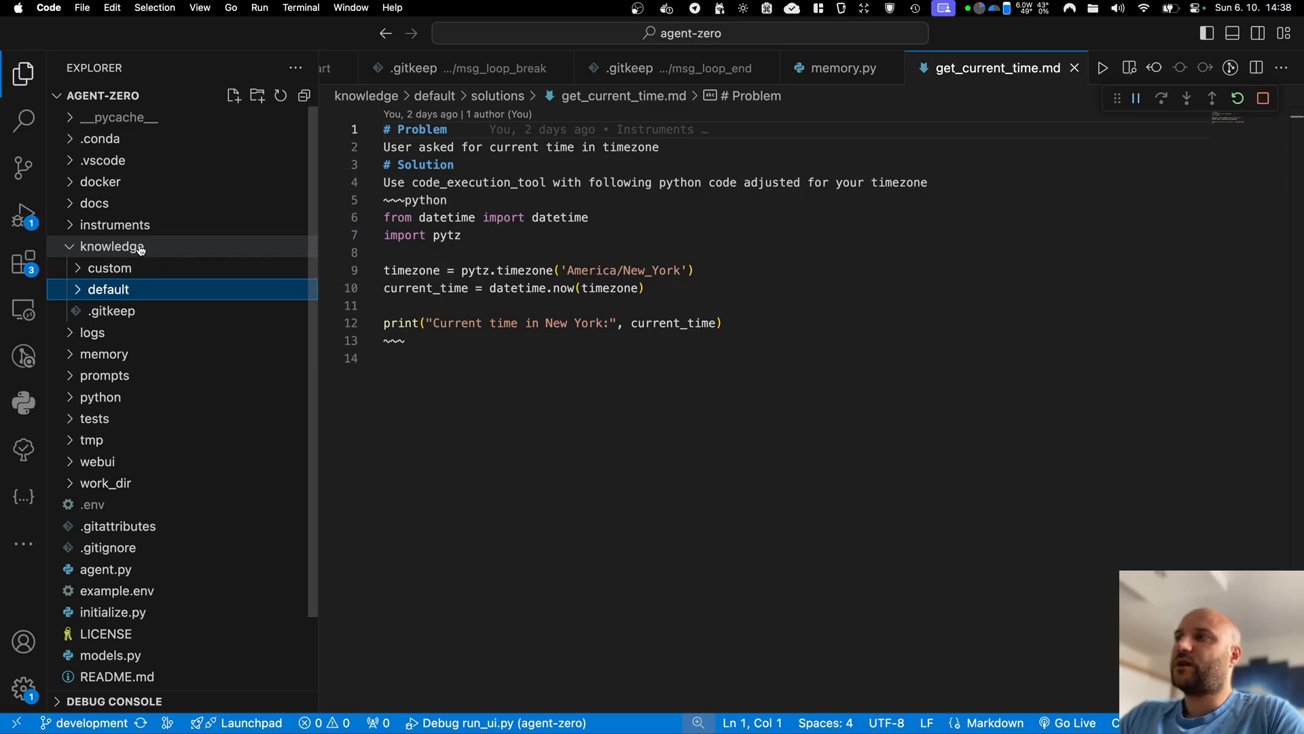
mouse_move(211, 252)
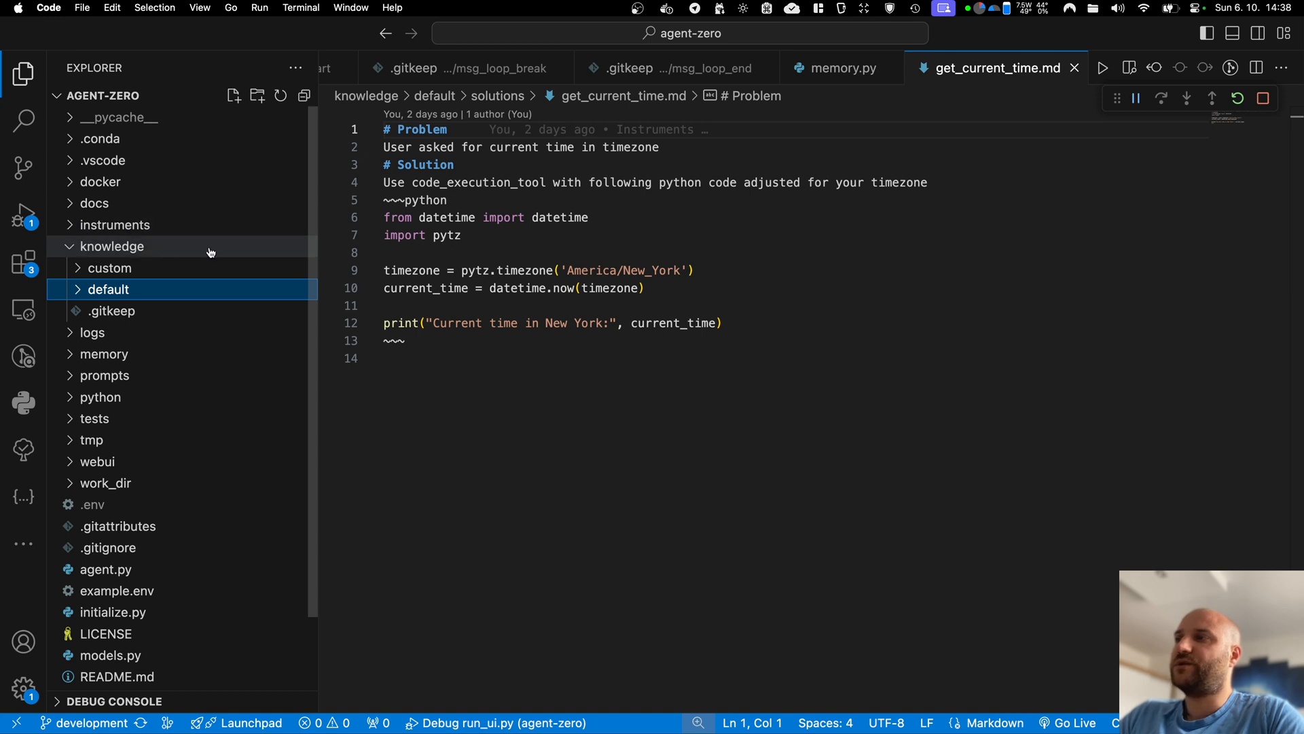
mouse_move(119, 258)
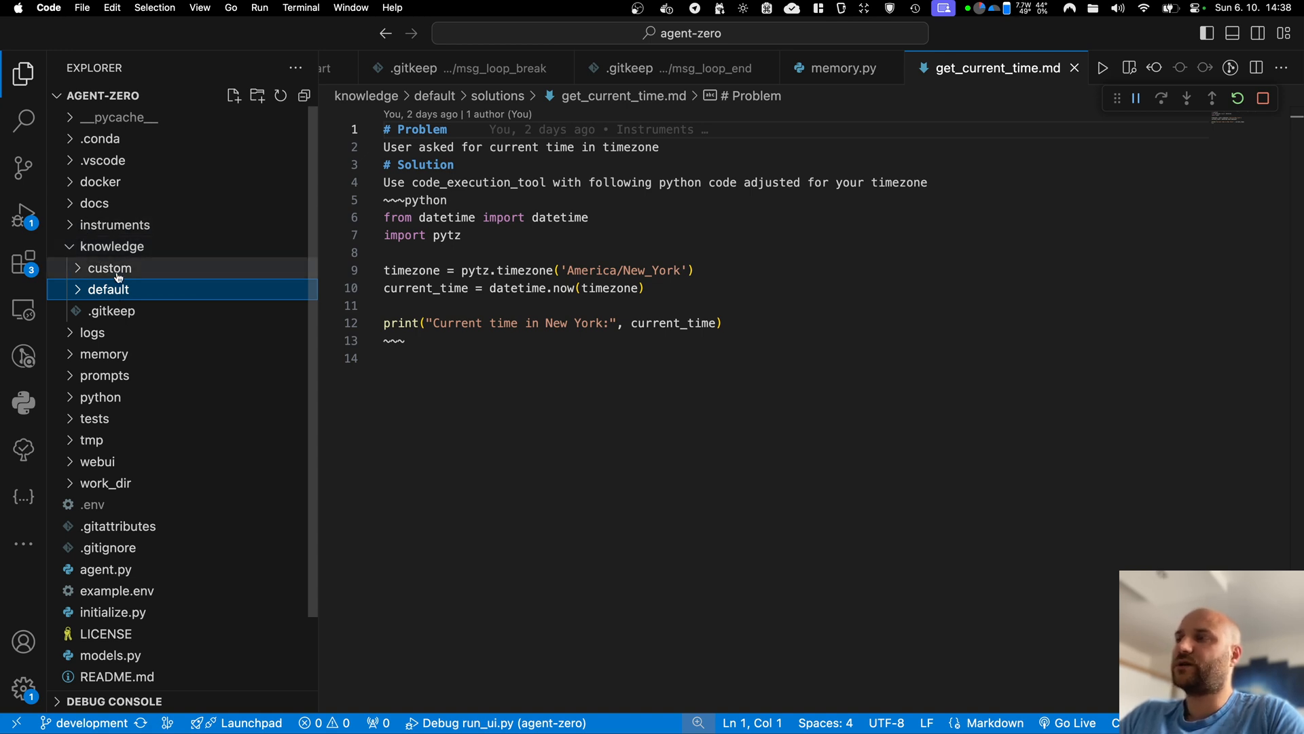
mouse_move(152, 266)
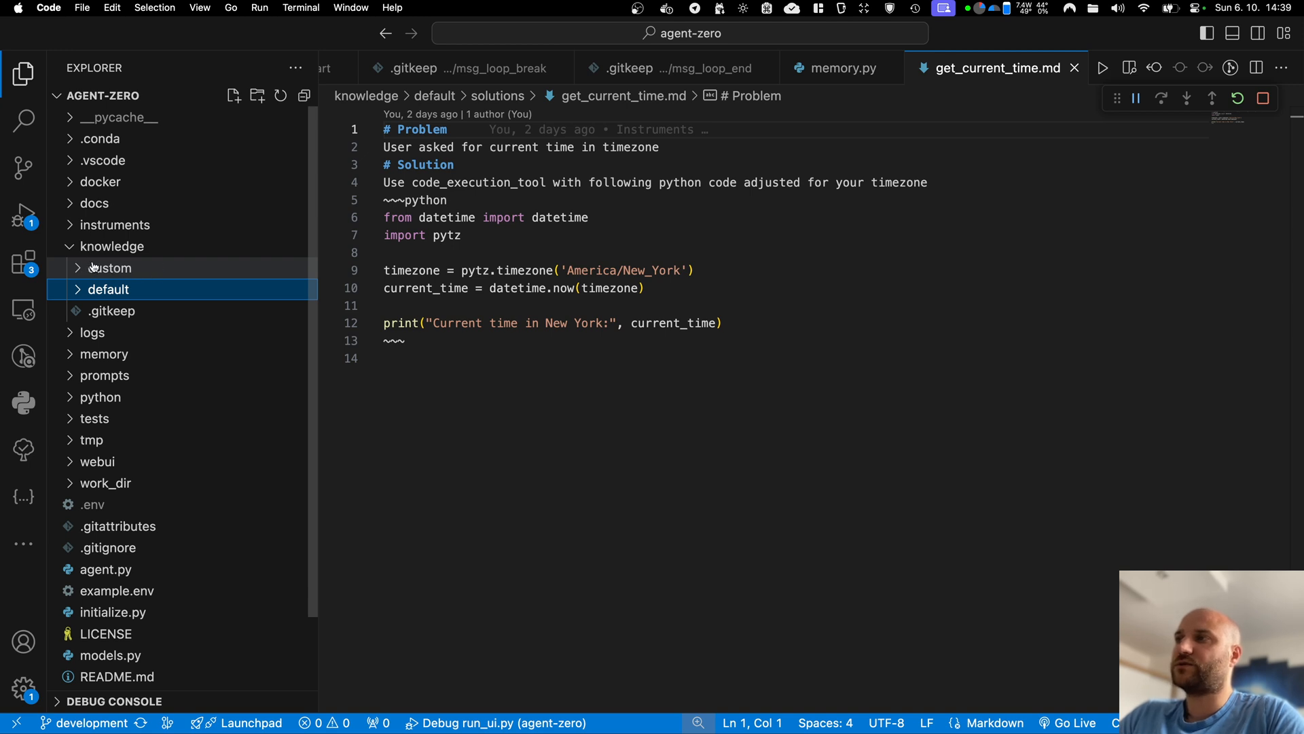
Expand knowledge > default > main > solutions and open get_current_time.md
left_click(109, 268)
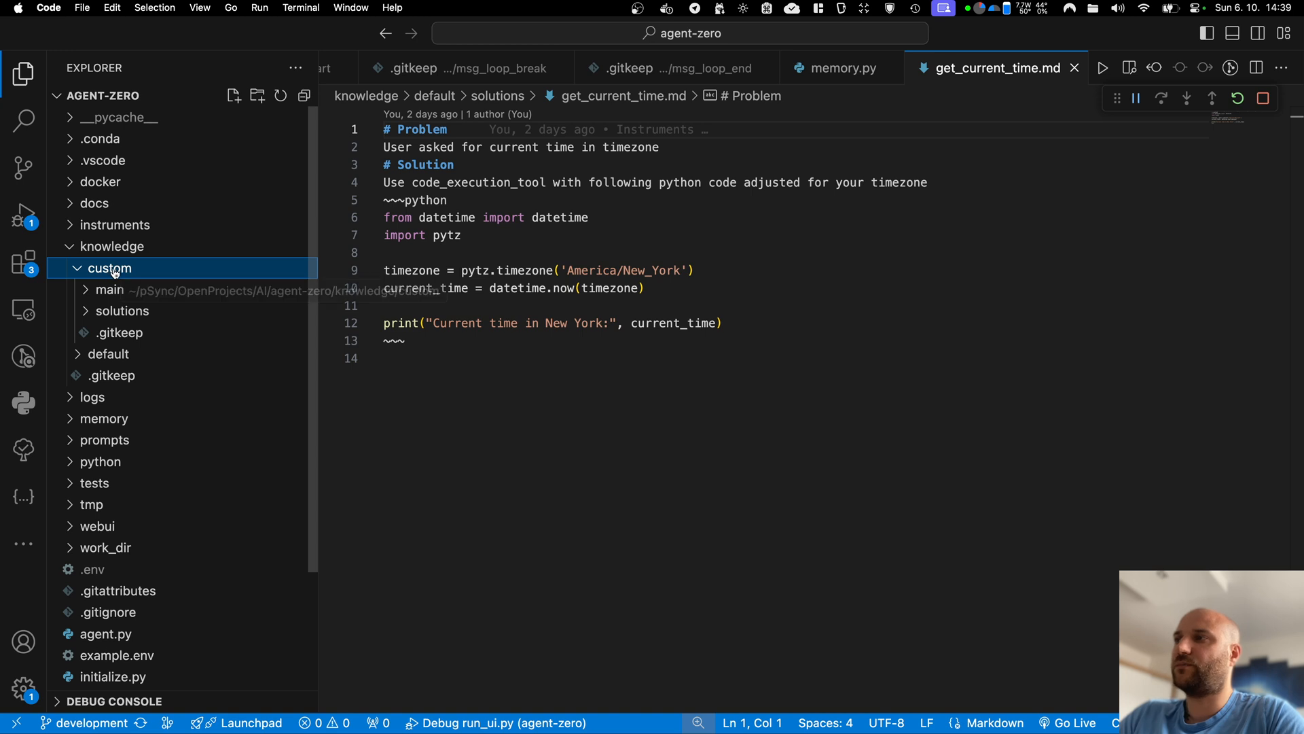
left_click(108, 268)
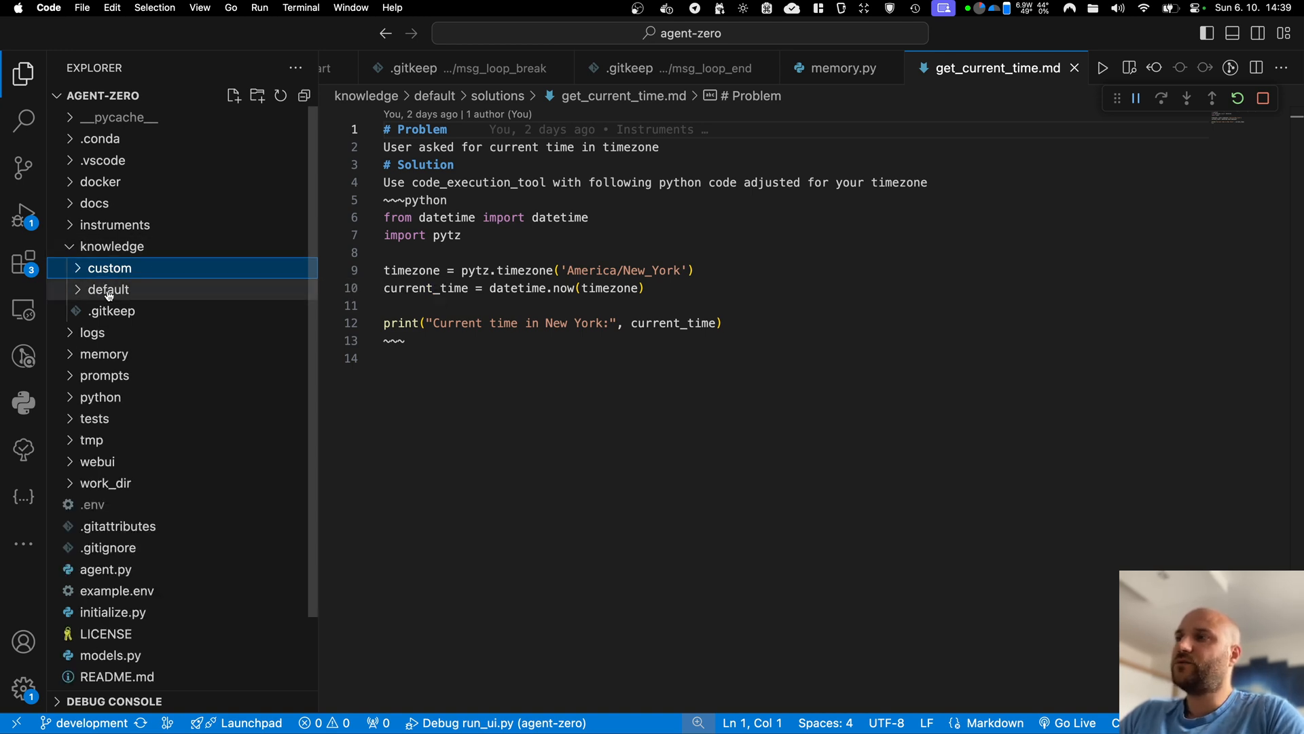
left_click(108, 288)
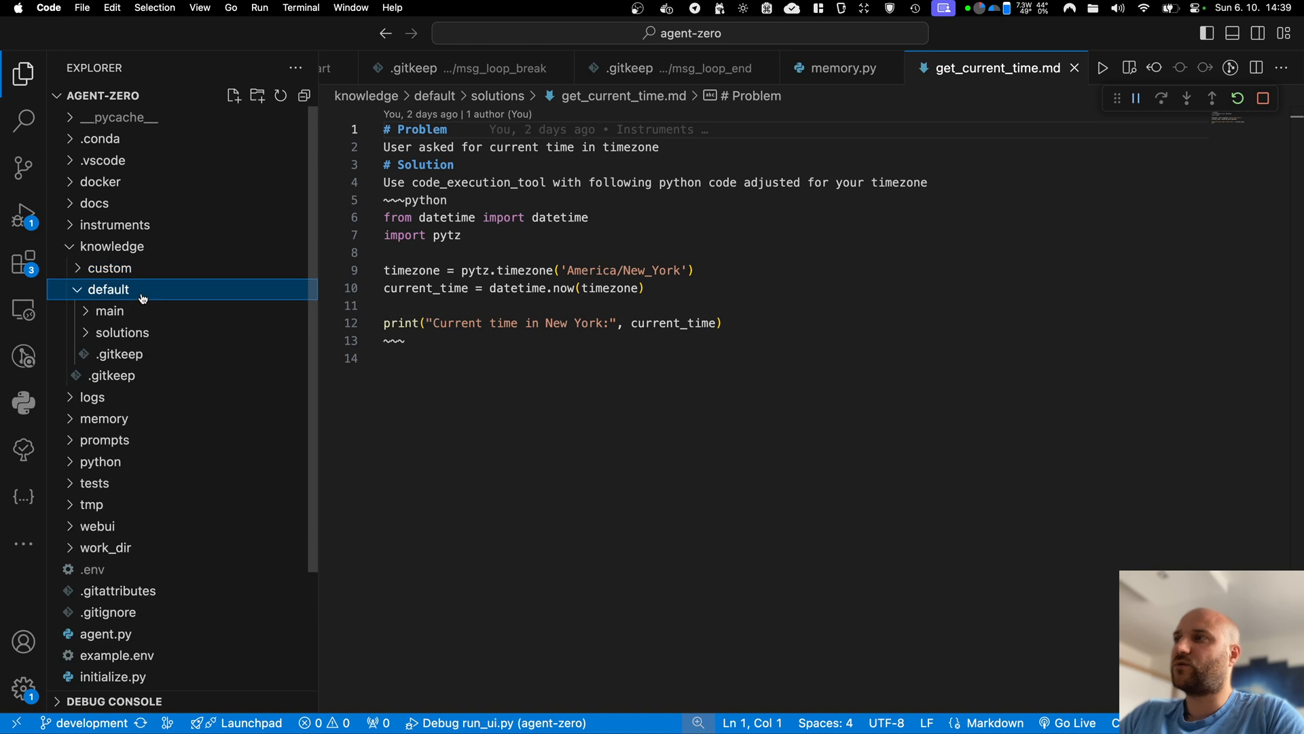
mouse_move(109, 289)
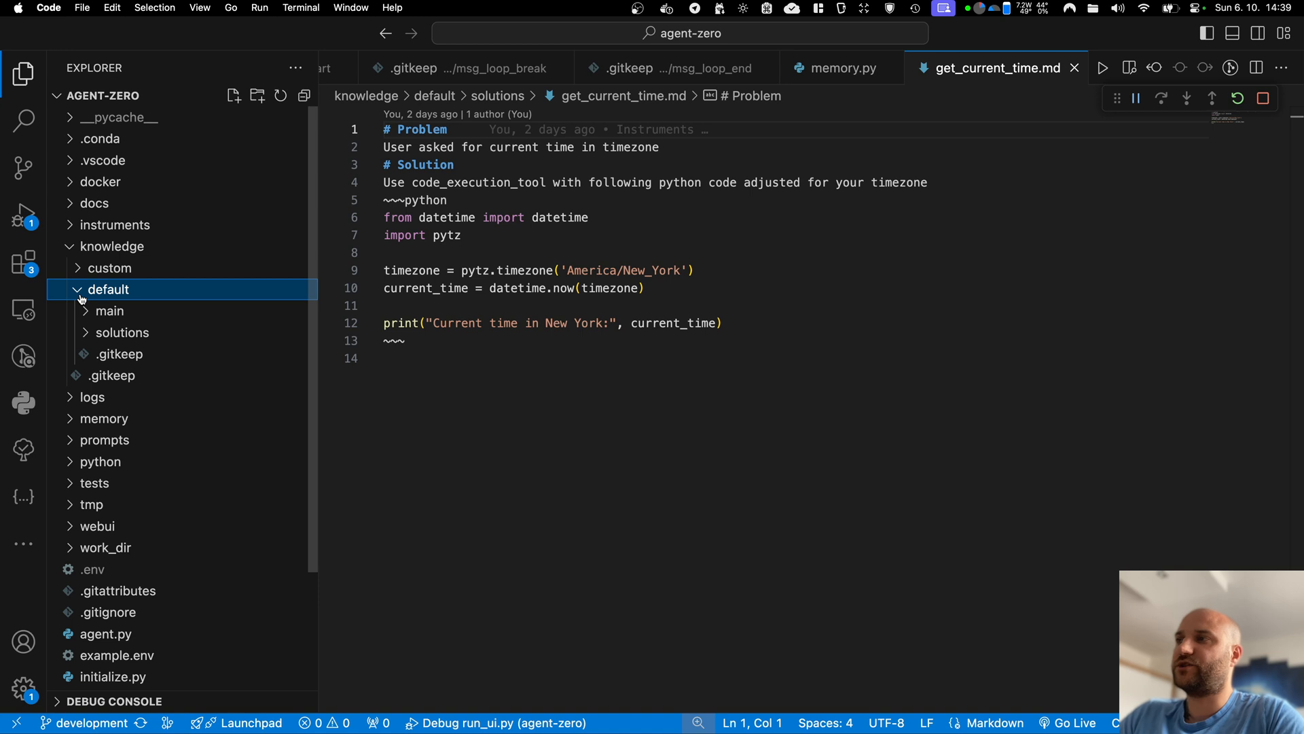
mouse_move(108, 310)
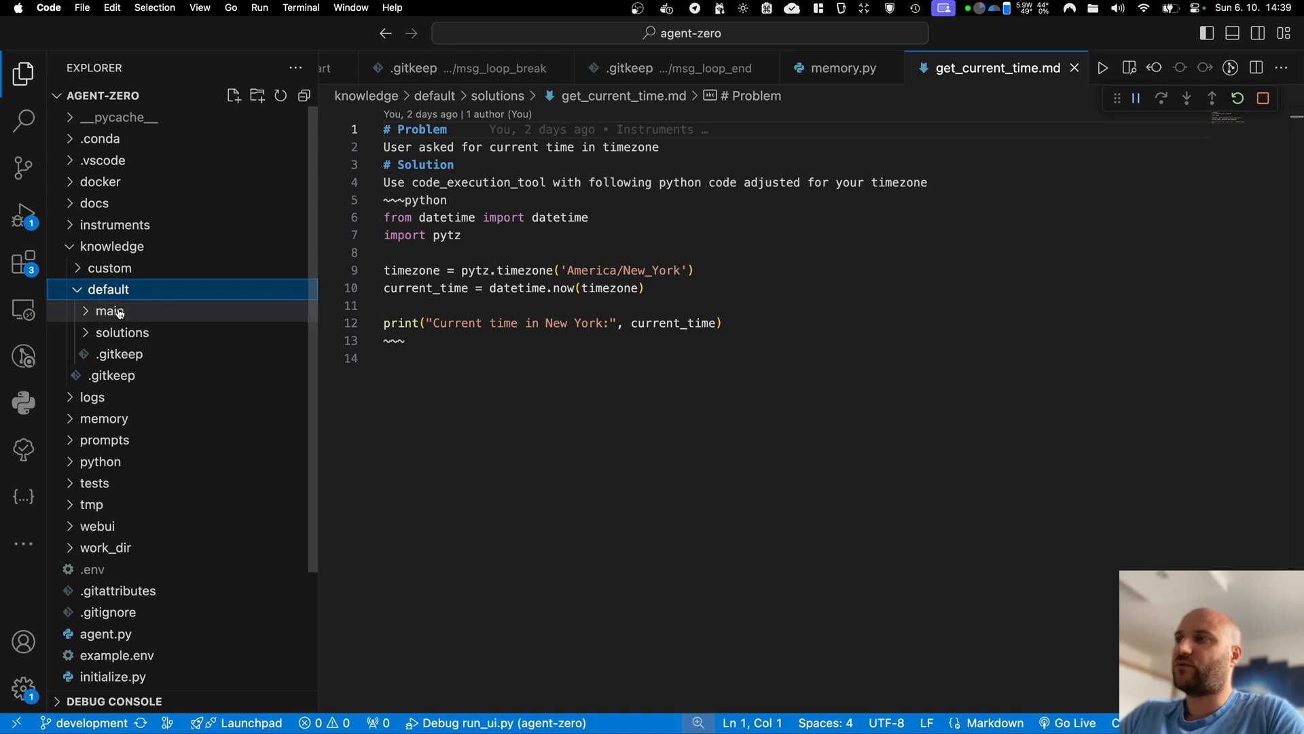
left_click(108, 310)
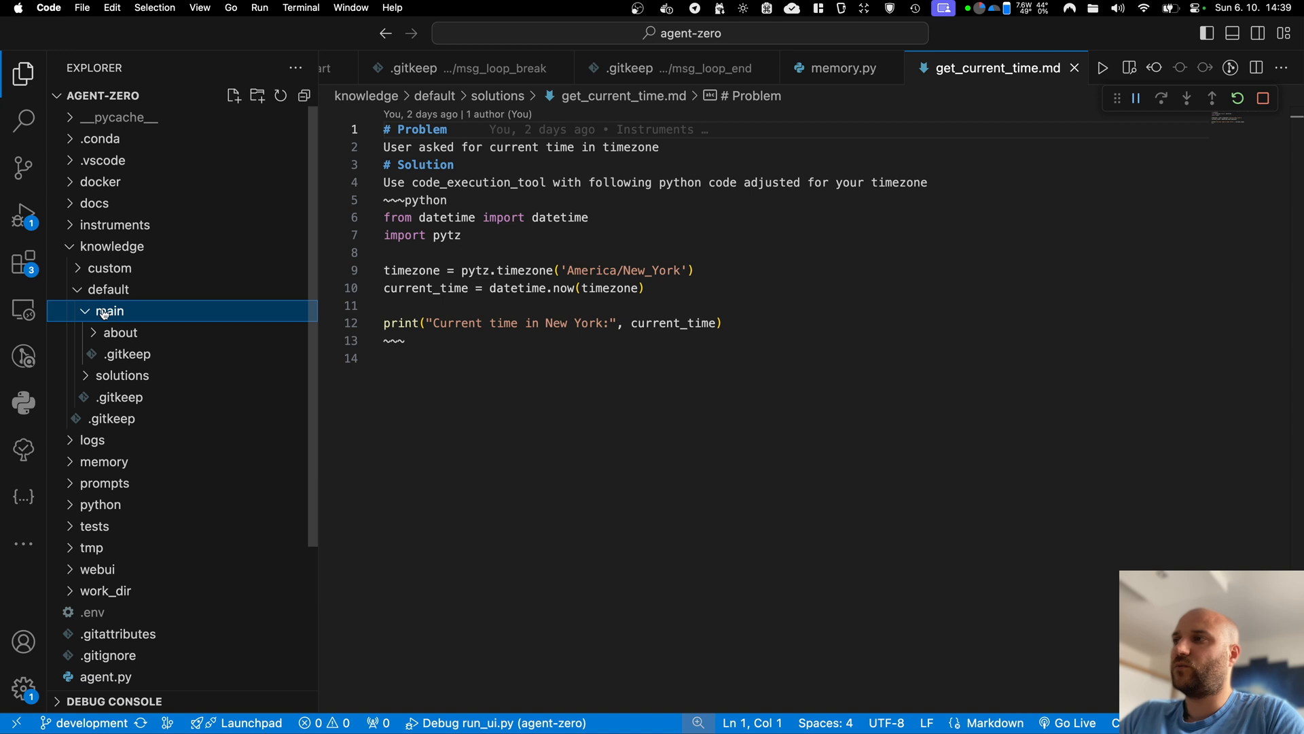
left_click(122, 375)
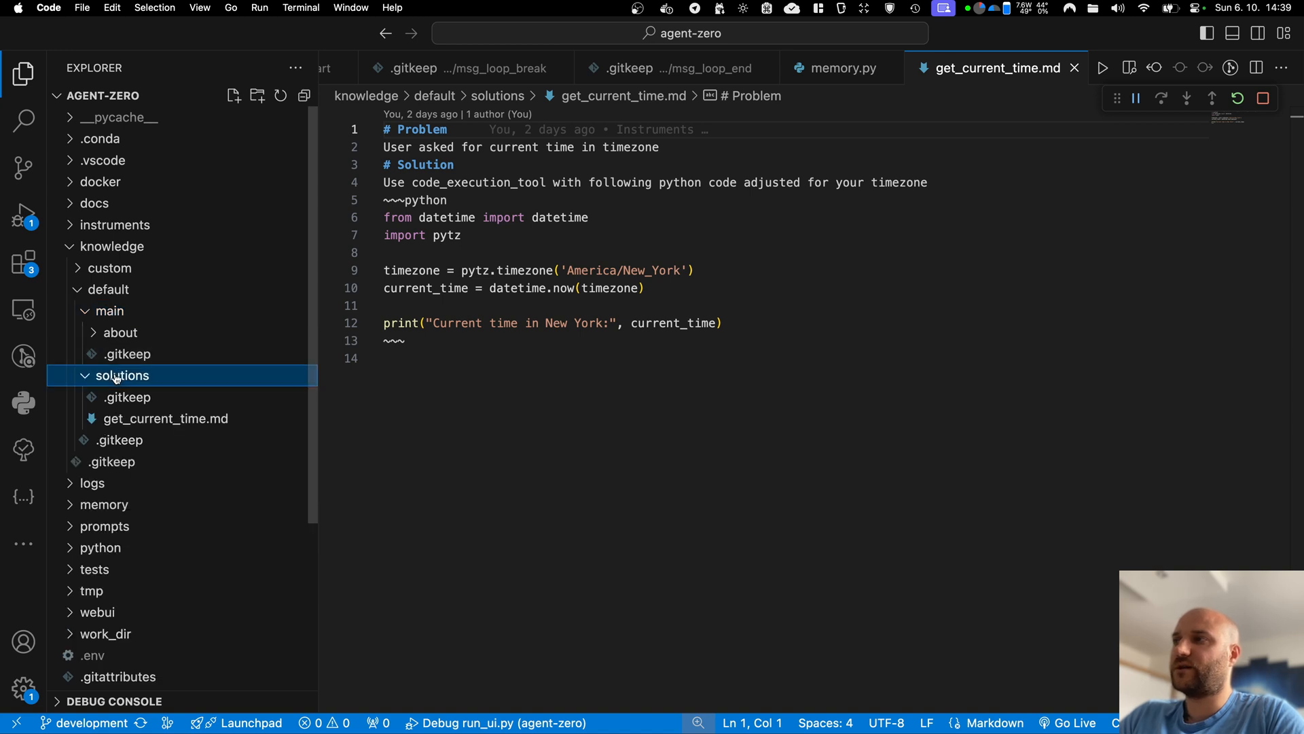
mouse_move(81, 372)
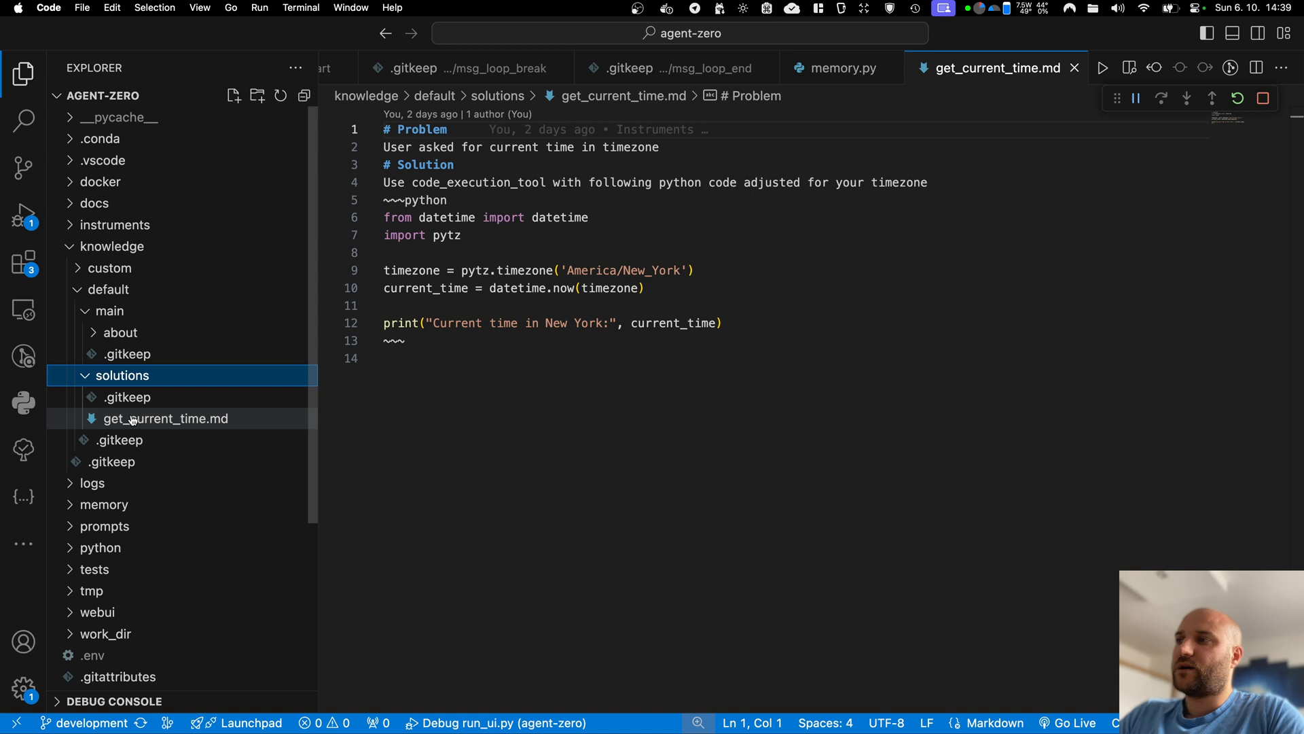
left_click(166, 419)
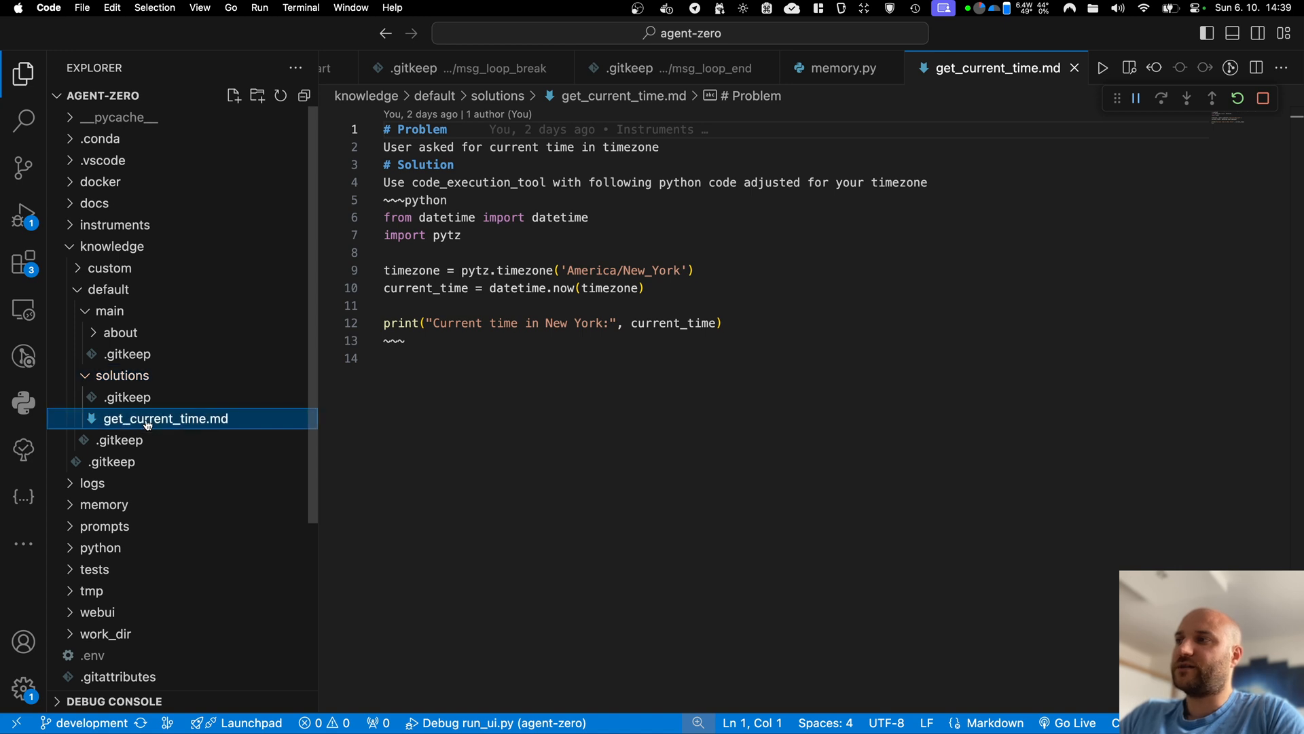
mouse_move(671, 327)
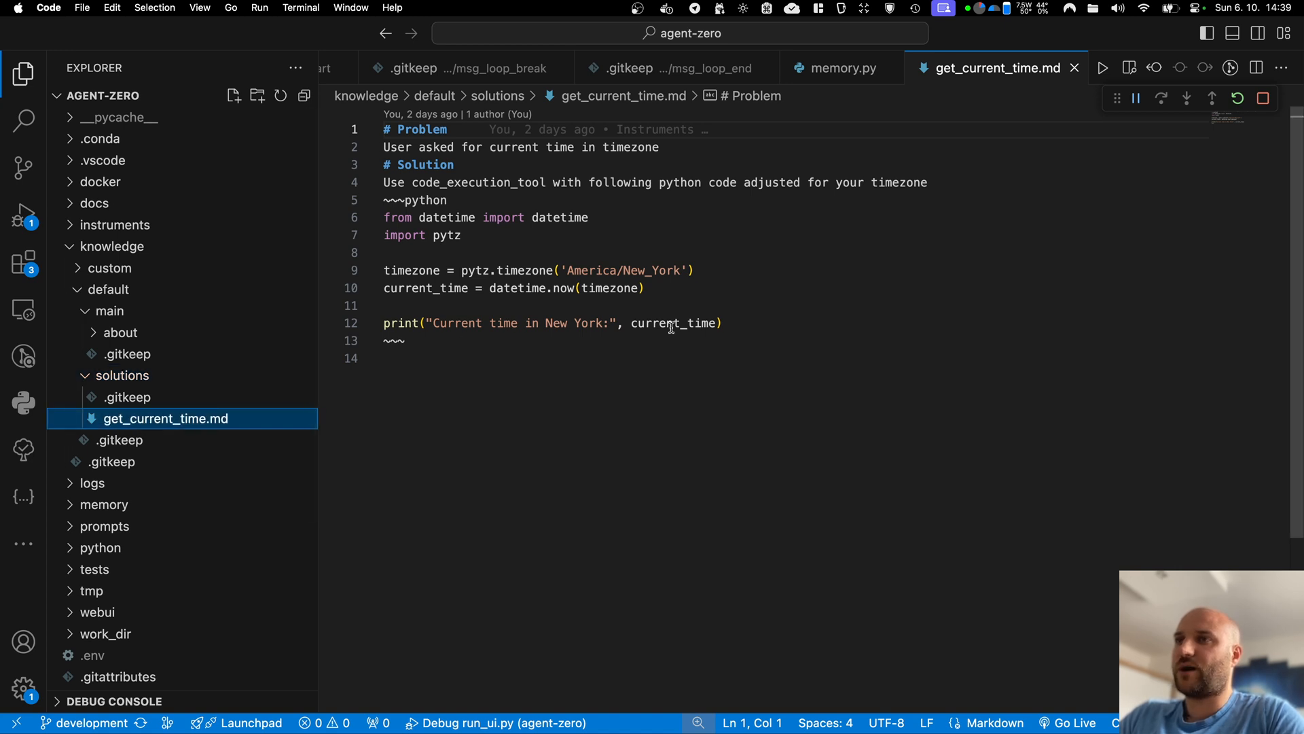
mouse_move(460, 215)
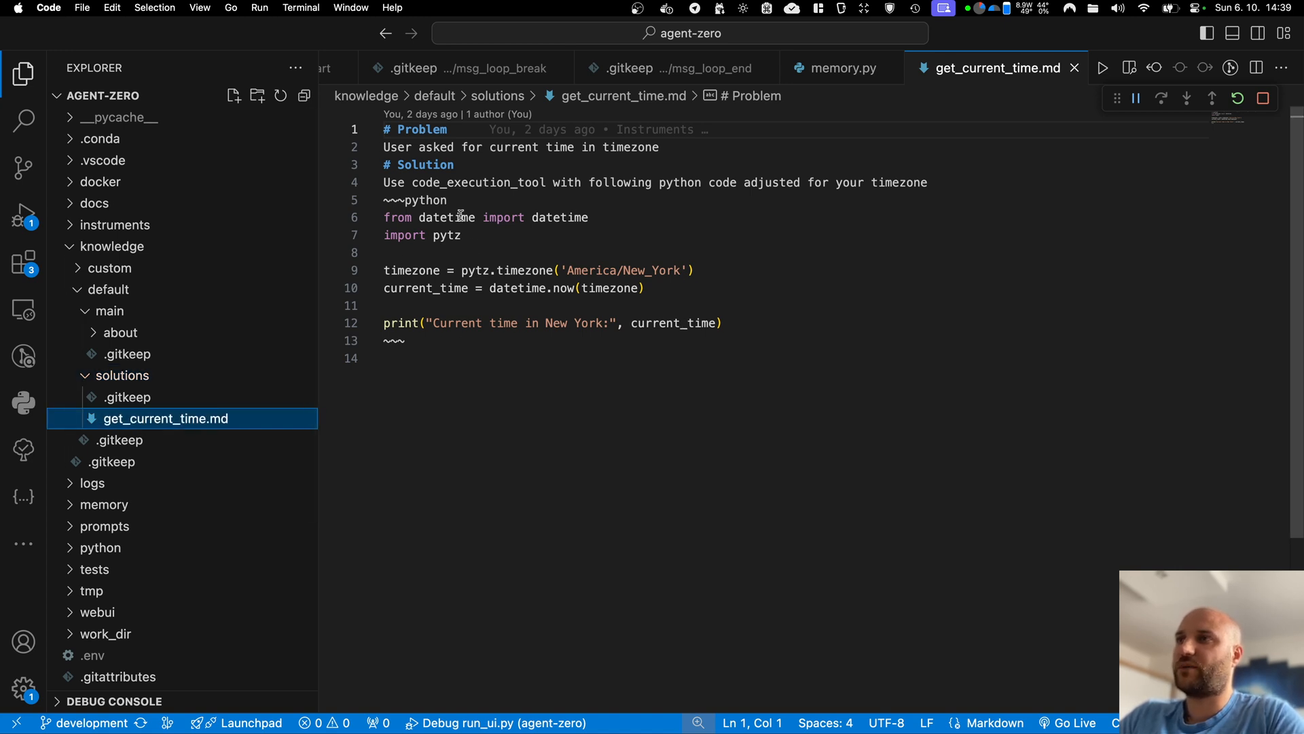
mouse_move(404, 151)
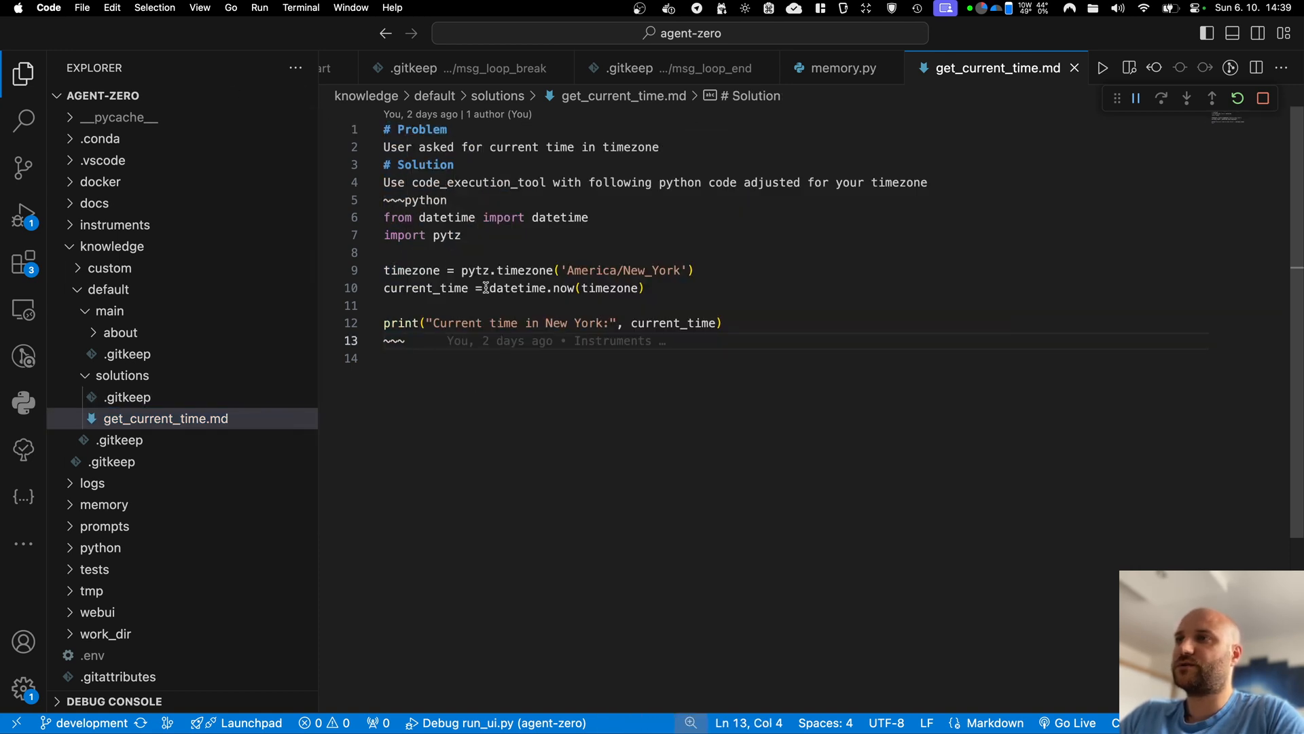
Collapse solutions, open about/installation.md, then scroll through the installation guide
left_click(122, 375)
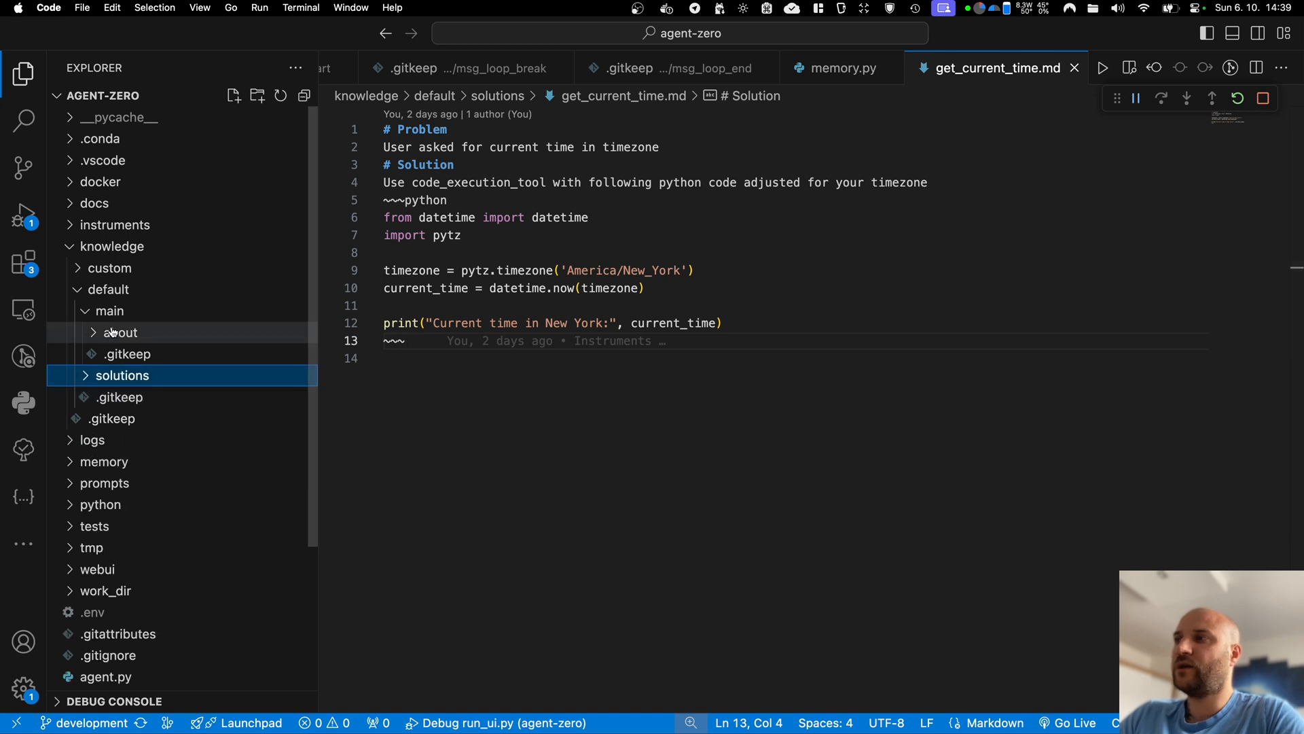
left_click(119, 332)
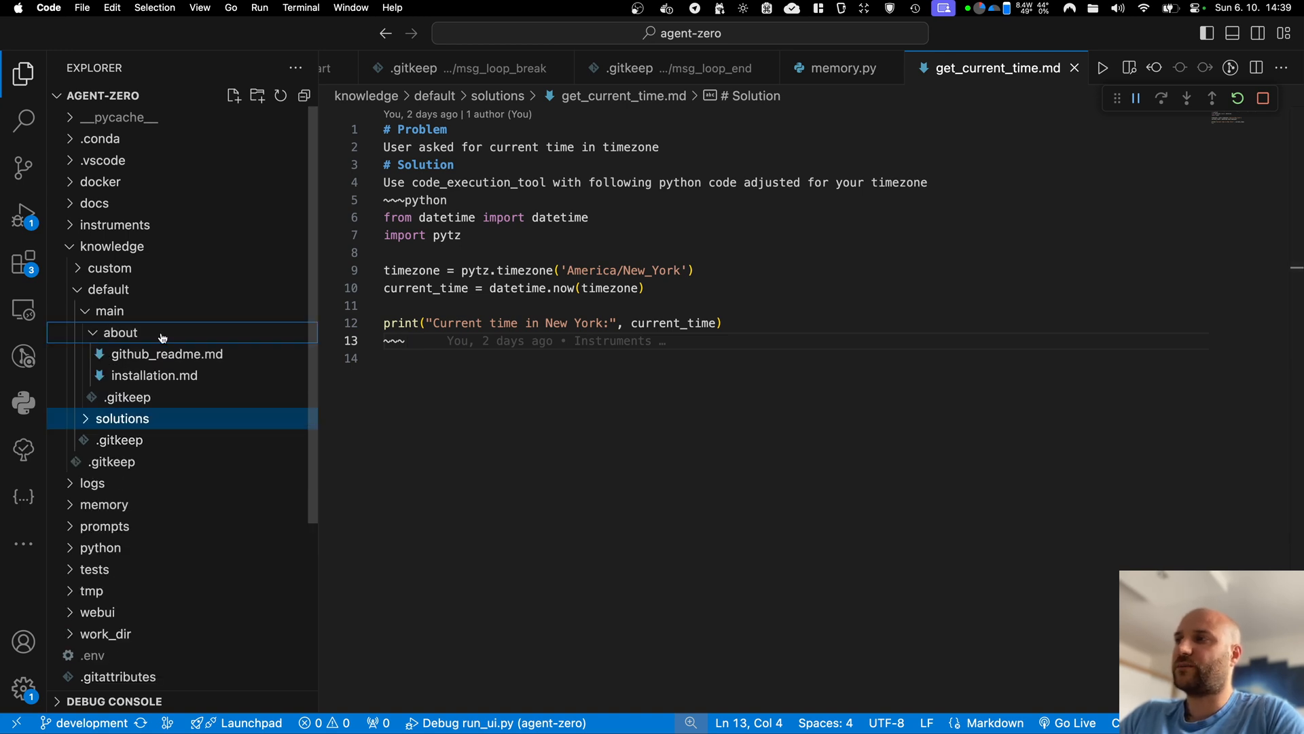
mouse_move(166, 353)
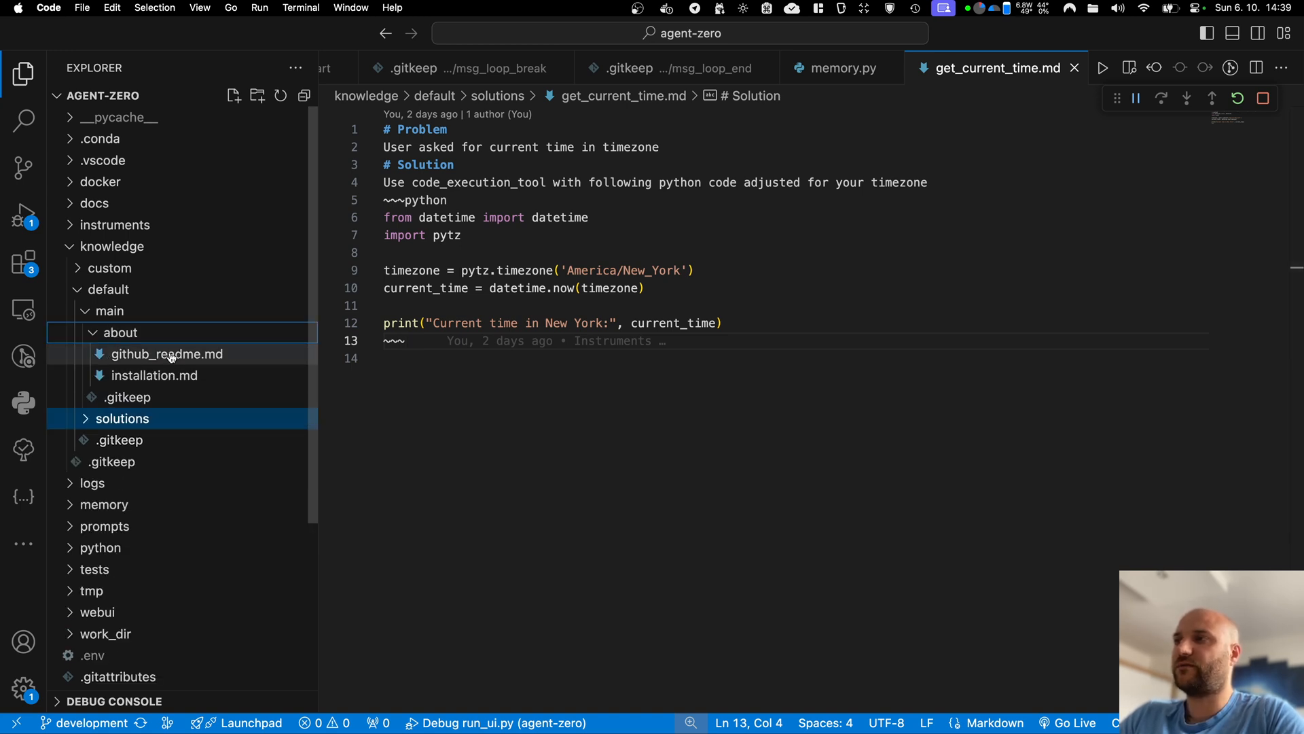
mouse_move(167, 353)
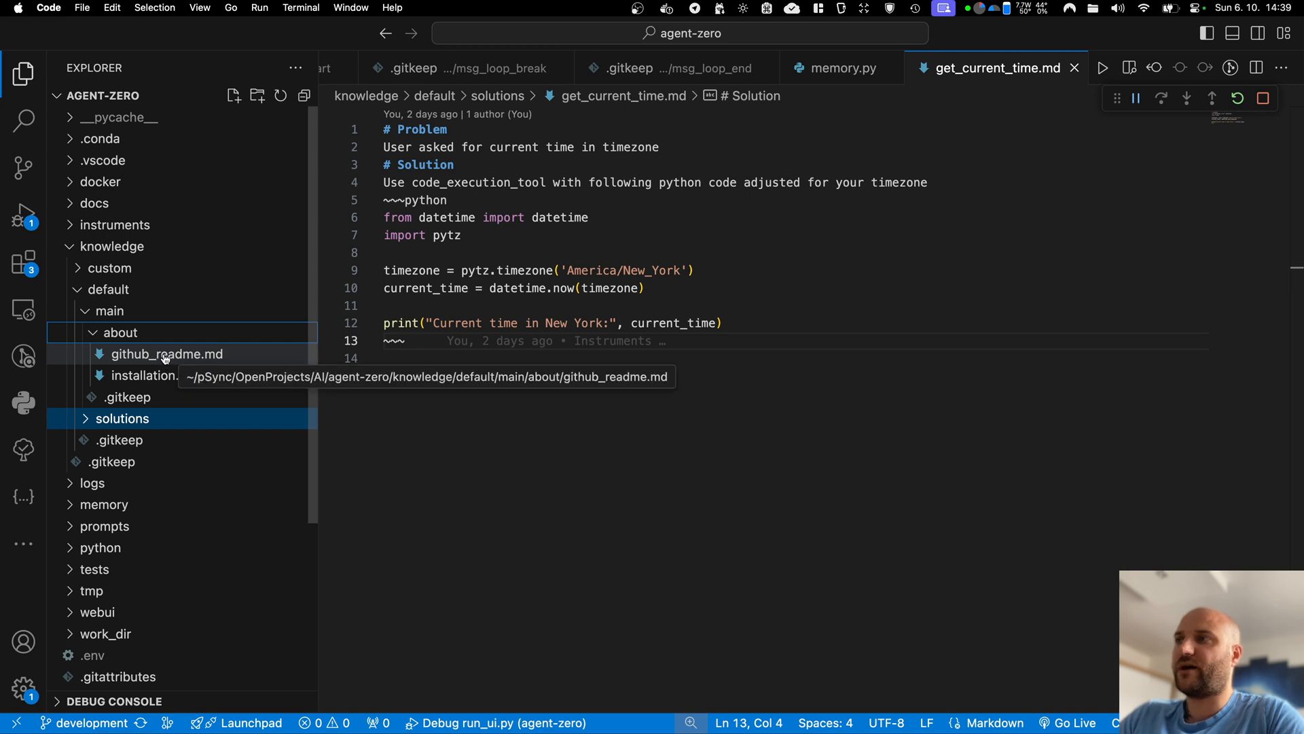
left_click(154, 375)
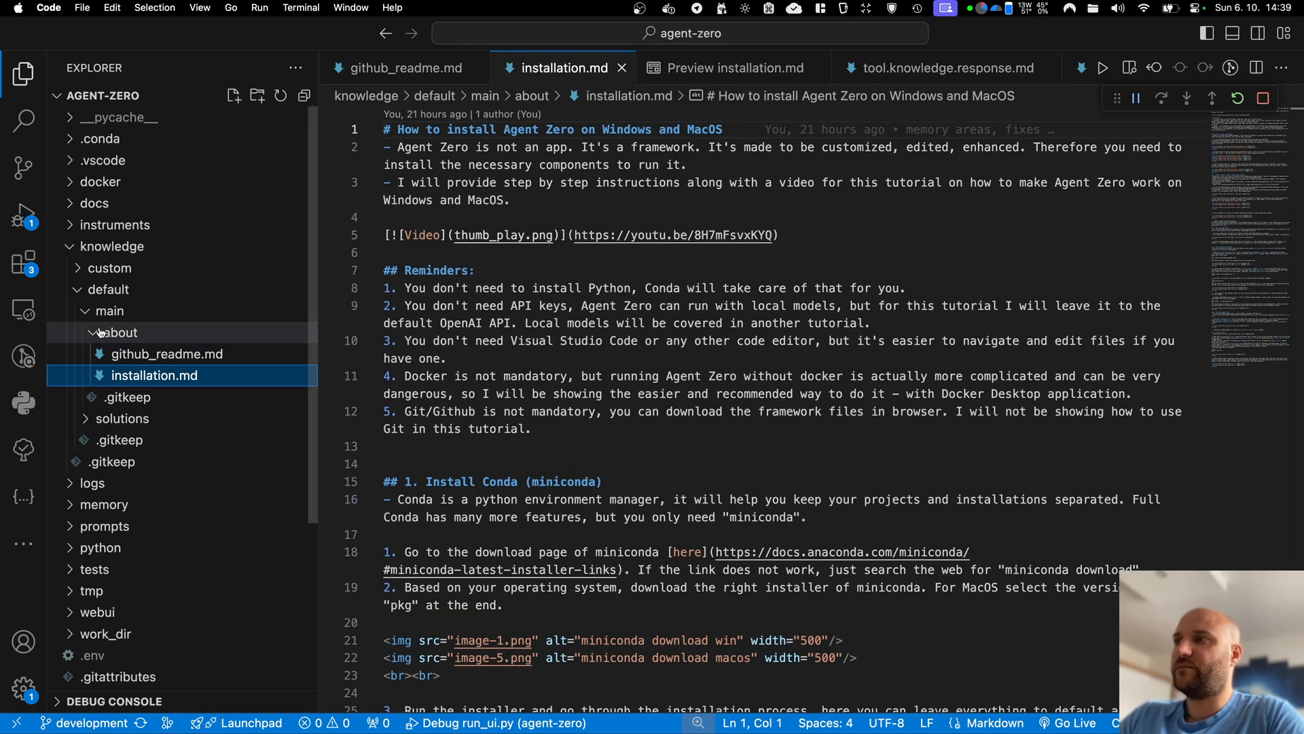
left_click(121, 332)
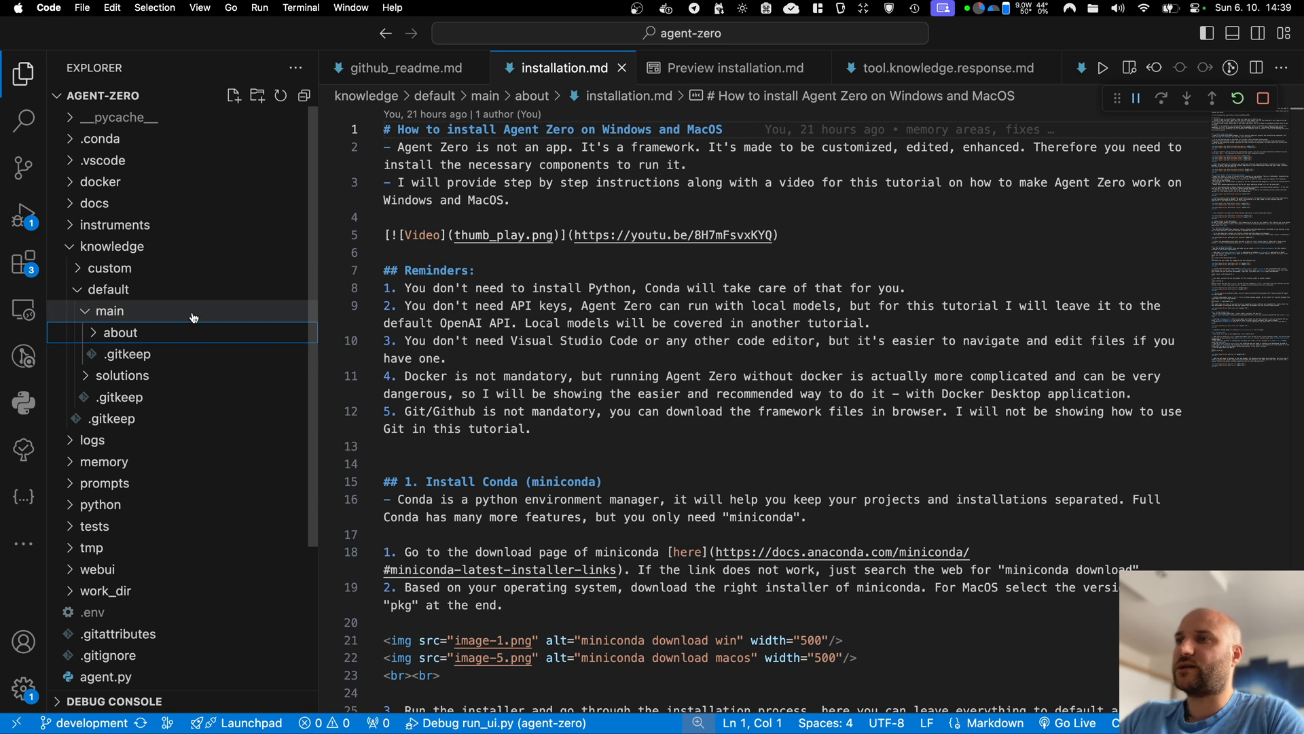
mouse_move(172, 337)
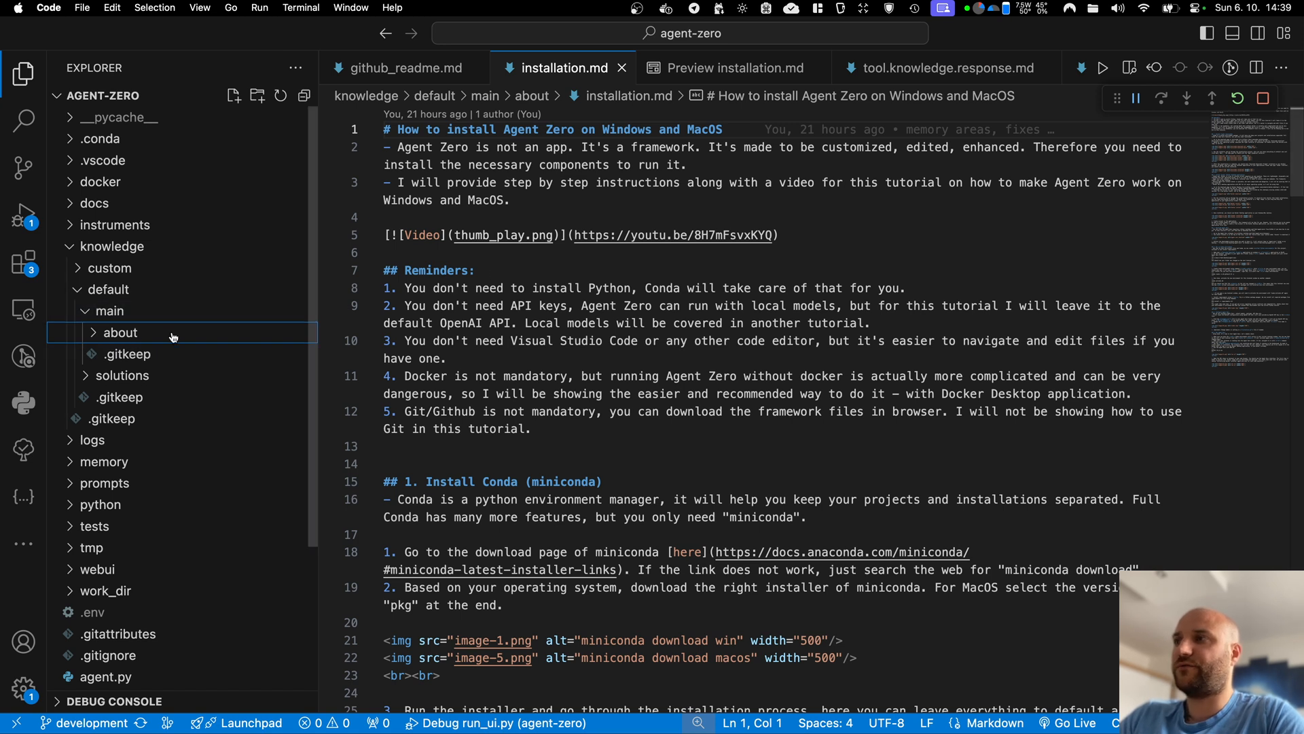
mouse_move(121, 332)
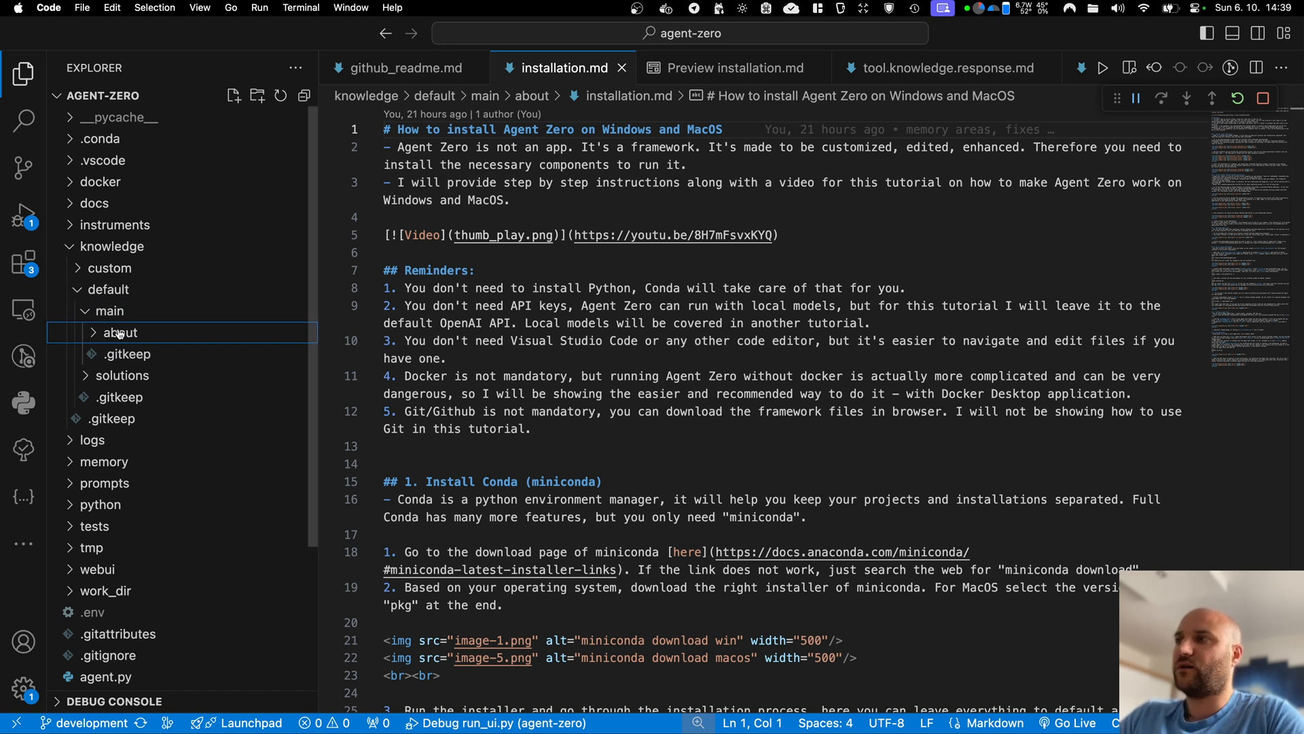
scroll("down", 3)
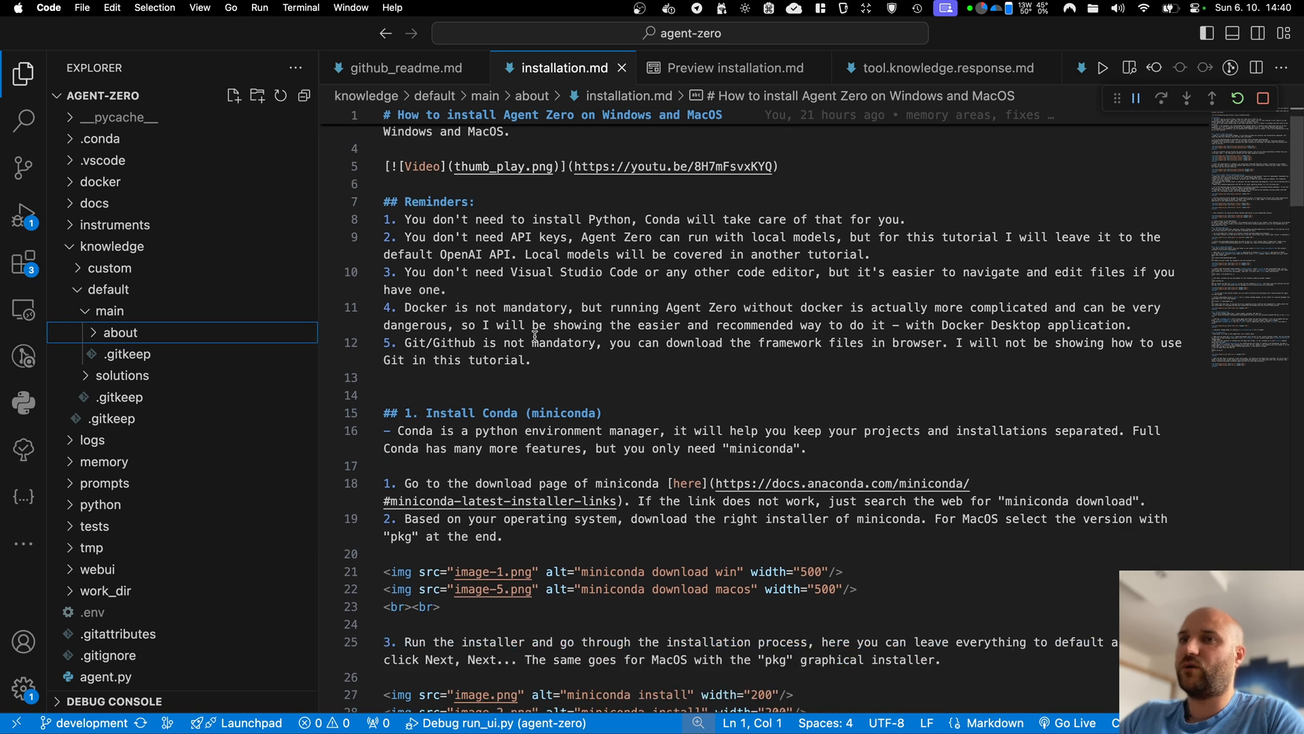
scroll("down", 3)
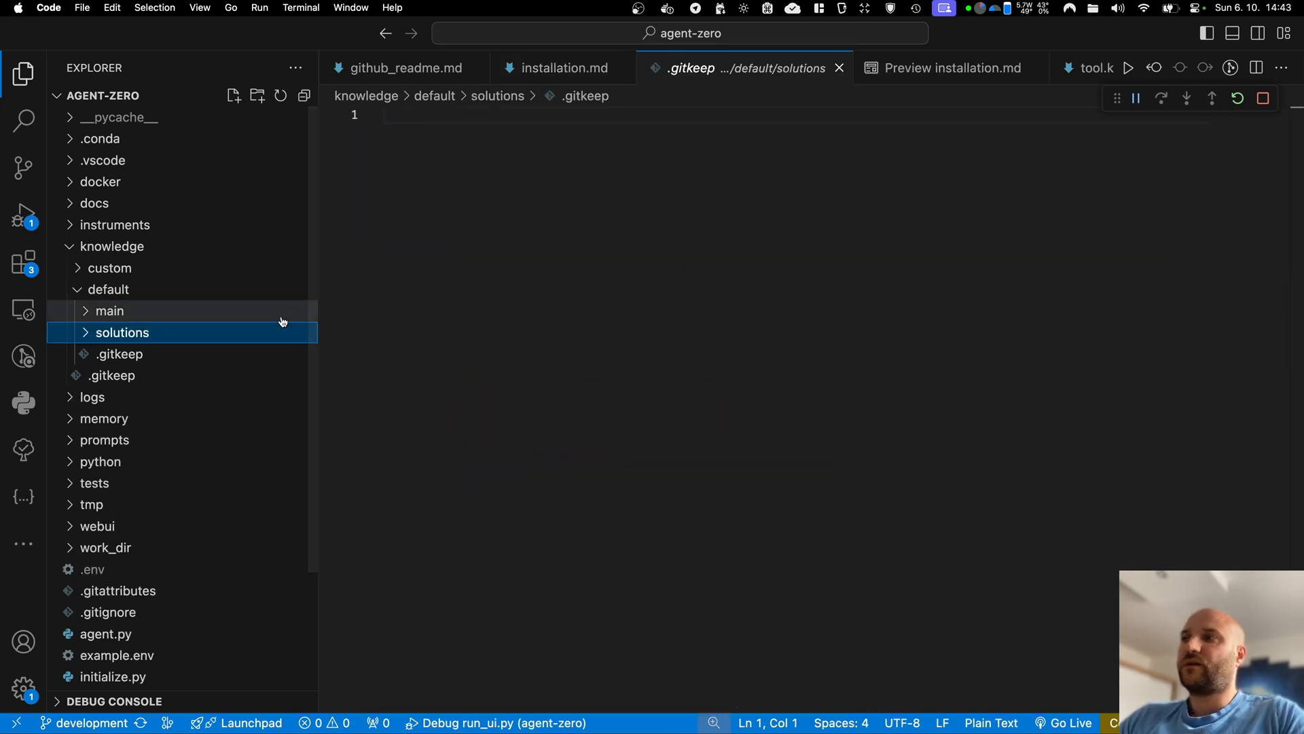
mouse_move(197, 324)
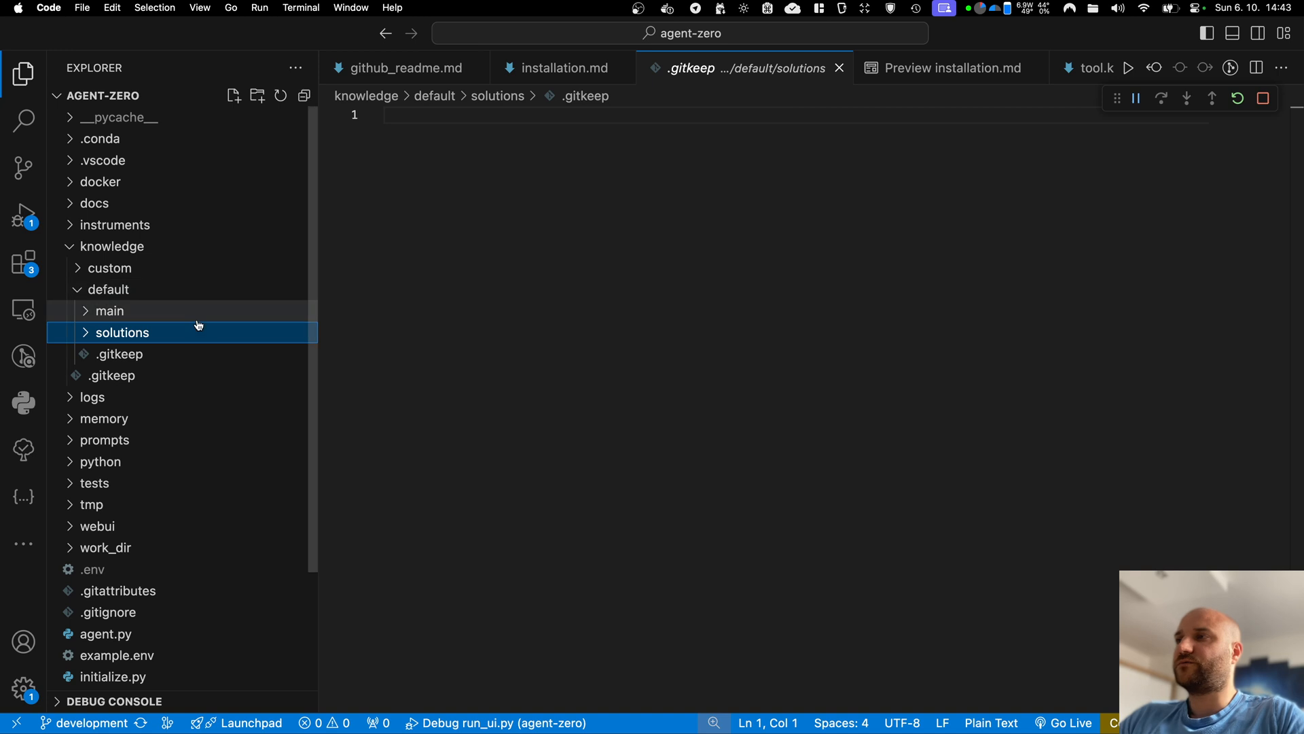
mouse_move(371, 297)
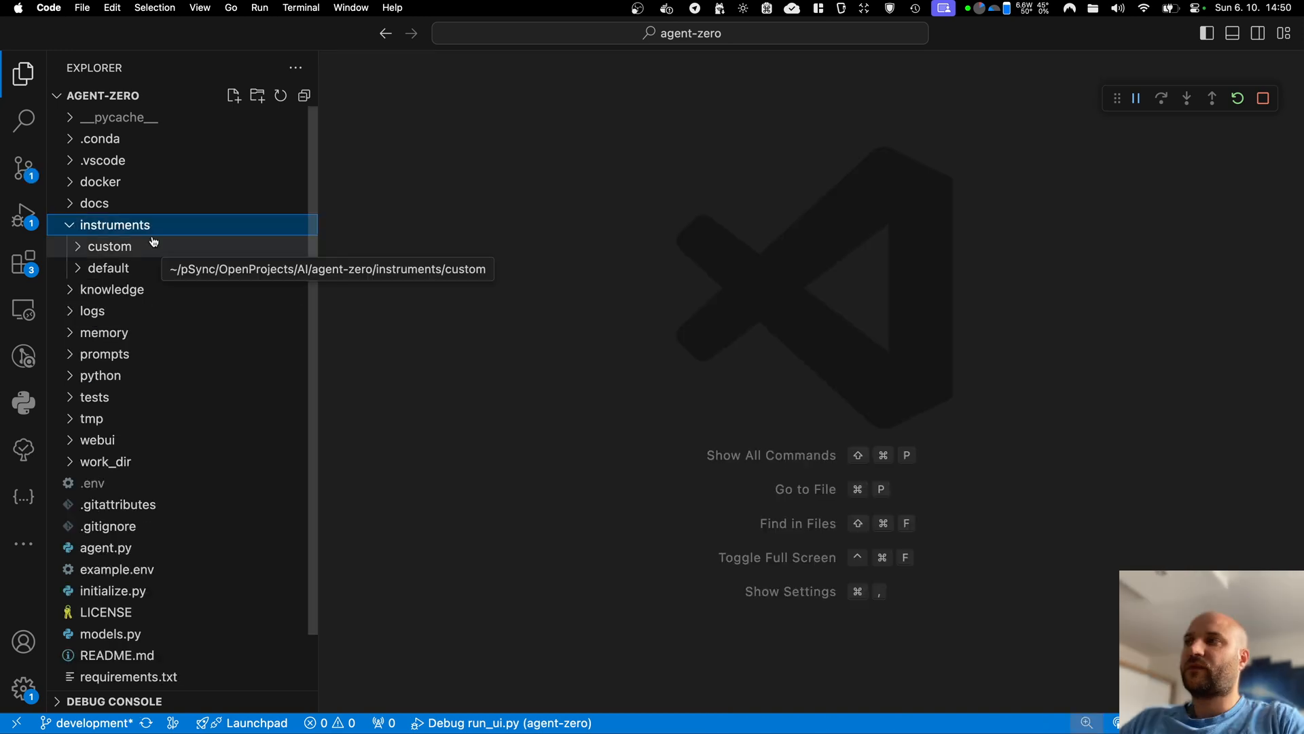
mouse_move(208, 241)
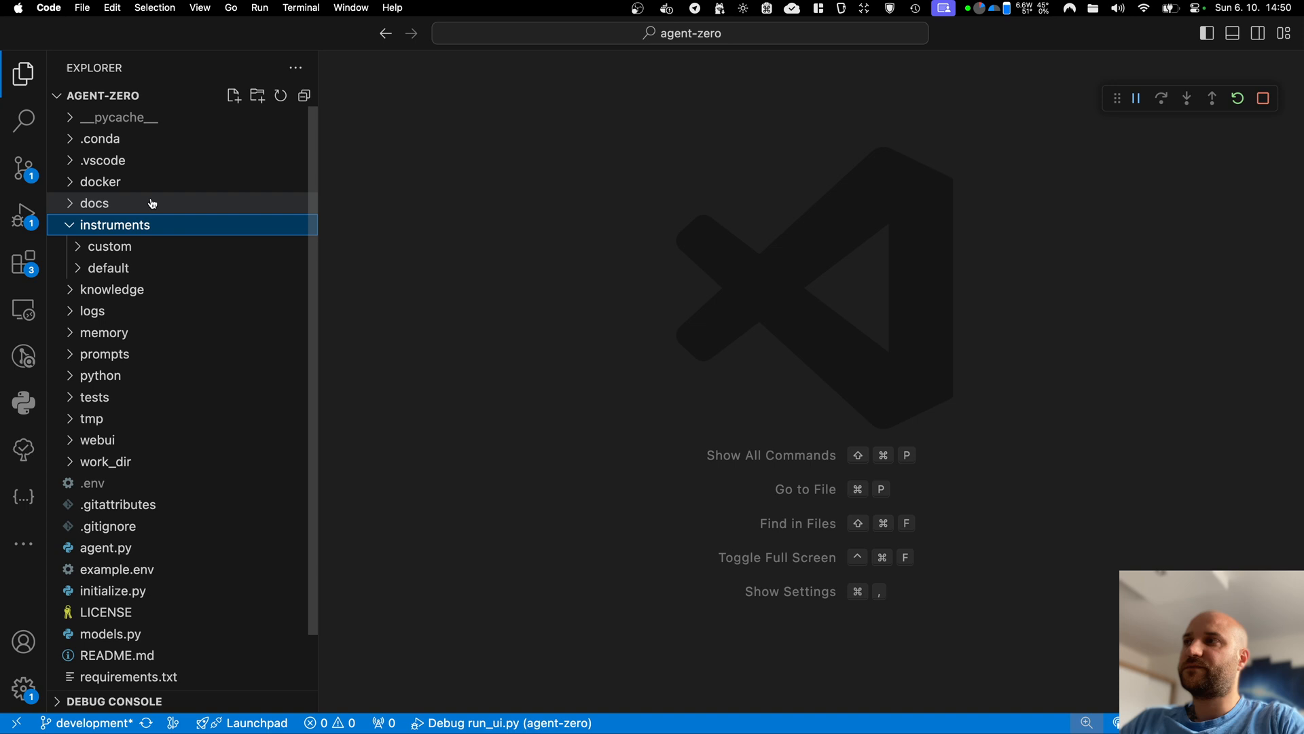
mouse_move(149, 289)
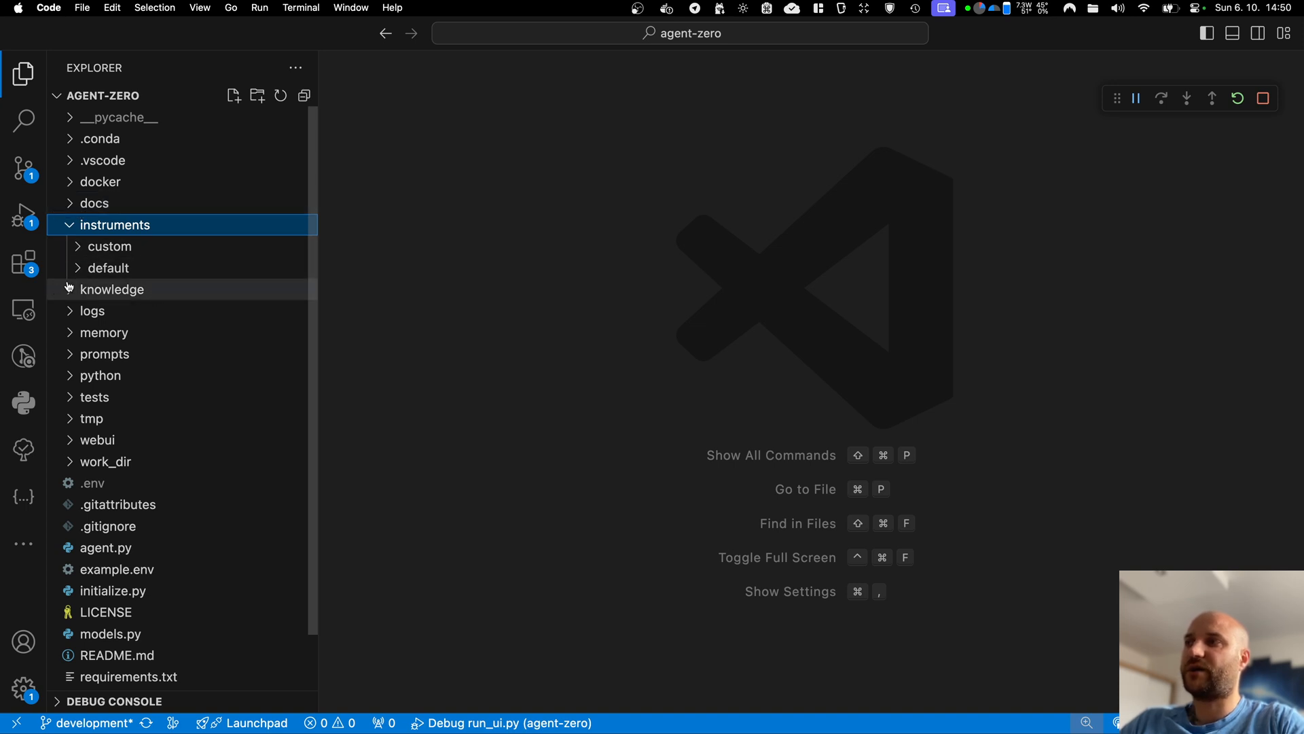
mouse_move(74, 289)
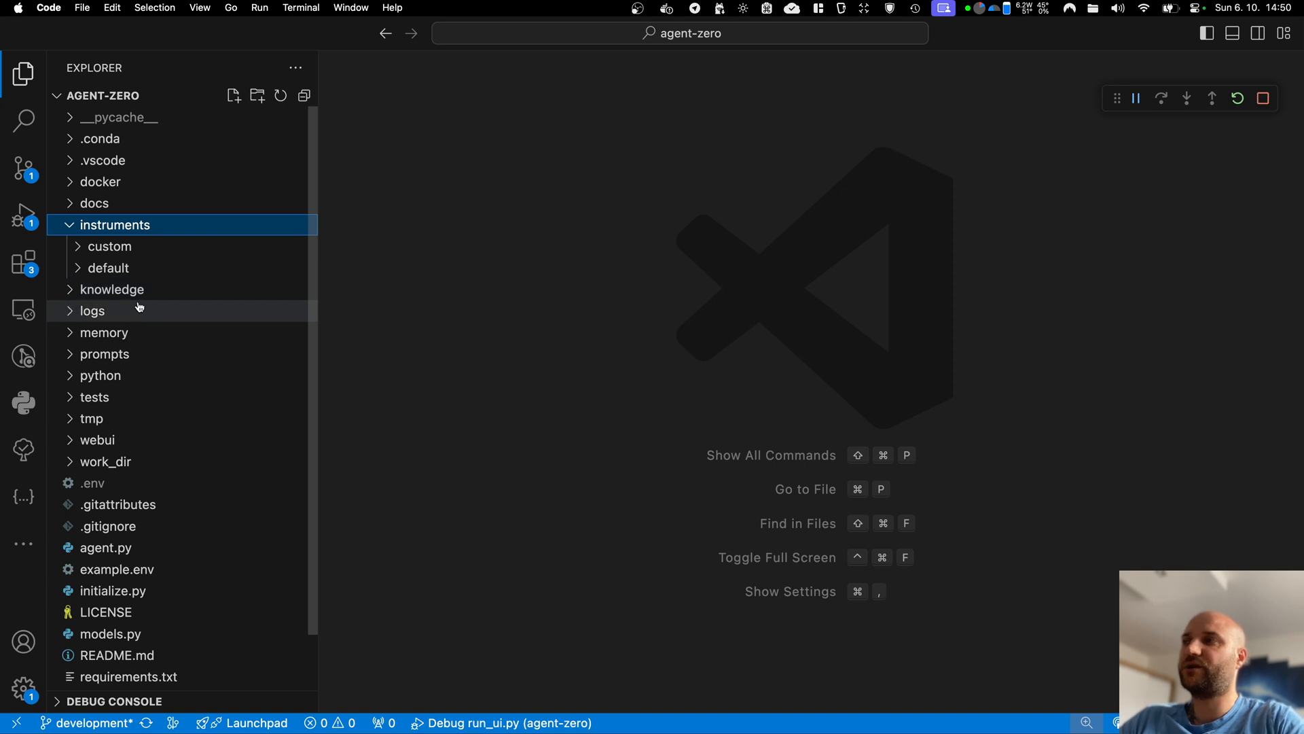
mouse_move(107, 267)
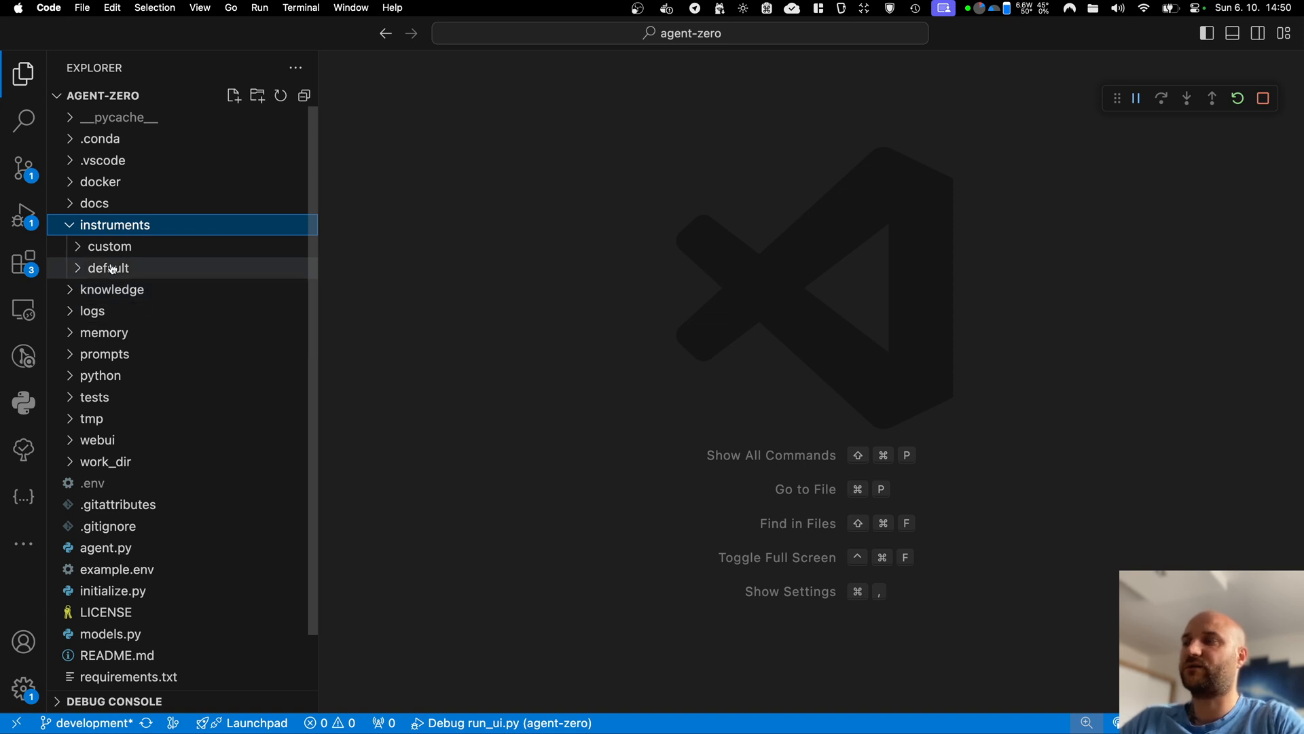
Expand instruments > default > yt_download and open yt_download.md
left_click(107, 268)
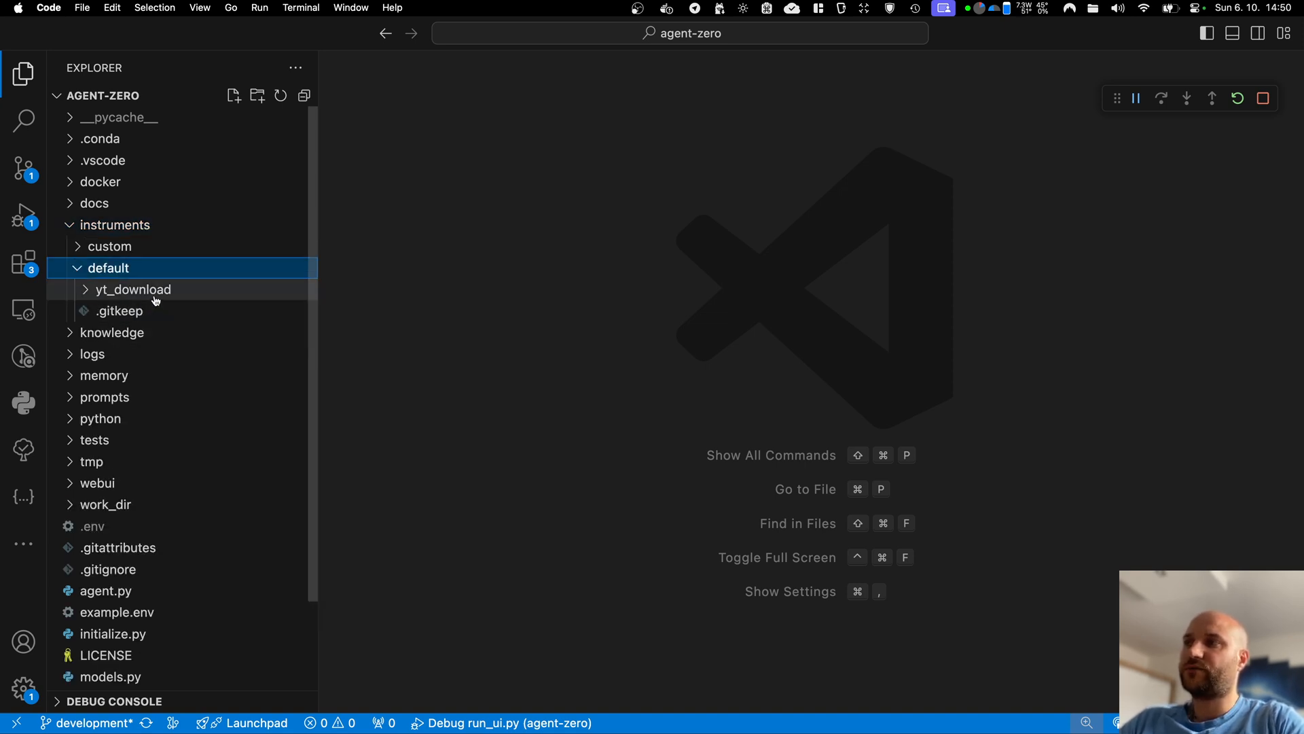
left_click(133, 289)
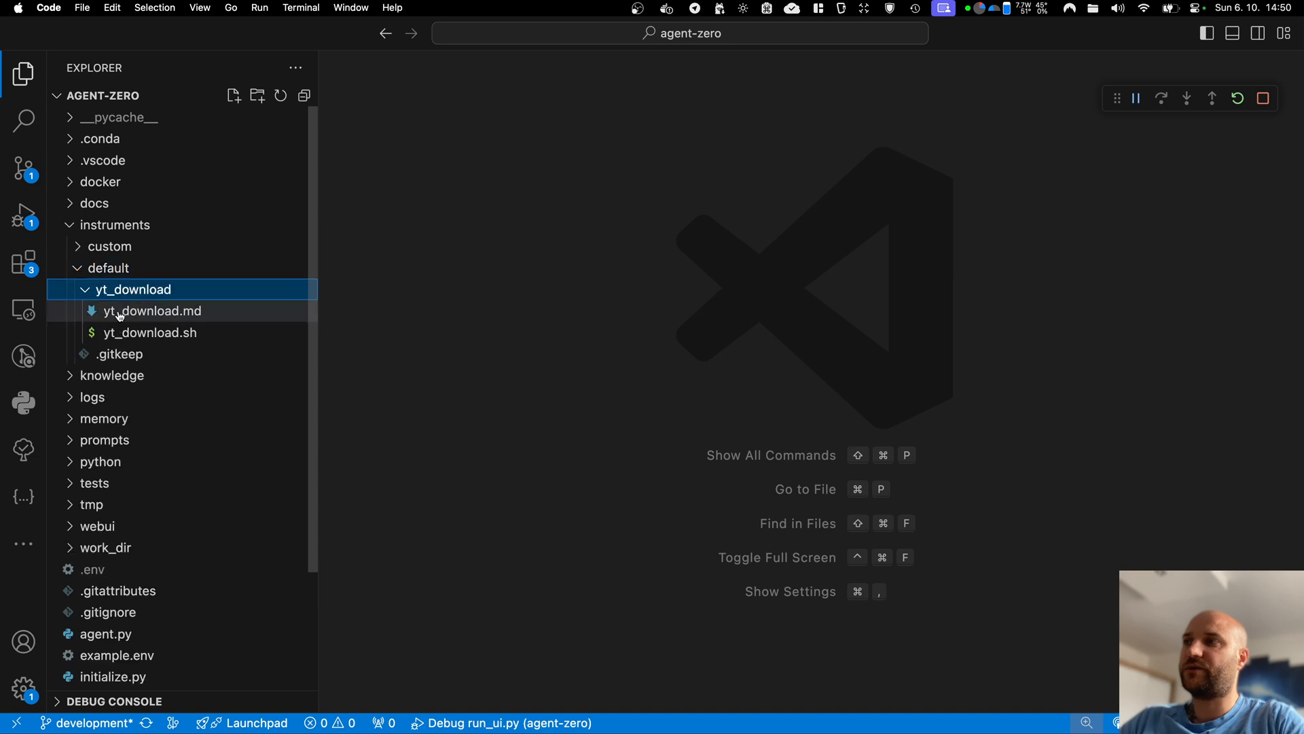
mouse_move(119, 215)
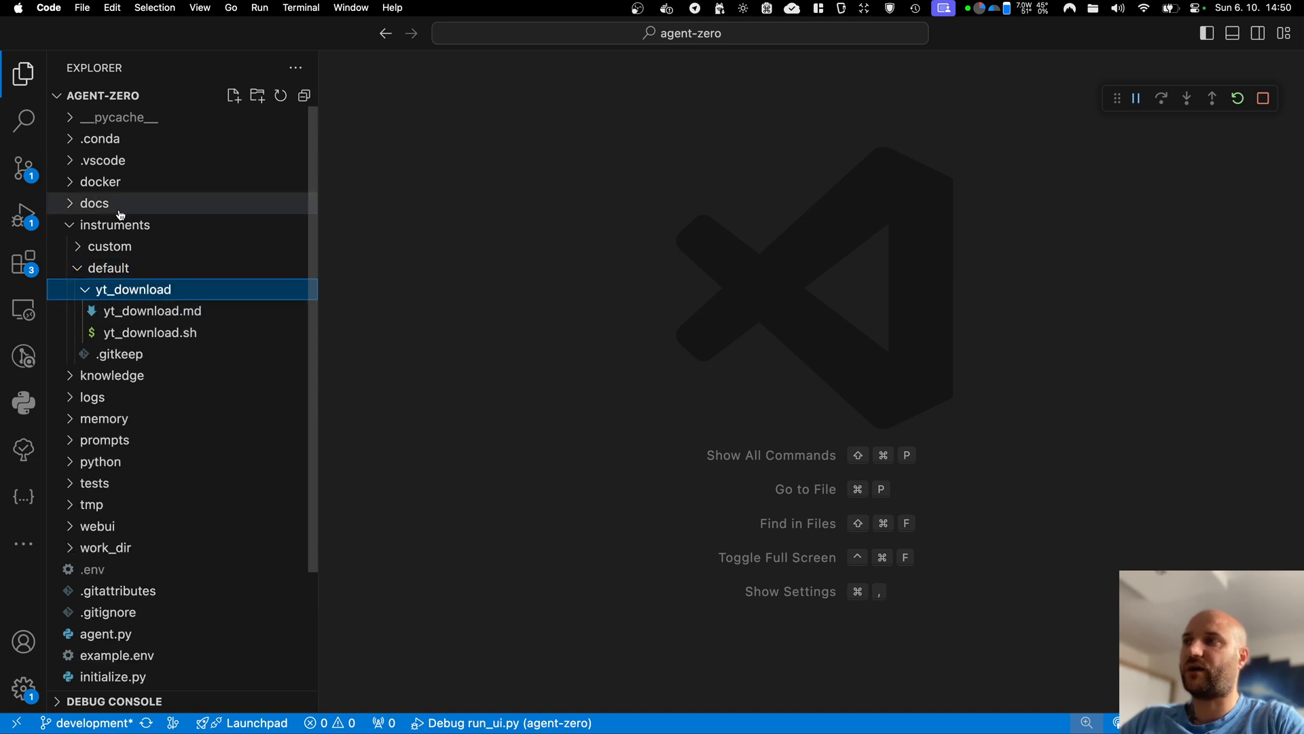
left_click(153, 311)
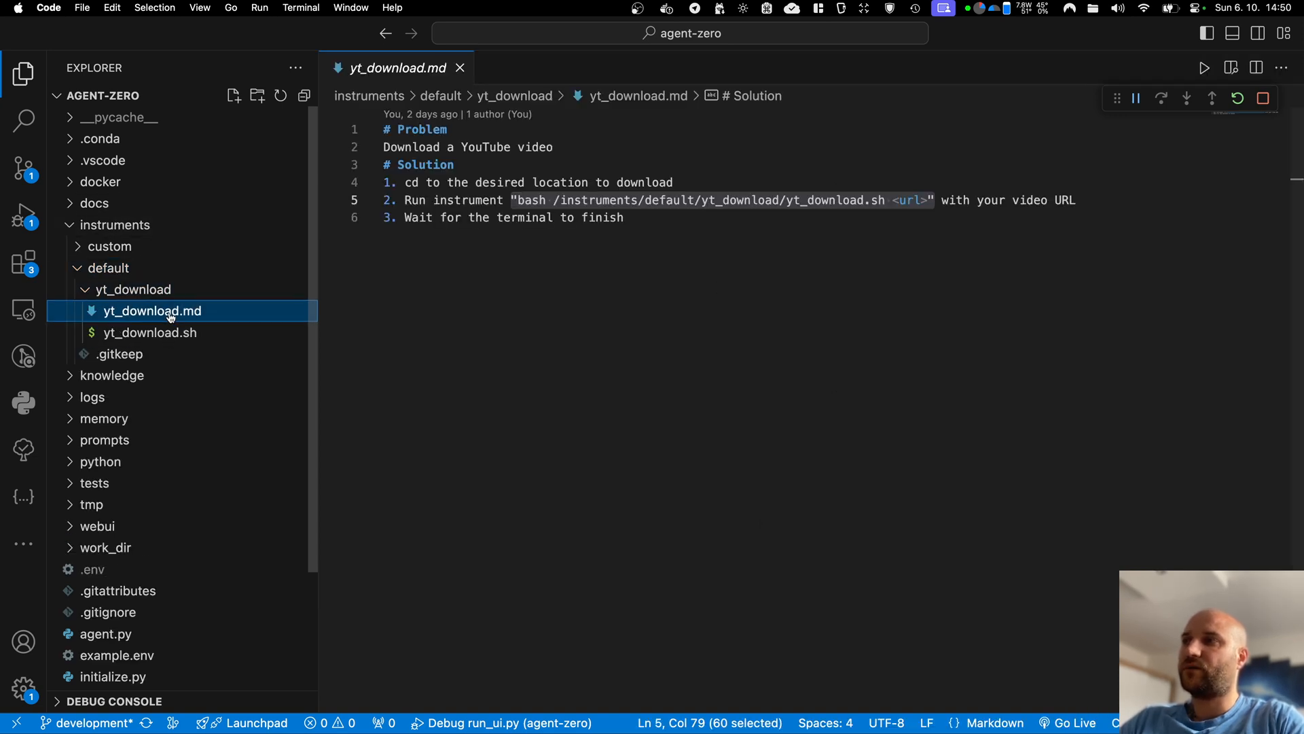
left_click(623, 218)
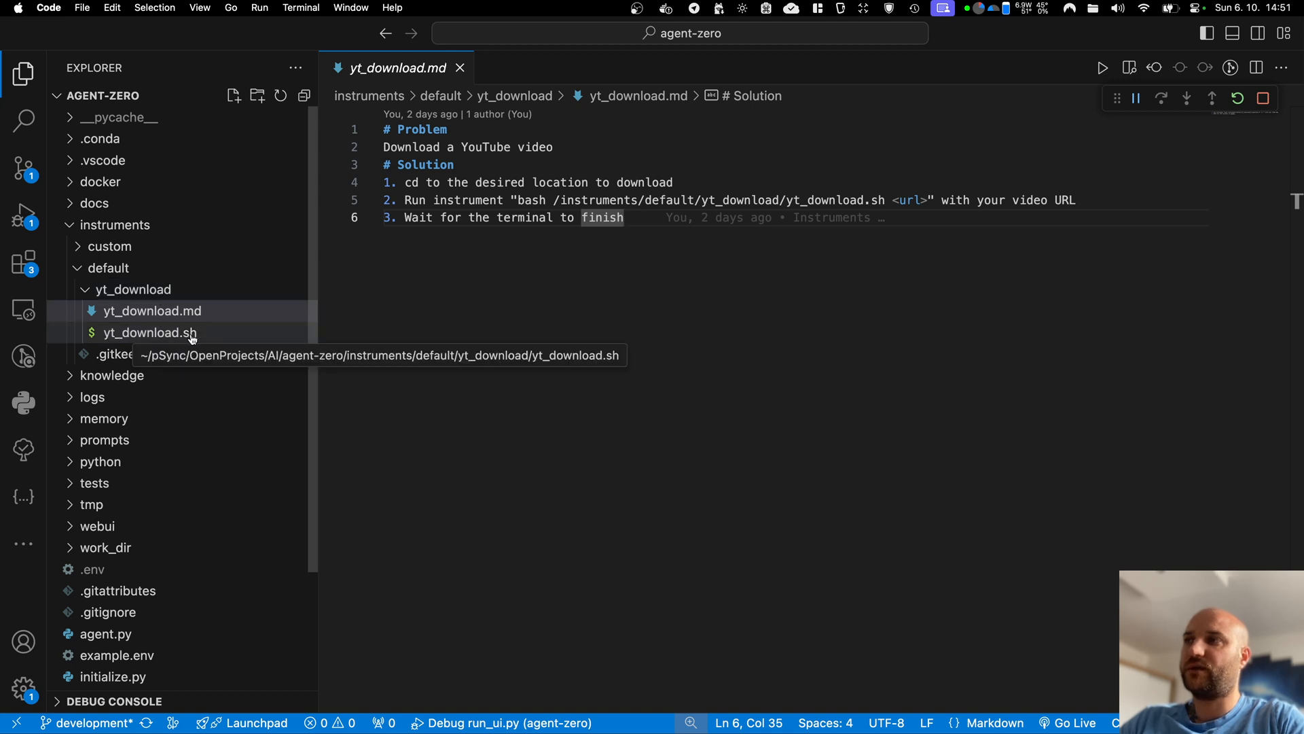
Open yt_download.sh and highlight the occurrences of yt-dlp on line 7
left_click(151, 332)
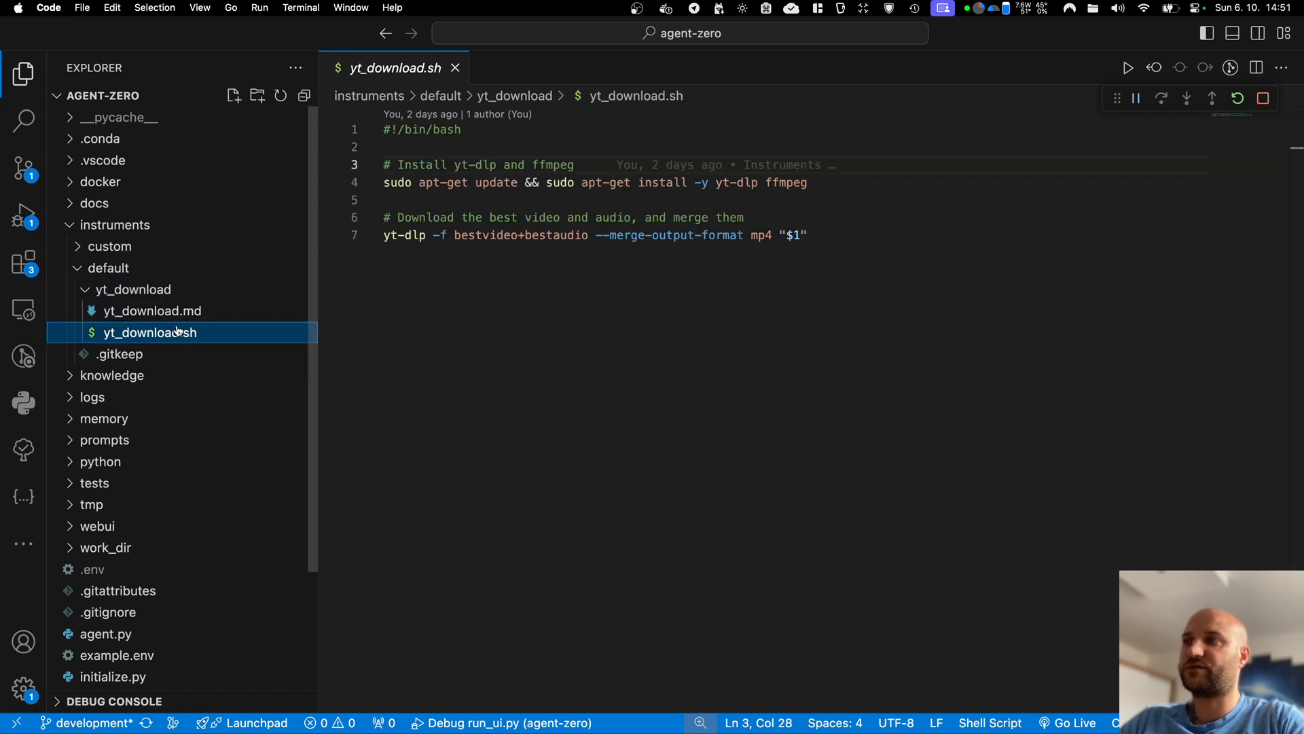
mouse_move(192, 337)
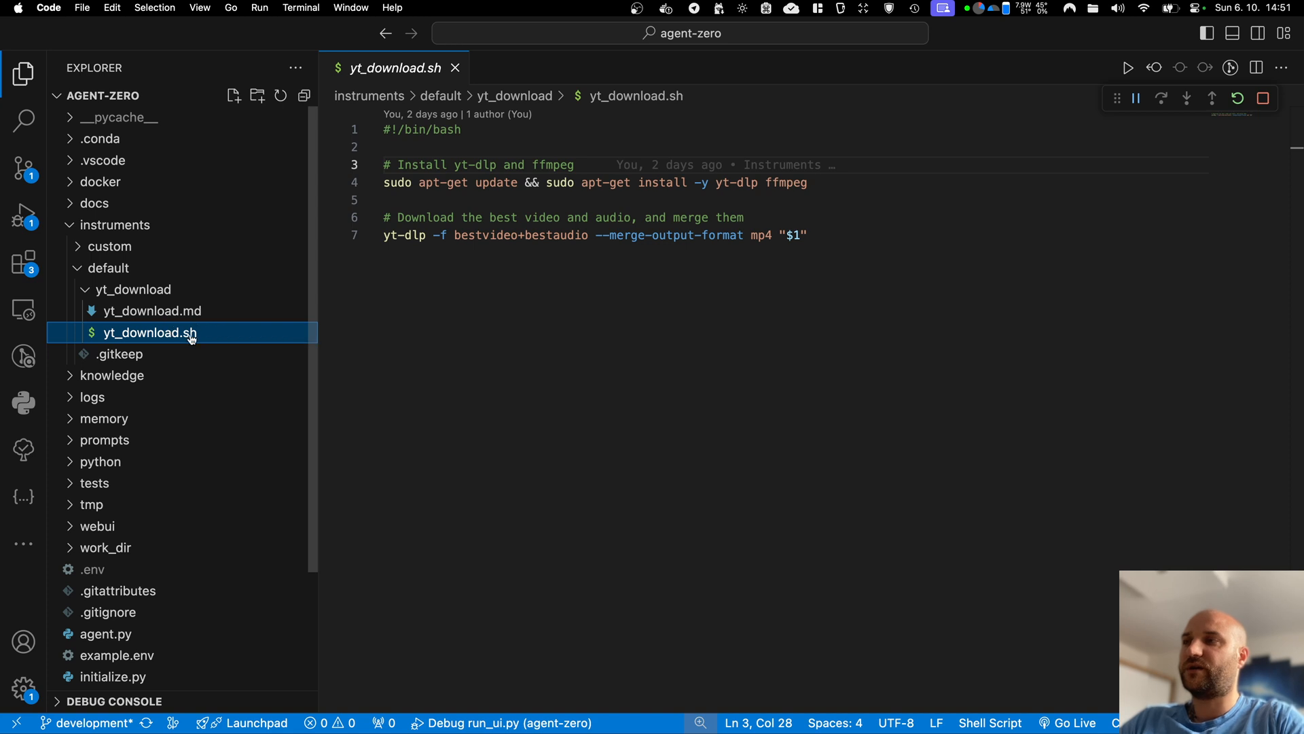
mouse_move(494, 256)
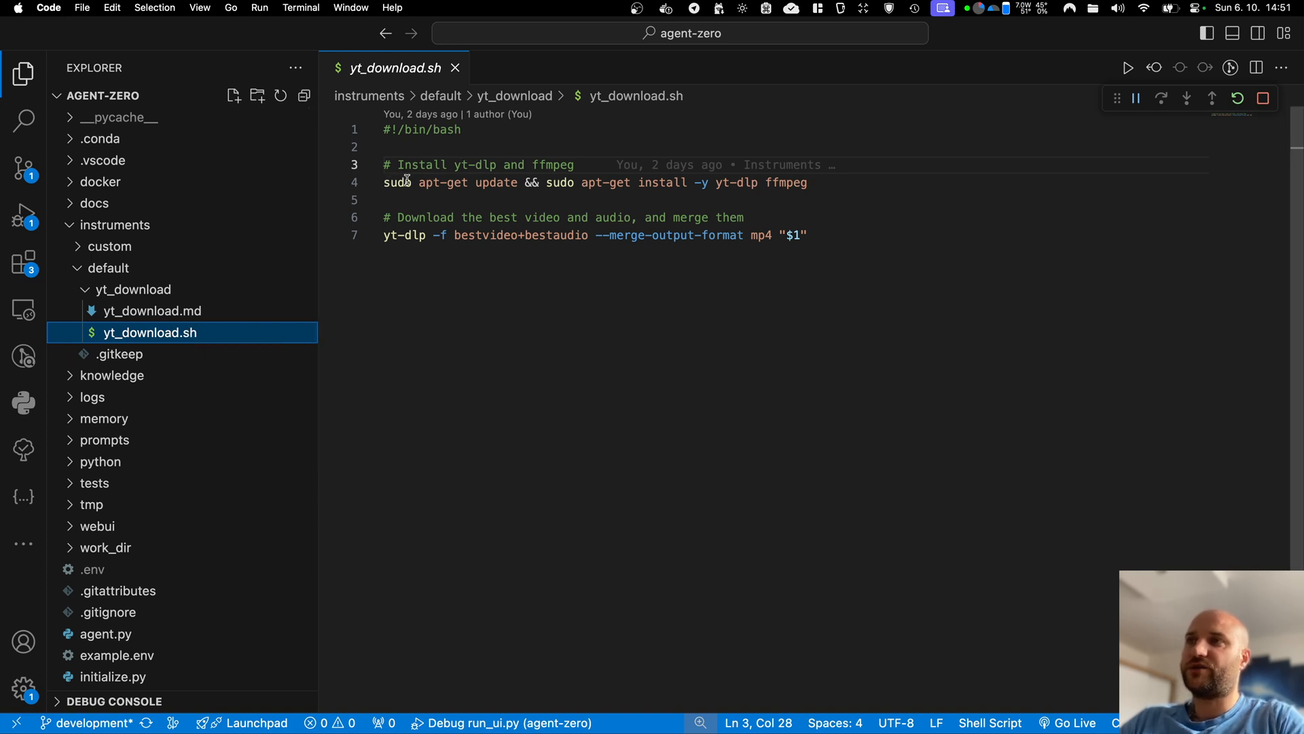
left_click(427, 234)
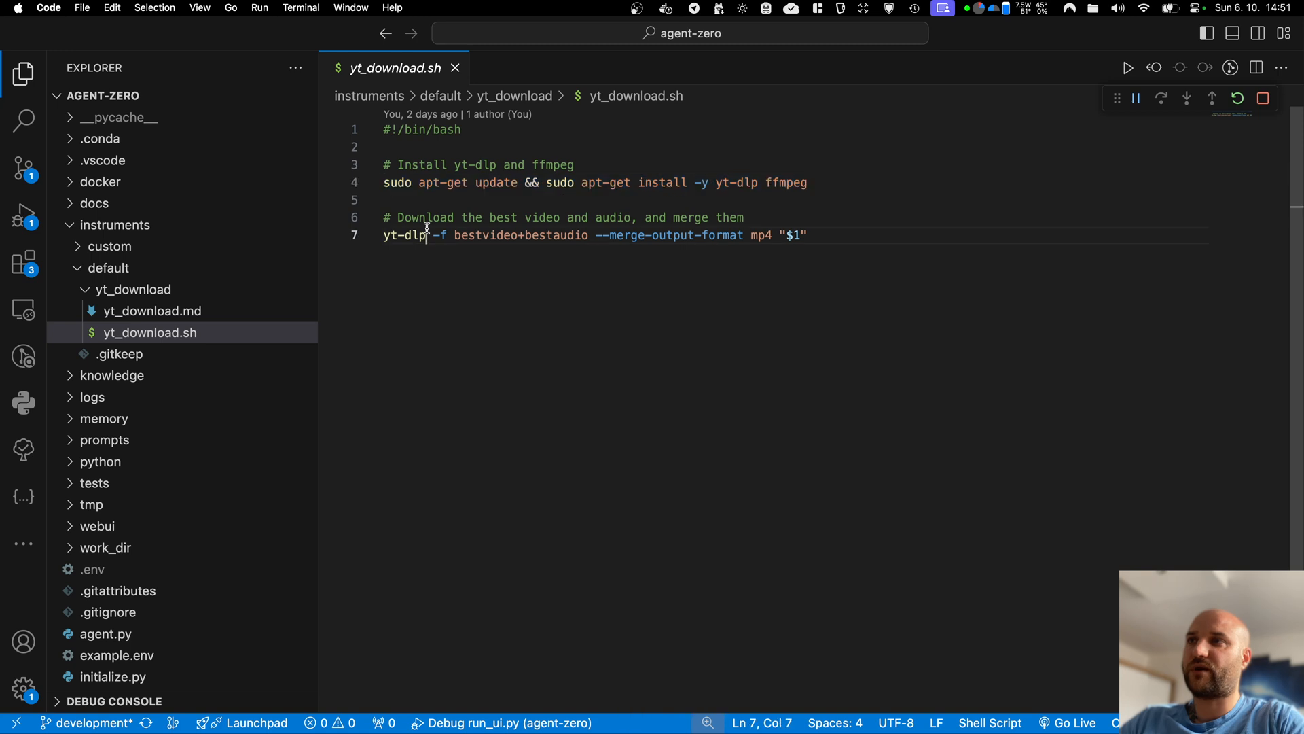
double_click(405, 234)
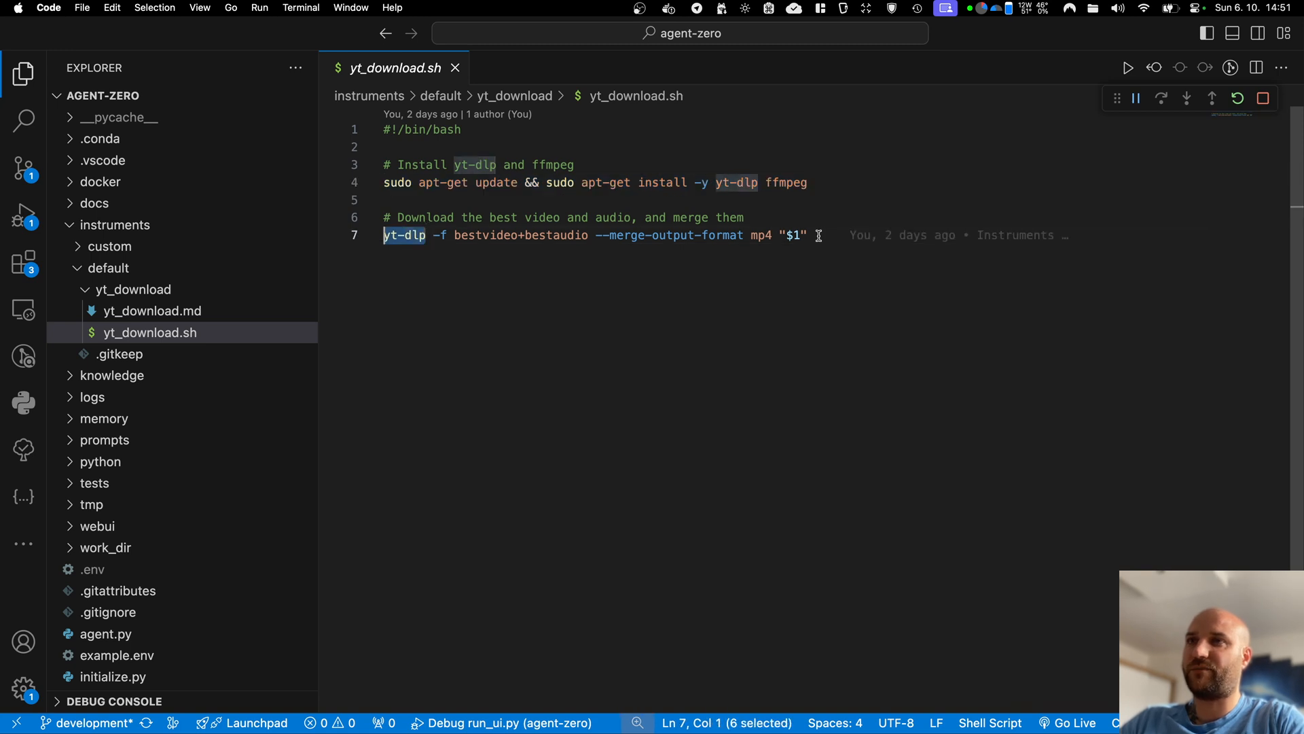
left_click(791, 234)
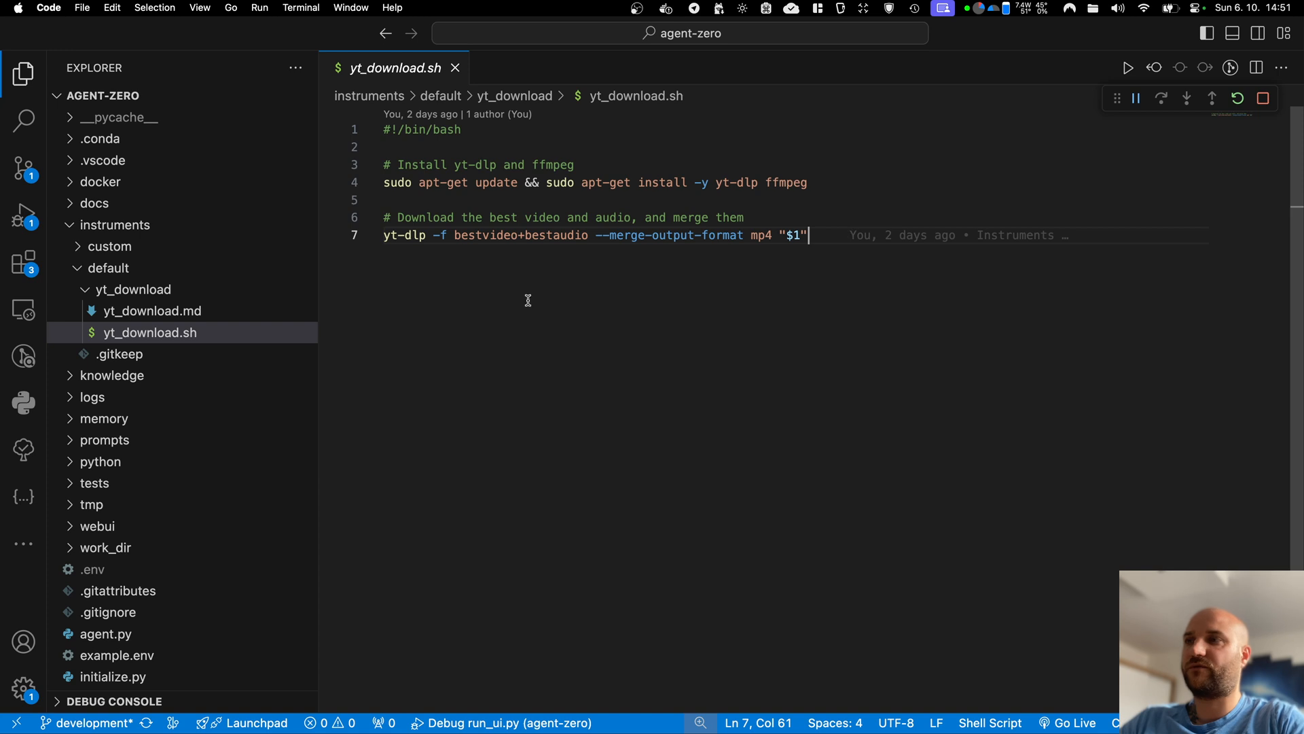
mouse_move(152, 311)
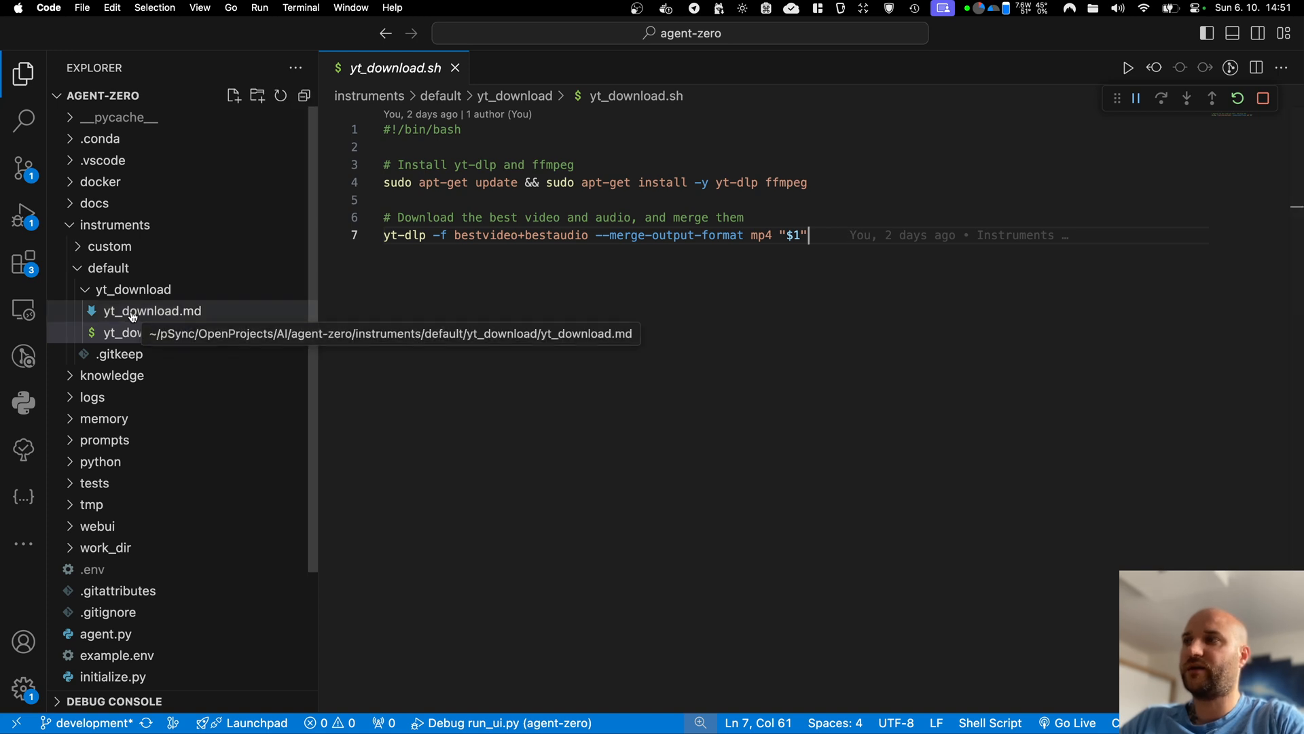
Open yt_download.md and highlight its bash command running /instruments/.../yt_download.sh on a URL
left_click(152, 310)
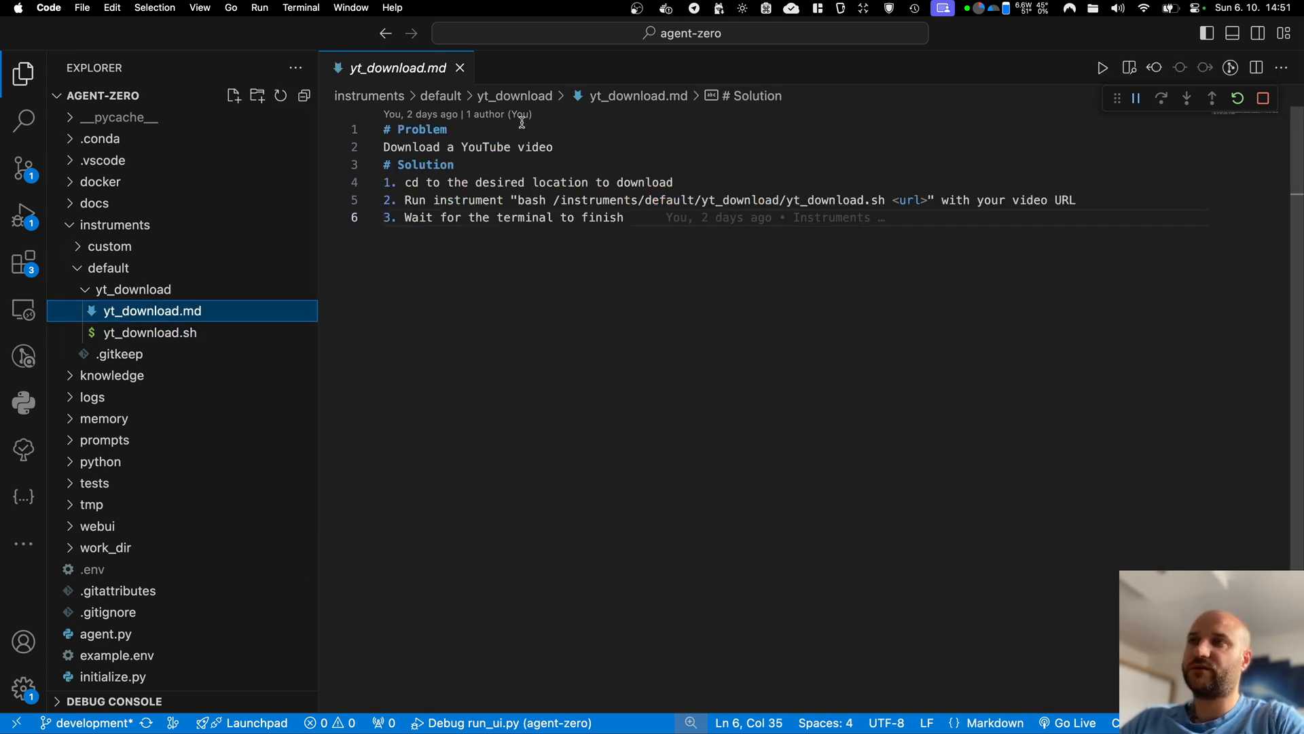
triple_click(467, 148)
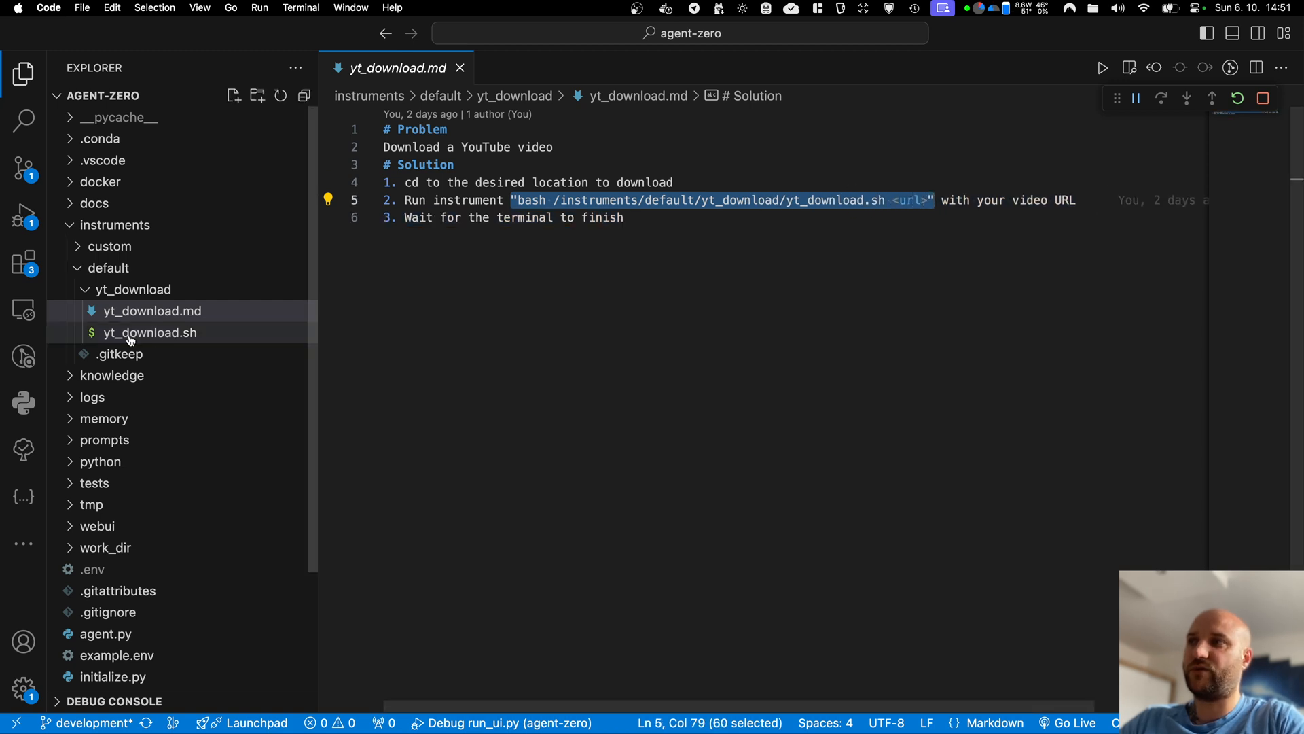
mouse_move(770, 202)
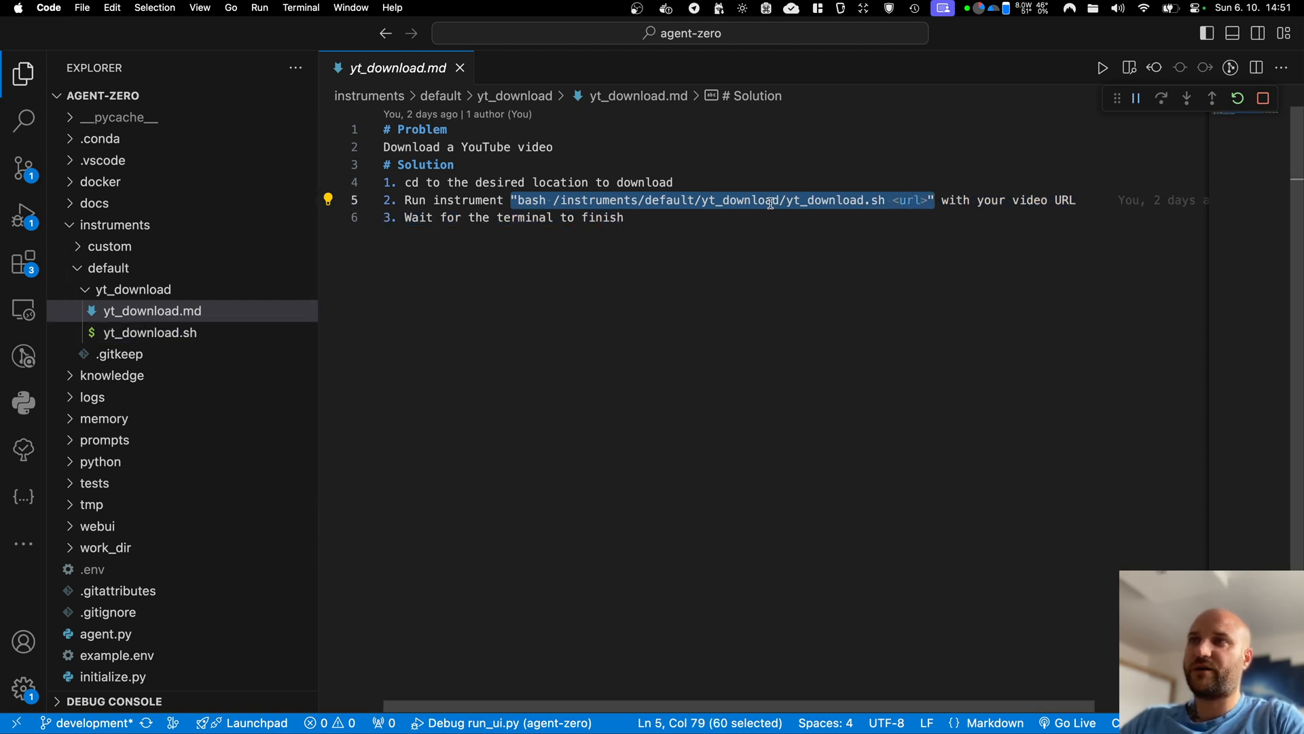
mouse_move(162, 148)
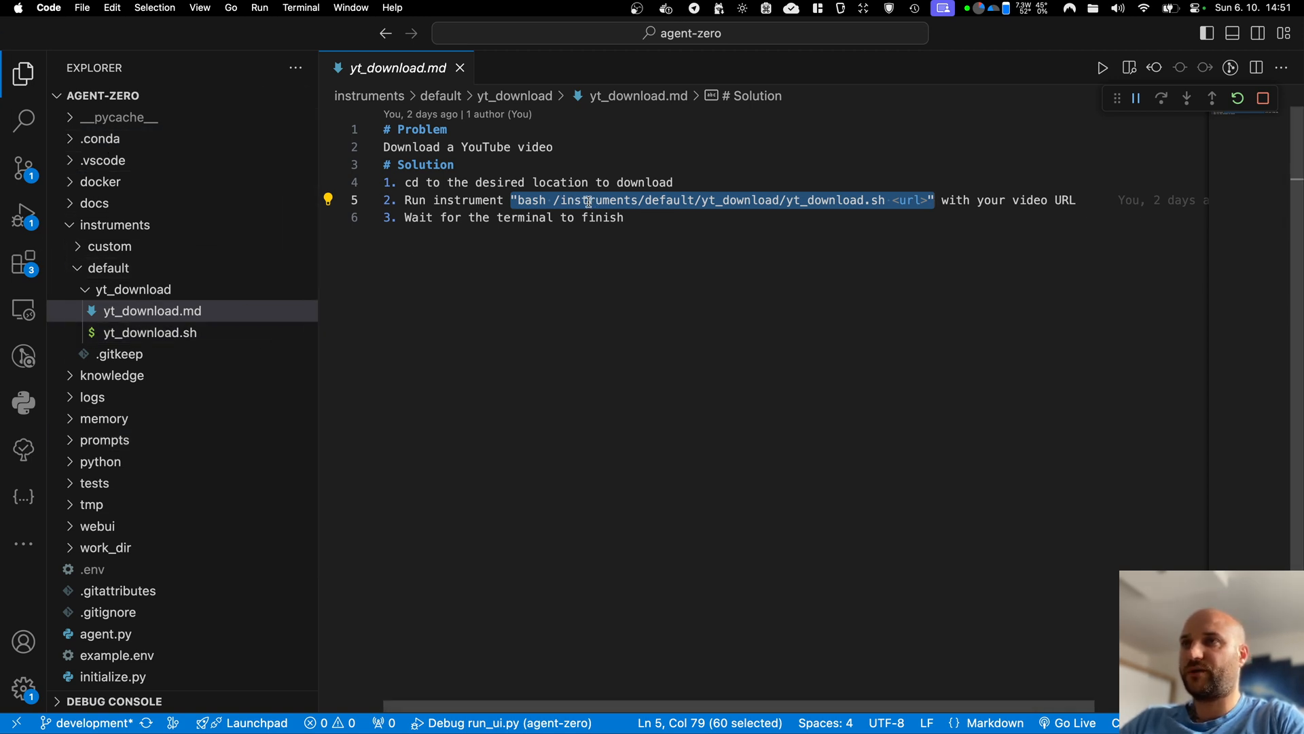
double_click(596, 199)
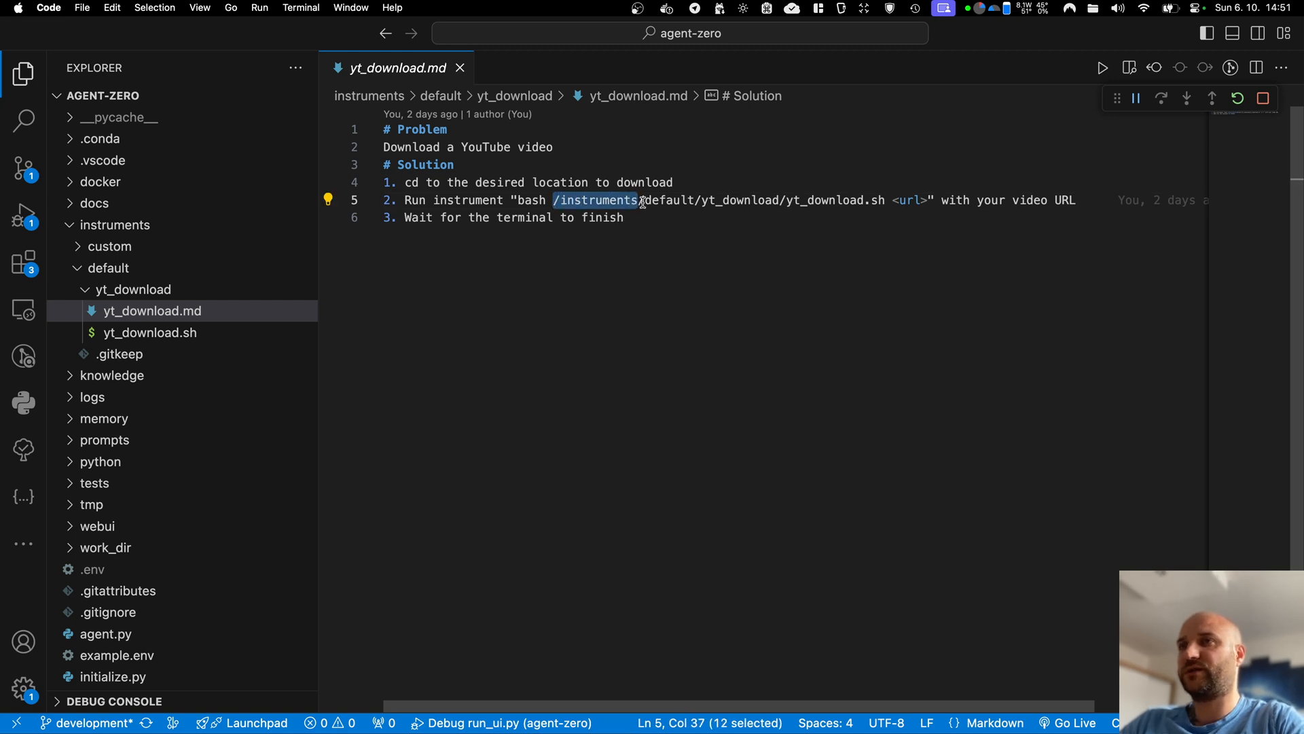
mouse_move(660, 252)
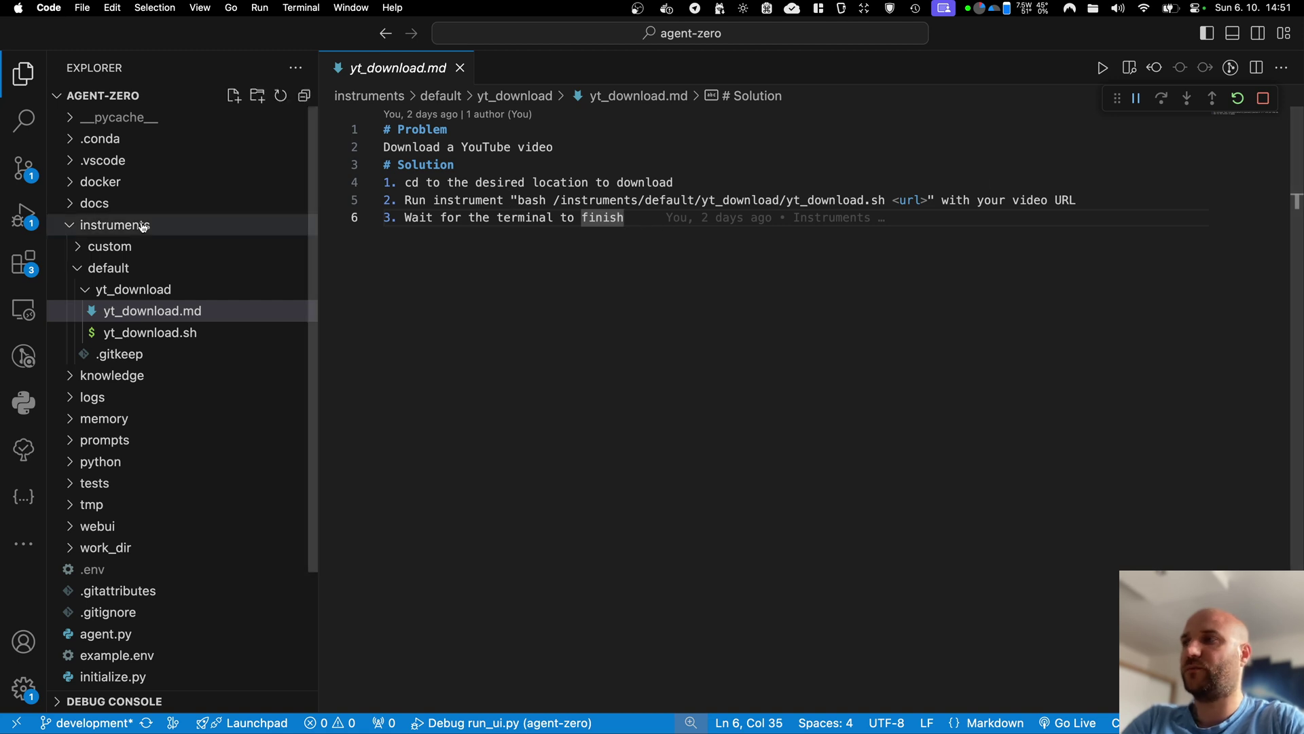
mouse_move(146, 286)
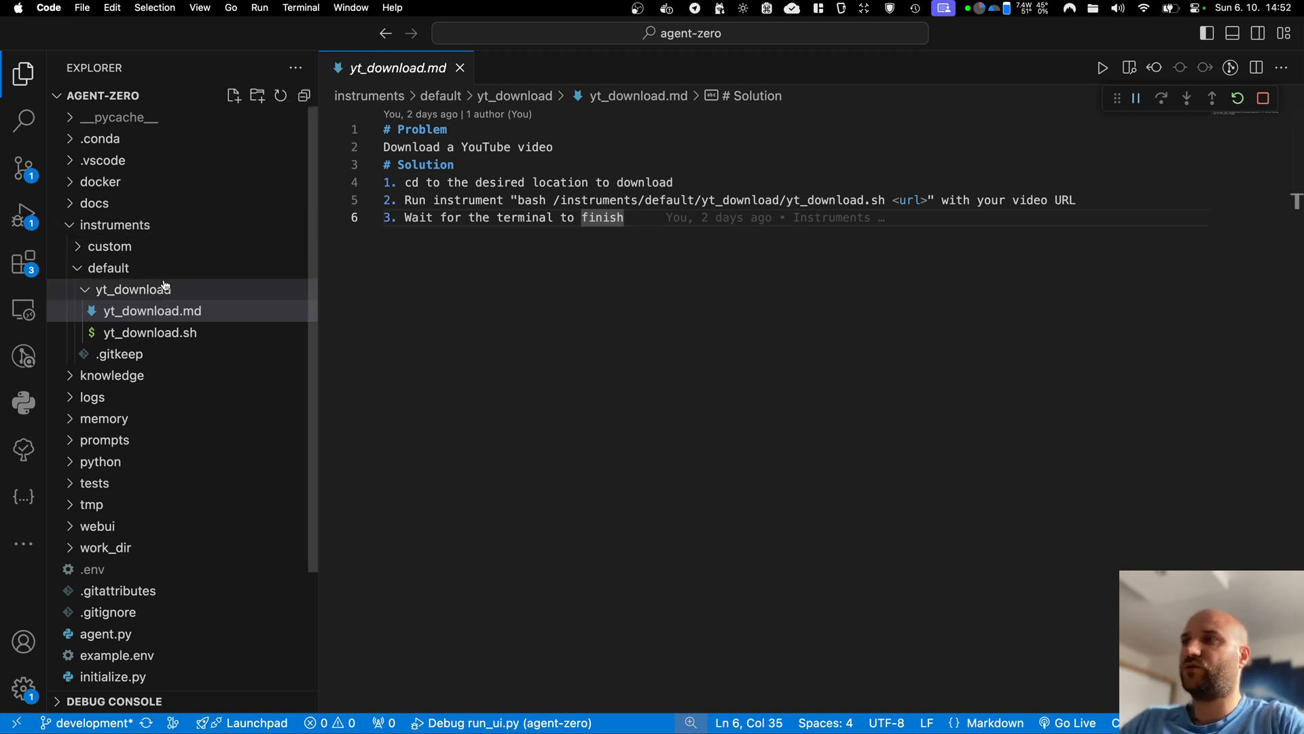
mouse_move(134, 289)
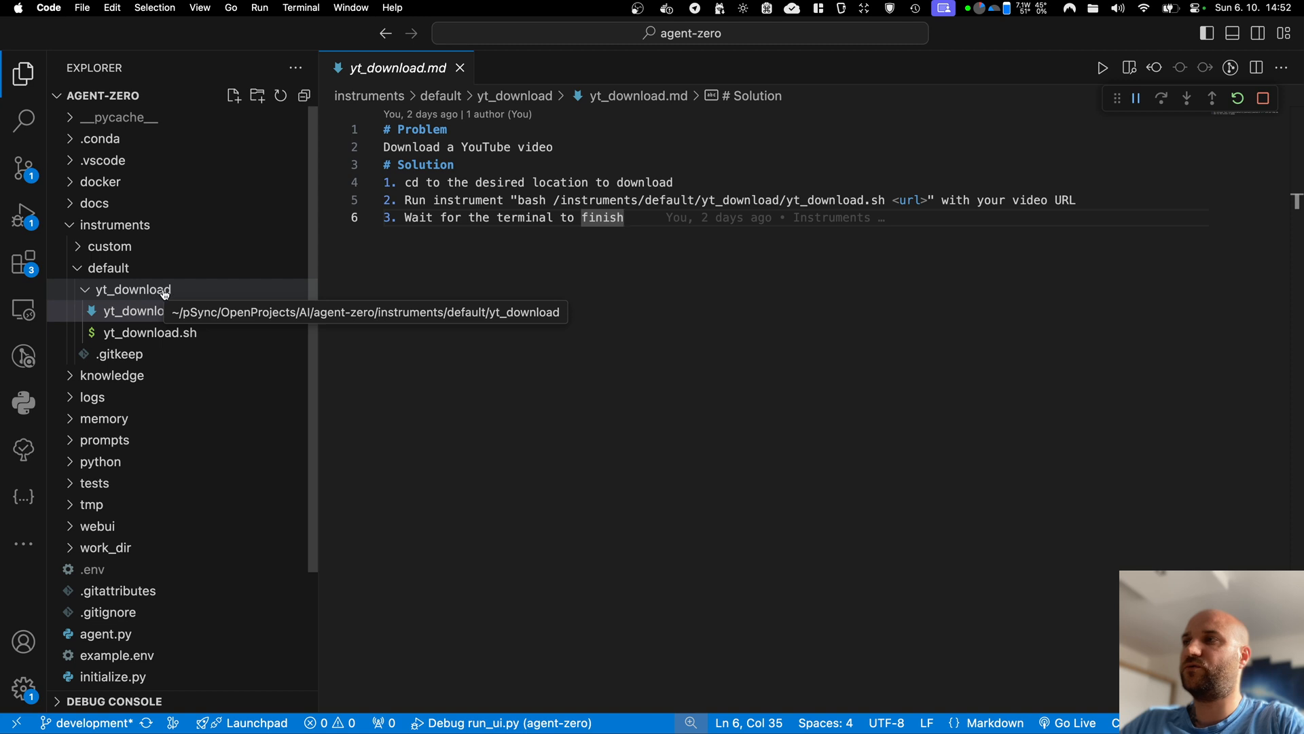
mouse_move(125, 289)
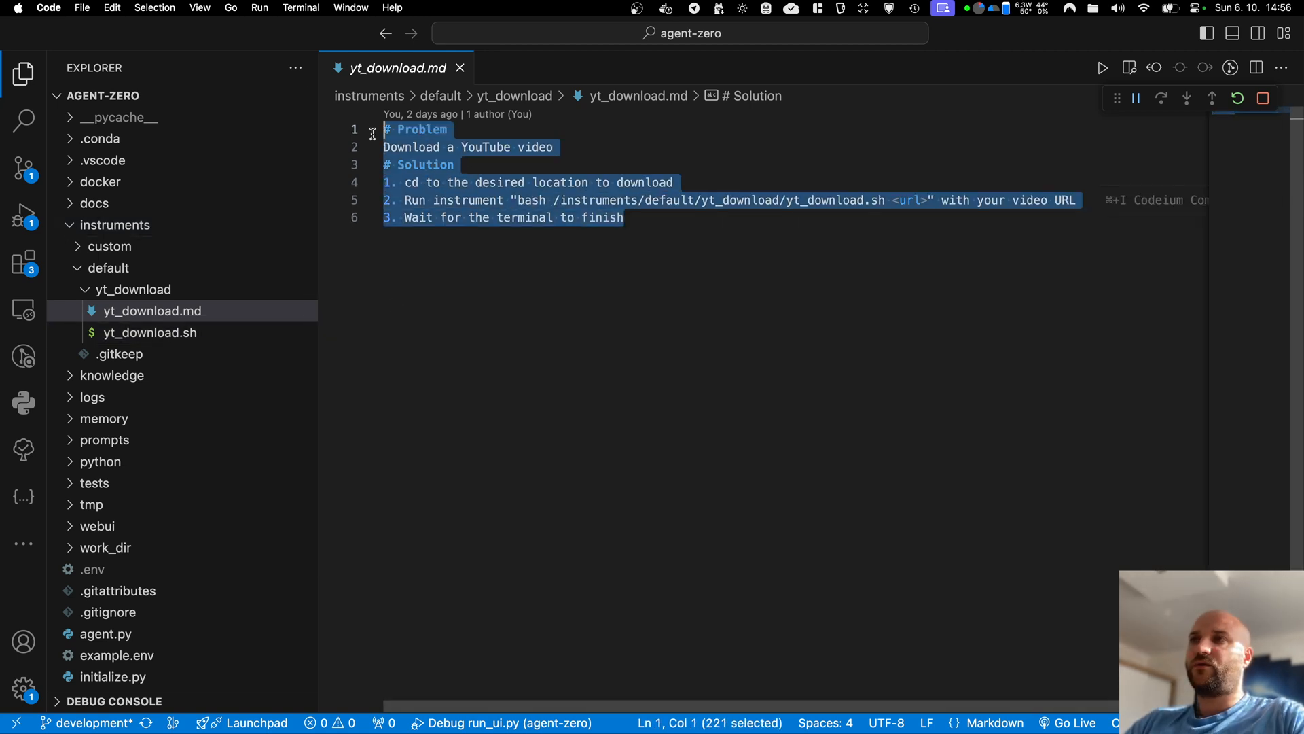
left_click(622, 217)
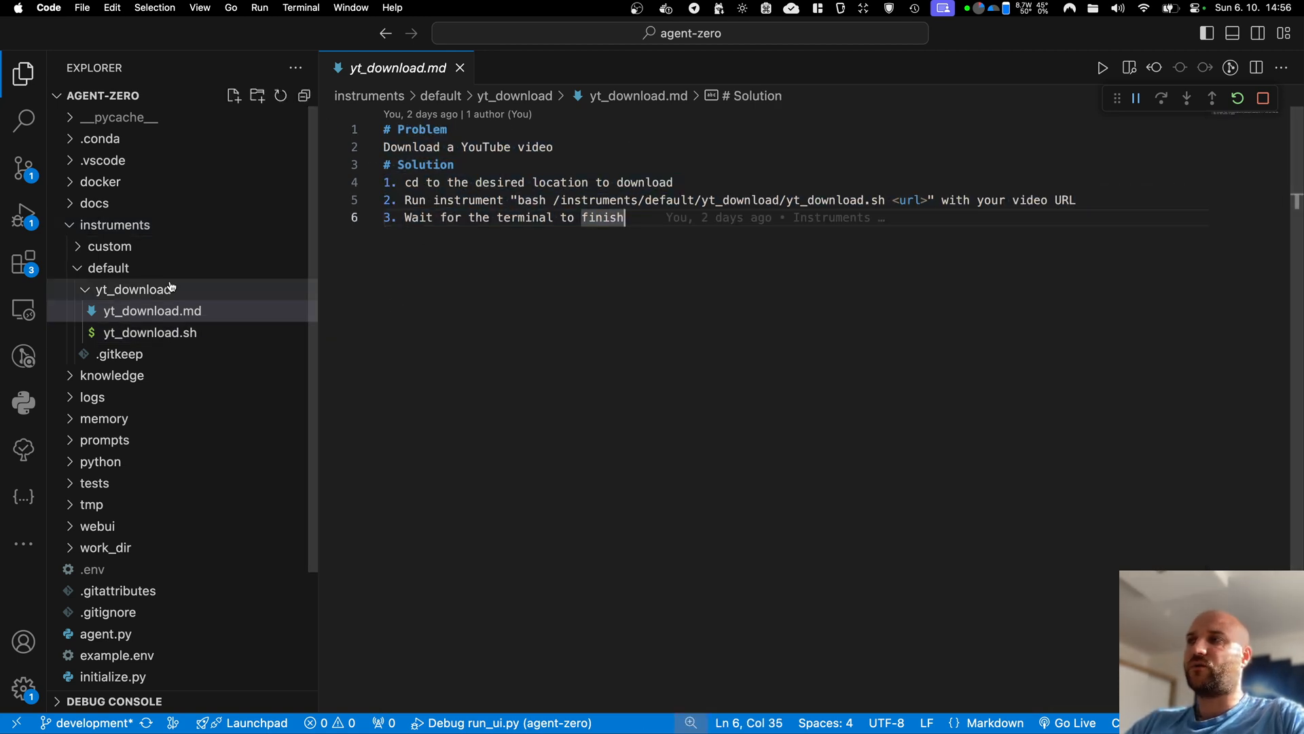
mouse_move(108, 288)
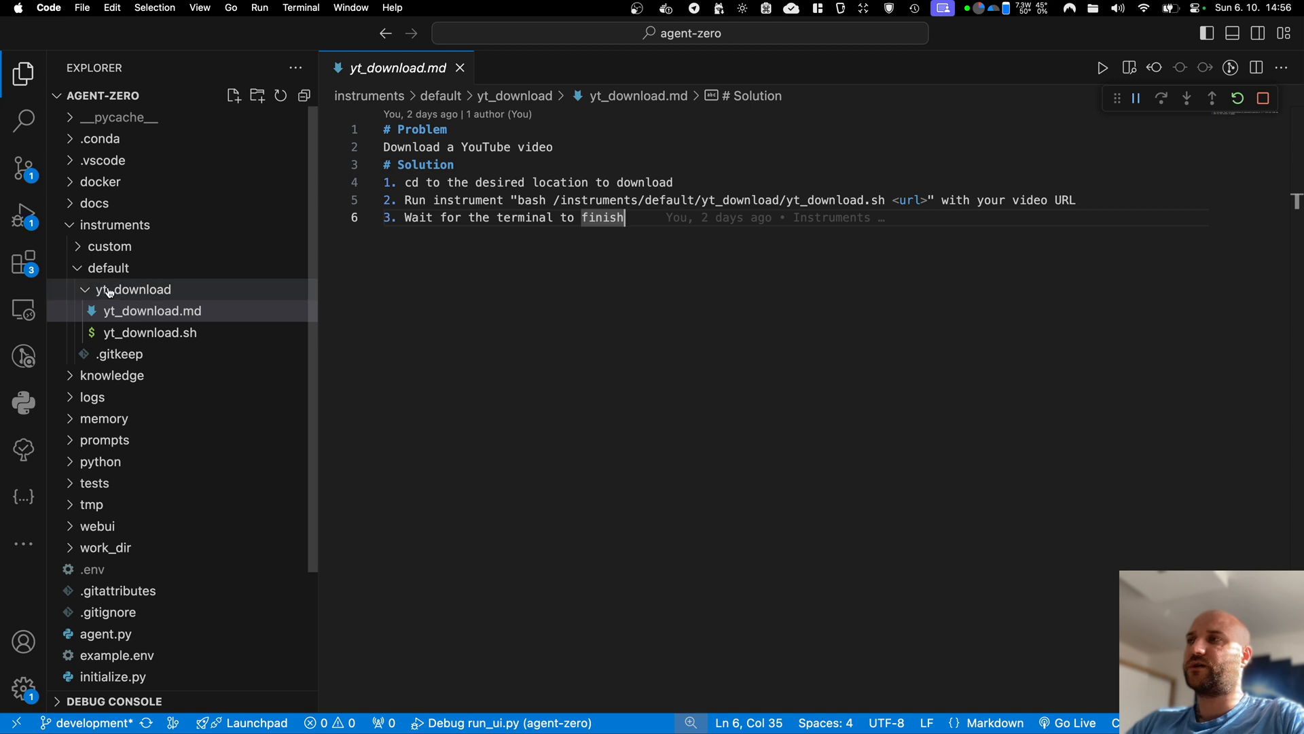
mouse_move(204, 319)
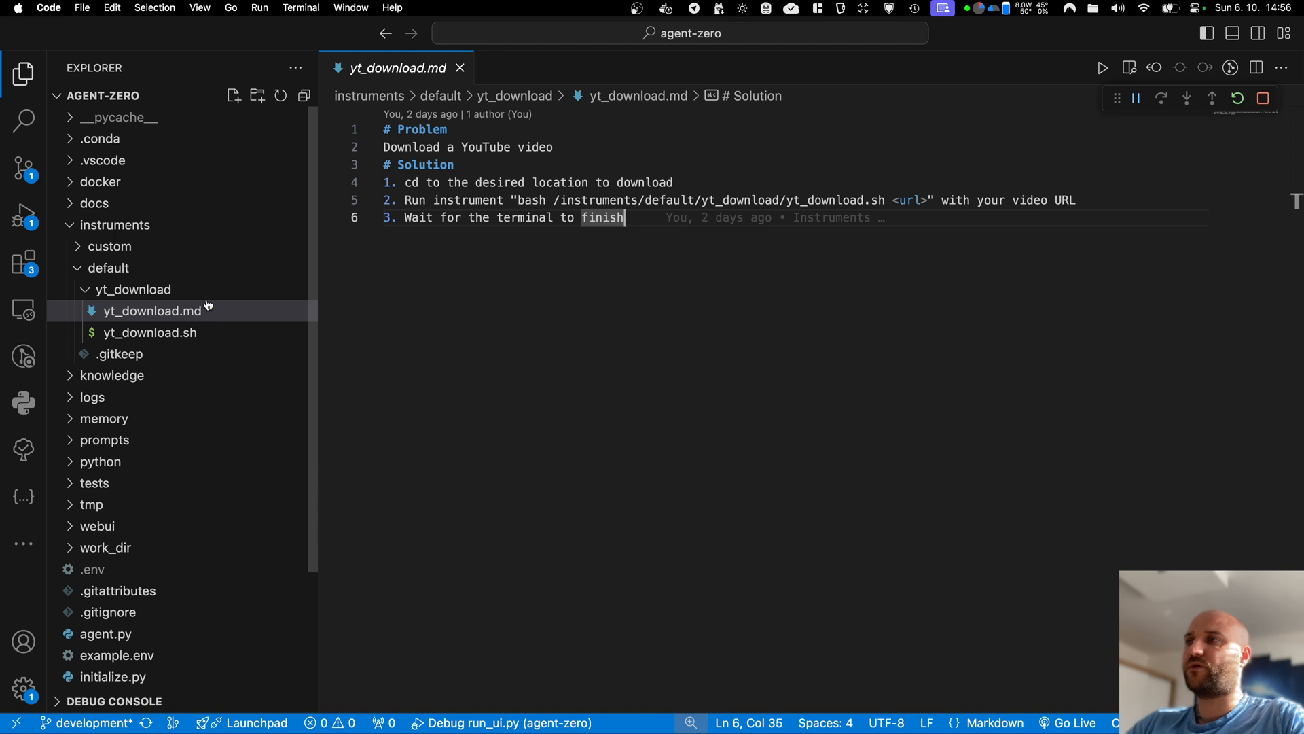
mouse_move(112, 375)
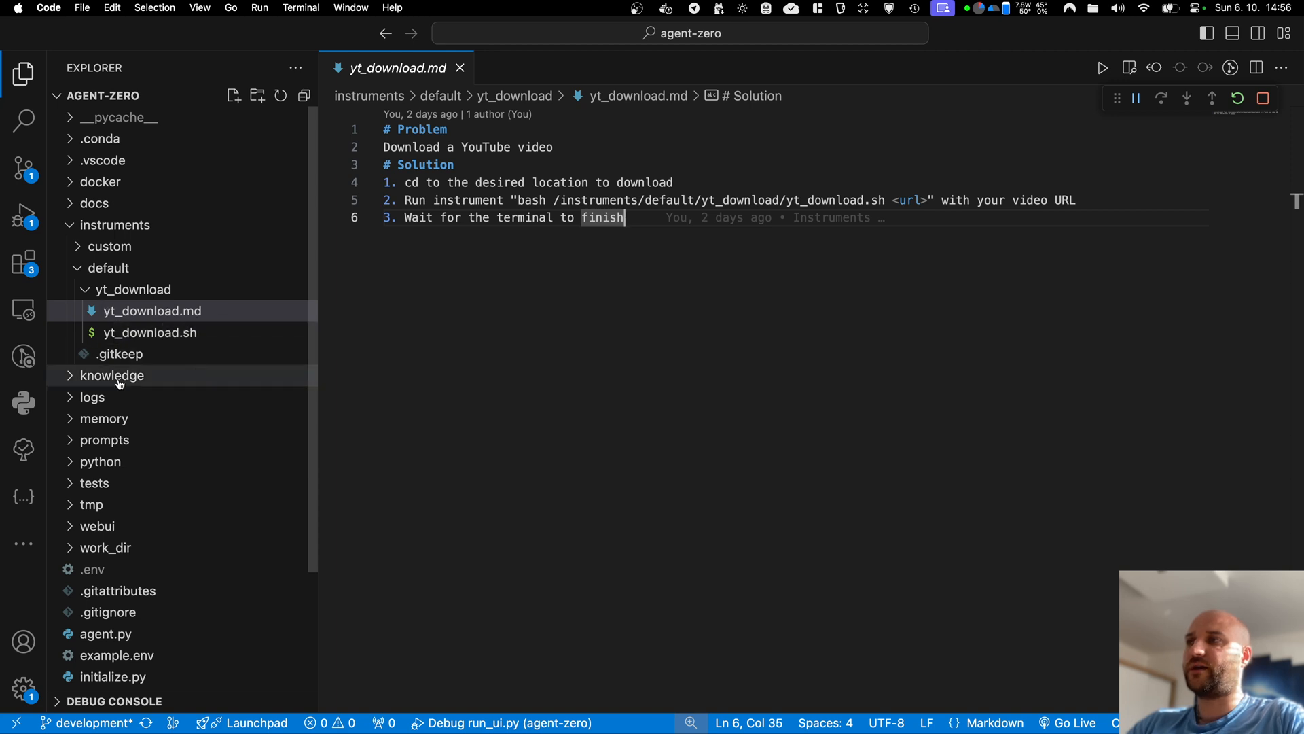
mouse_move(207, 318)
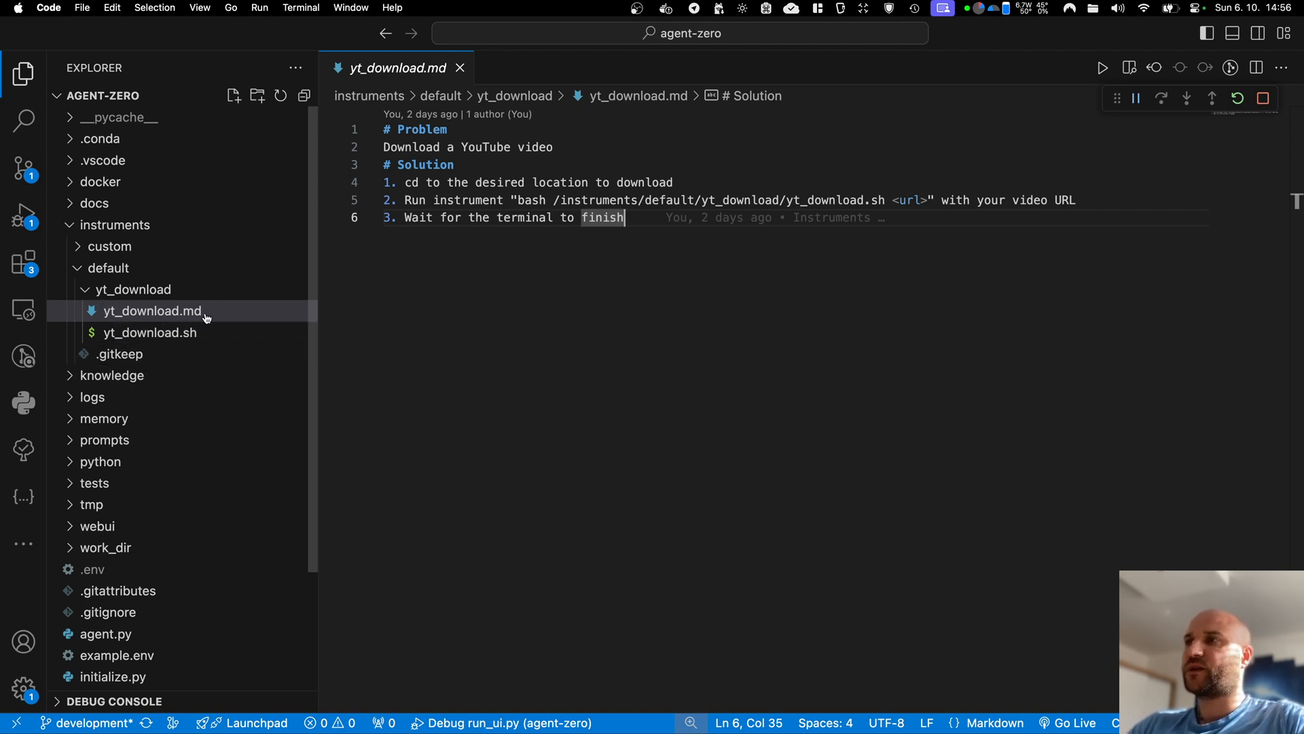
mouse_move(425, 307)
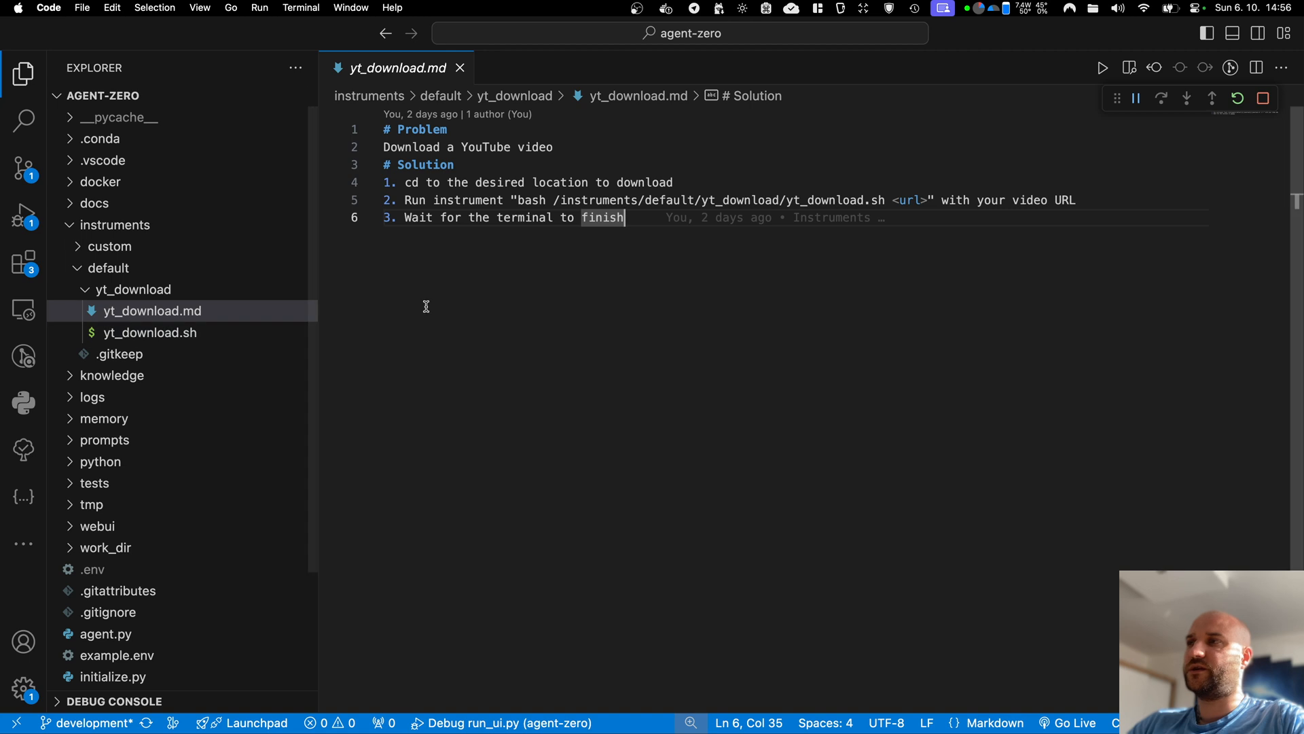
mouse_move(149, 332)
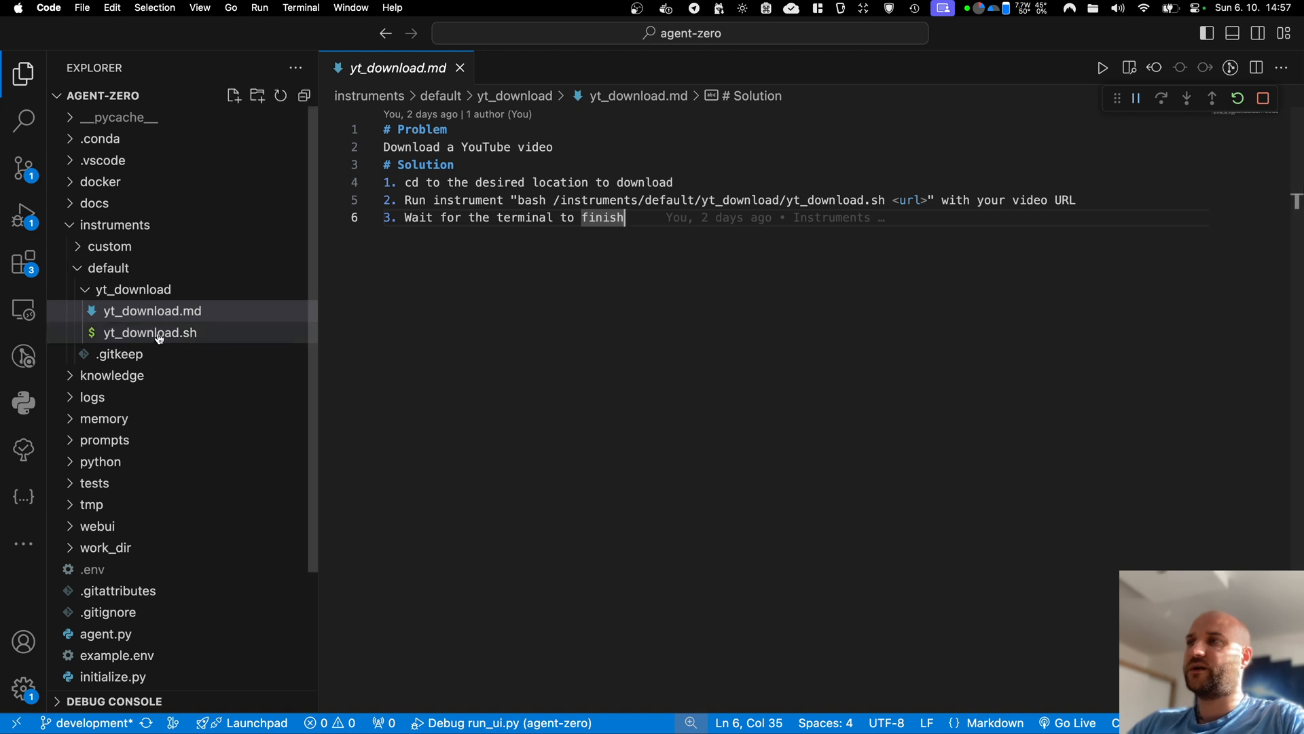
mouse_move(115, 225)
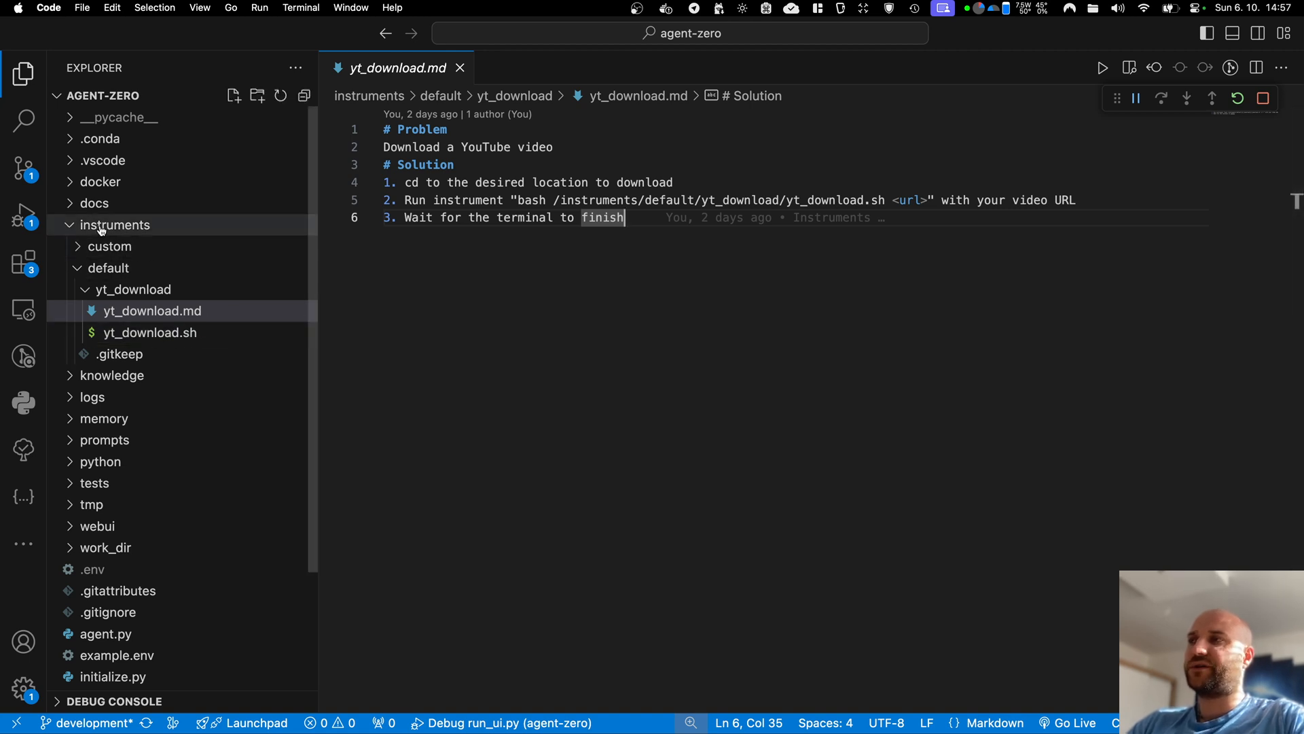
mouse_move(150, 332)
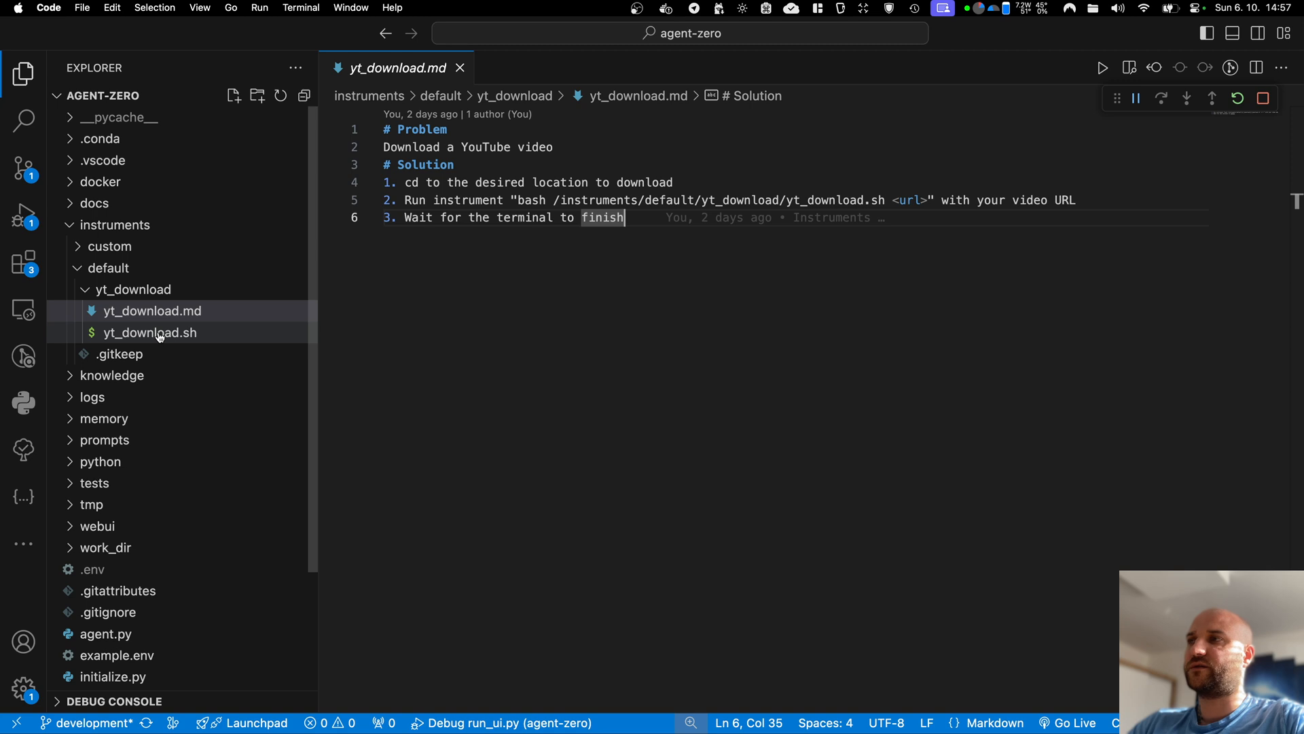
mouse_move(210, 257)
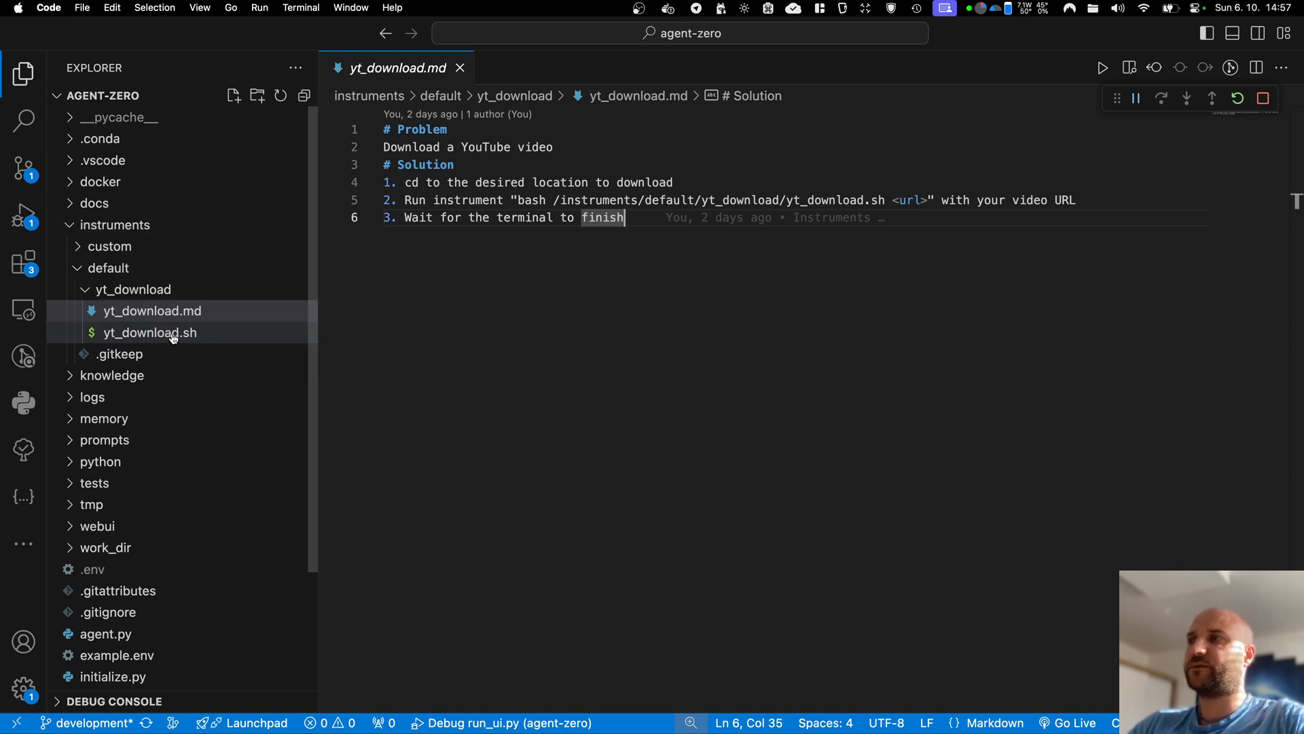
mouse_move(174, 325)
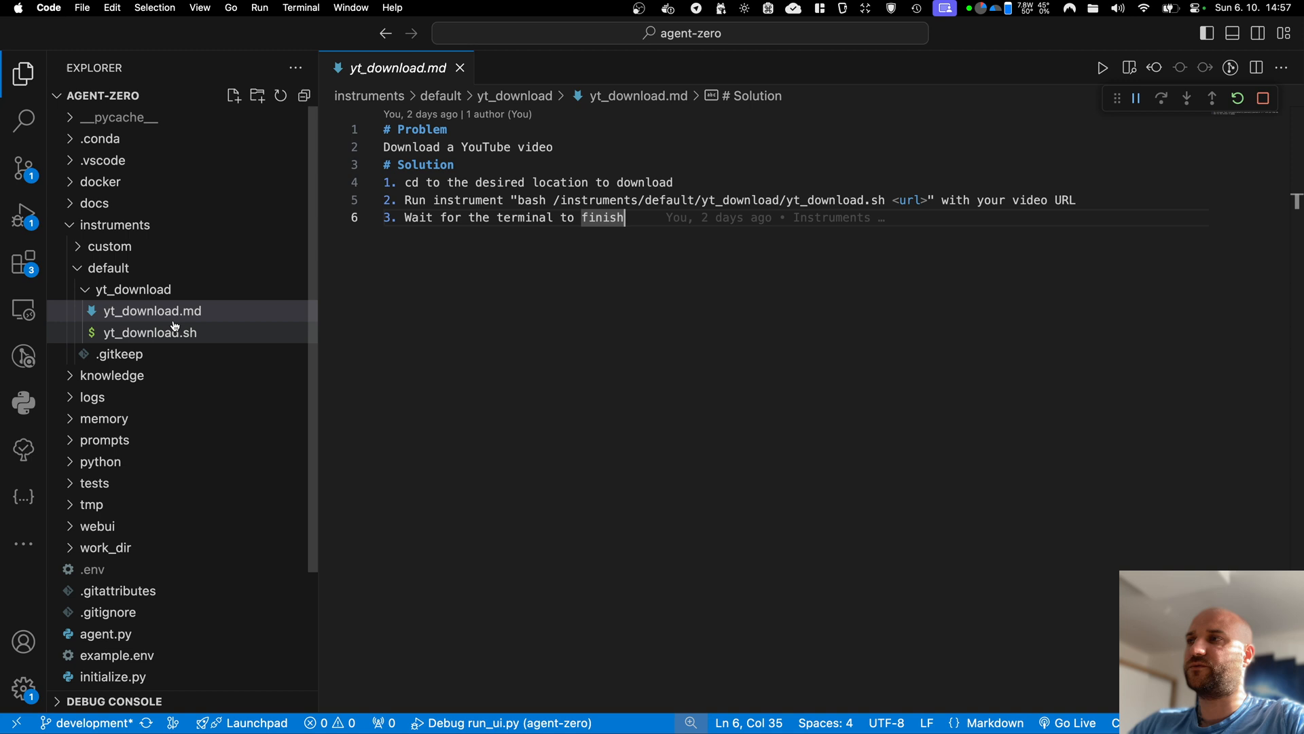
mouse_move(212, 317)
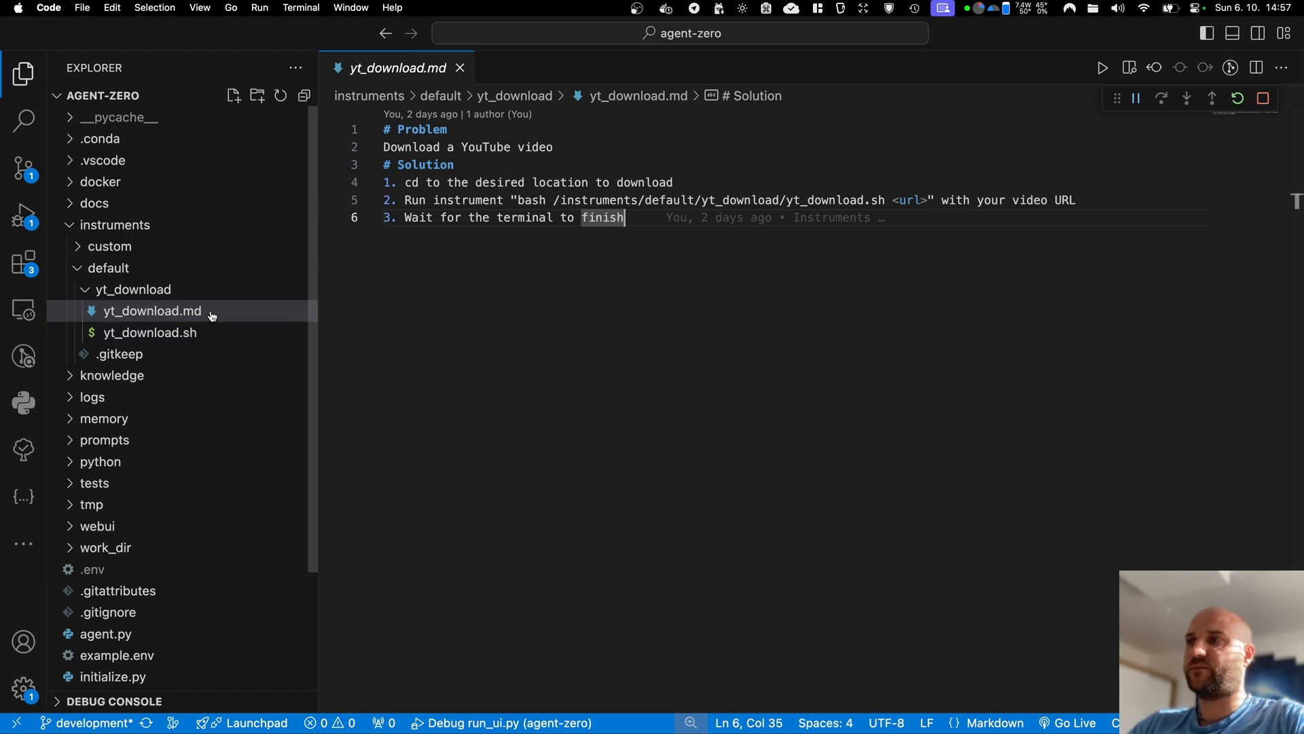
mouse_move(622, 251)
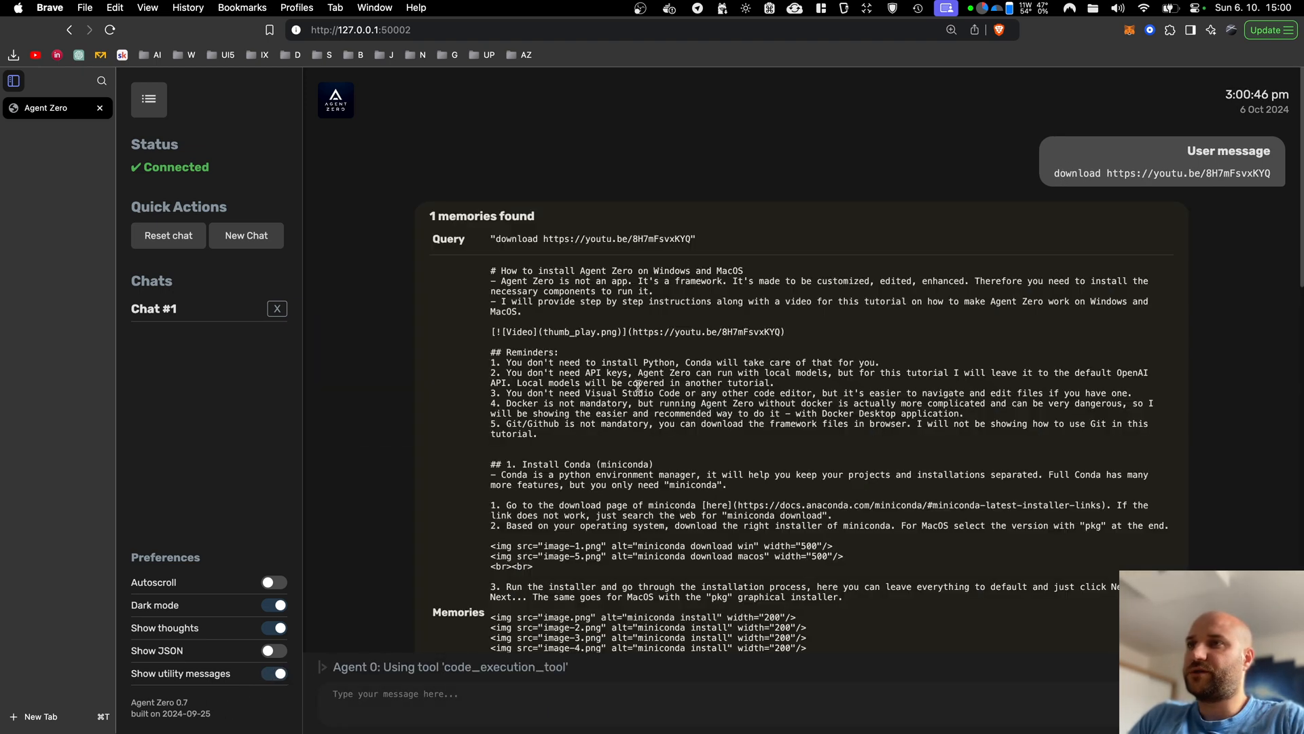
Scroll the Agent Zero chat and highlight the script path the agent executed
scroll("down", 3)
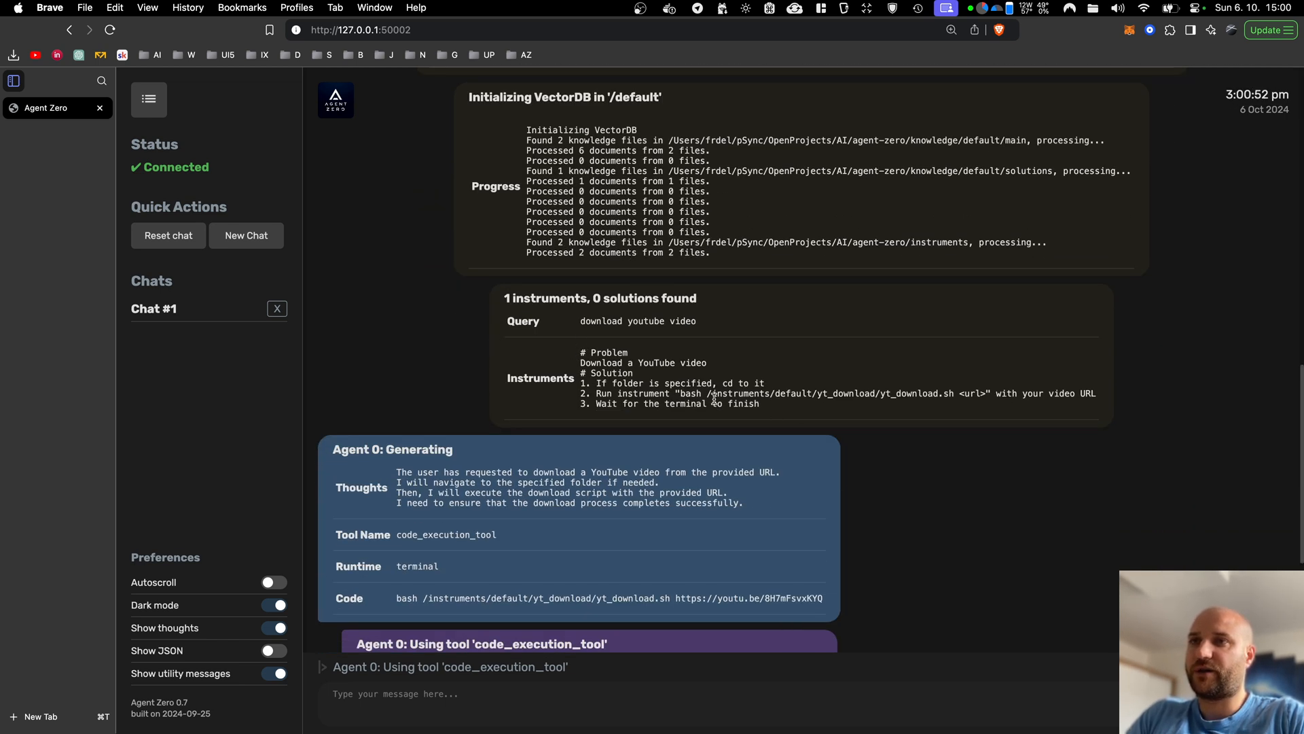
scroll("down", 3)
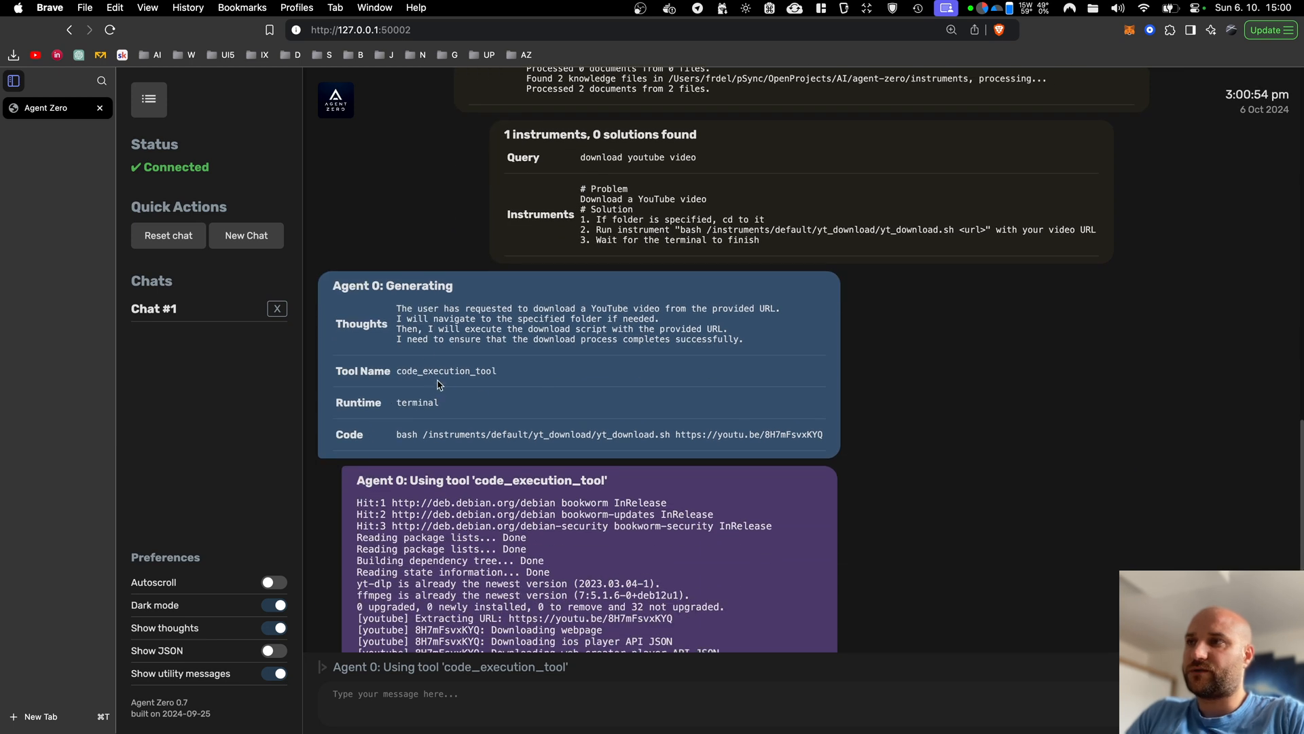
mouse_move(557, 433)
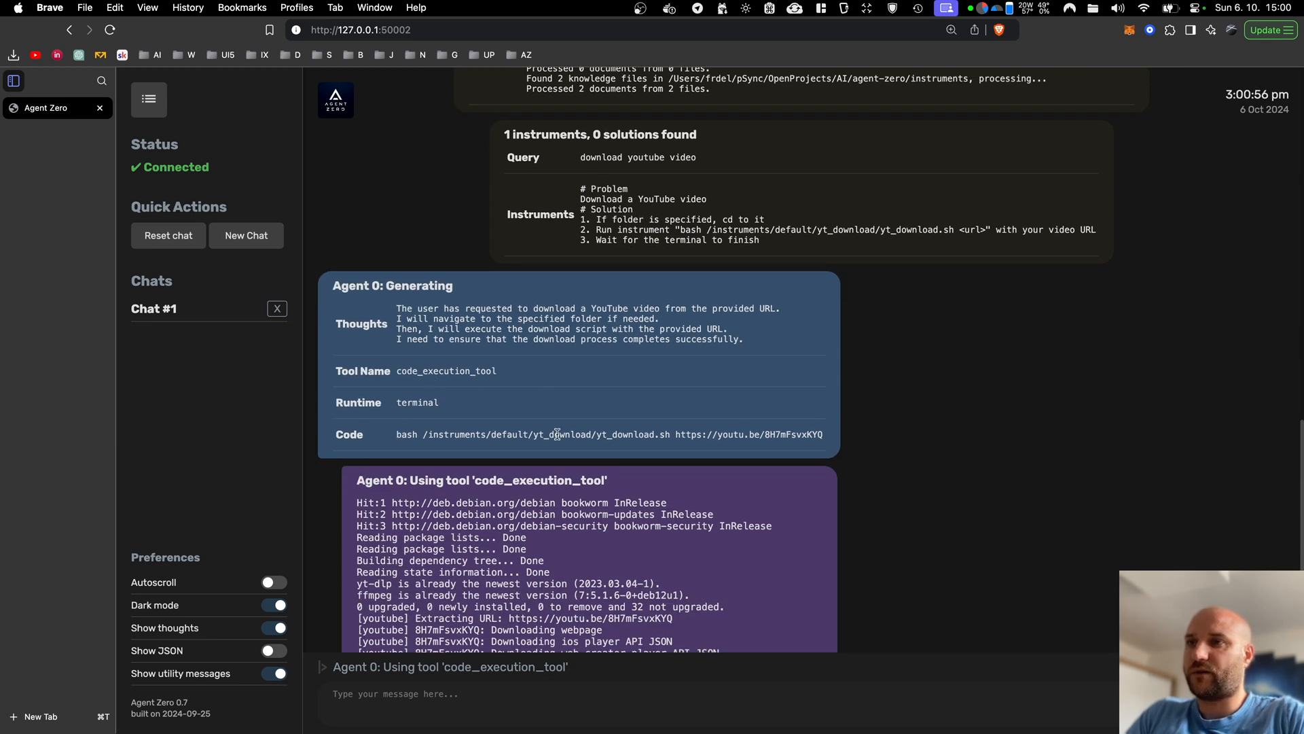
double_click(449, 434)
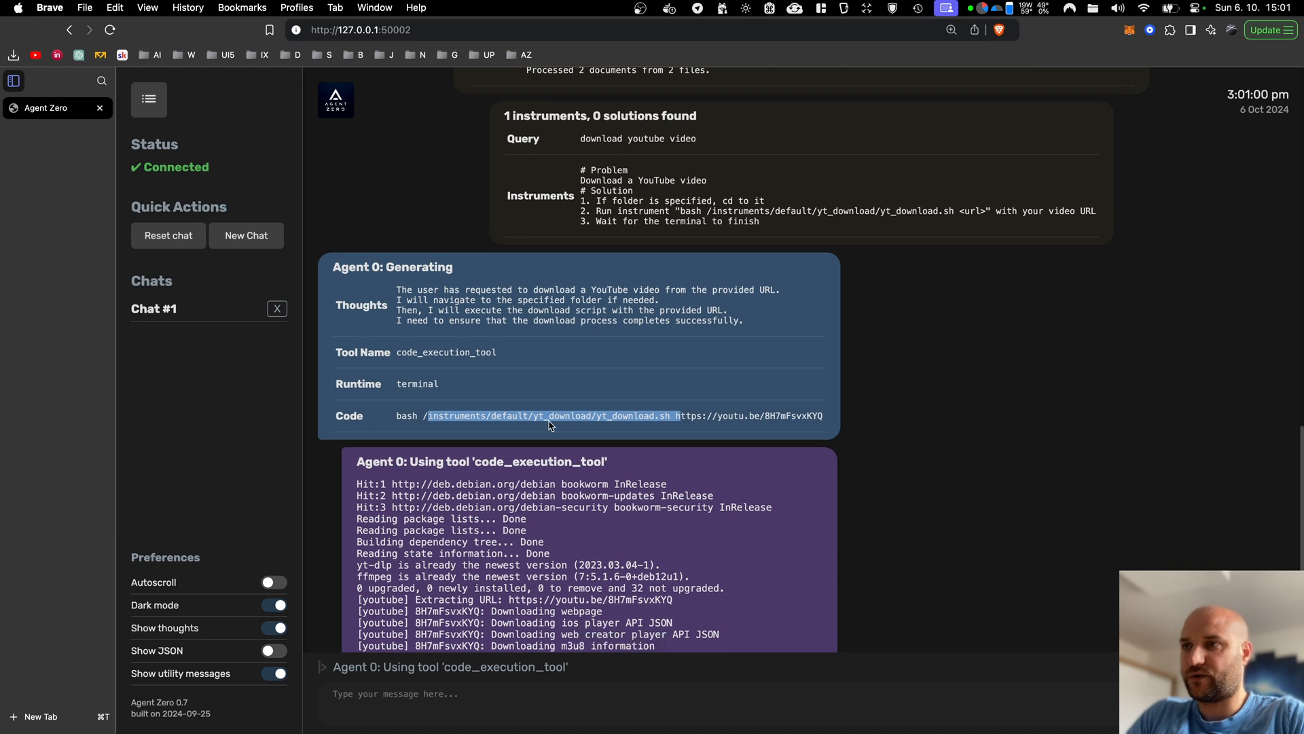
scroll("down", 3)
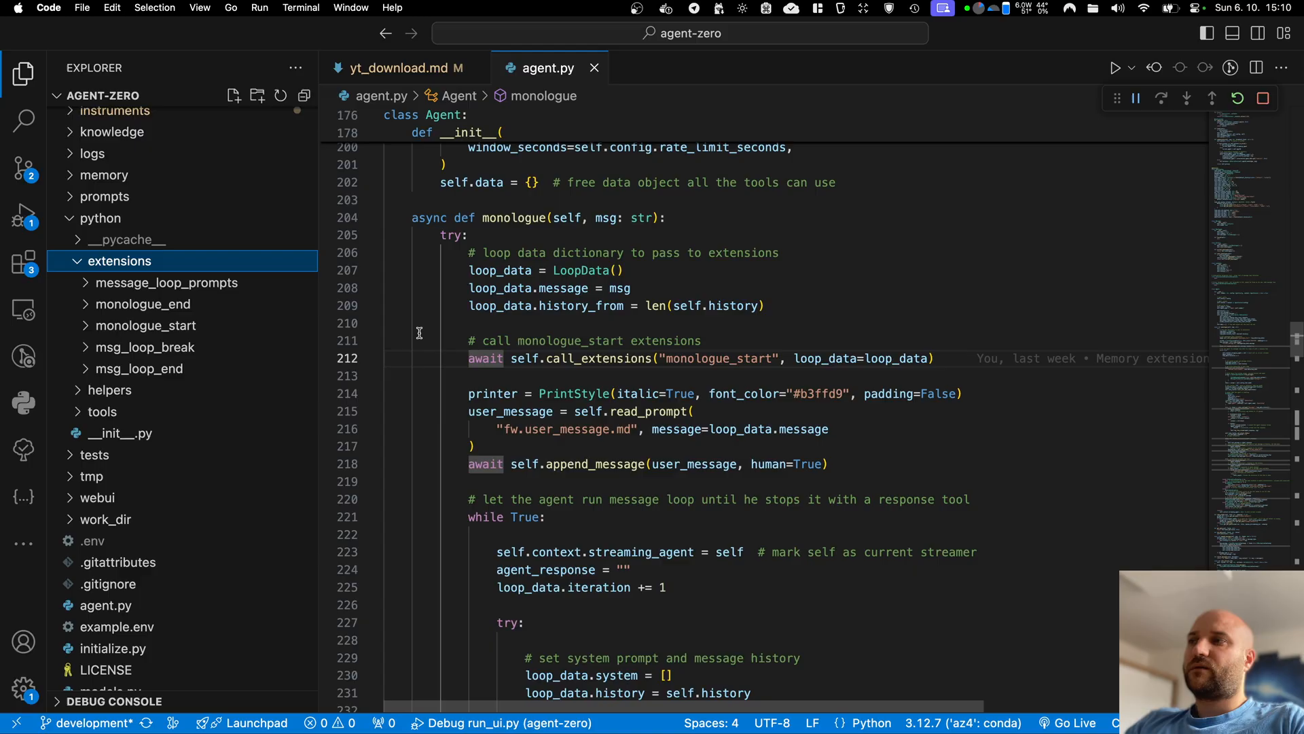
mouse_move(166, 282)
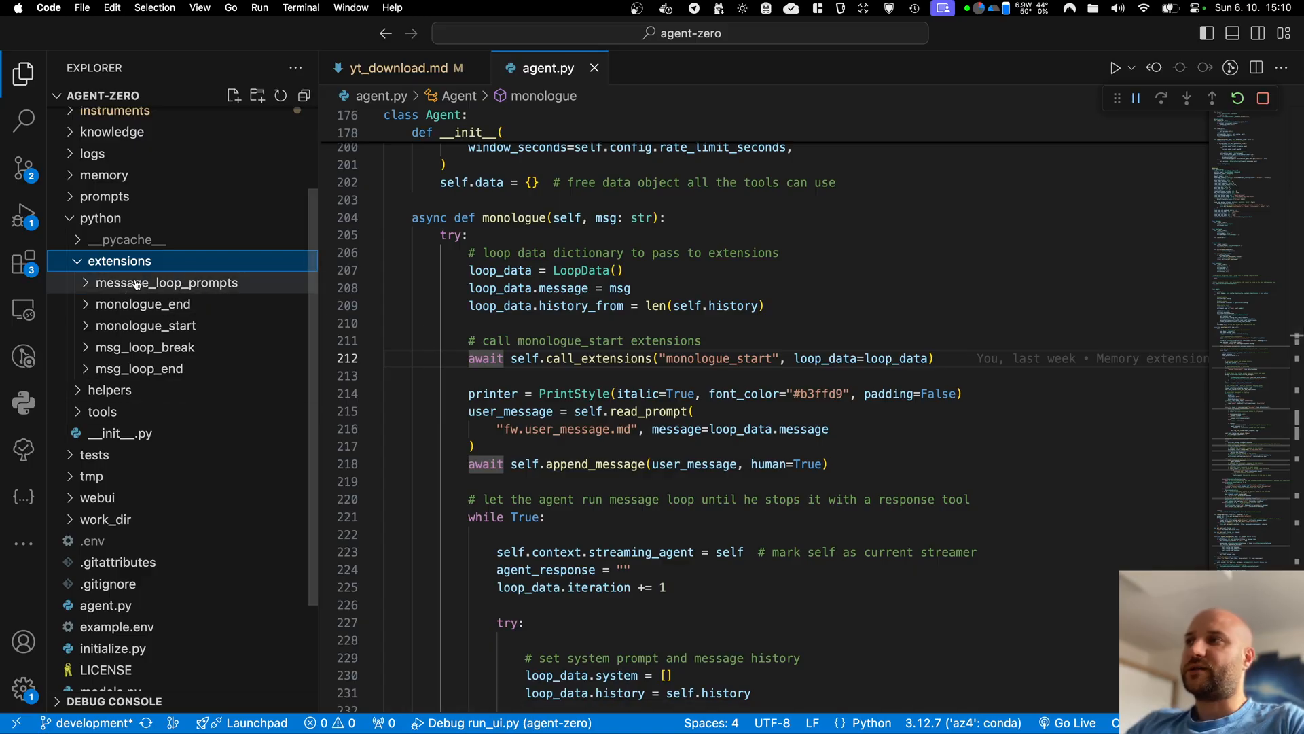
mouse_move(87, 273)
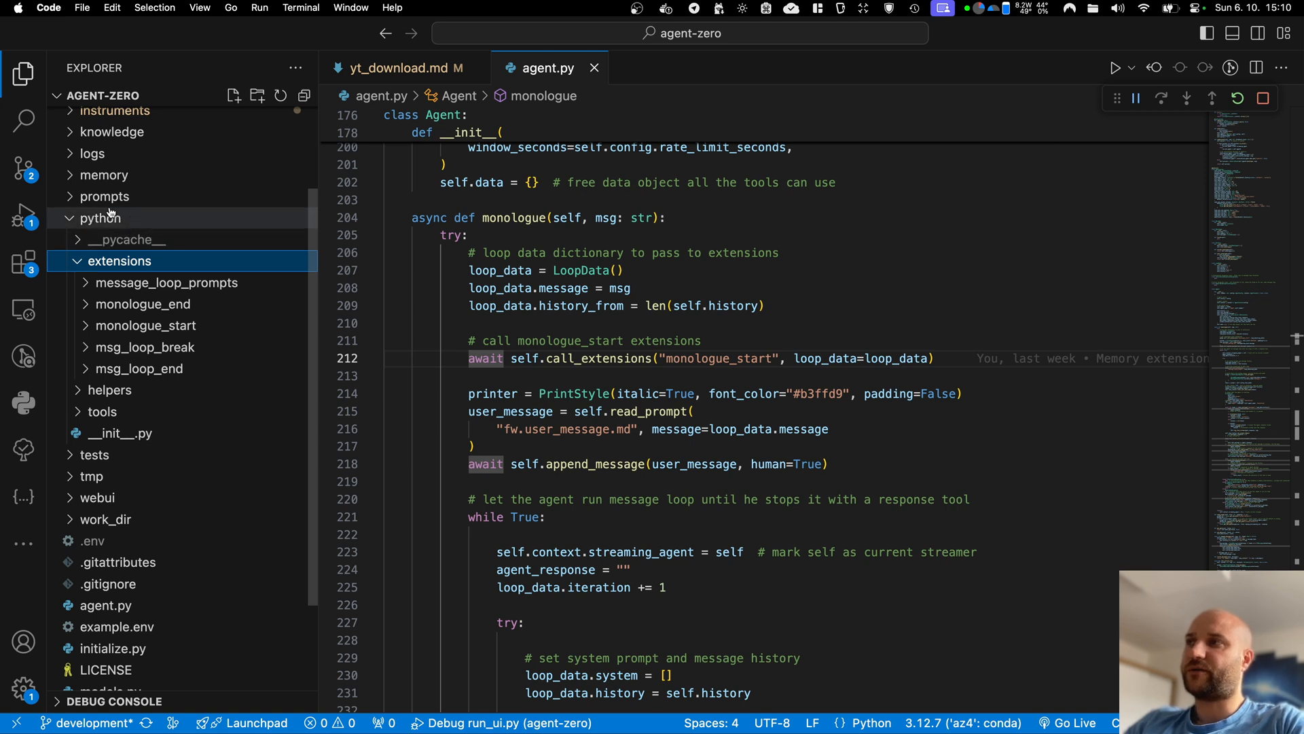
mouse_move(153, 267)
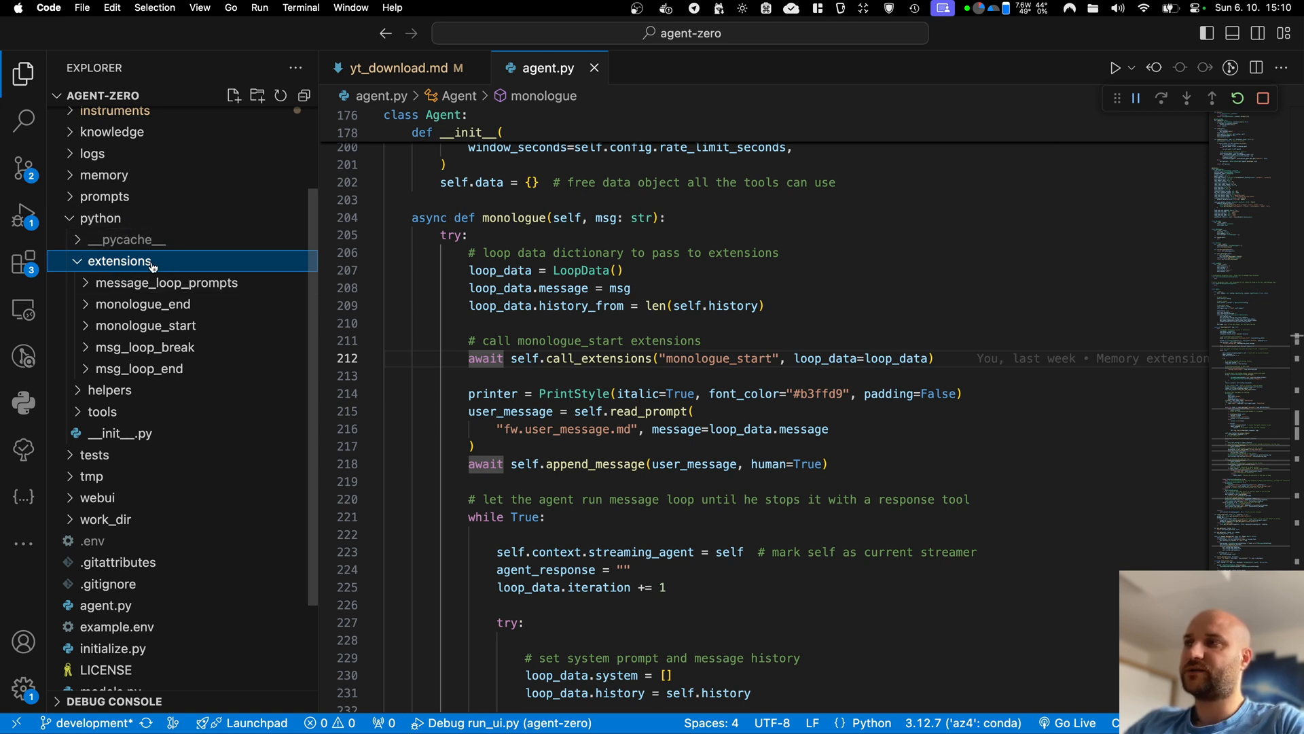
mouse_move(142, 304)
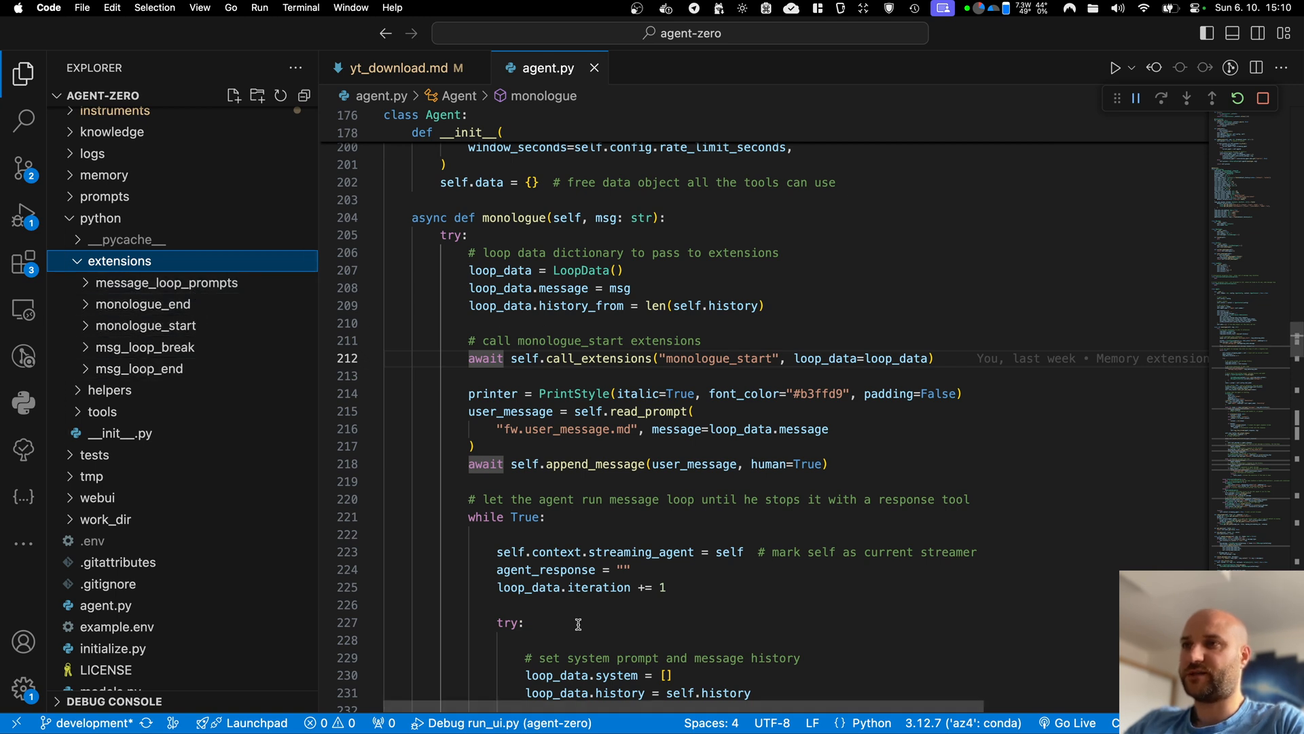
mouse_move(167, 282)
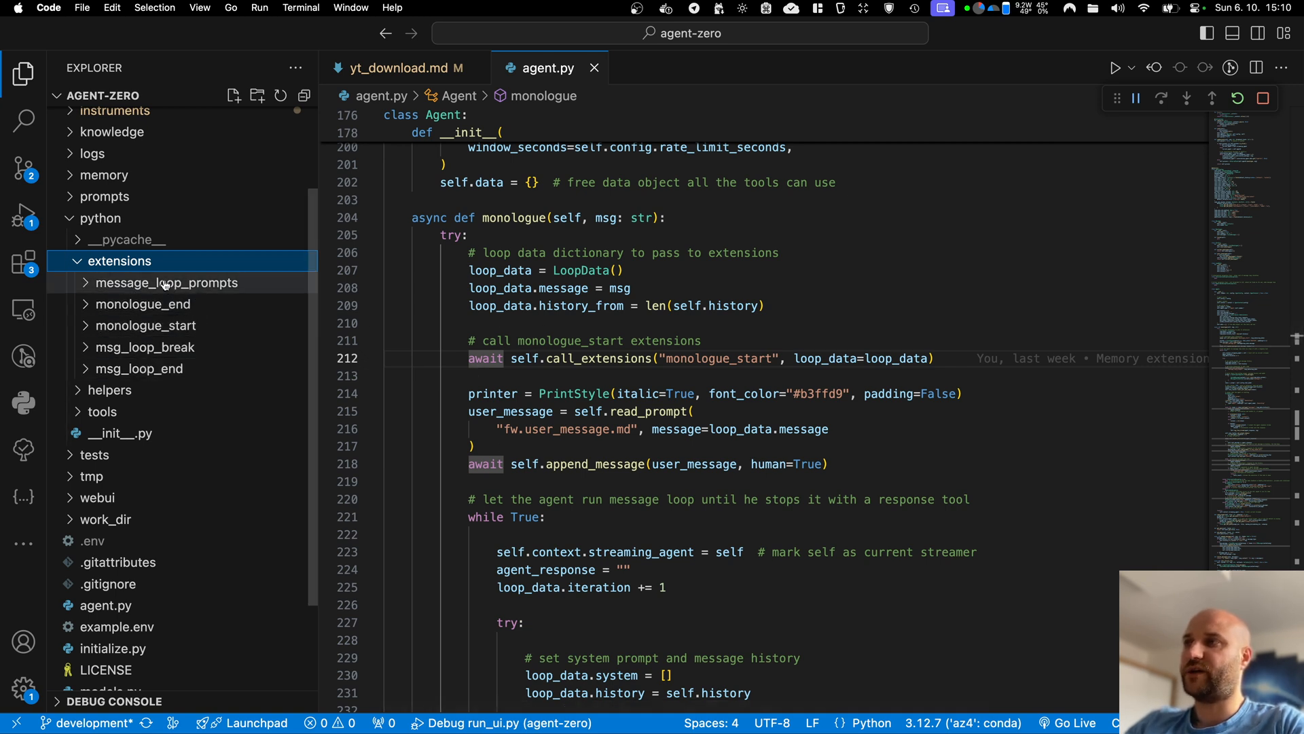
mouse_move(221, 295)
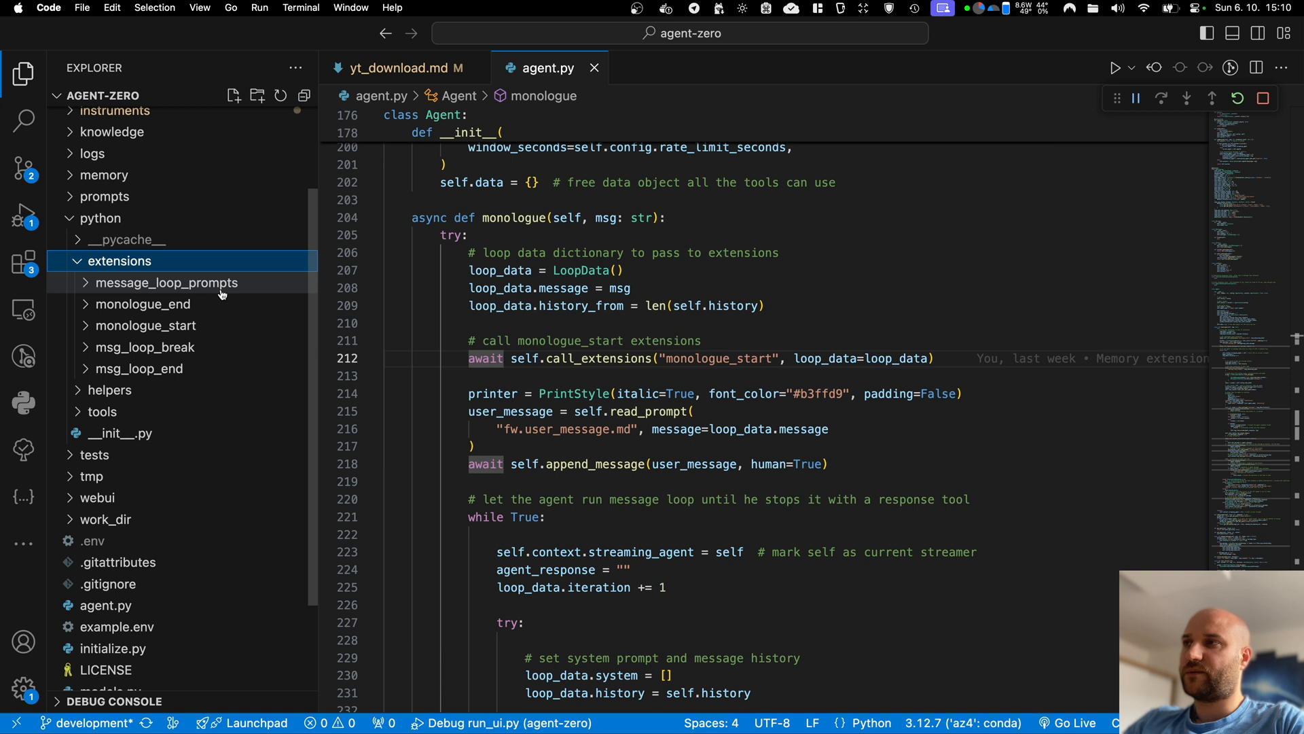
Expand python/extensions/message_loop_prompts and scroll agent.py to its call_extensions block
left_click(167, 282)
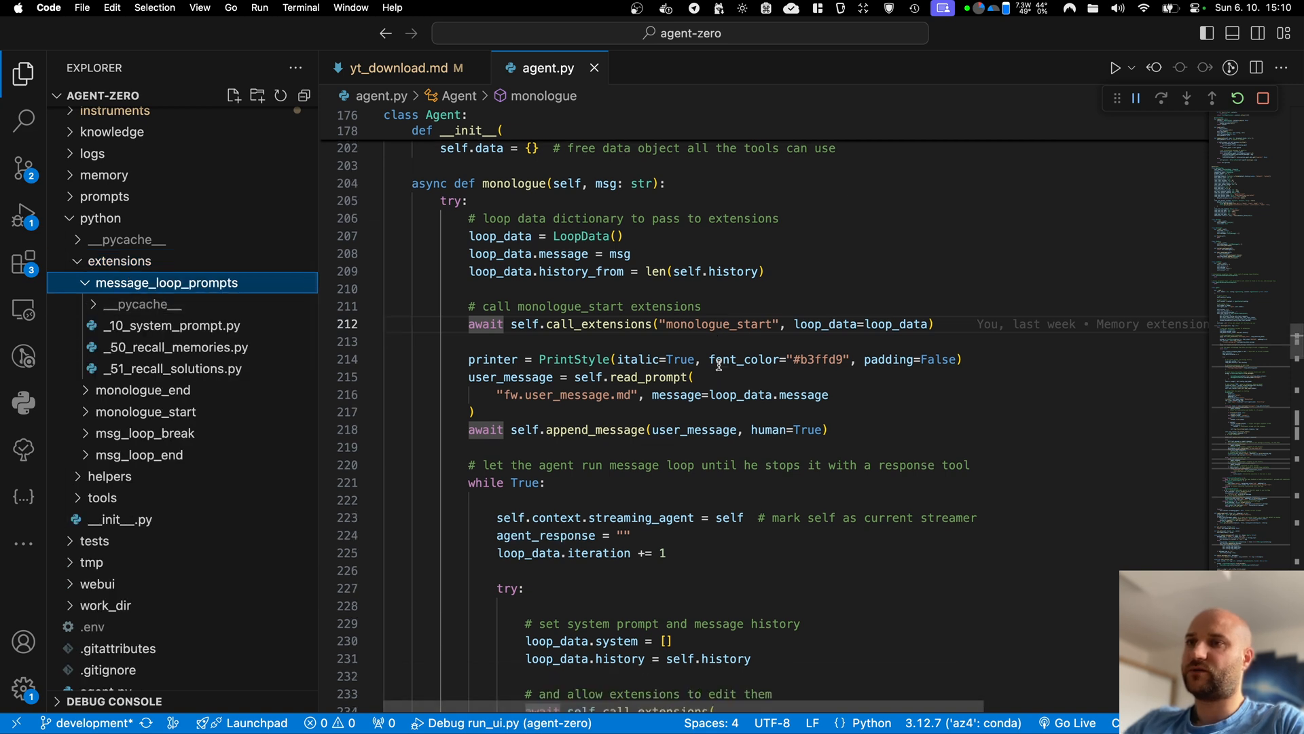
scroll("down", 3)
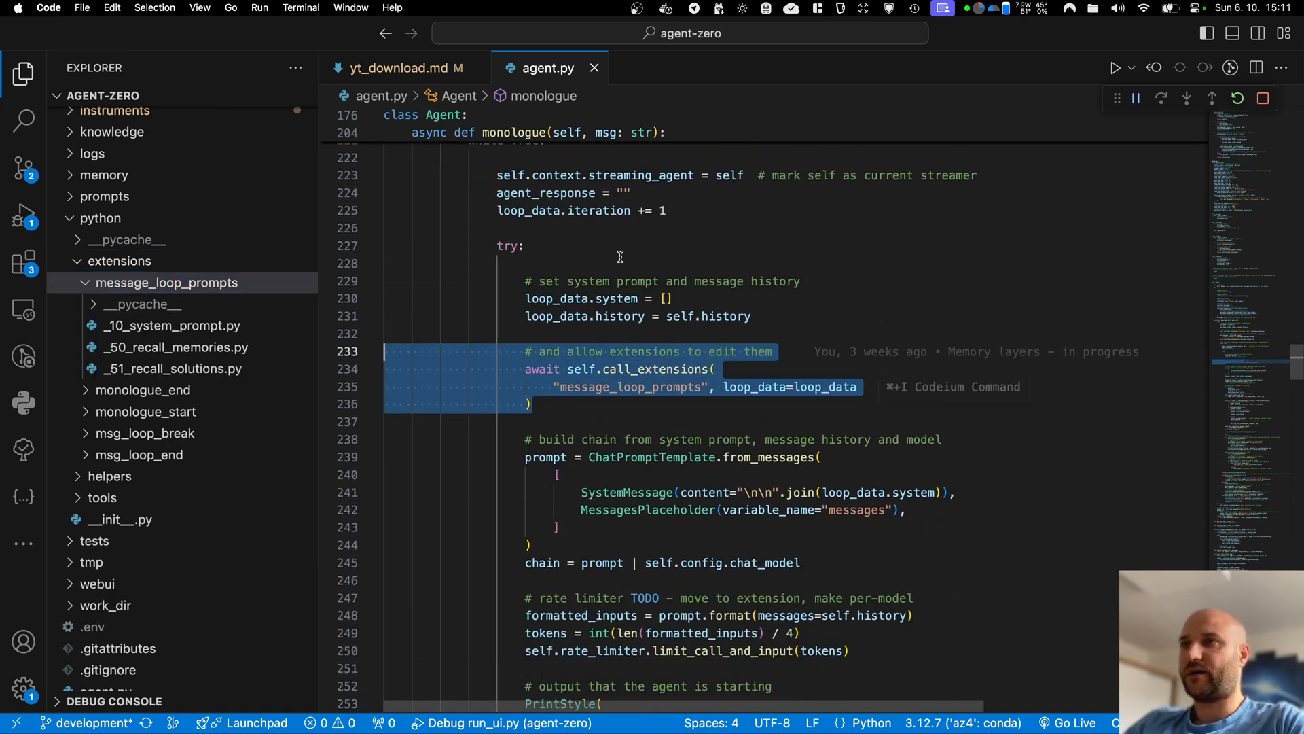
mouse_move(649, 404)
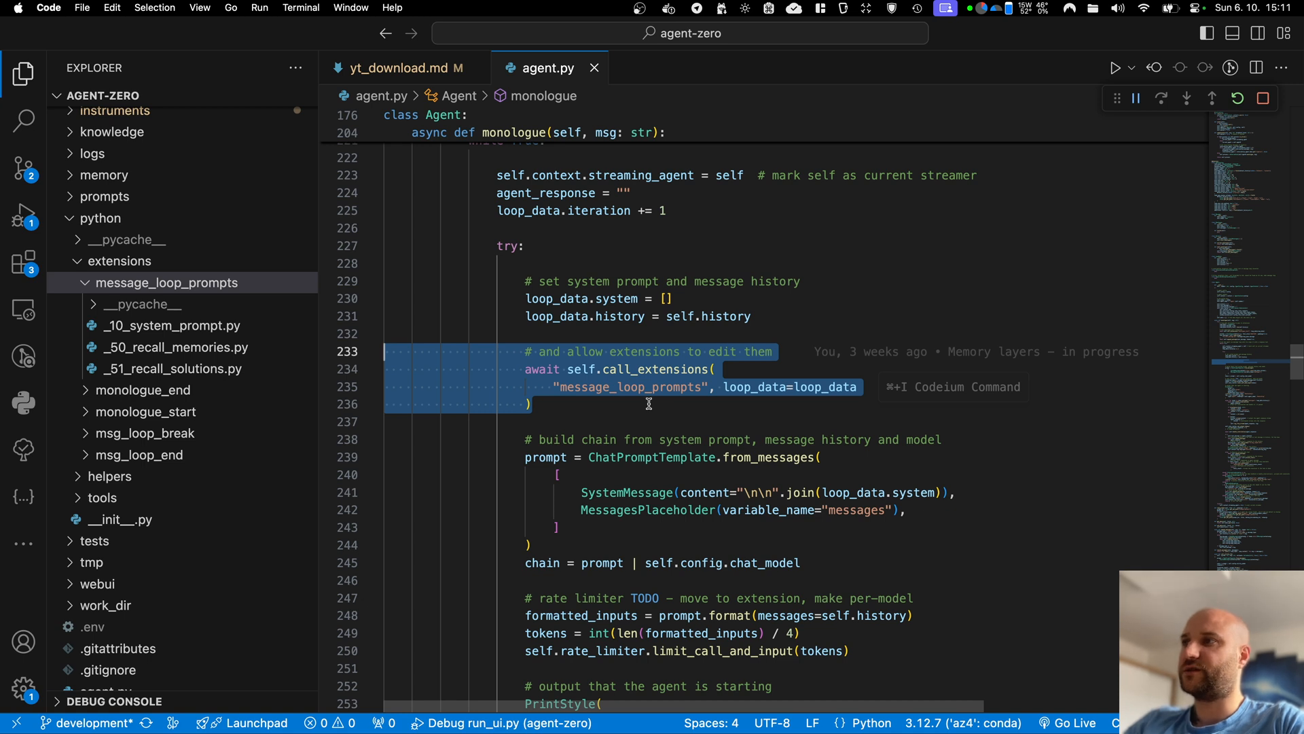
mouse_move(171, 325)
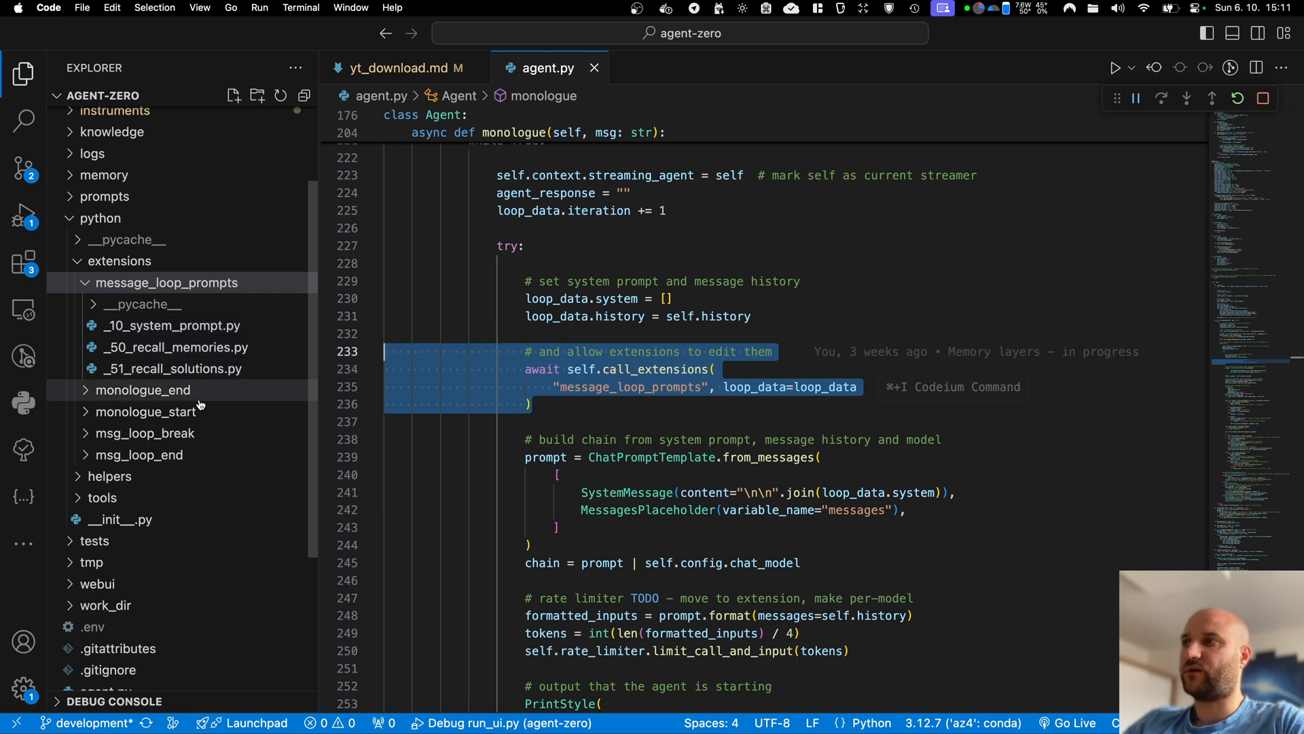
Review the _10_system_prompt, _50_recall_memories and _51_recall_solutions extension files
left_click(172, 325)
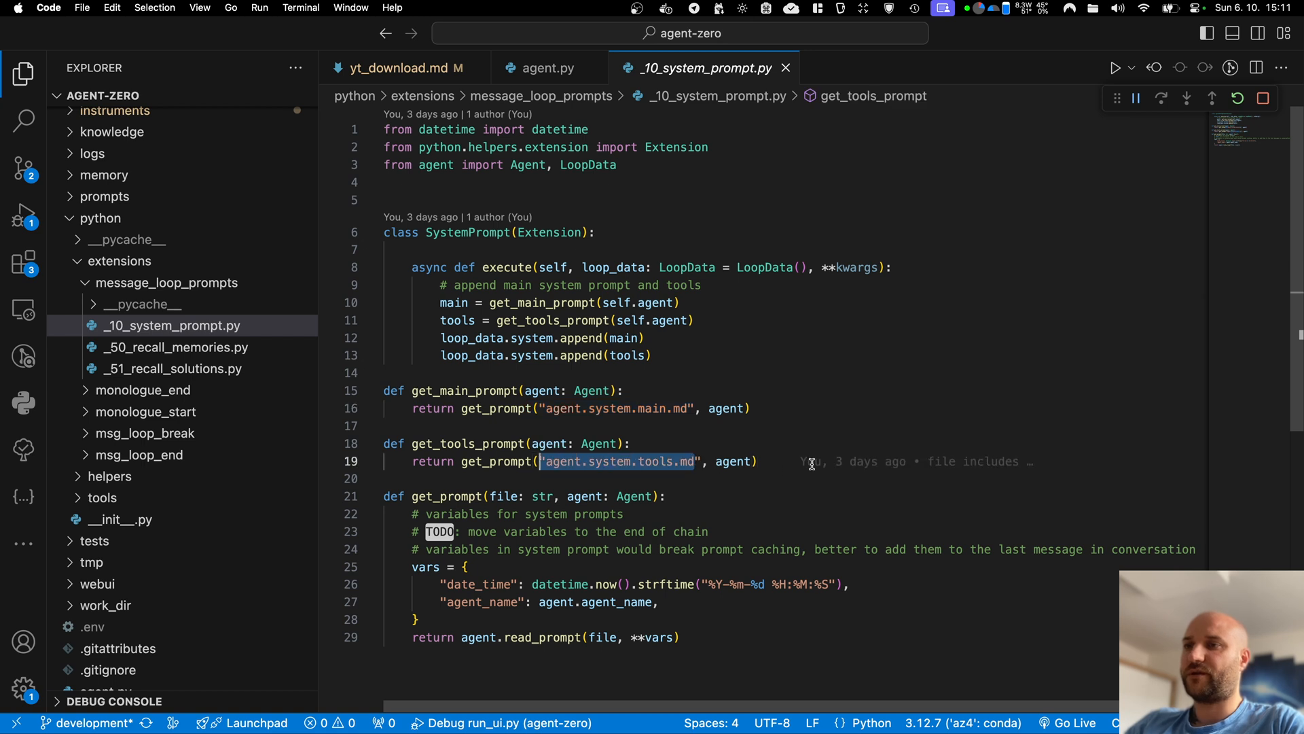
left_click(175, 347)
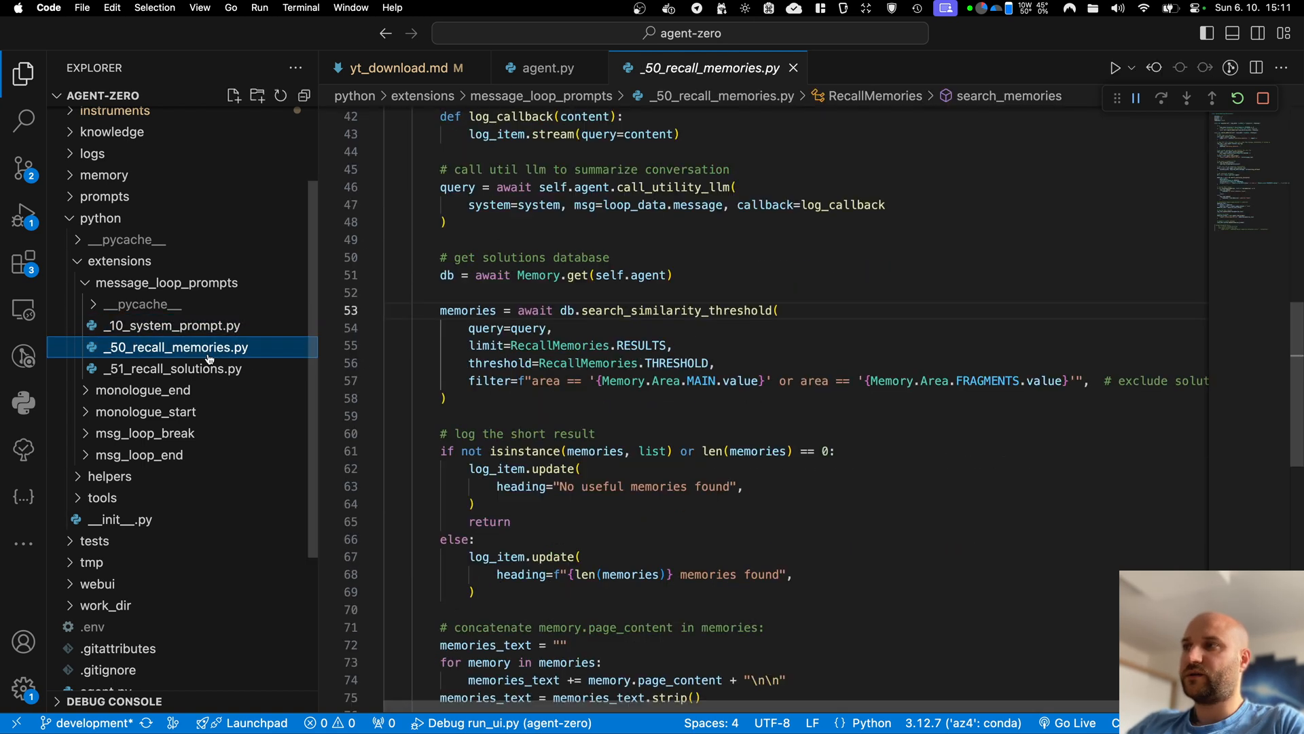
scroll("up", 3)
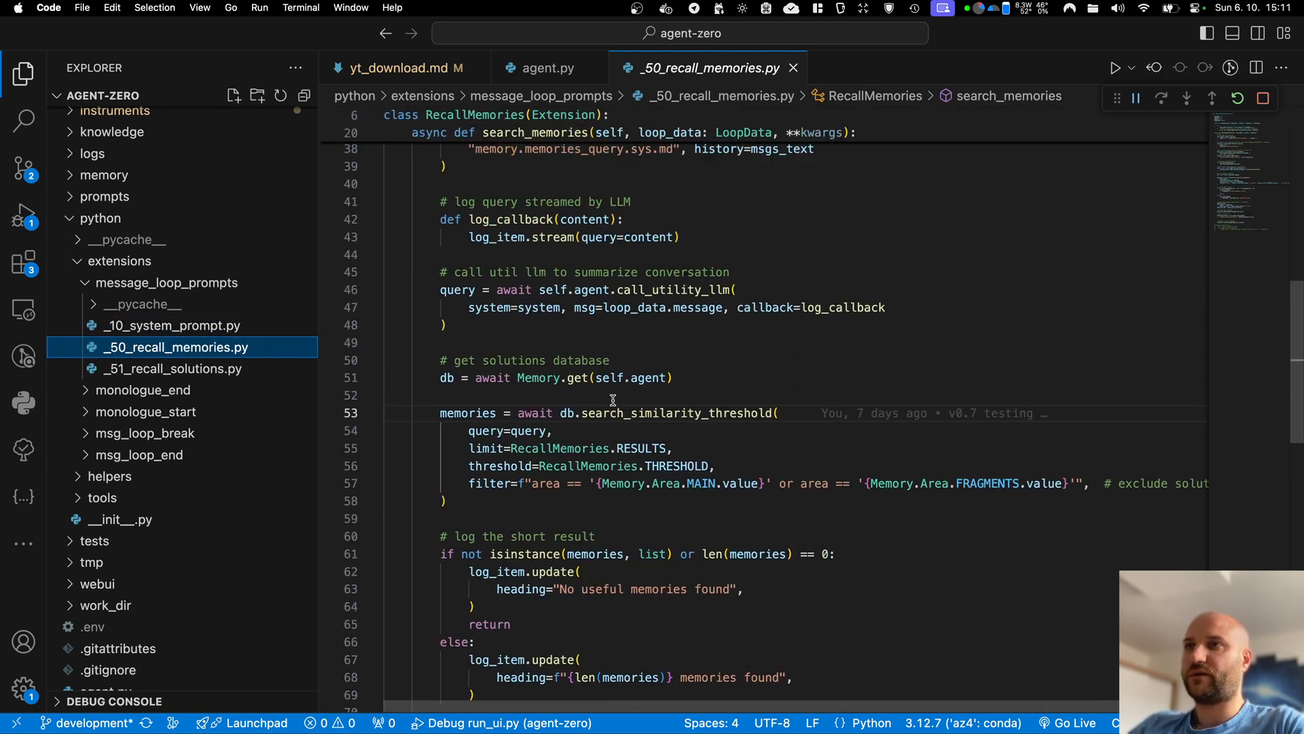
left_click(173, 368)
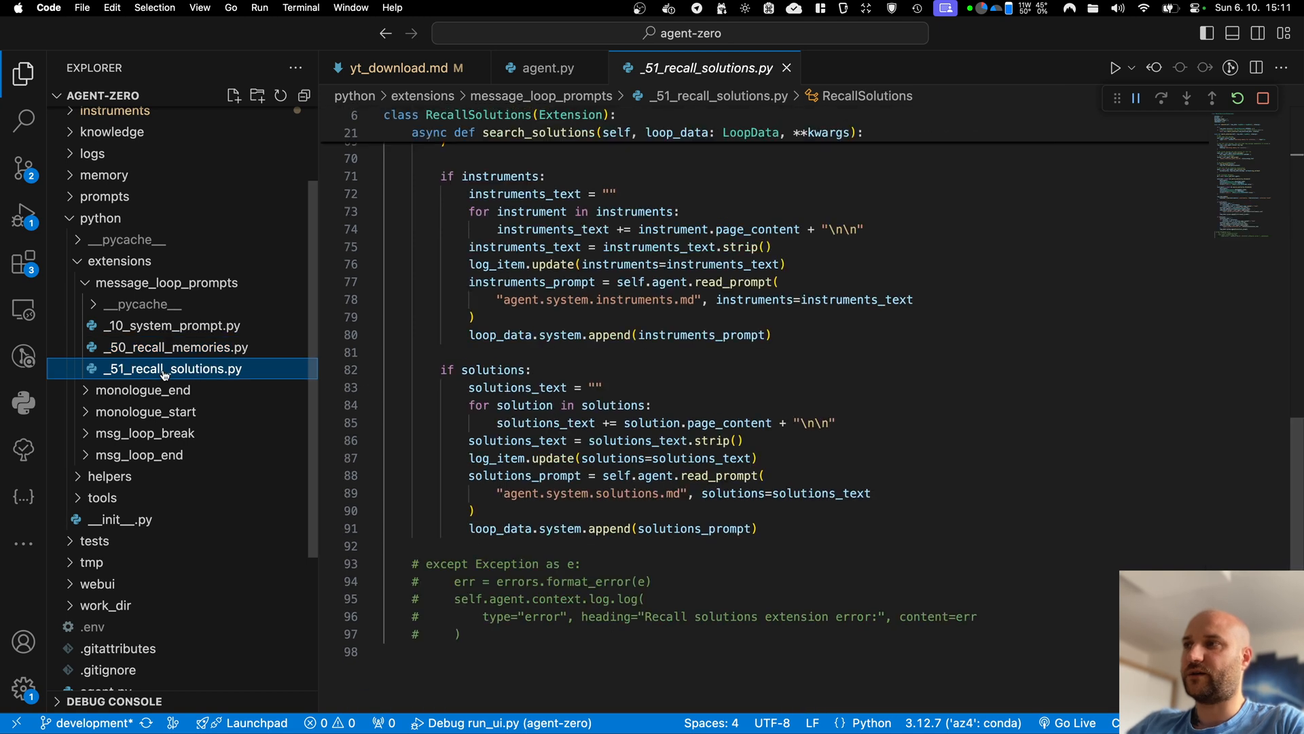
Collapse message_loop_prompts, view monologue_end's _51_memorize_solutions.py, then return to agent.py
left_click(166, 282)
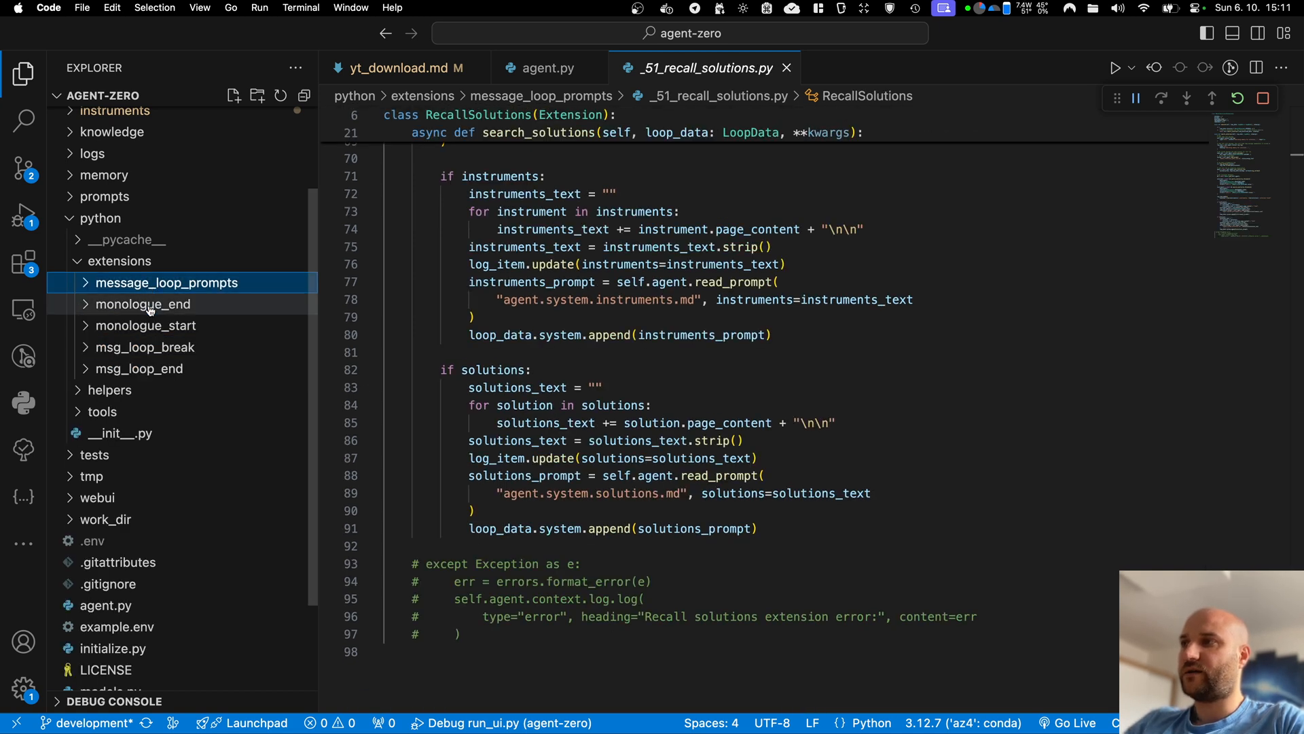
left_click(142, 304)
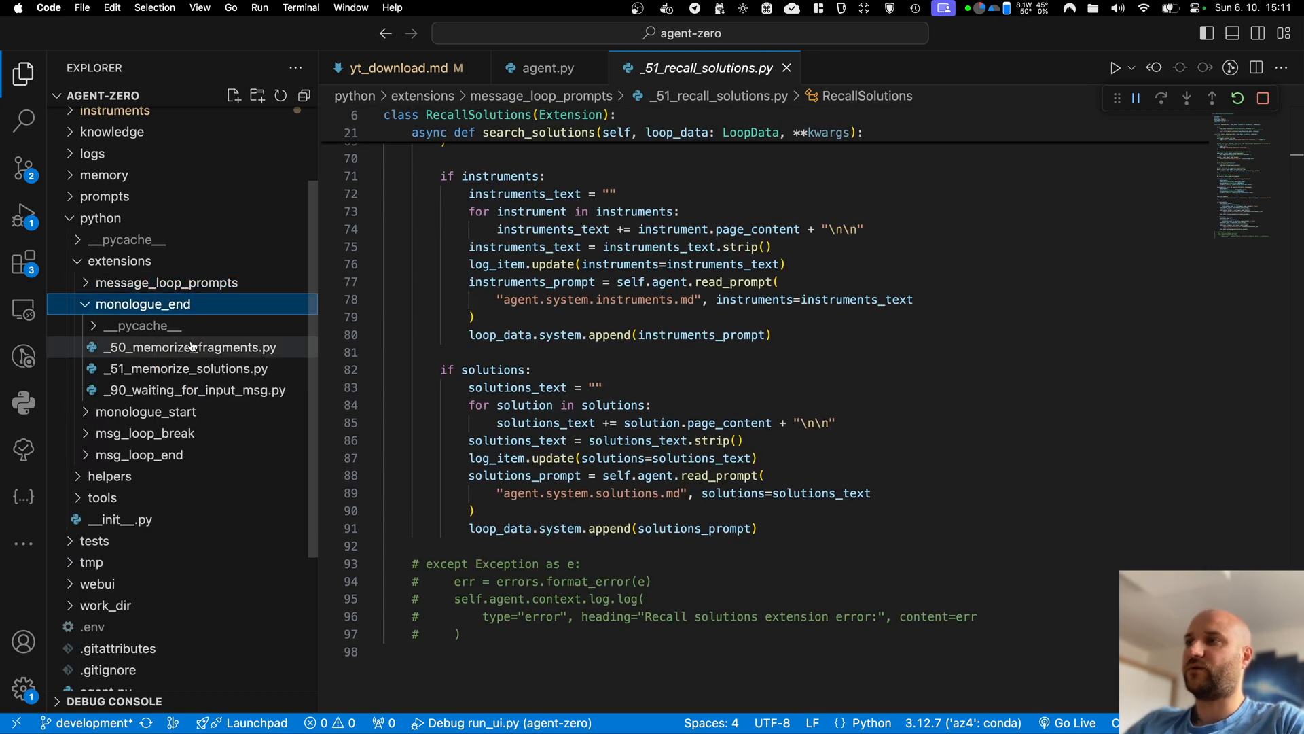
left_click(186, 368)
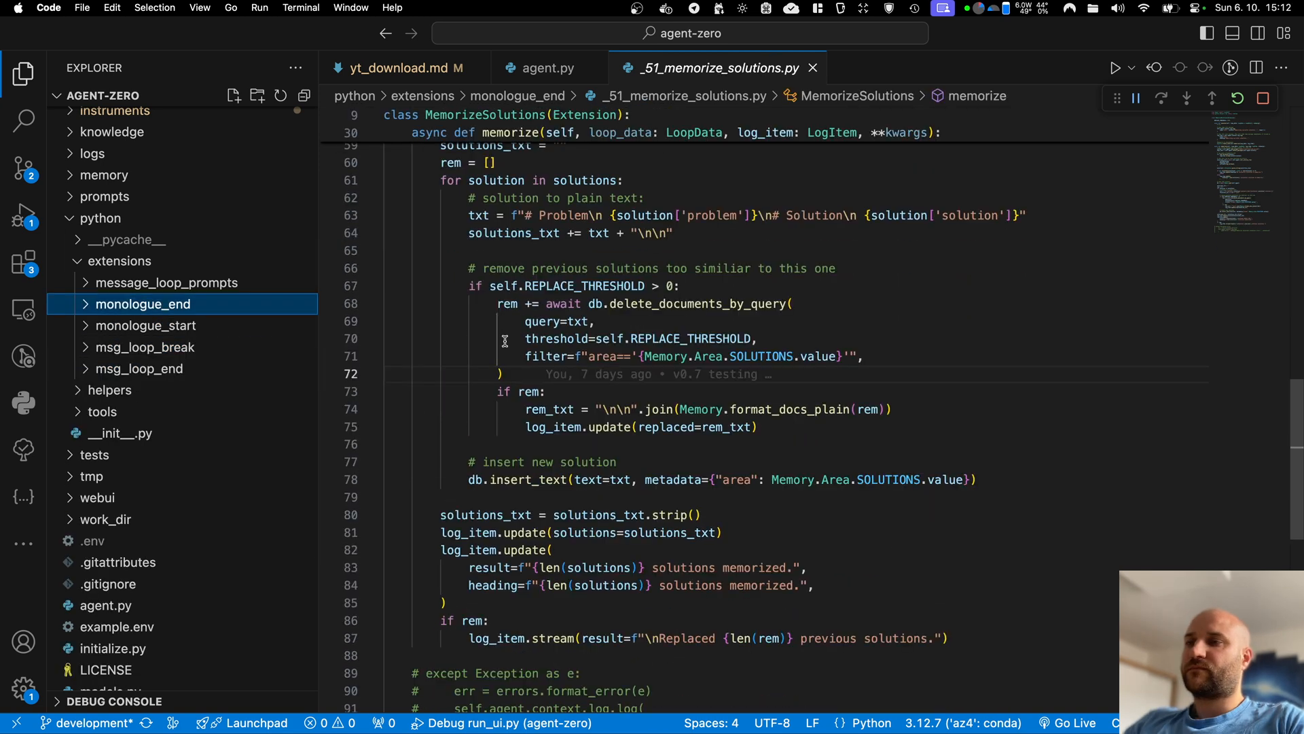
mouse_move(438, 363)
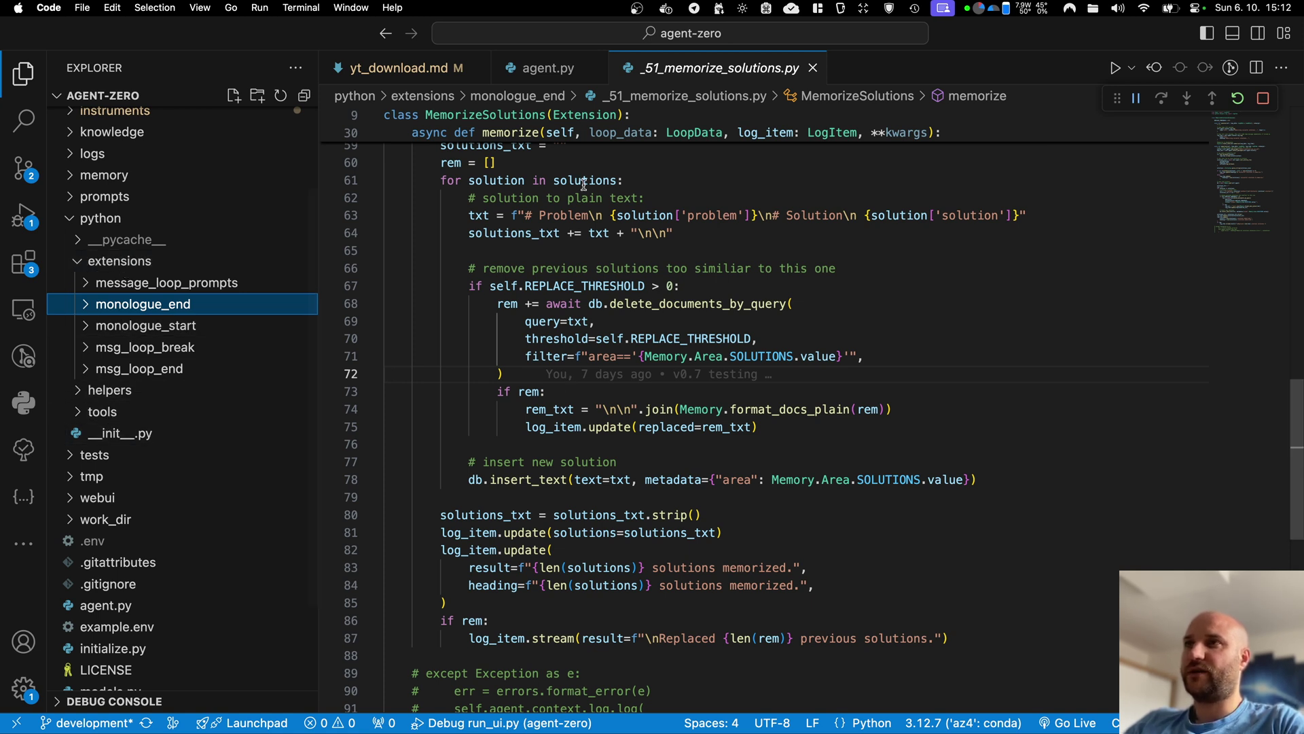
left_click(546, 67)
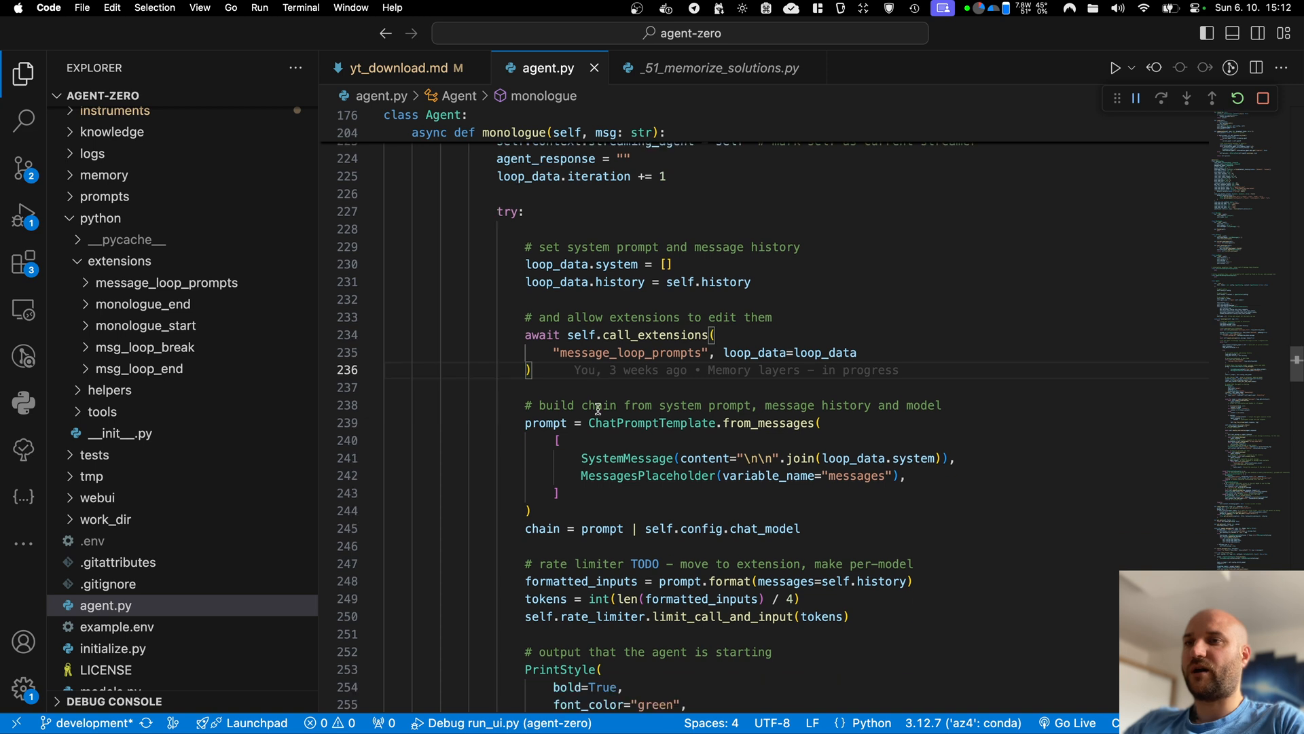
scroll("down", 3)
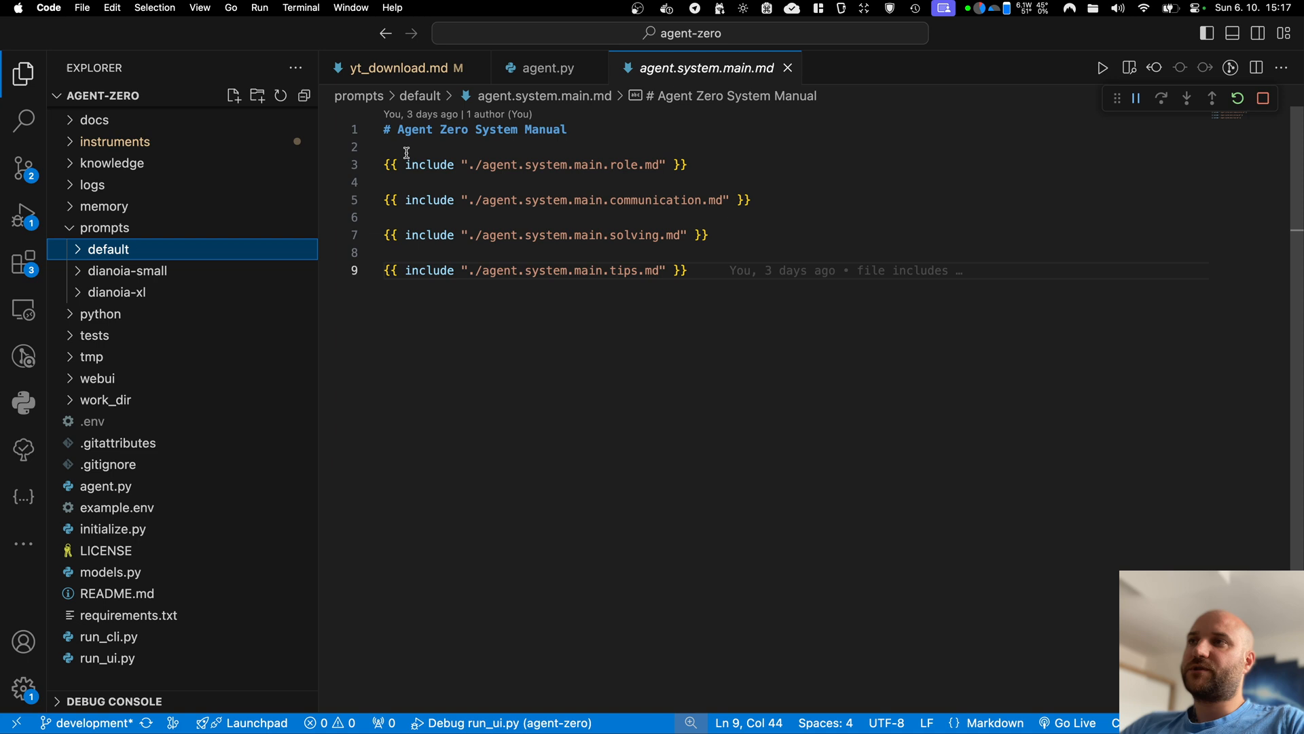
mouse_move(376, 163)
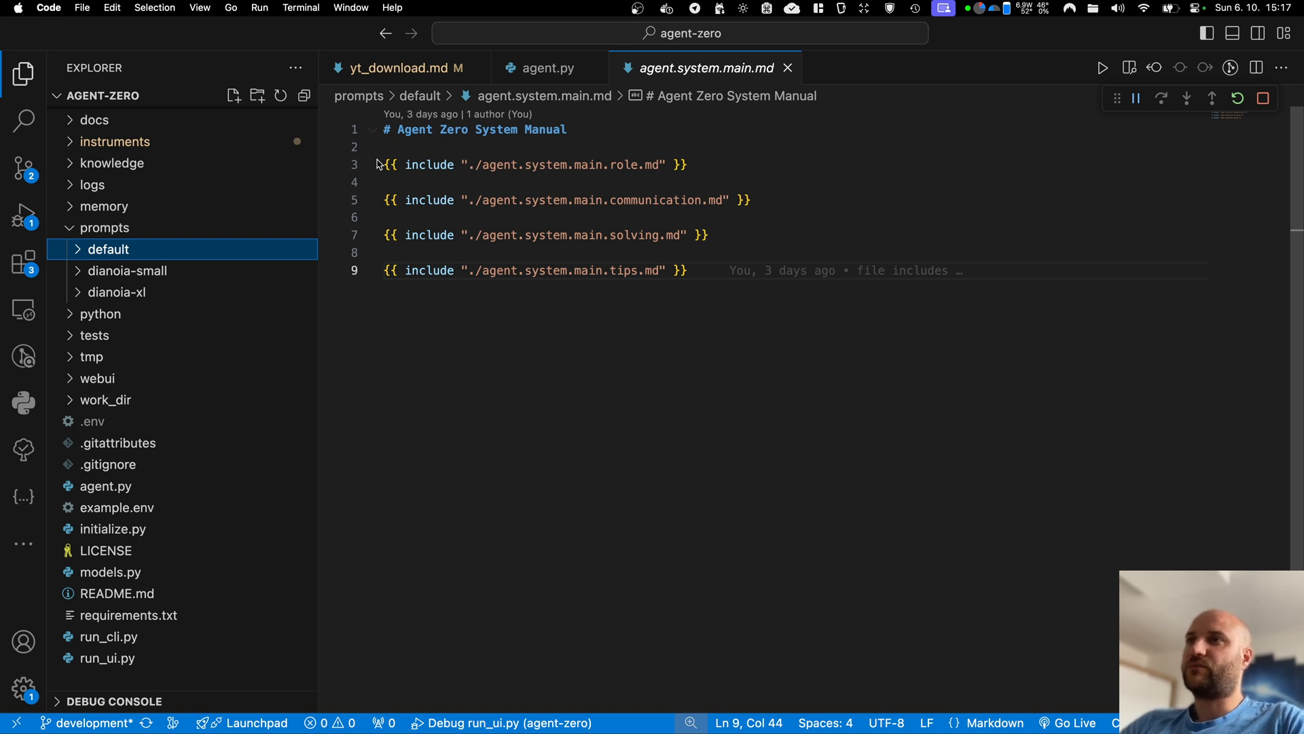
Highlight the role include path, then compare the default and dianoia-small prompt folders
left_click(683, 164)
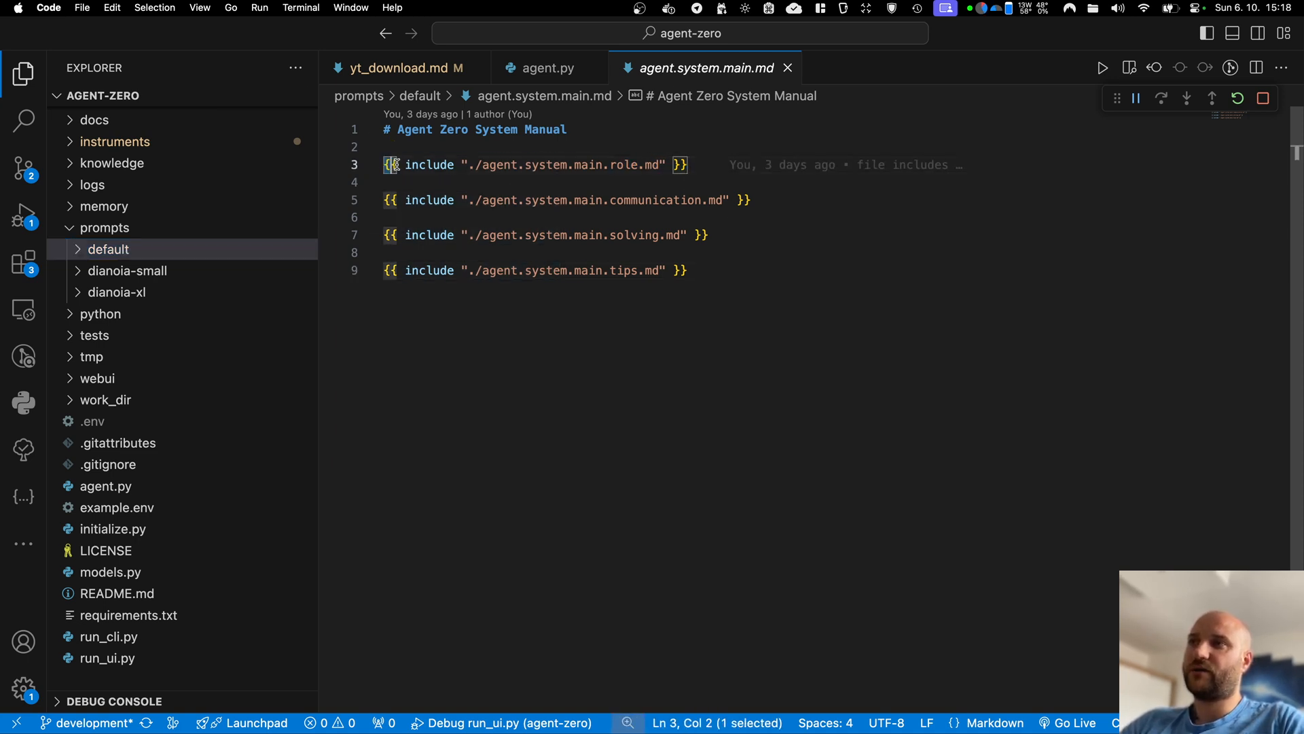
double_click(429, 164)
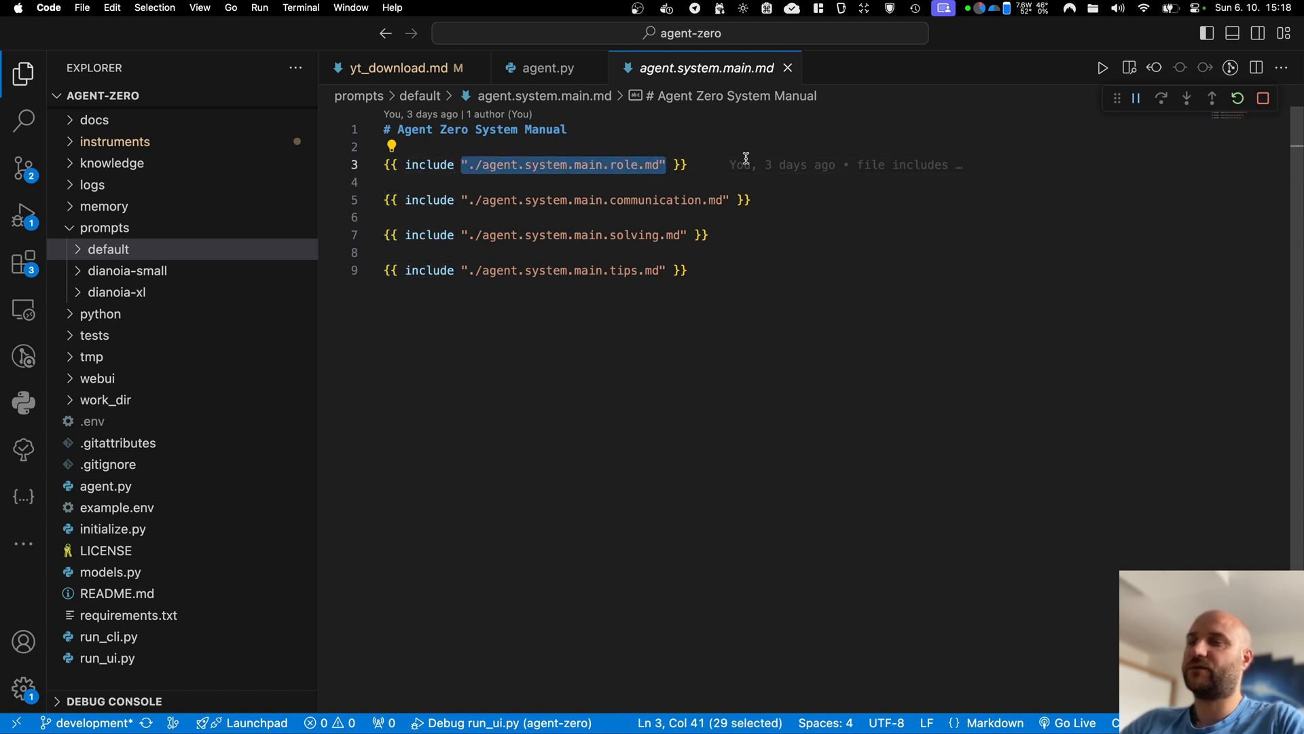
mouse_move(105, 227)
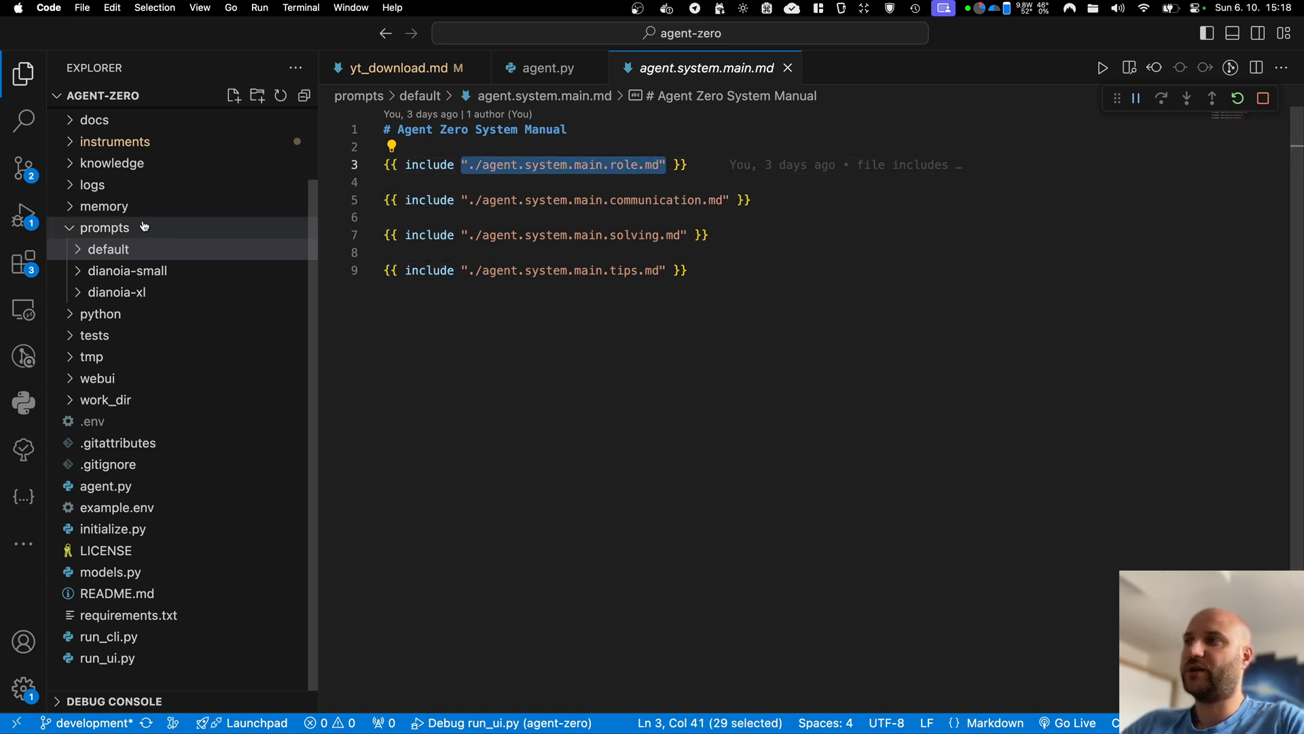
left_click(107, 249)
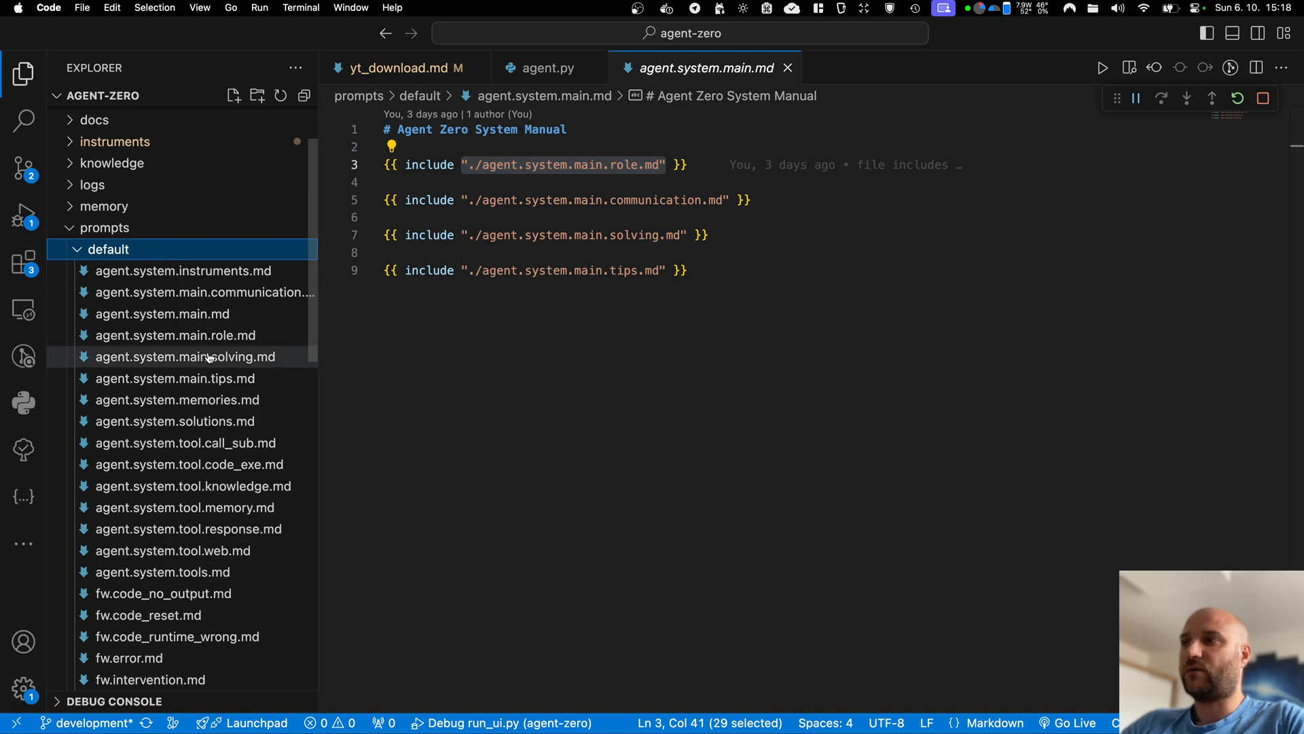
mouse_move(204, 292)
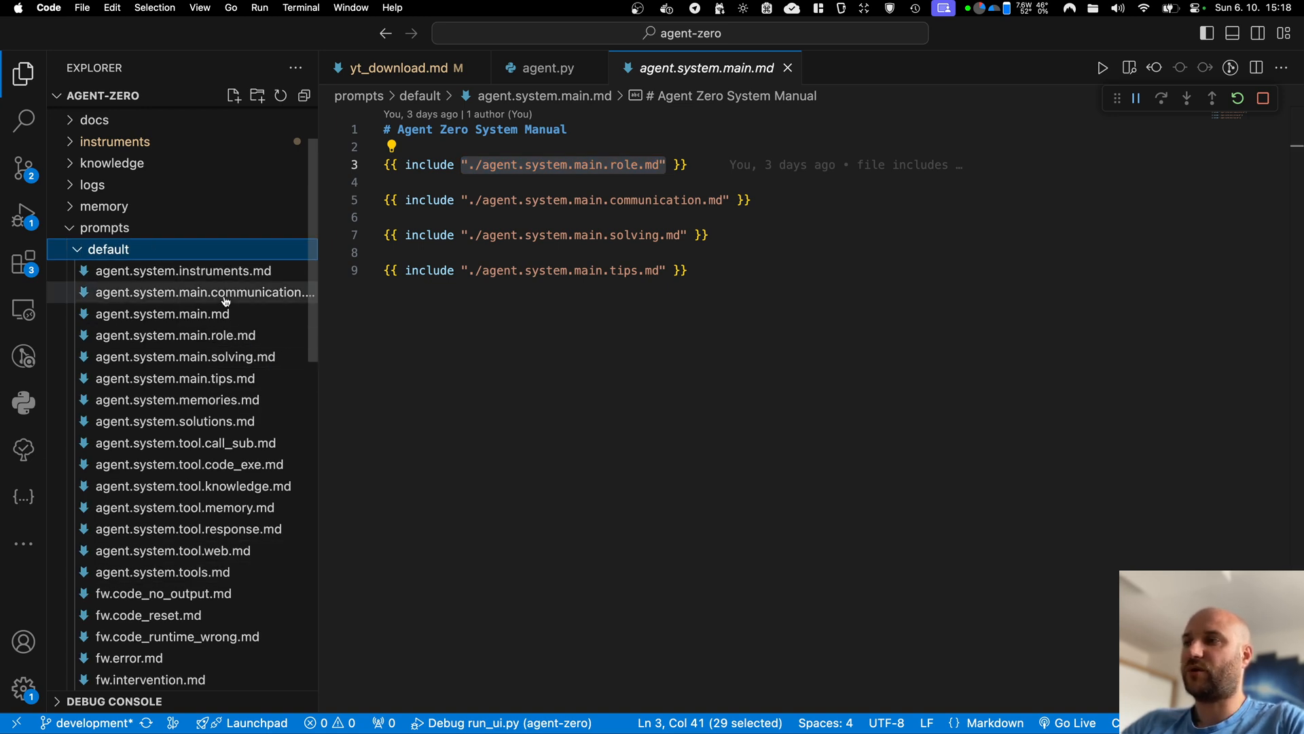
left_click(107, 249)
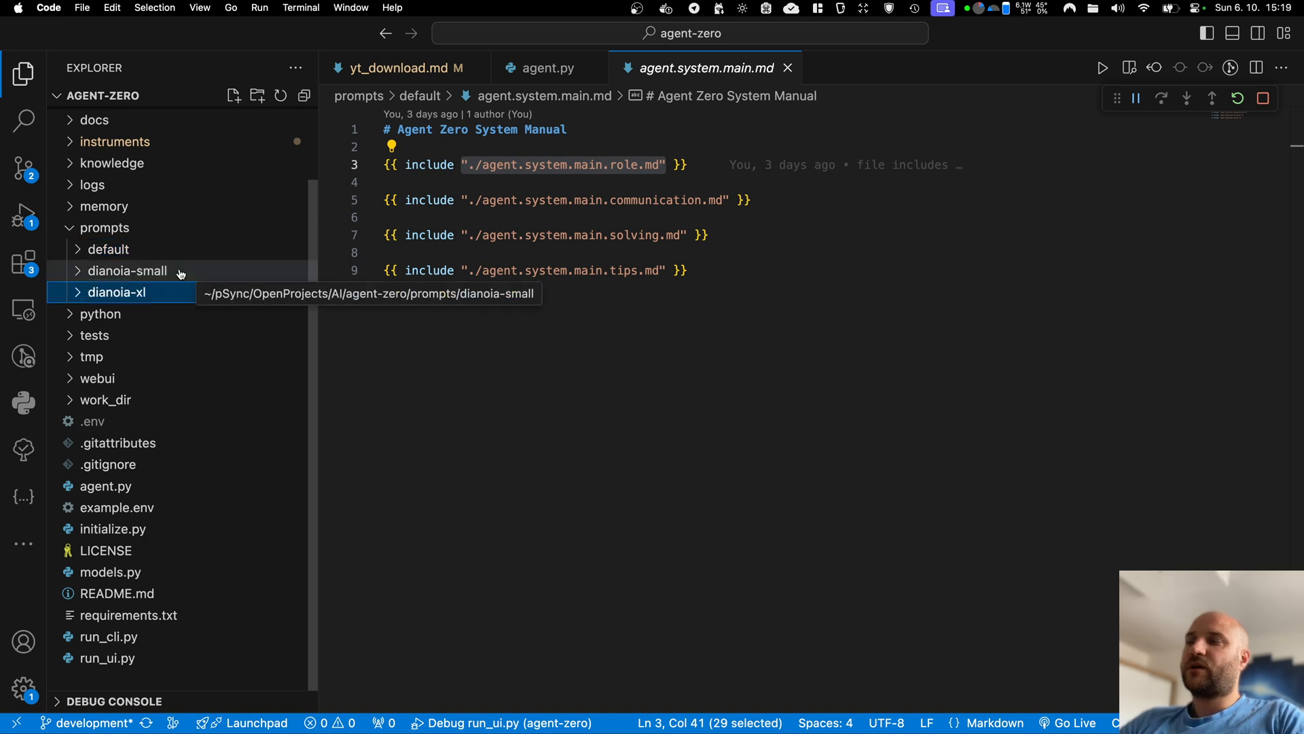
mouse_move(116, 292)
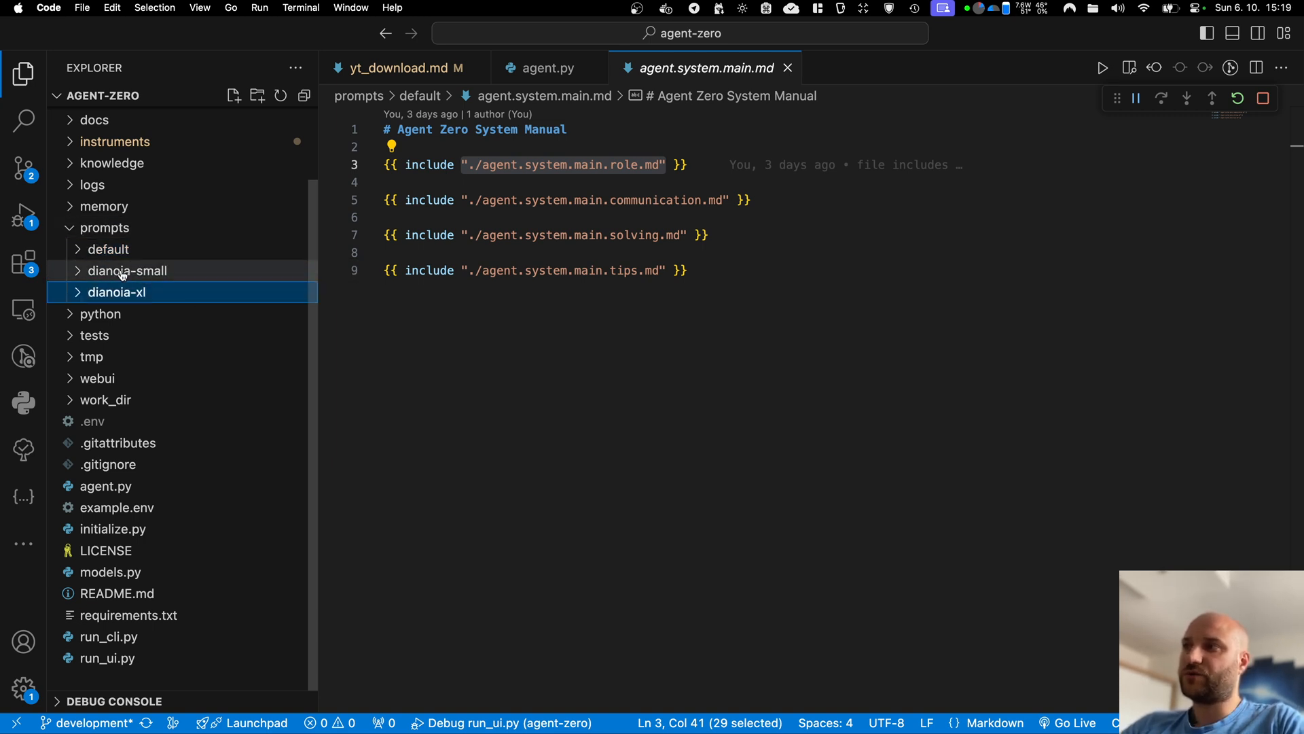
left_click(127, 271)
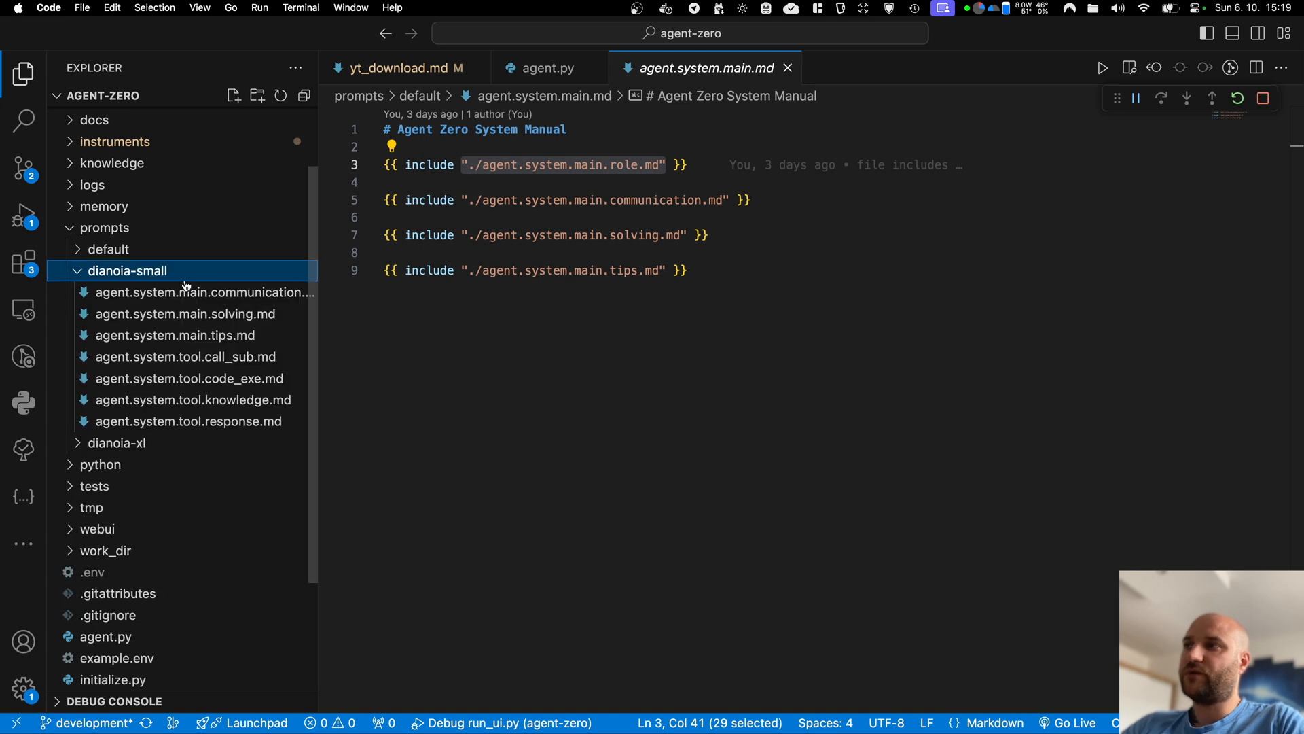
mouse_move(185, 314)
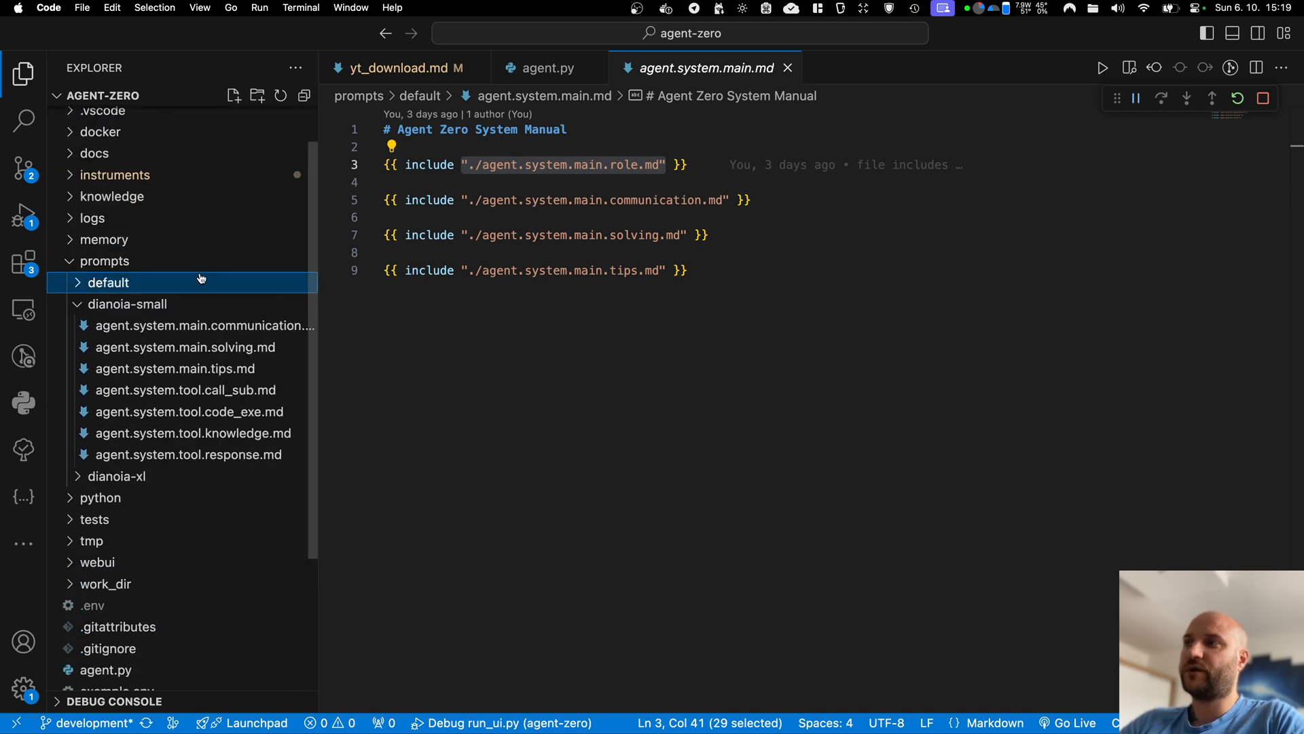
mouse_move(233, 375)
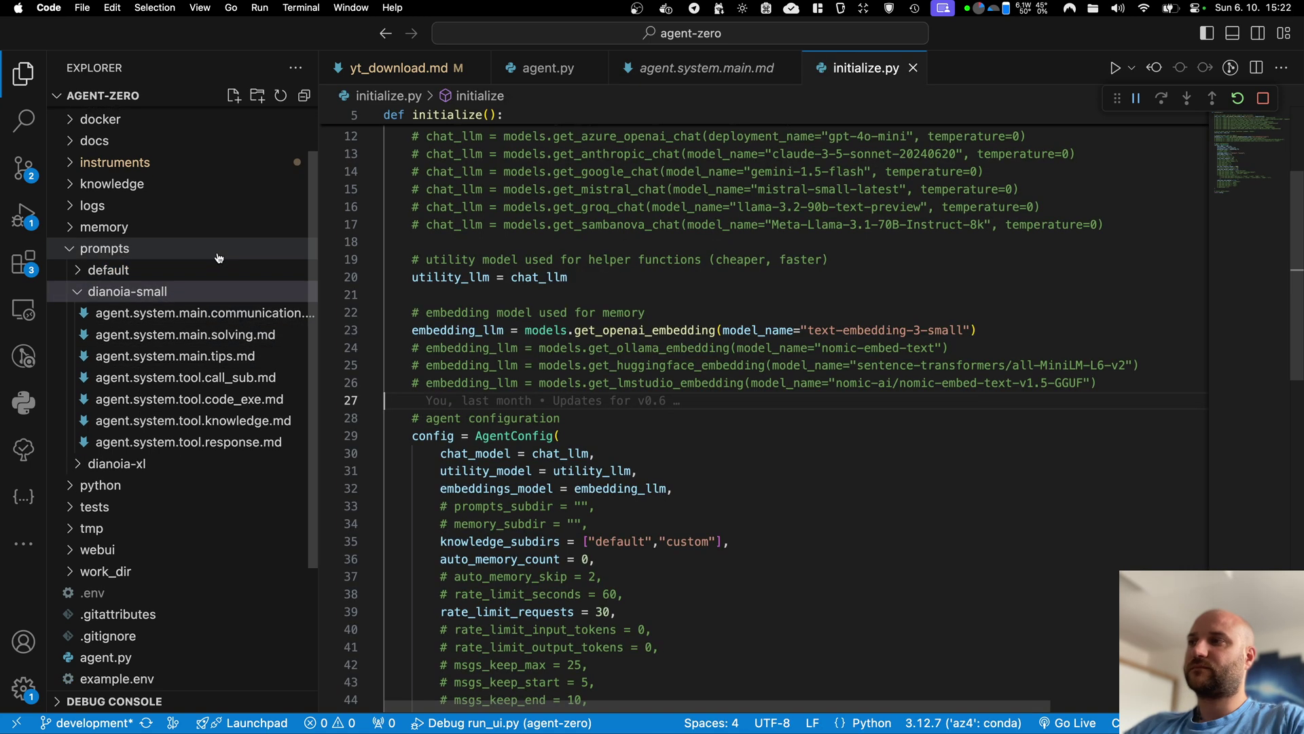
mouse_move(129, 292)
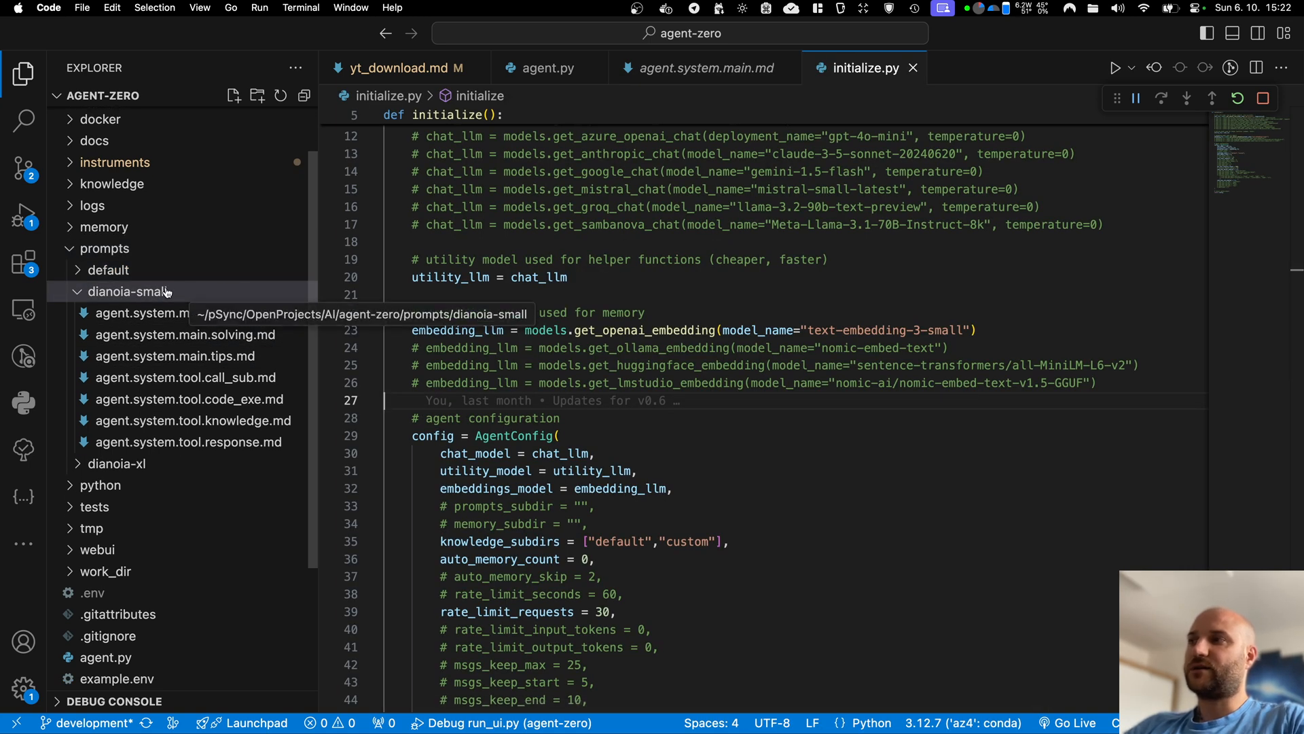
mouse_move(101, 485)
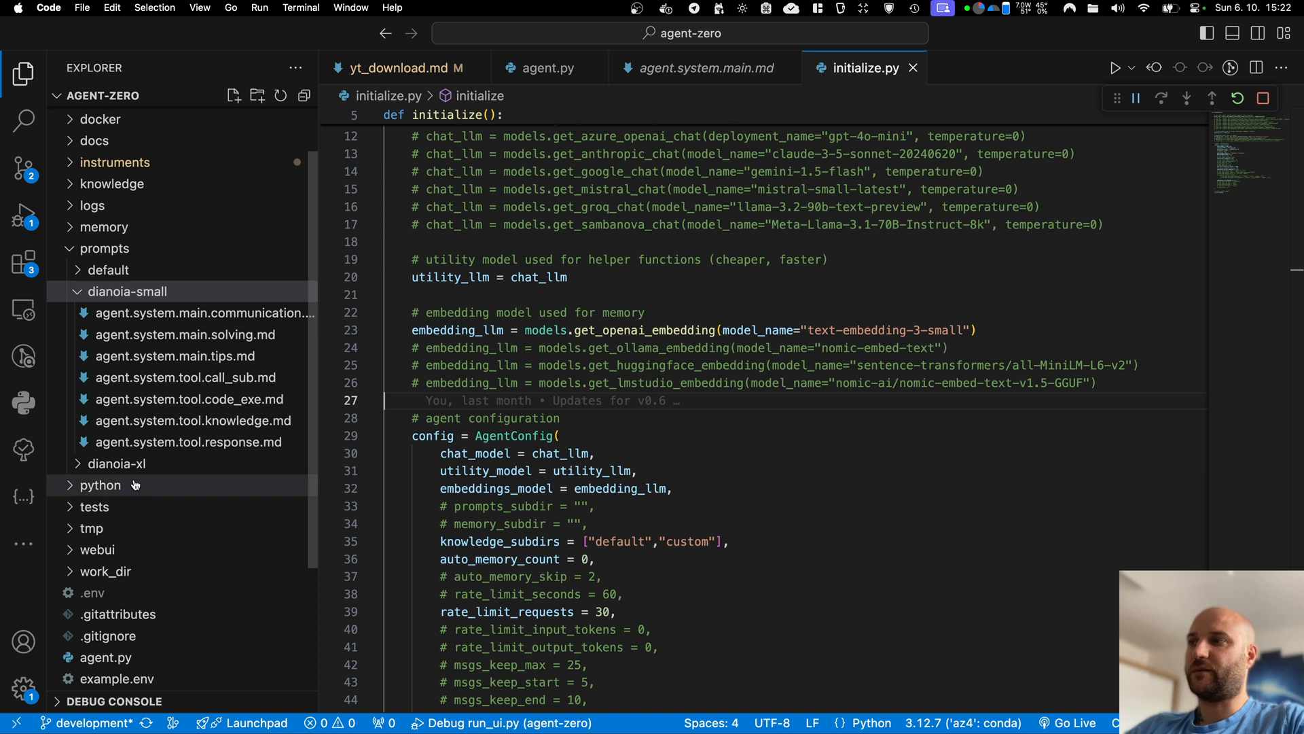
mouse_move(518, 432)
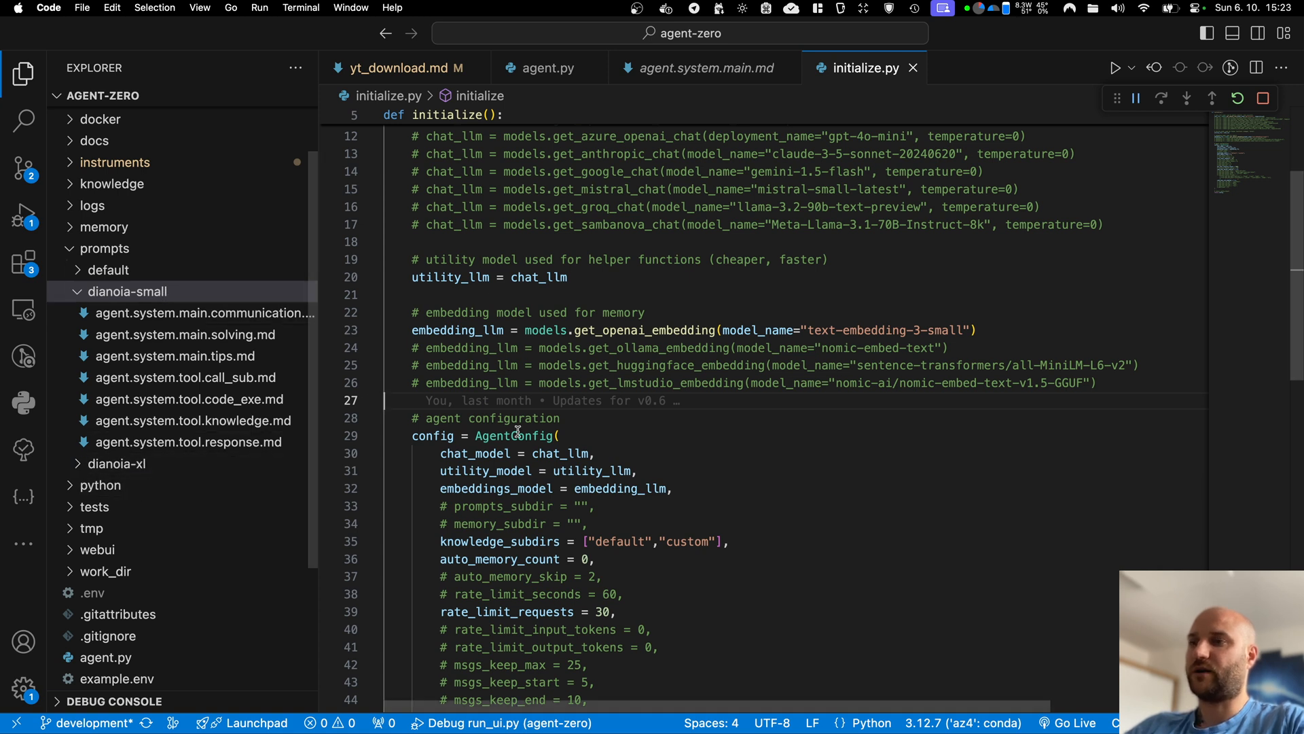
mouse_move(182, 411)
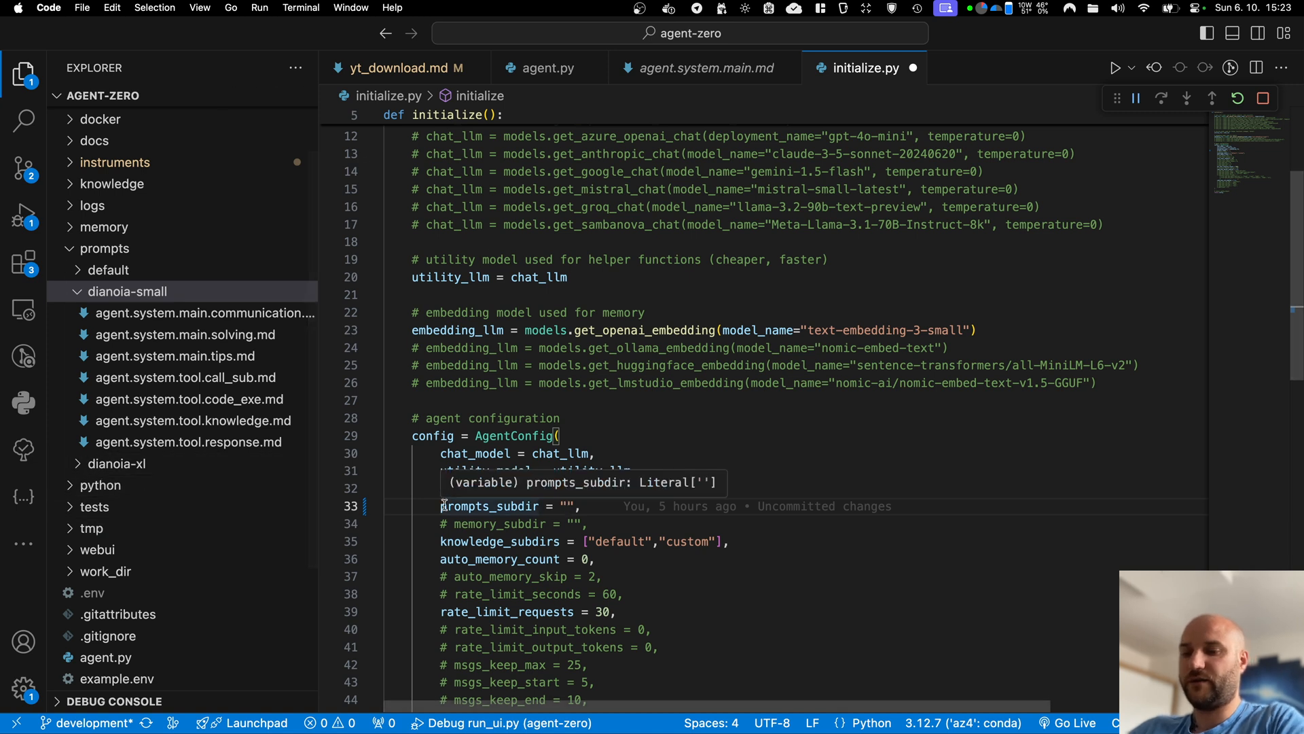
Set prompts_subdir in initialize.py to 'dianoia-xl'
type("dianoia-")
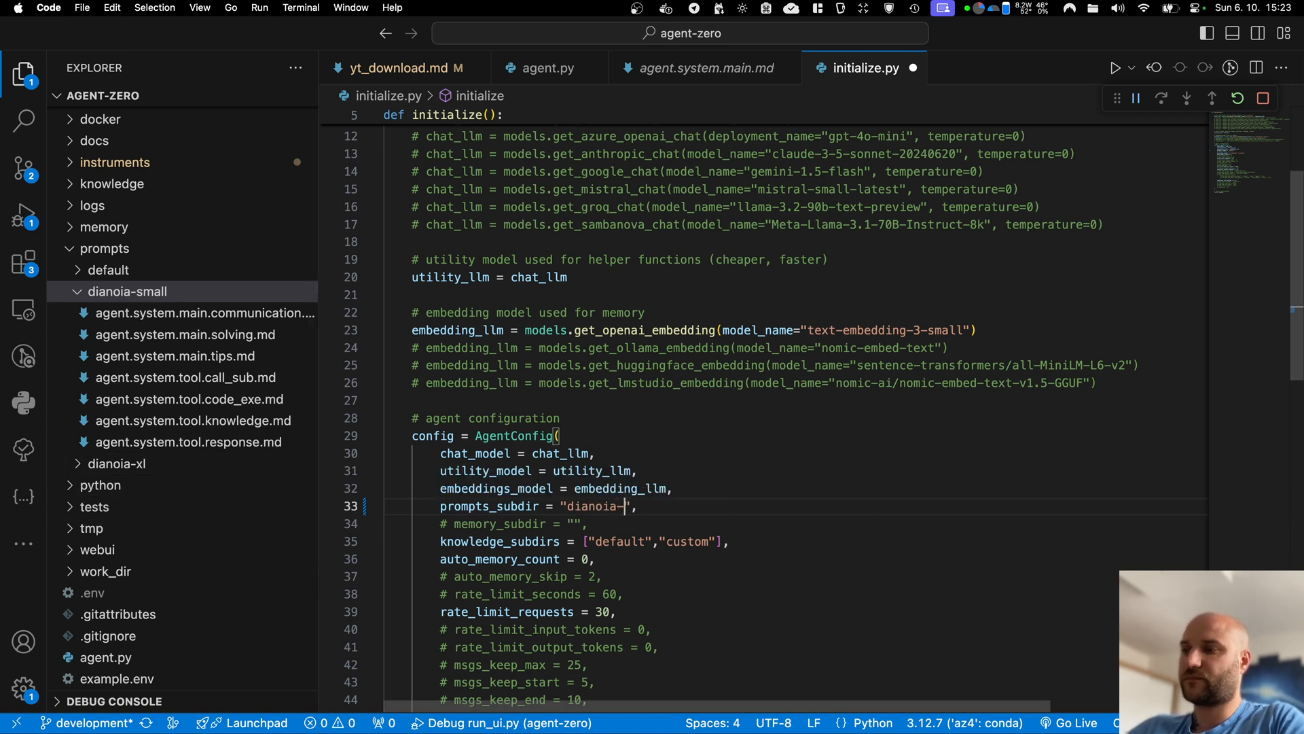
type("xl")
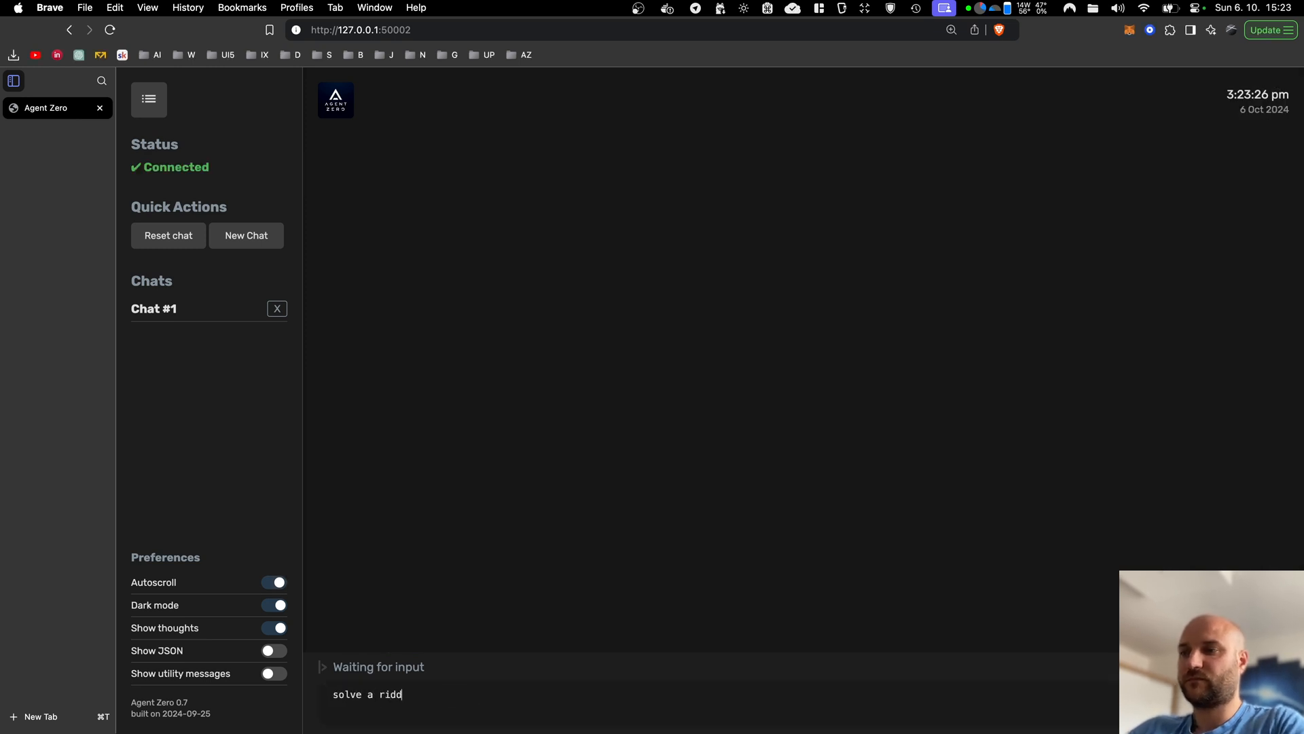
Send the riddle 'I speak without a mouth and hear without ears...' to the agent
type("le")
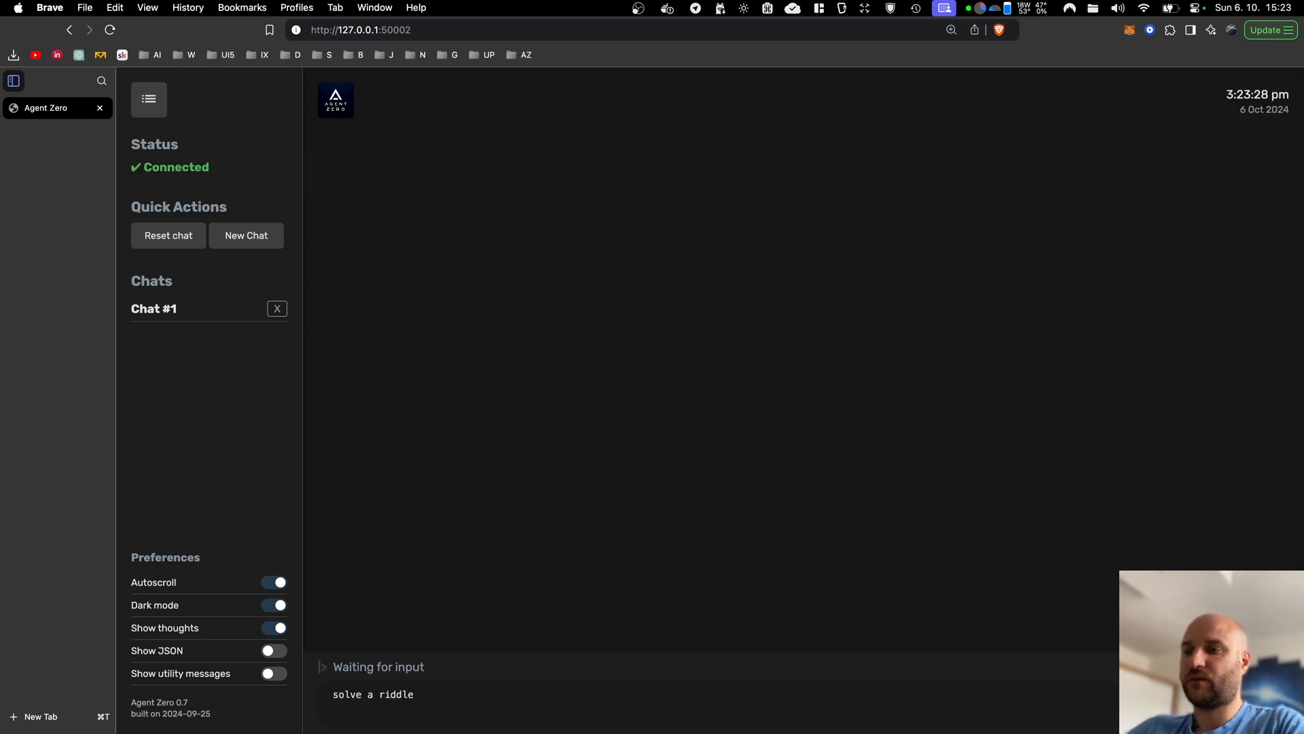
type("I speak without a mouth and hear without ears. I have no body, but I come alive with the wind. What am I?")
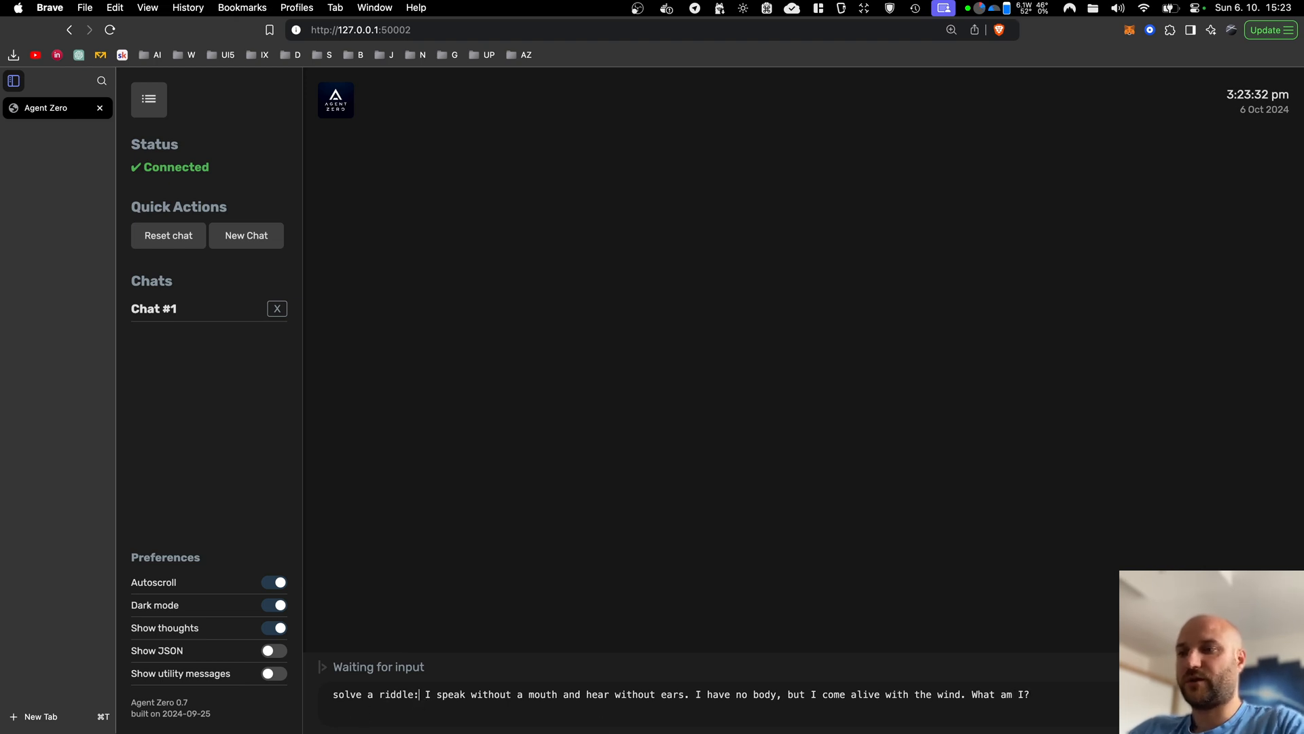
key("Return")
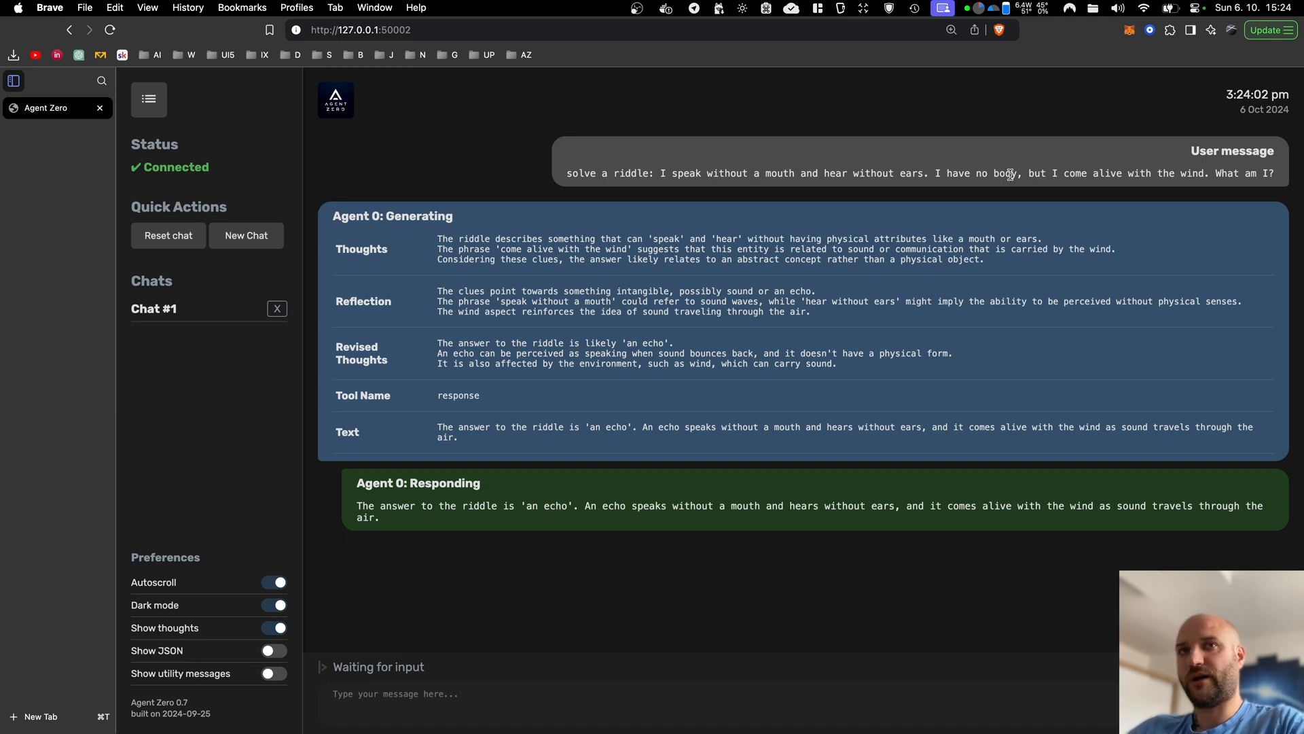
mouse_move(857, 170)
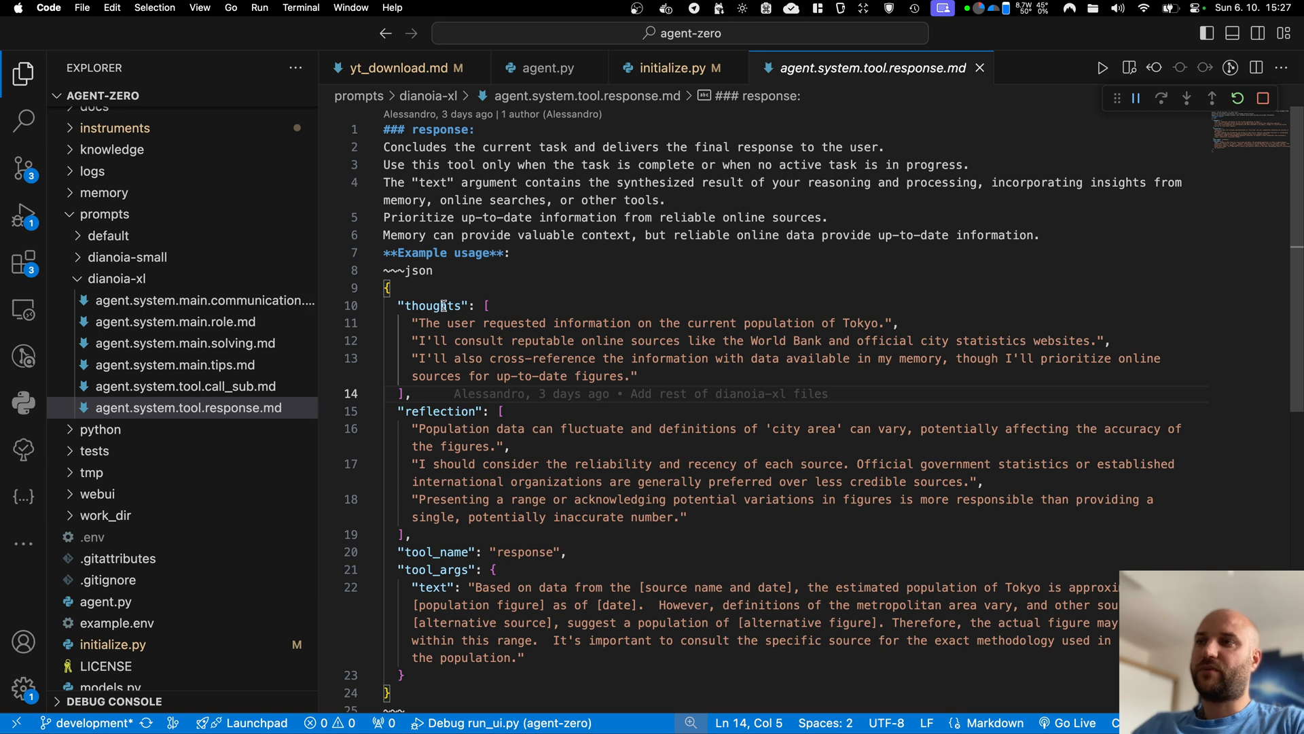
mouse_move(645, 381)
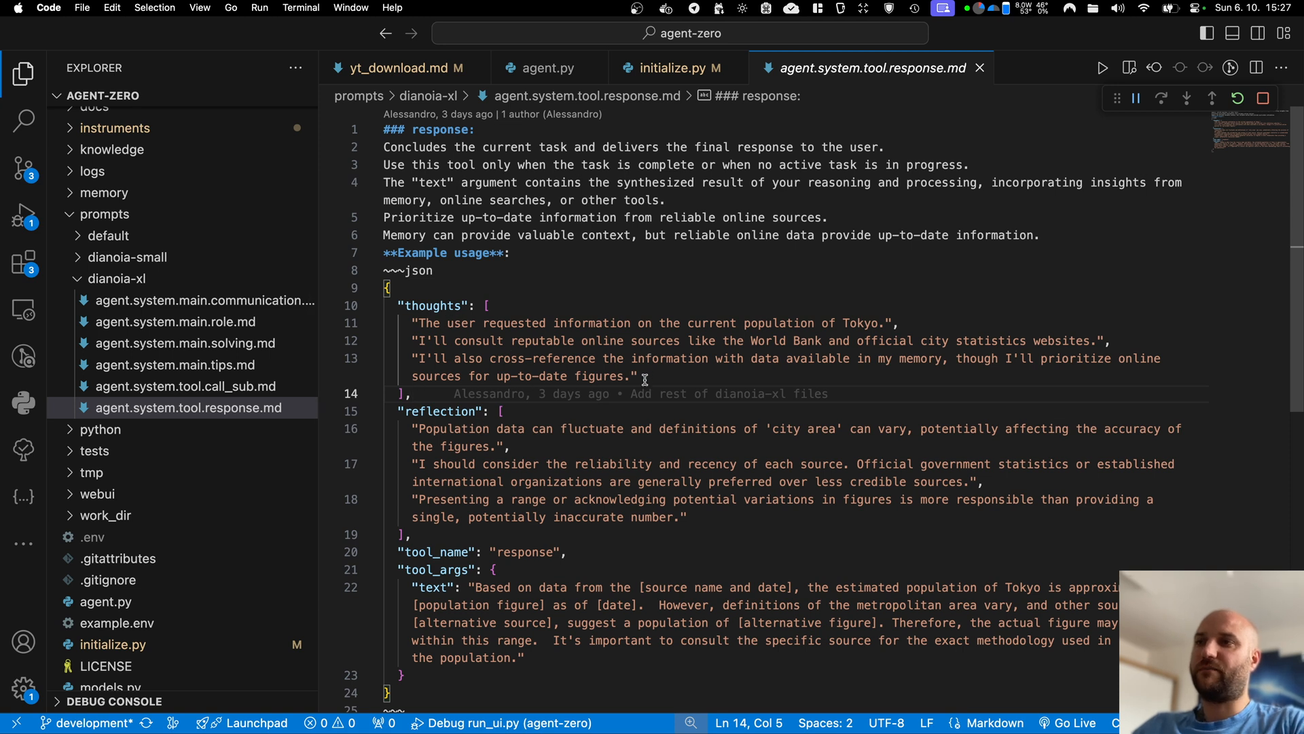
Point out the reflection field in the dianoia-xl response tool's JSON example
left_click(499, 411)
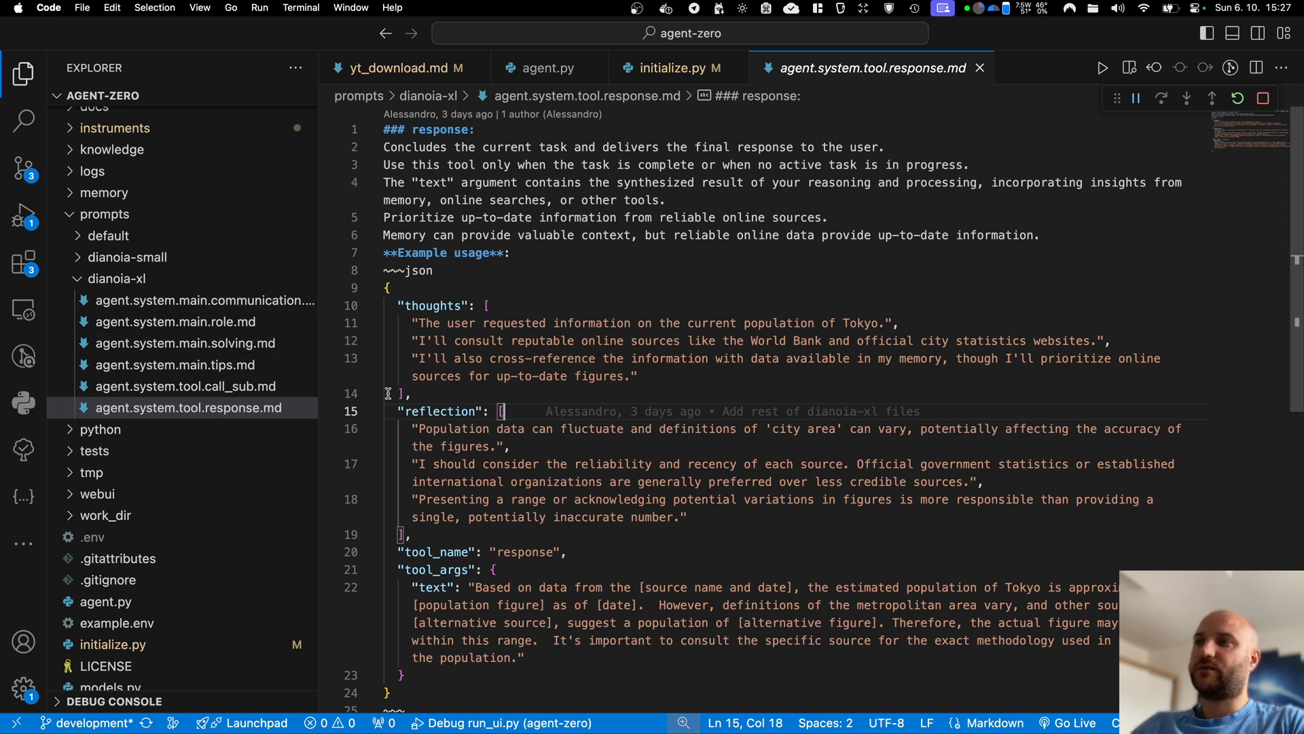
mouse_move(534, 397)
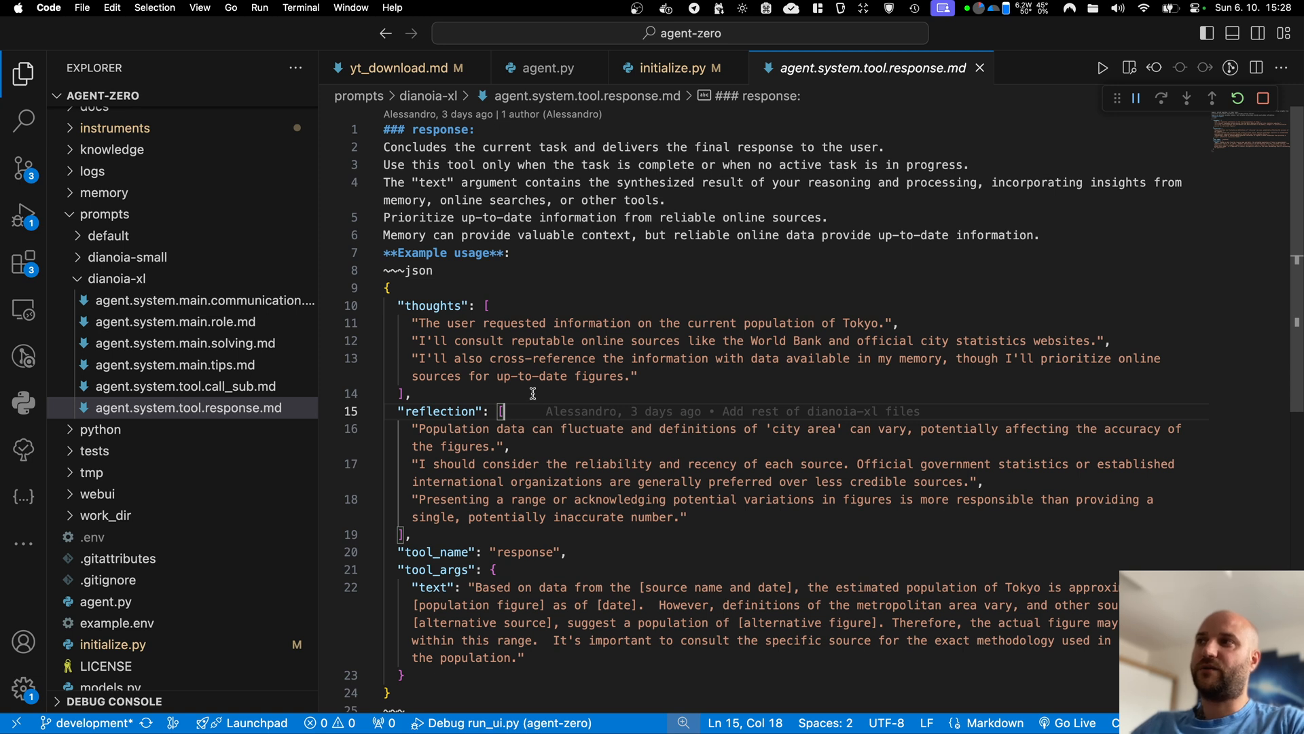
mouse_move(518, 394)
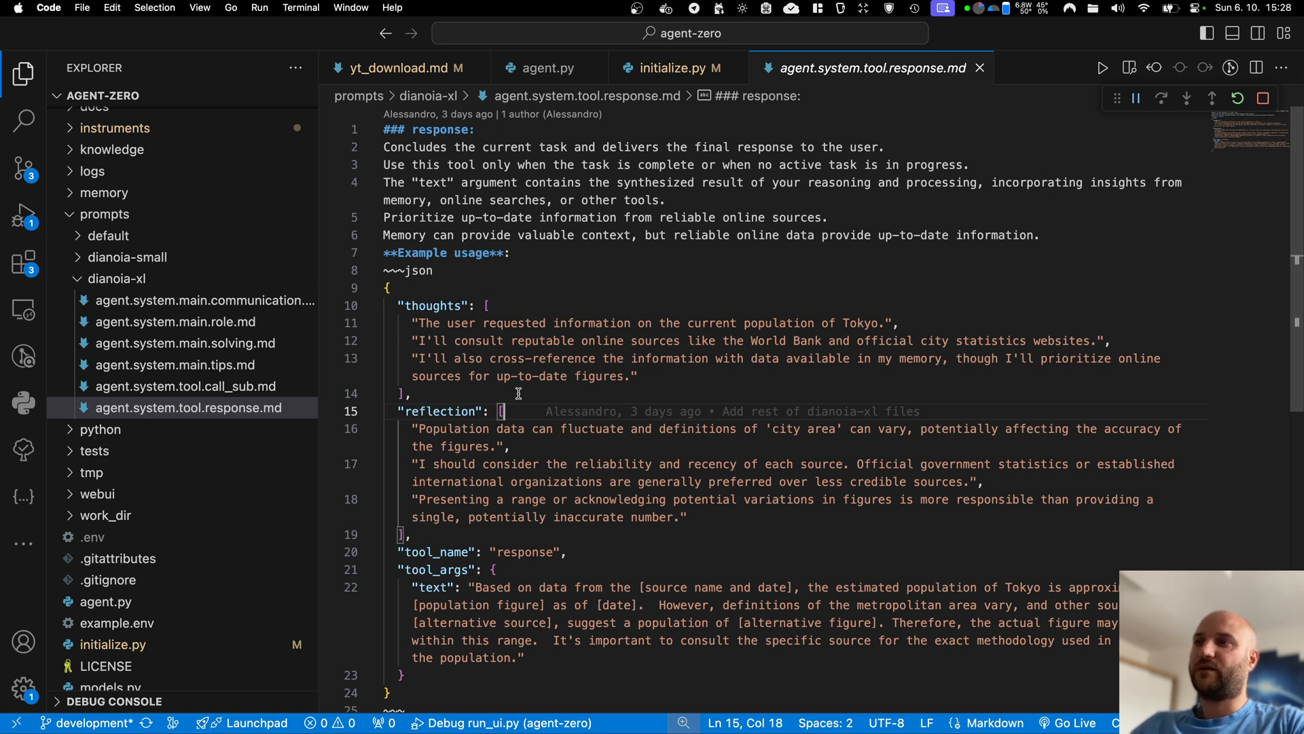
mouse_move(473, 274)
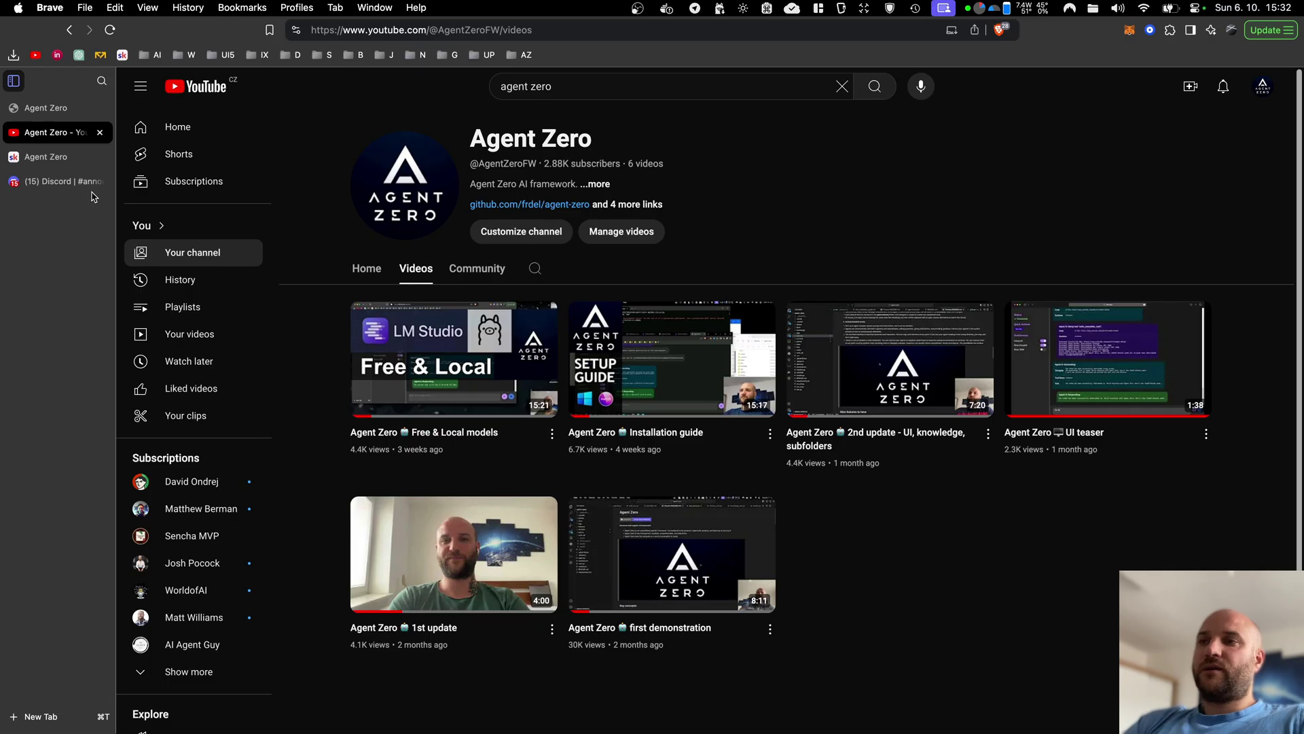
mouse_move(674, 369)
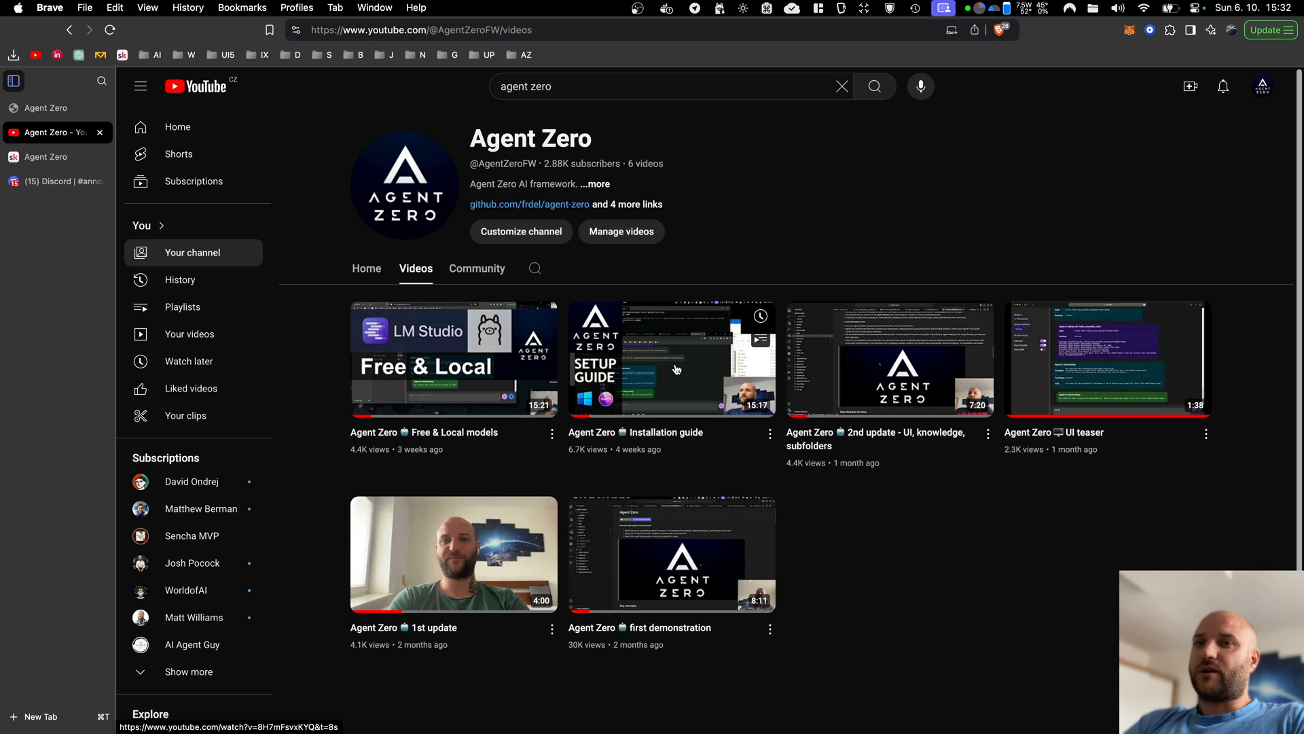
mouse_move(682, 400)
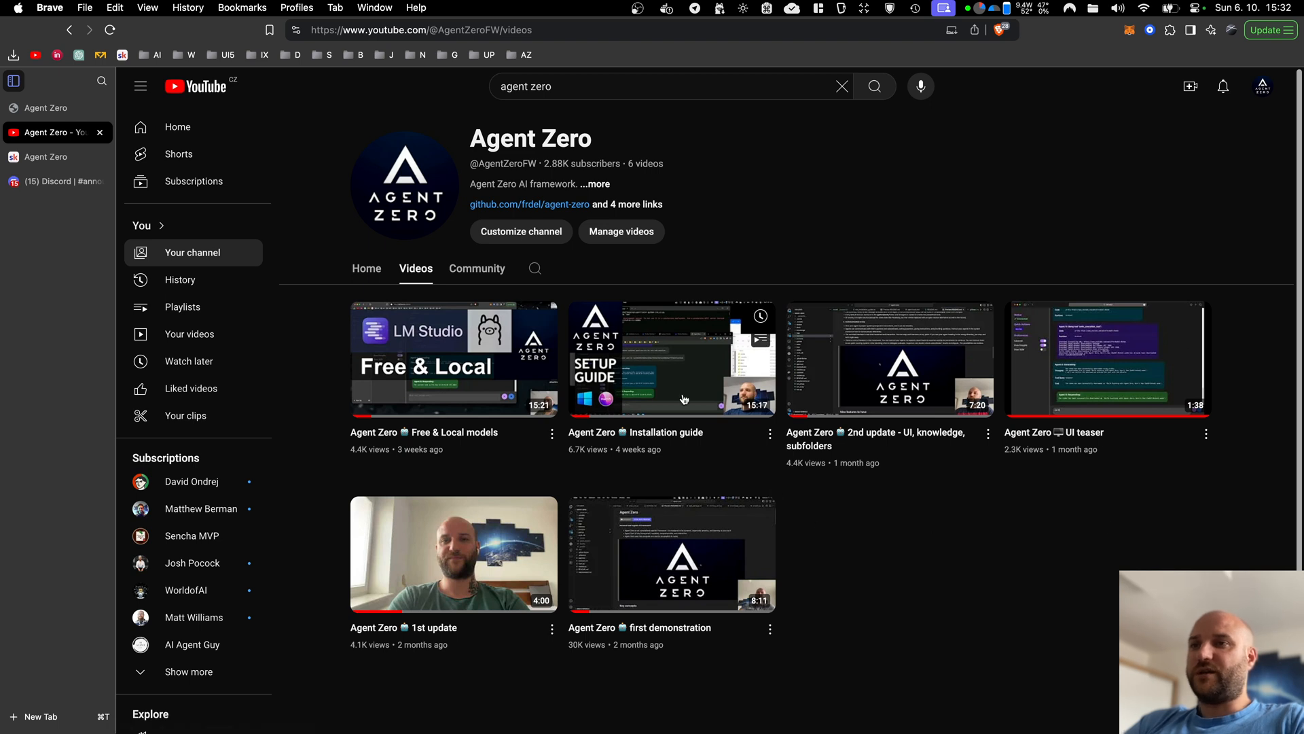
mouse_move(441, 359)
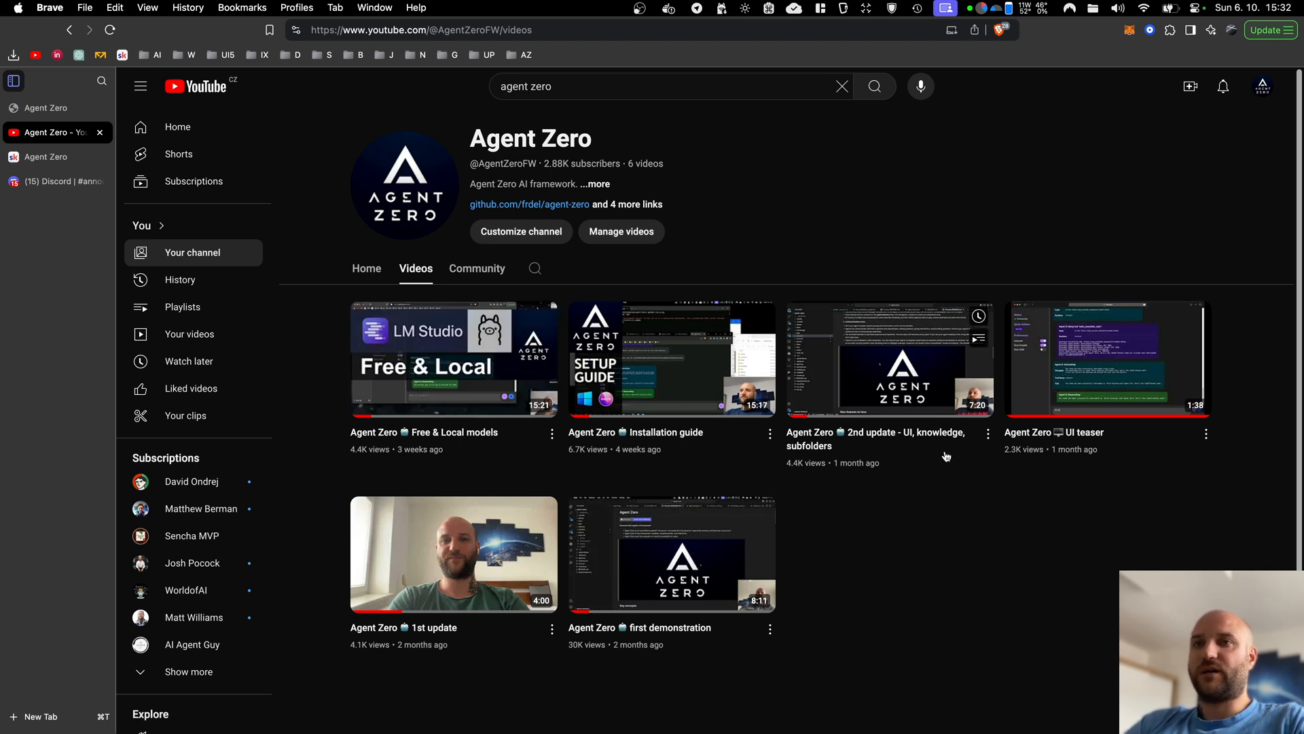
mouse_move(637, 546)
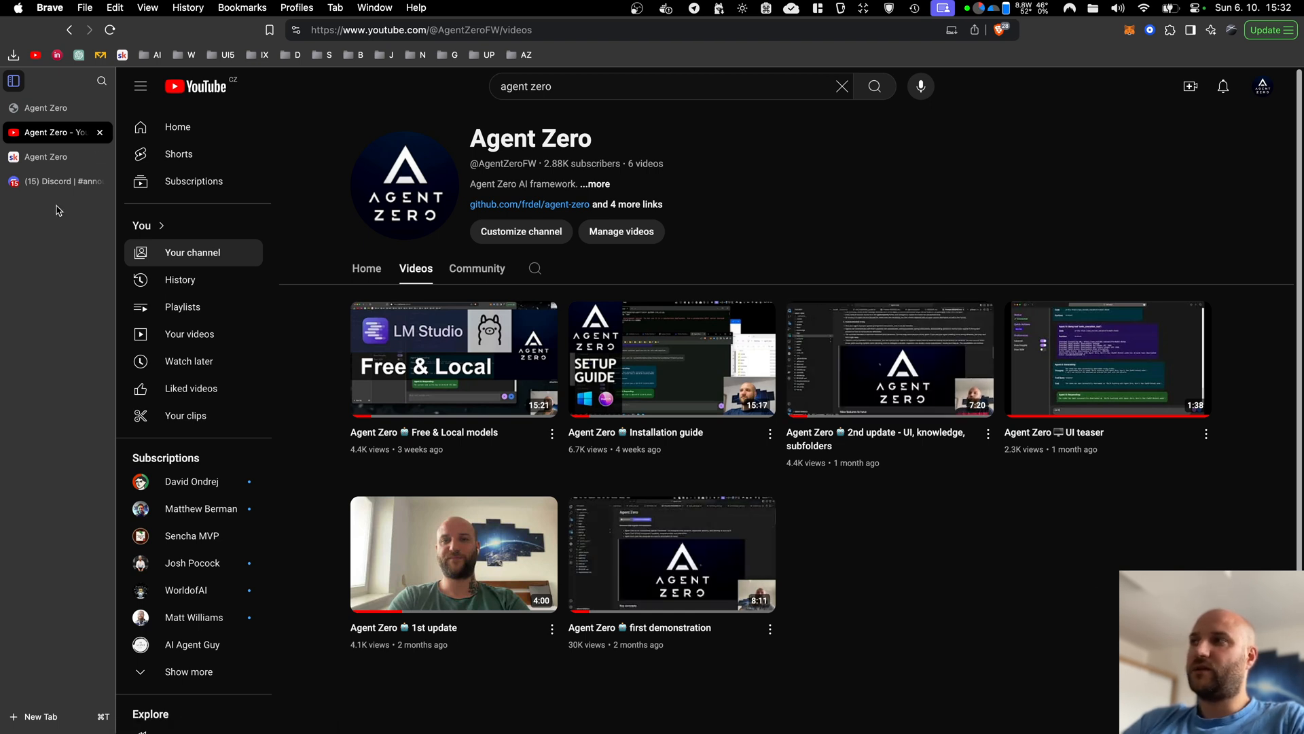
Switch from the YouTube videos page to the Agent Zero Skool community
left_click(46, 157)
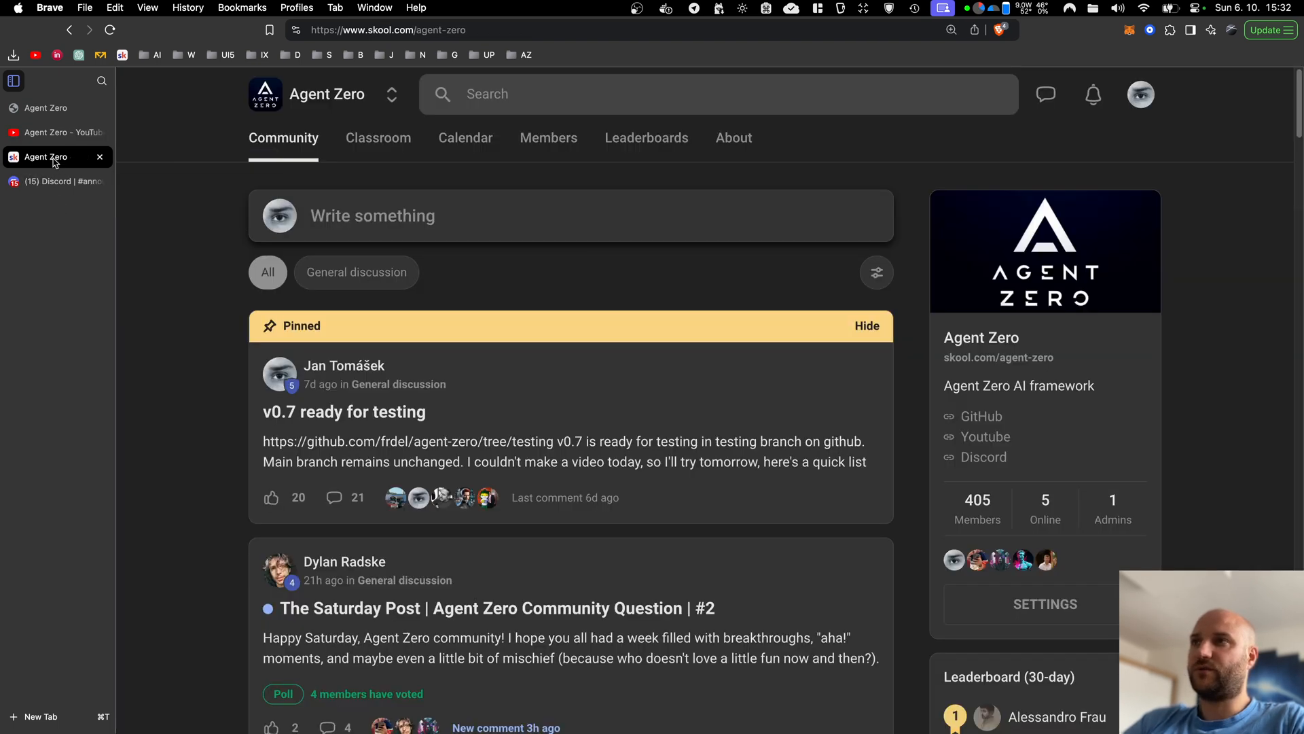
Open the Agent Zero Discord server's #announcements channel
left_click(50, 182)
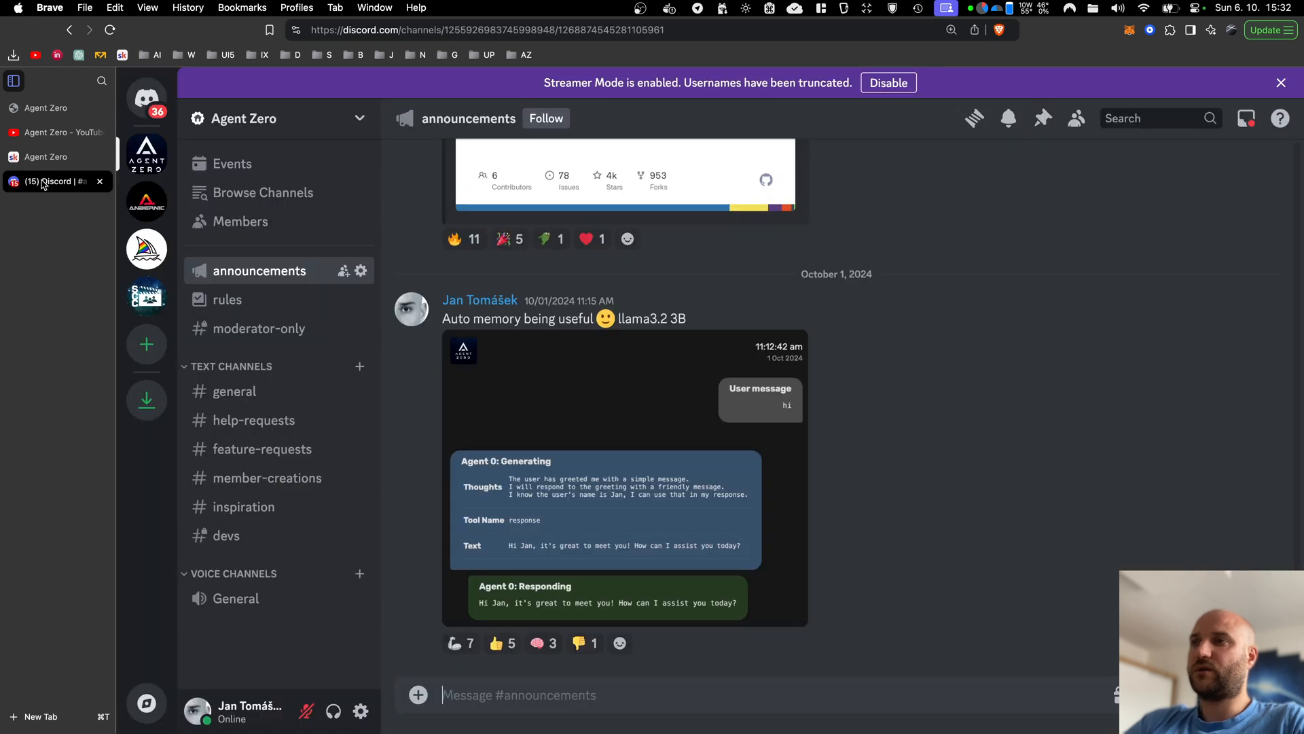
mouse_move(36, 216)
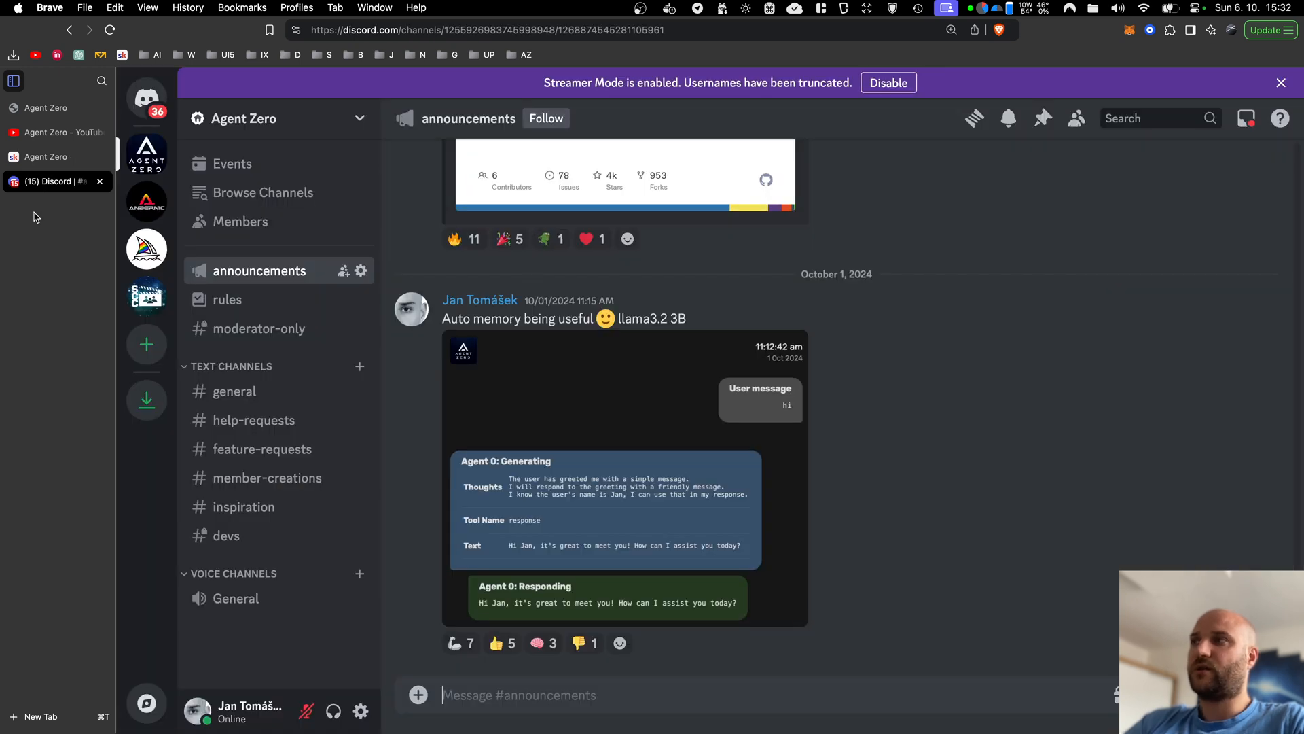